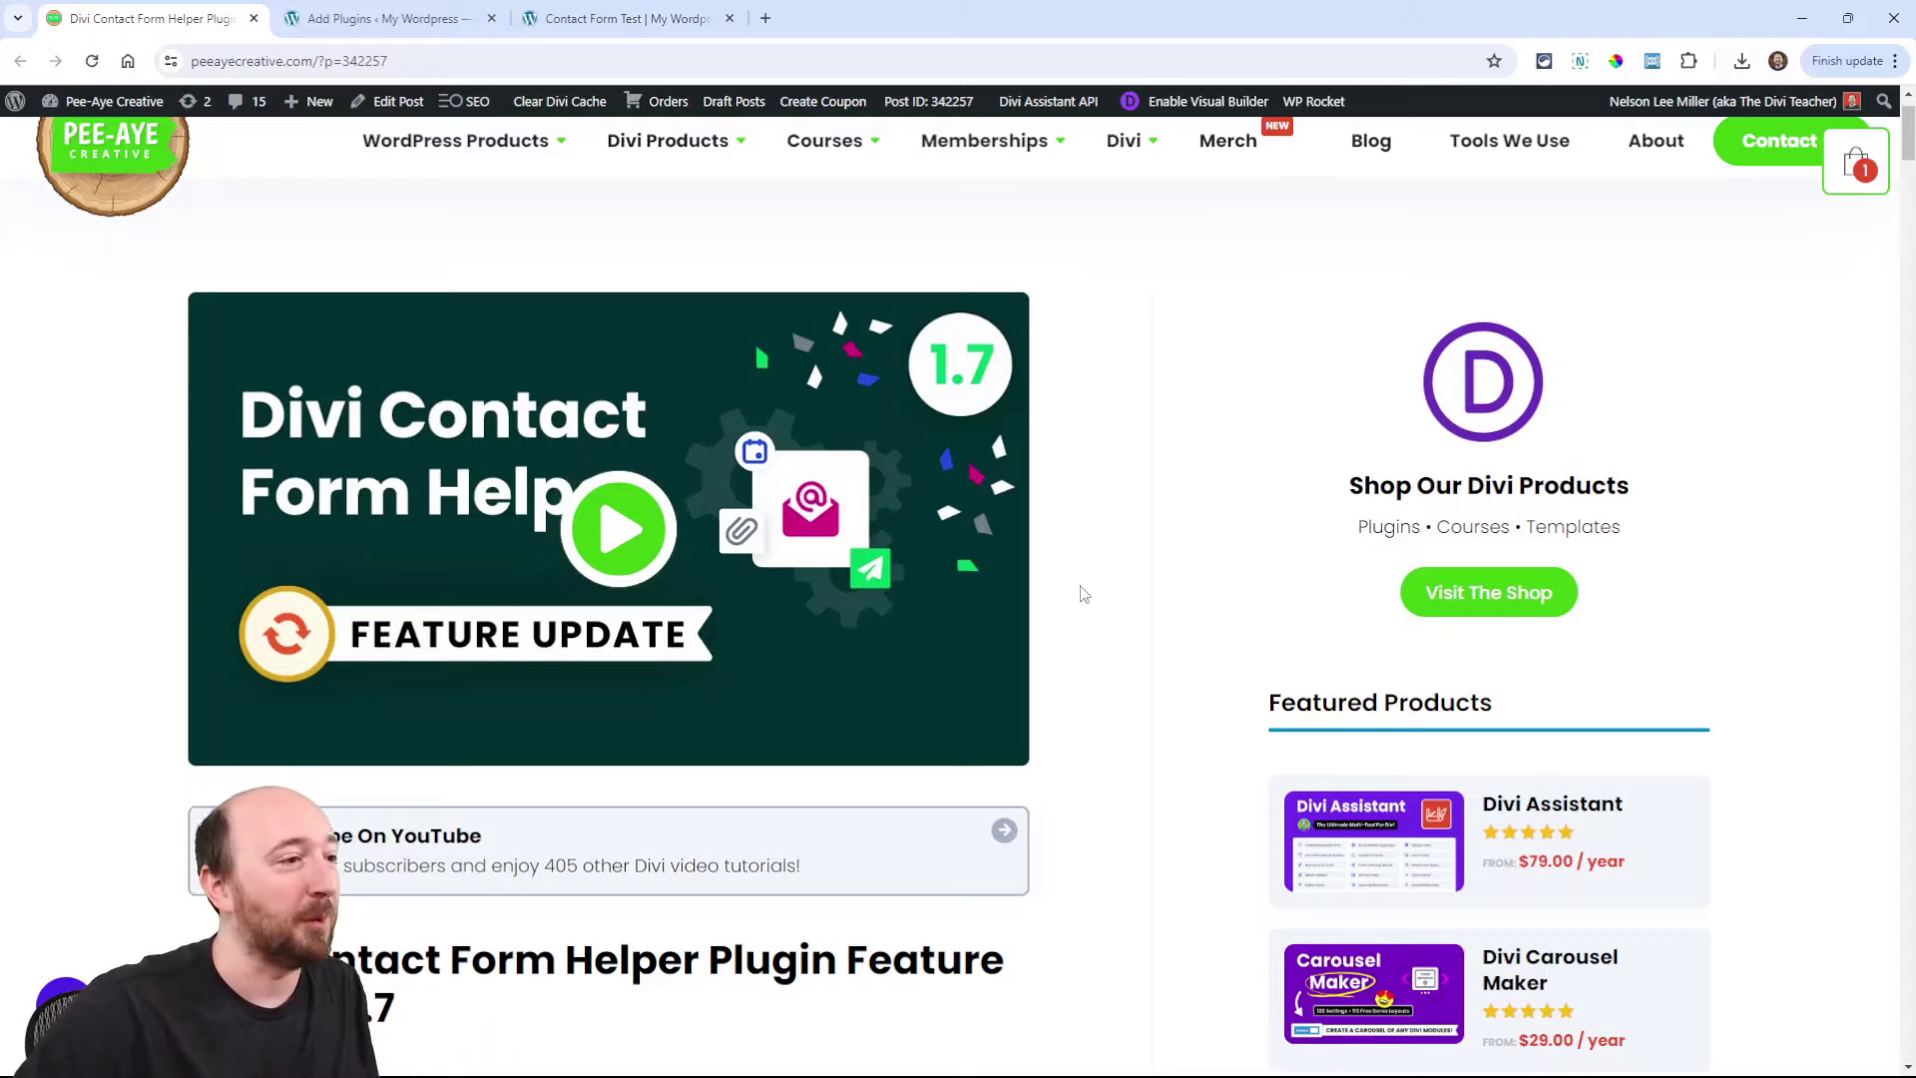
Step: Scroll the 1.7 update post down to the Added Cloudflare Turnstile section and its Theme Options screenshot
{"action": "scroll", "scroll_direction": "down", "scroll_amount": 3}
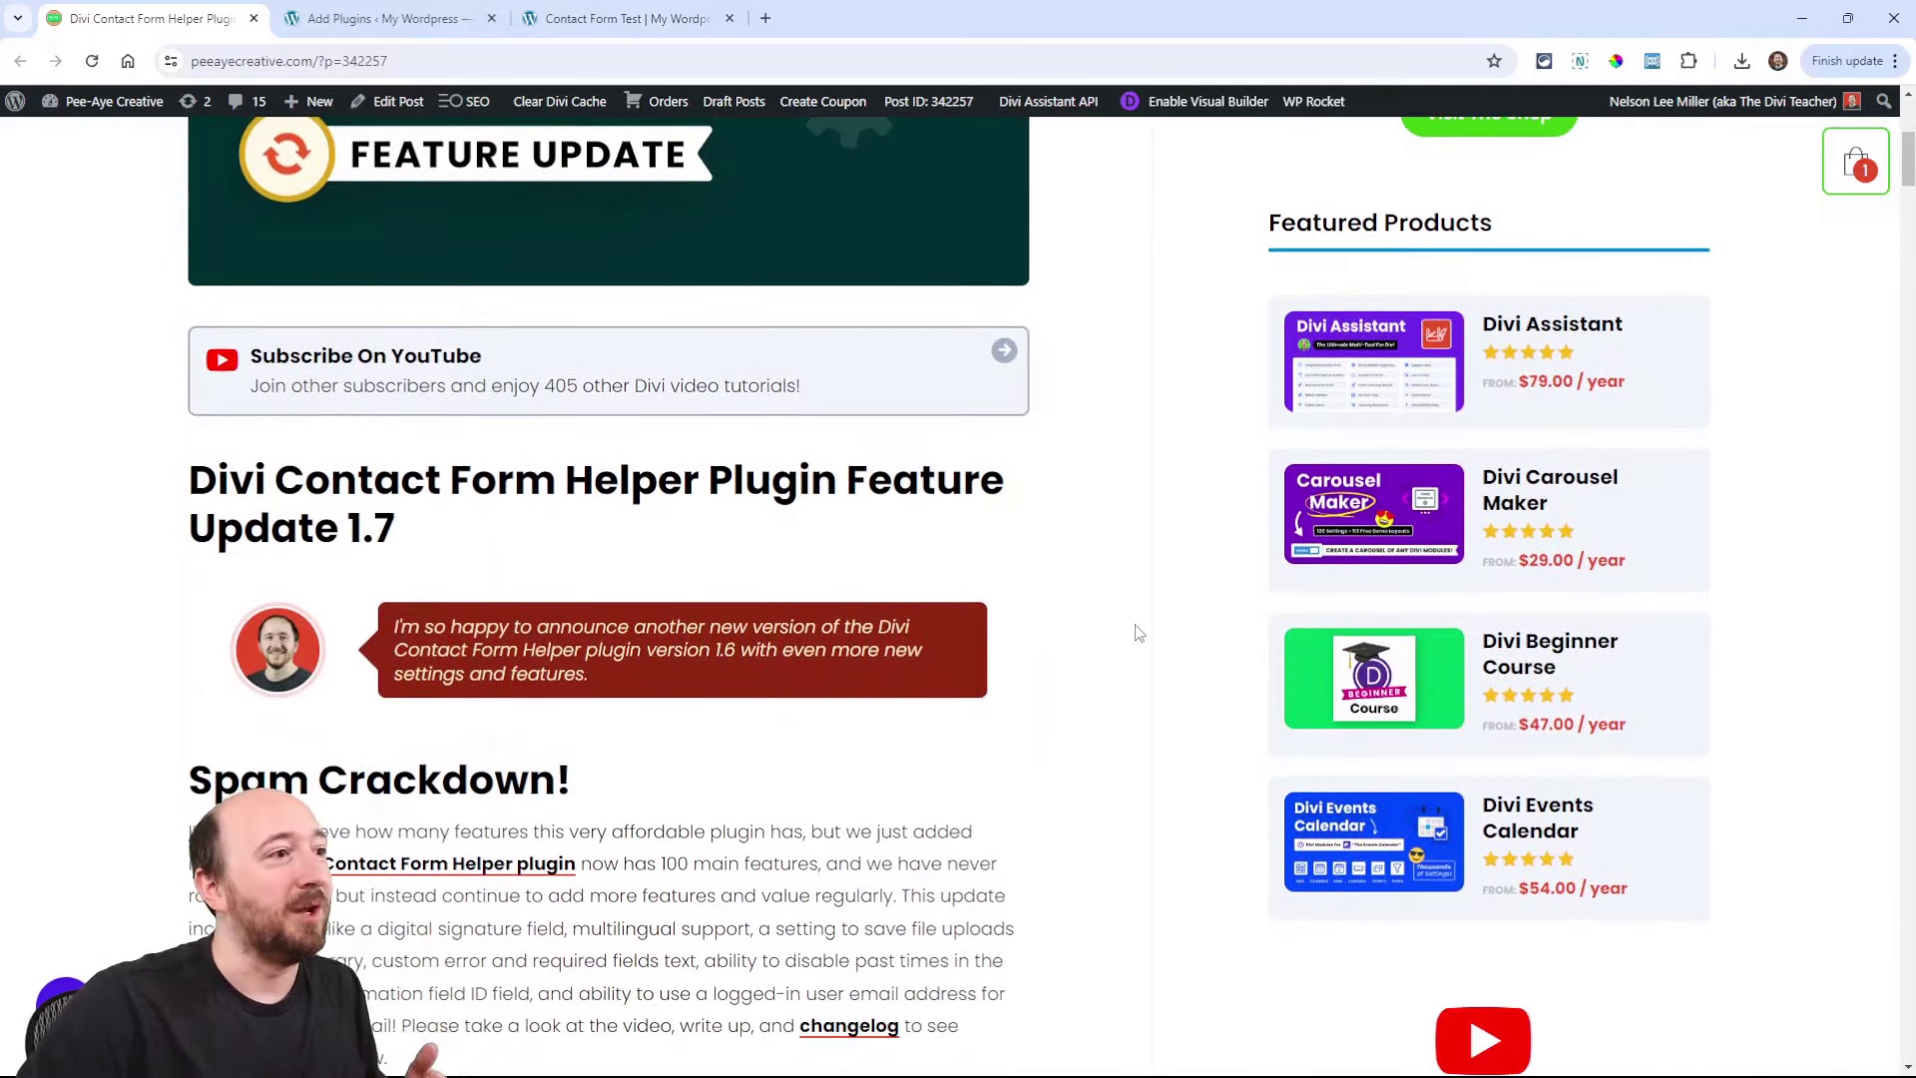
{"action": "scroll", "scroll_direction": "down", "scroll_amount": 3}
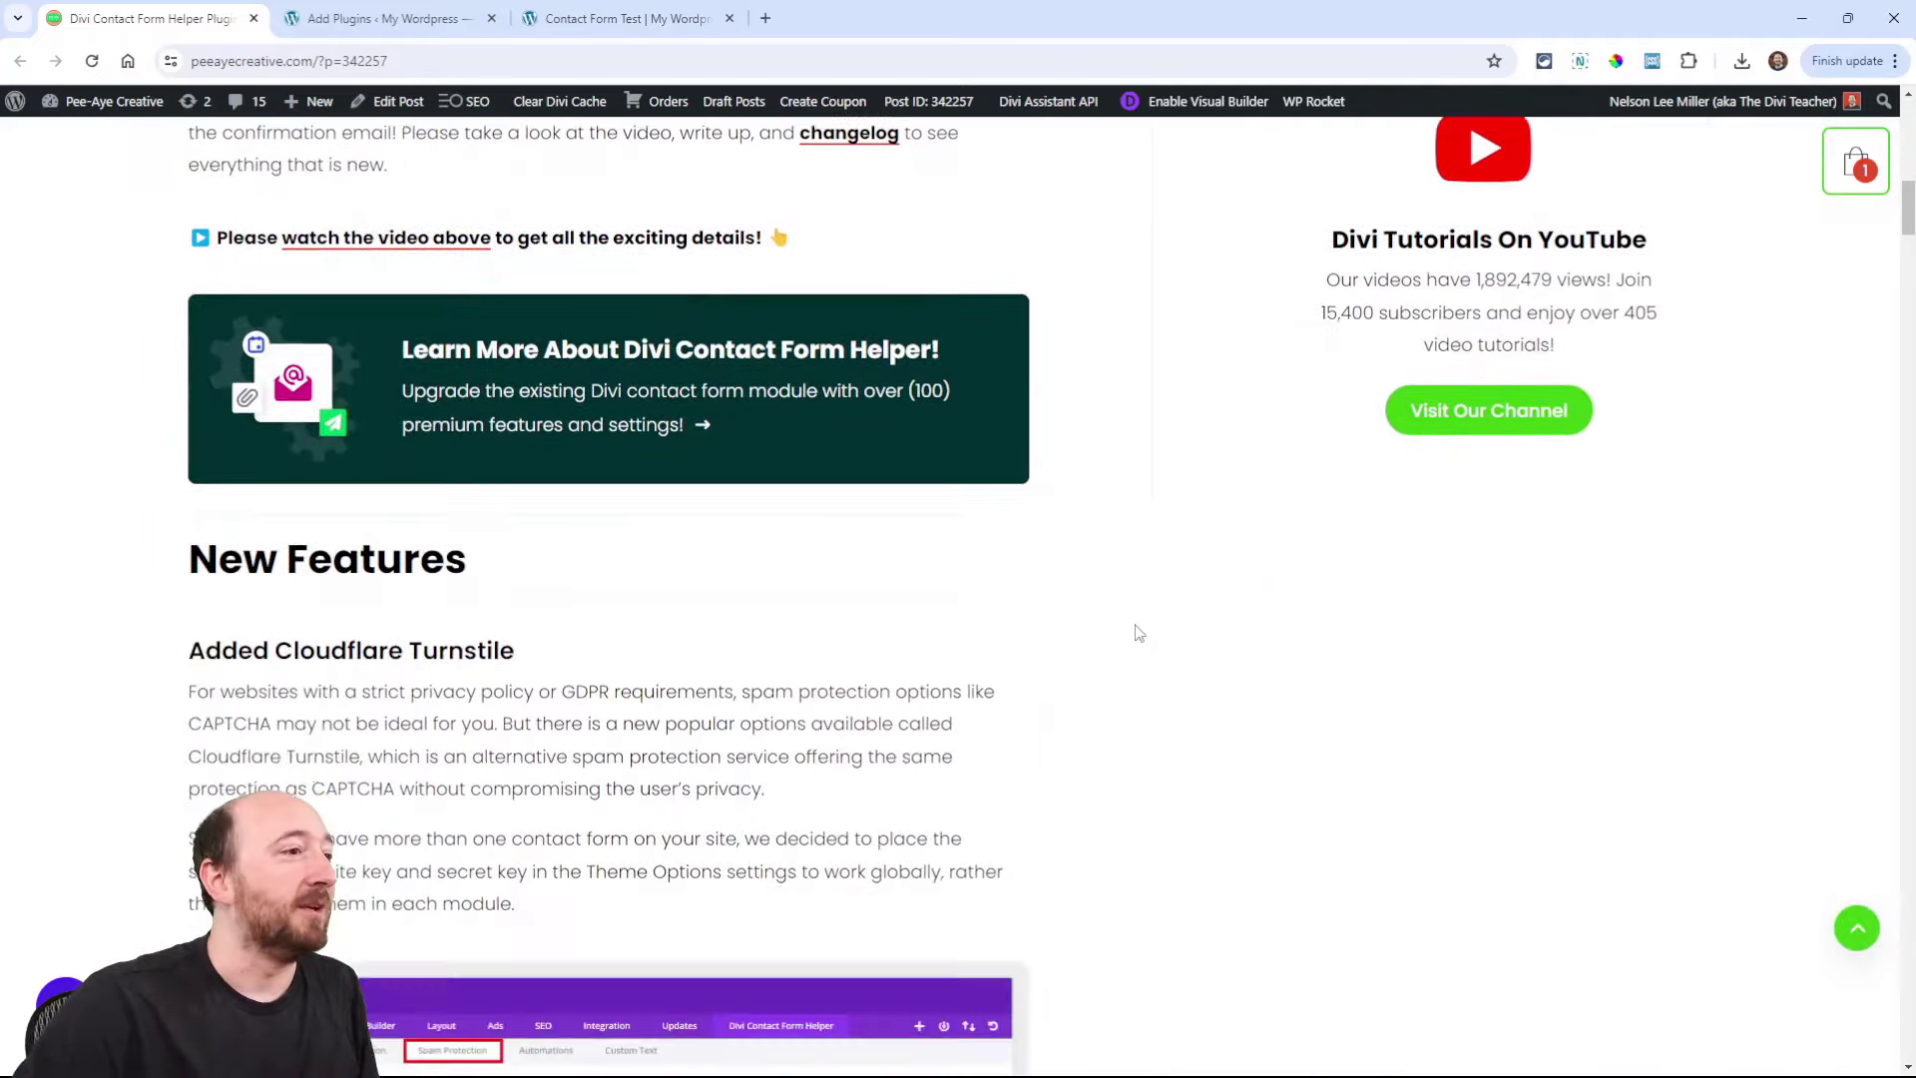
{"action": "scroll", "scroll_direction": "down", "scroll_amount": 3}
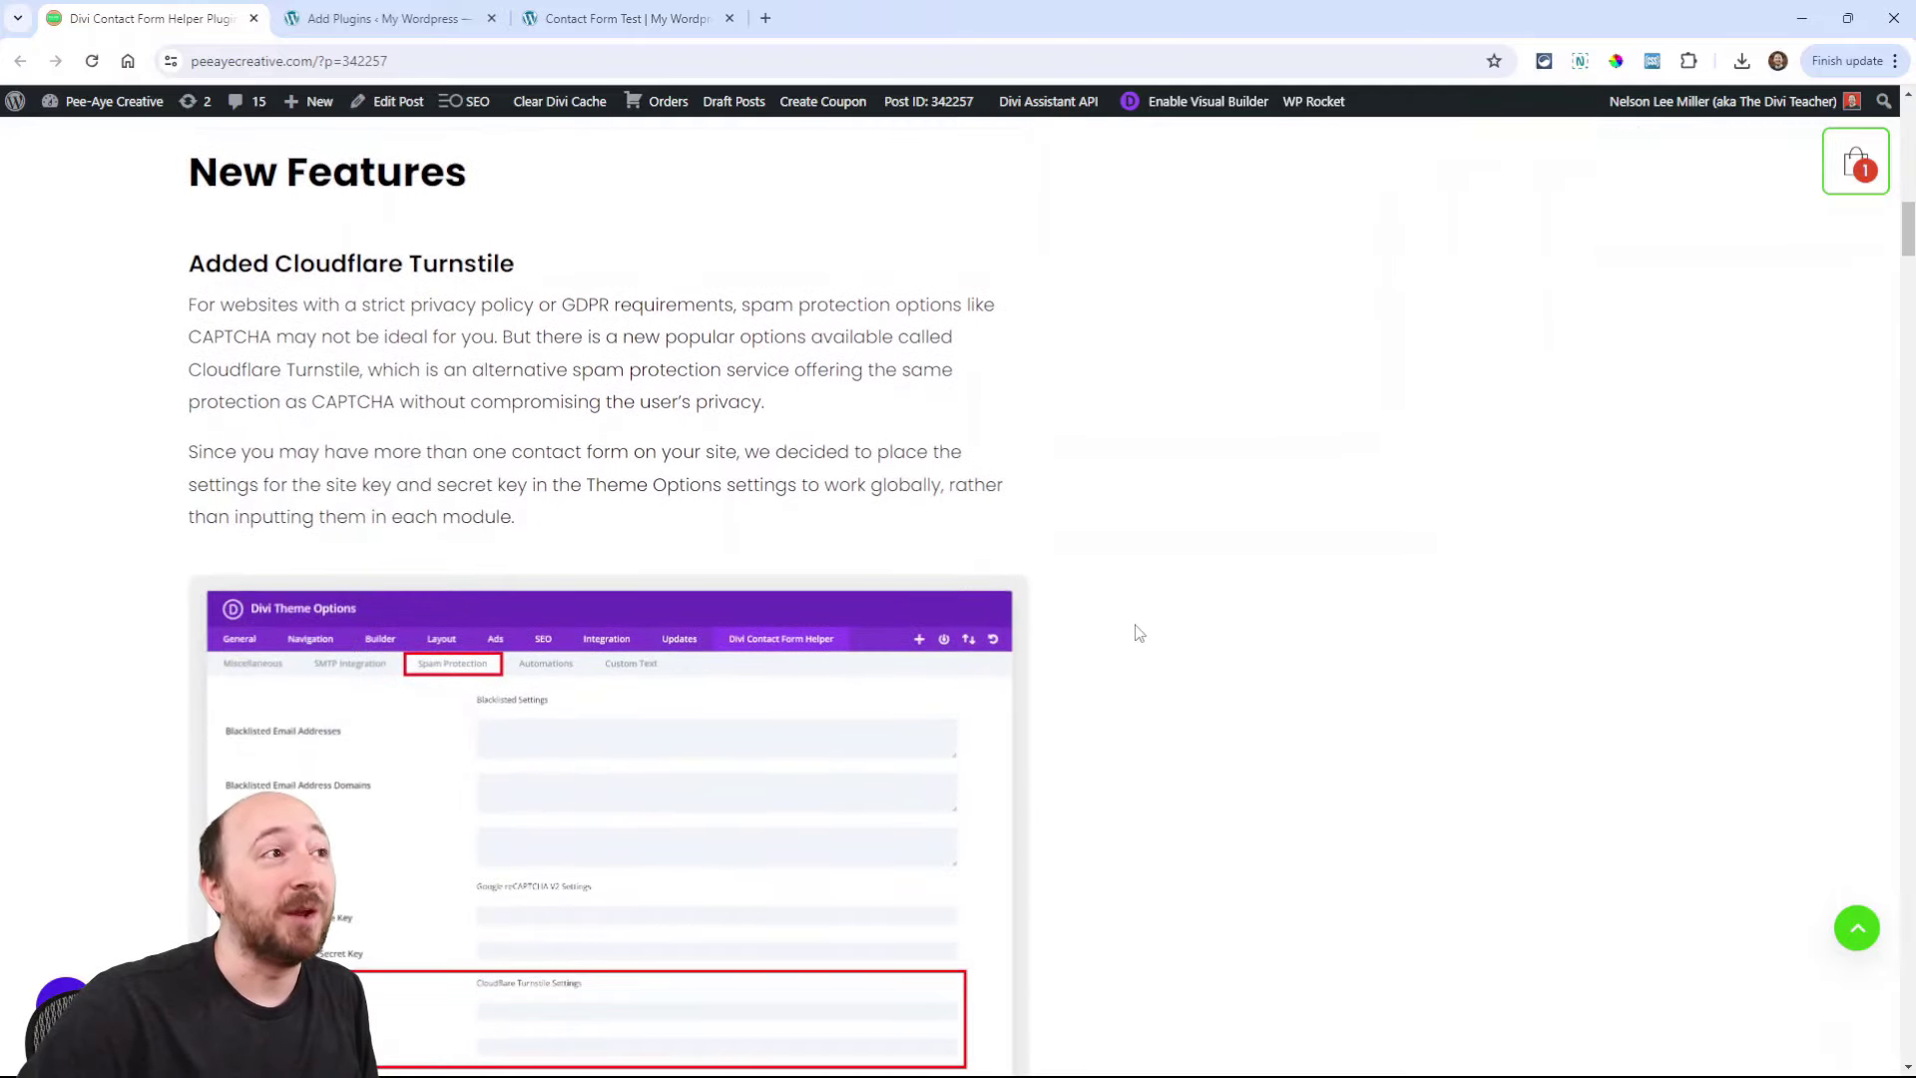
{"action": "scroll", "scroll_direction": "down", "scroll_amount": 3}
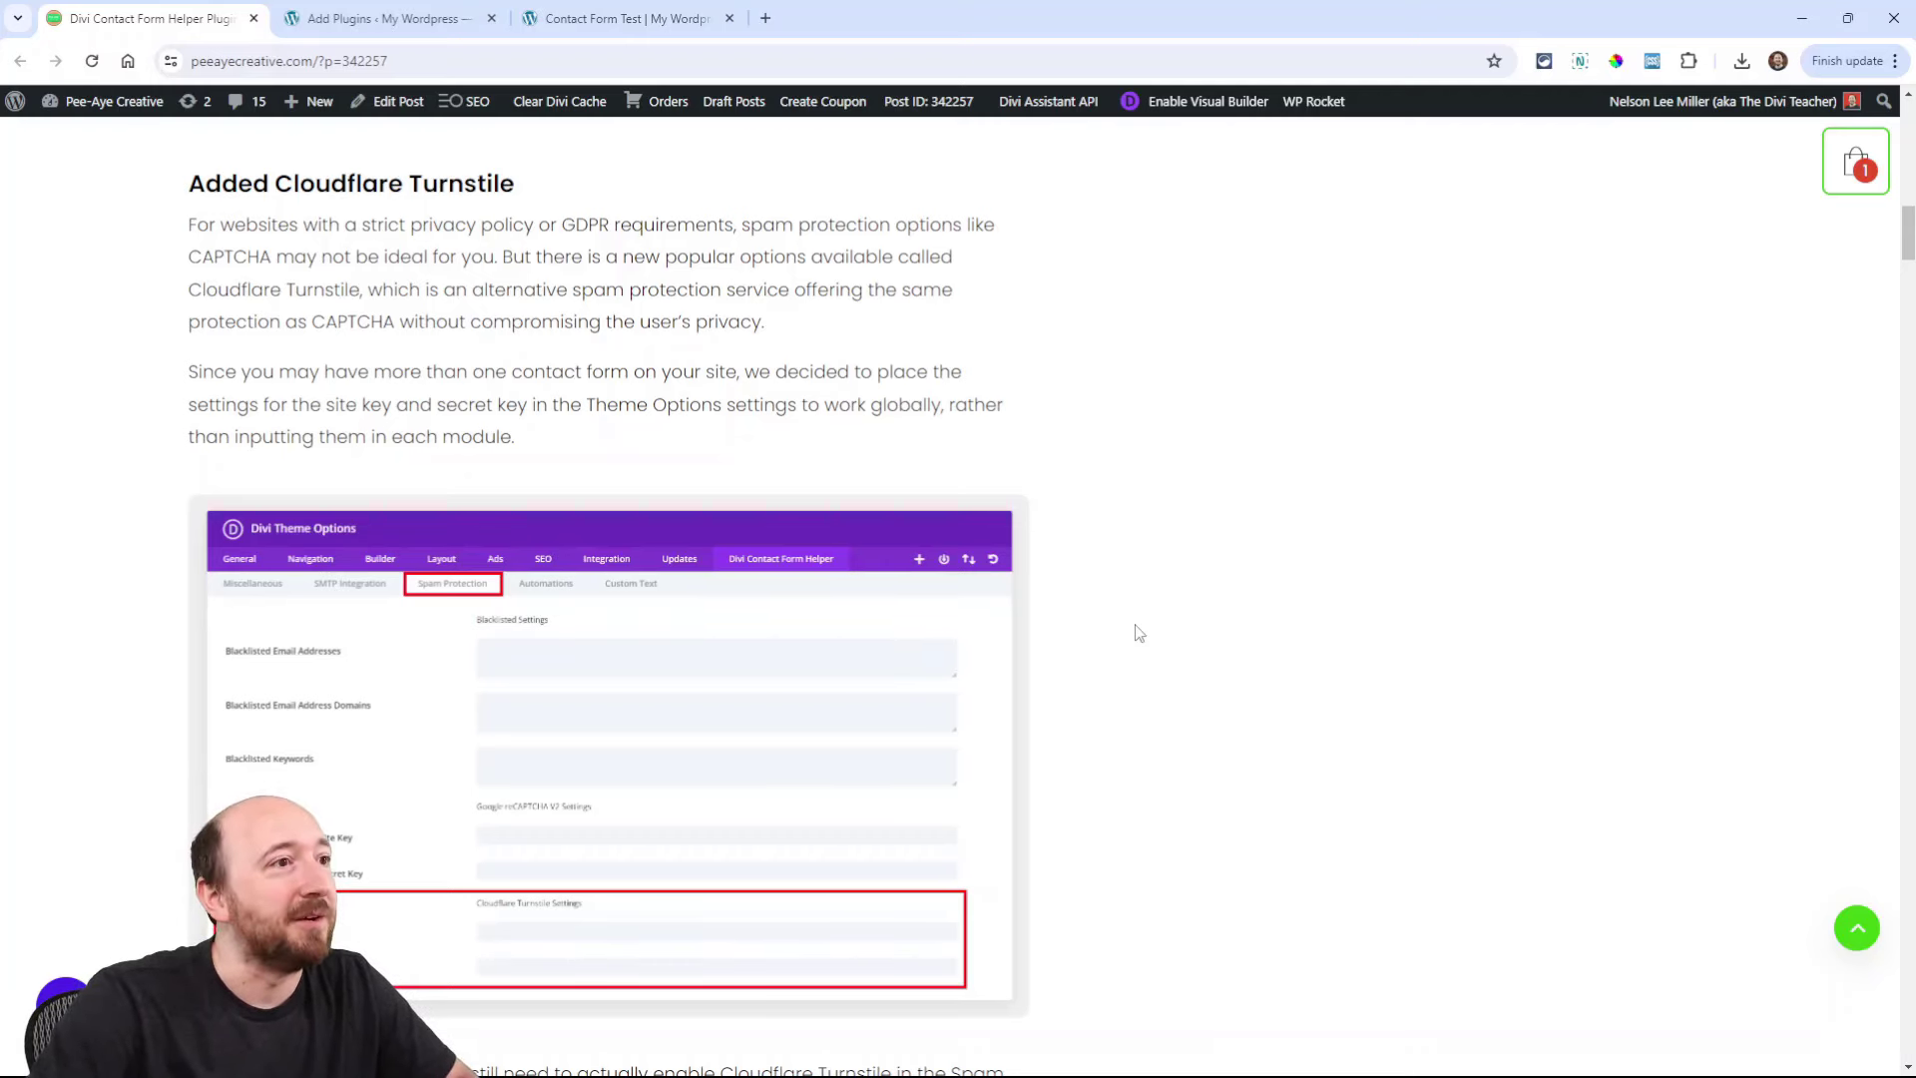
Step: Scroll through the Turnstile preview, Google reCAPTCHA V2 and blacklisting sections of the post
{"action": "scroll", "scroll_direction": "down", "scroll_amount": 3}
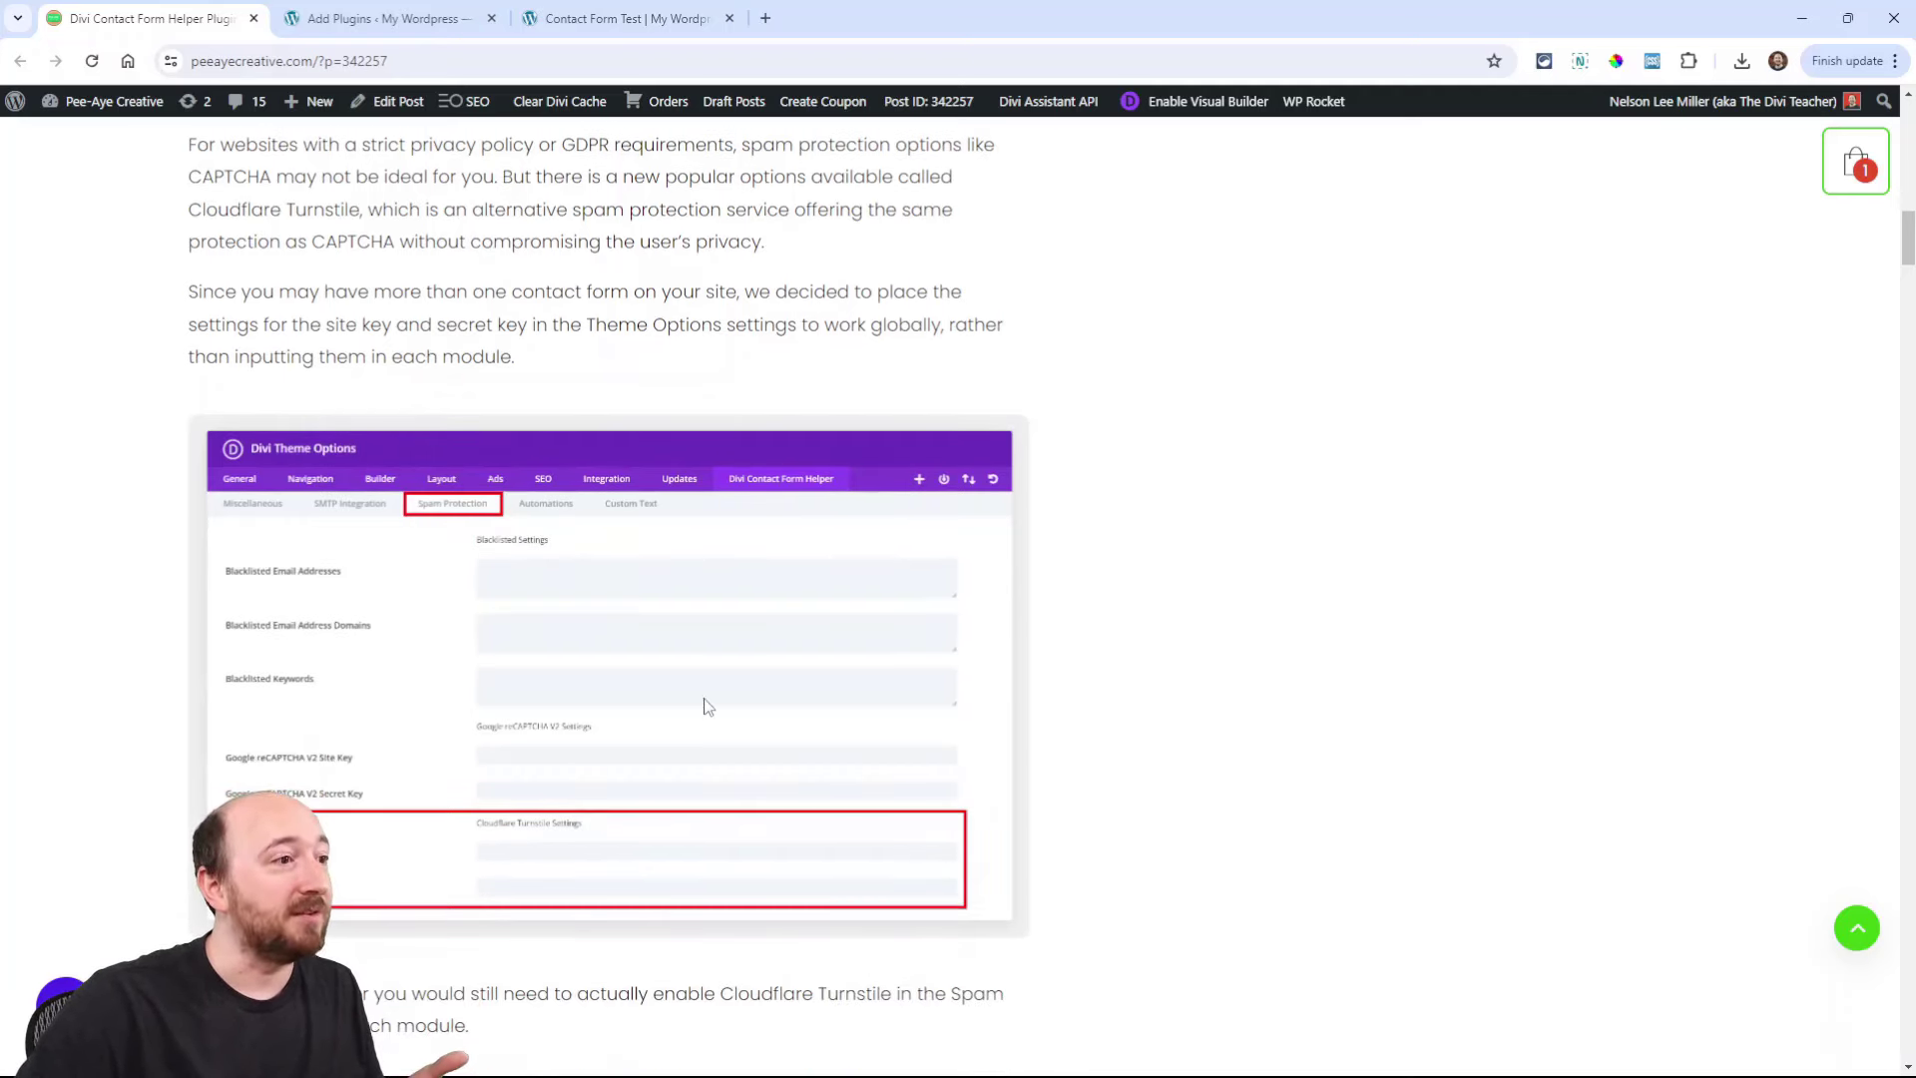
{"action": "scroll", "scroll_direction": "down", "scroll_amount": 3}
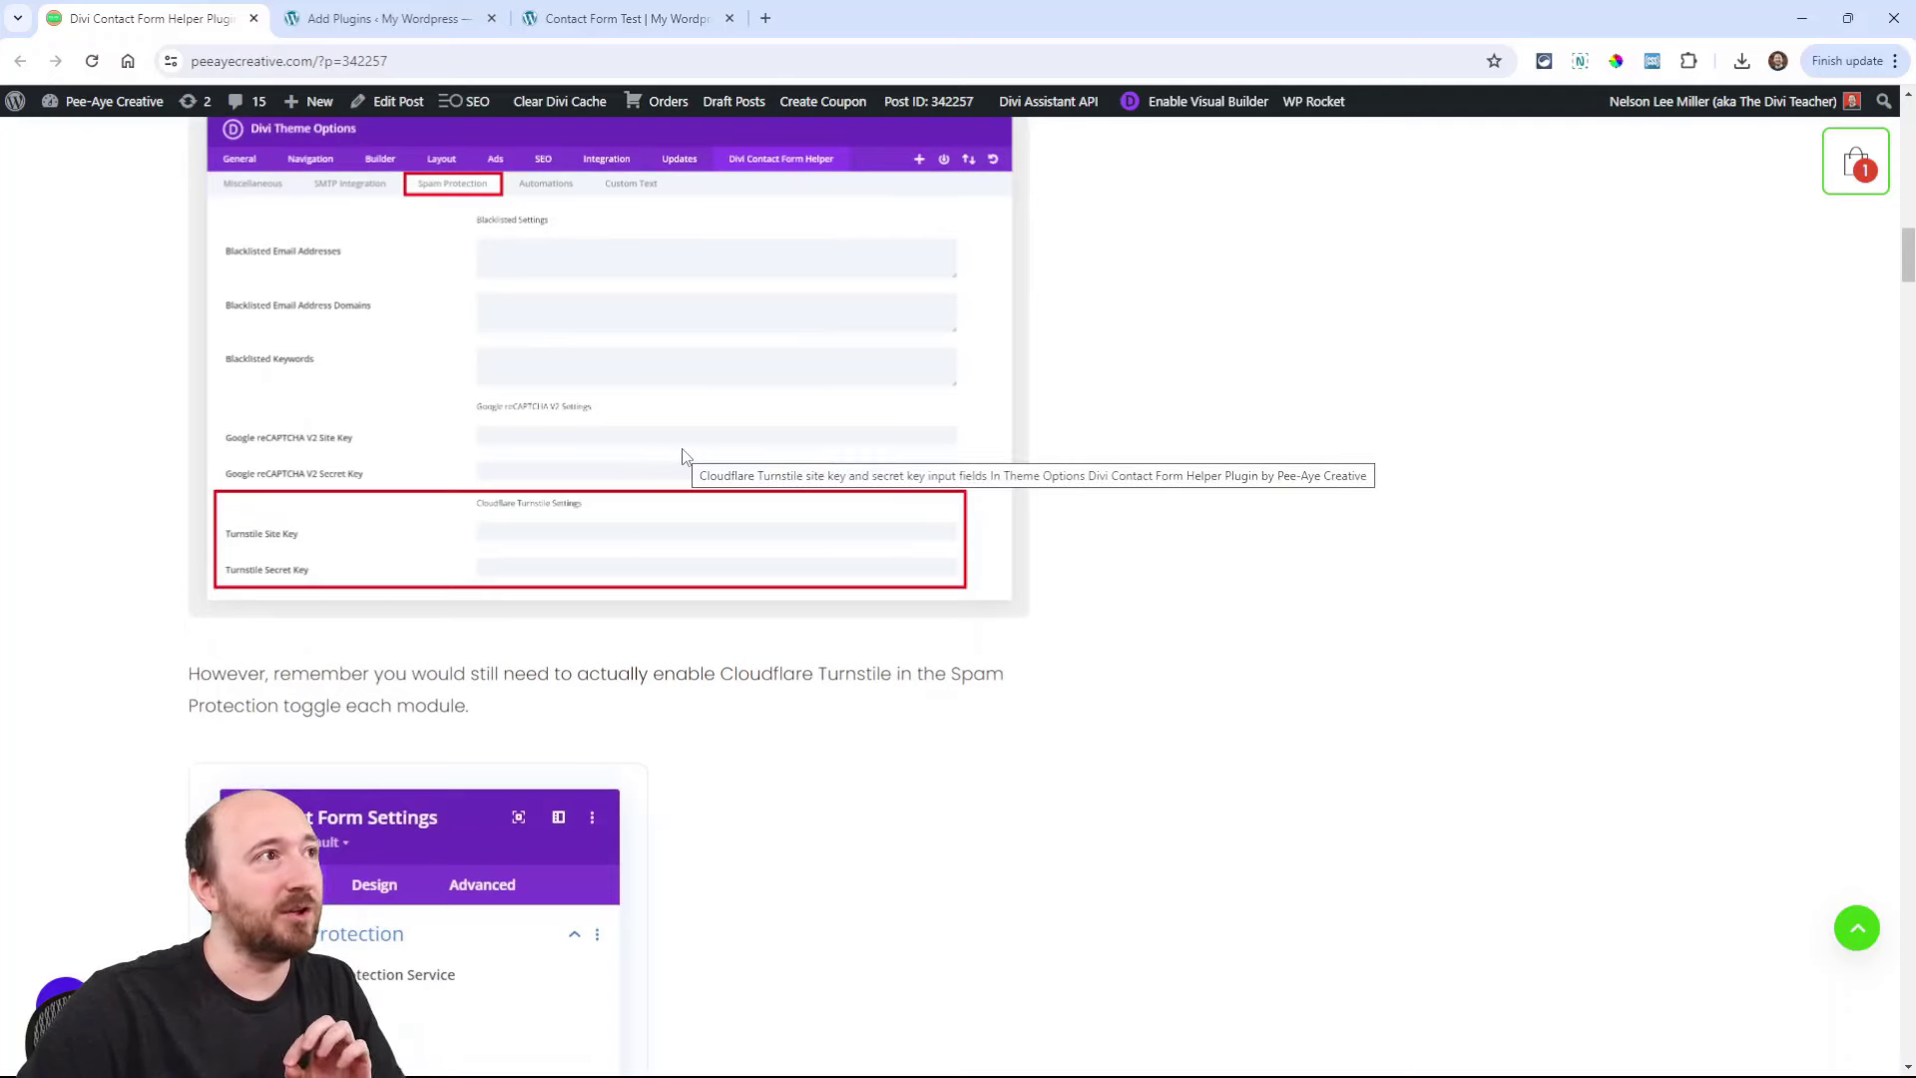
{"action": "mouse_move", "coordinate": [1154, 605]}
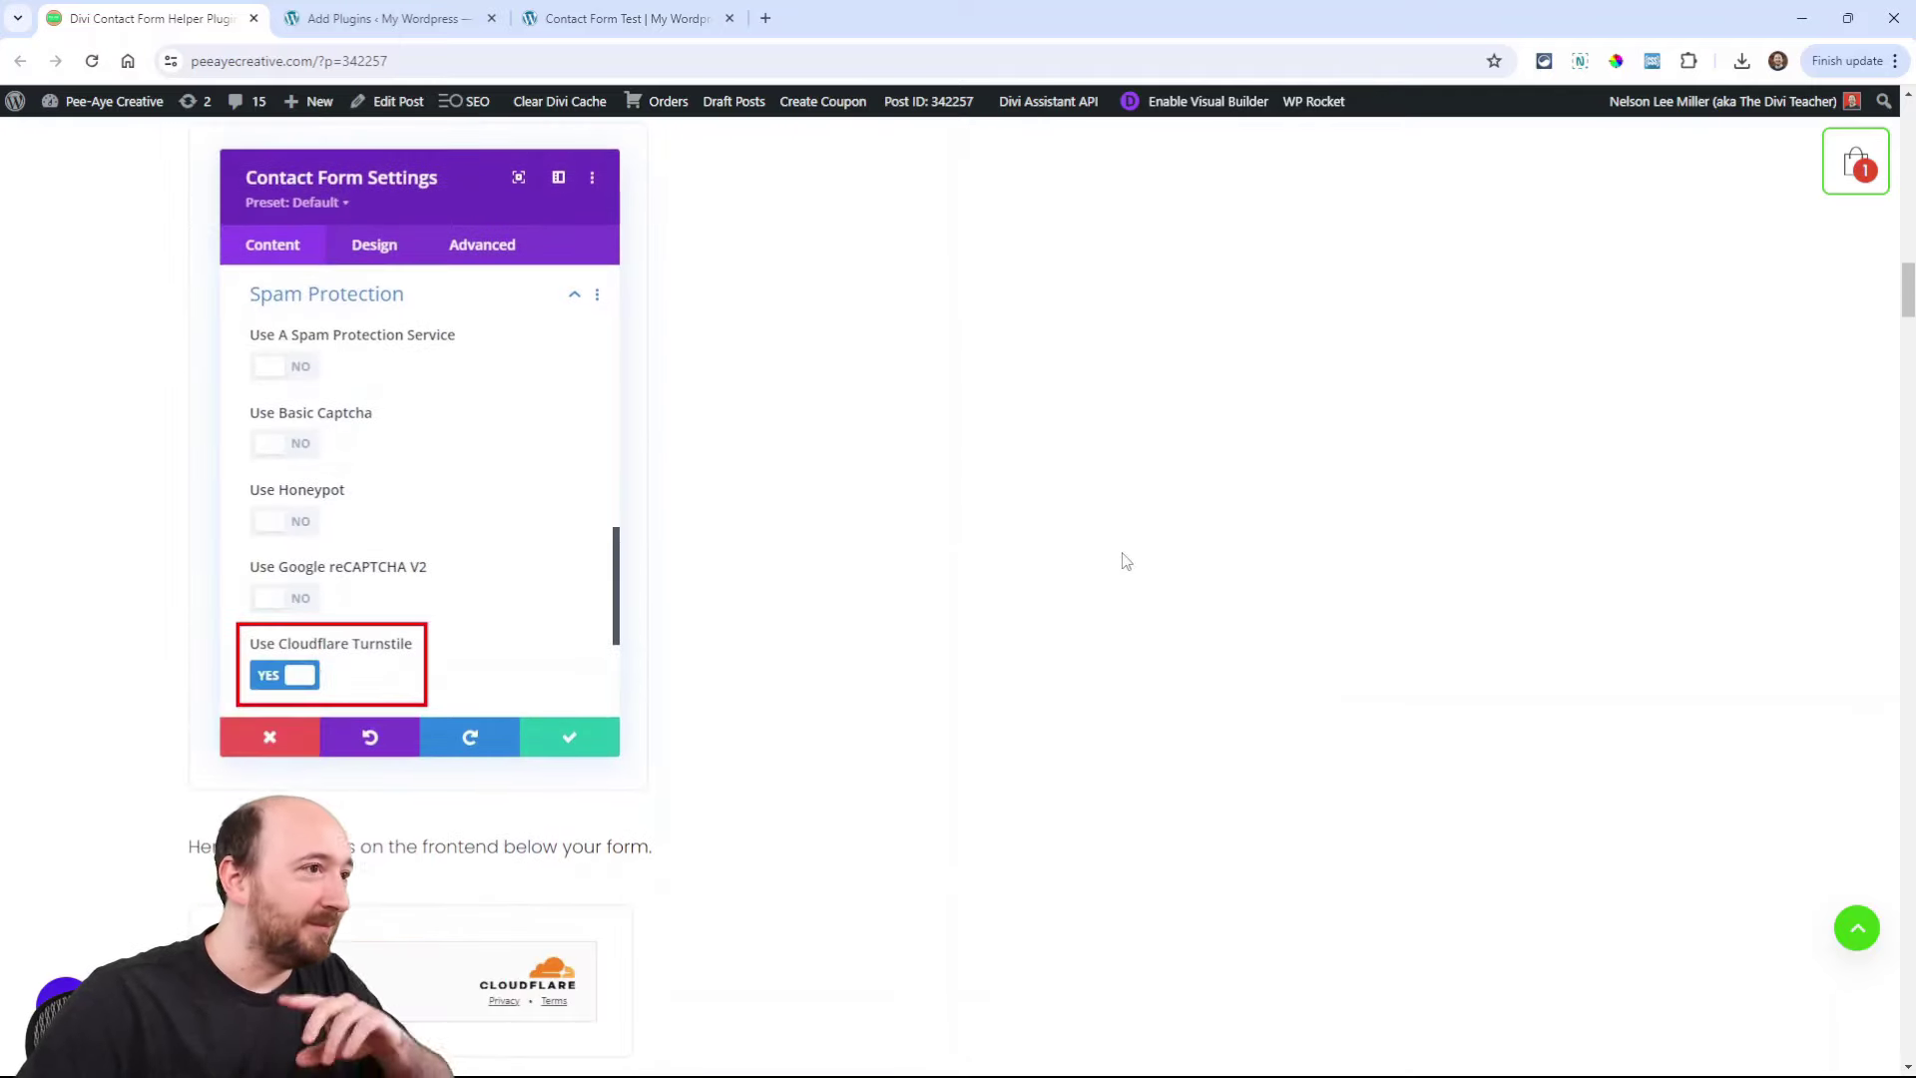
{"action": "scroll", "scroll_direction": "down", "scroll_amount": 3}
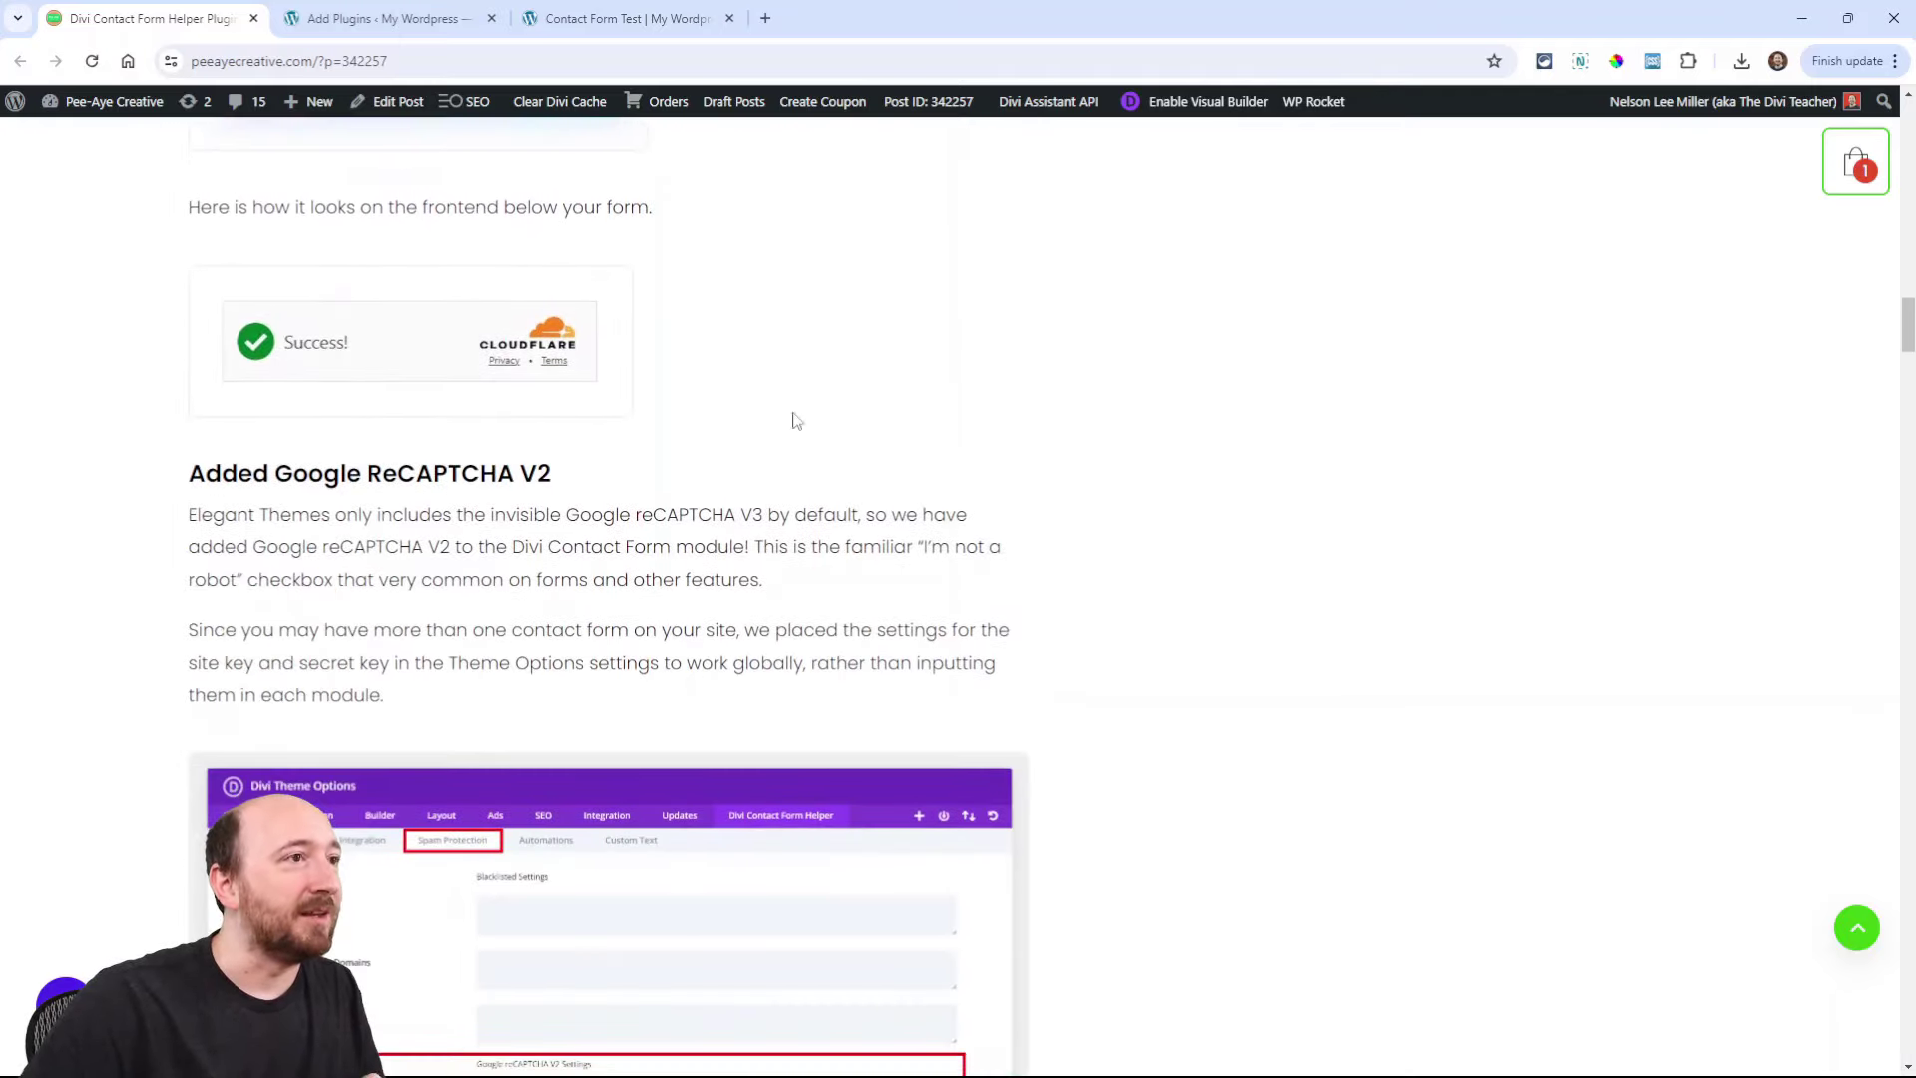
{"action": "scroll", "scroll_direction": "down", "scroll_amount": 3}
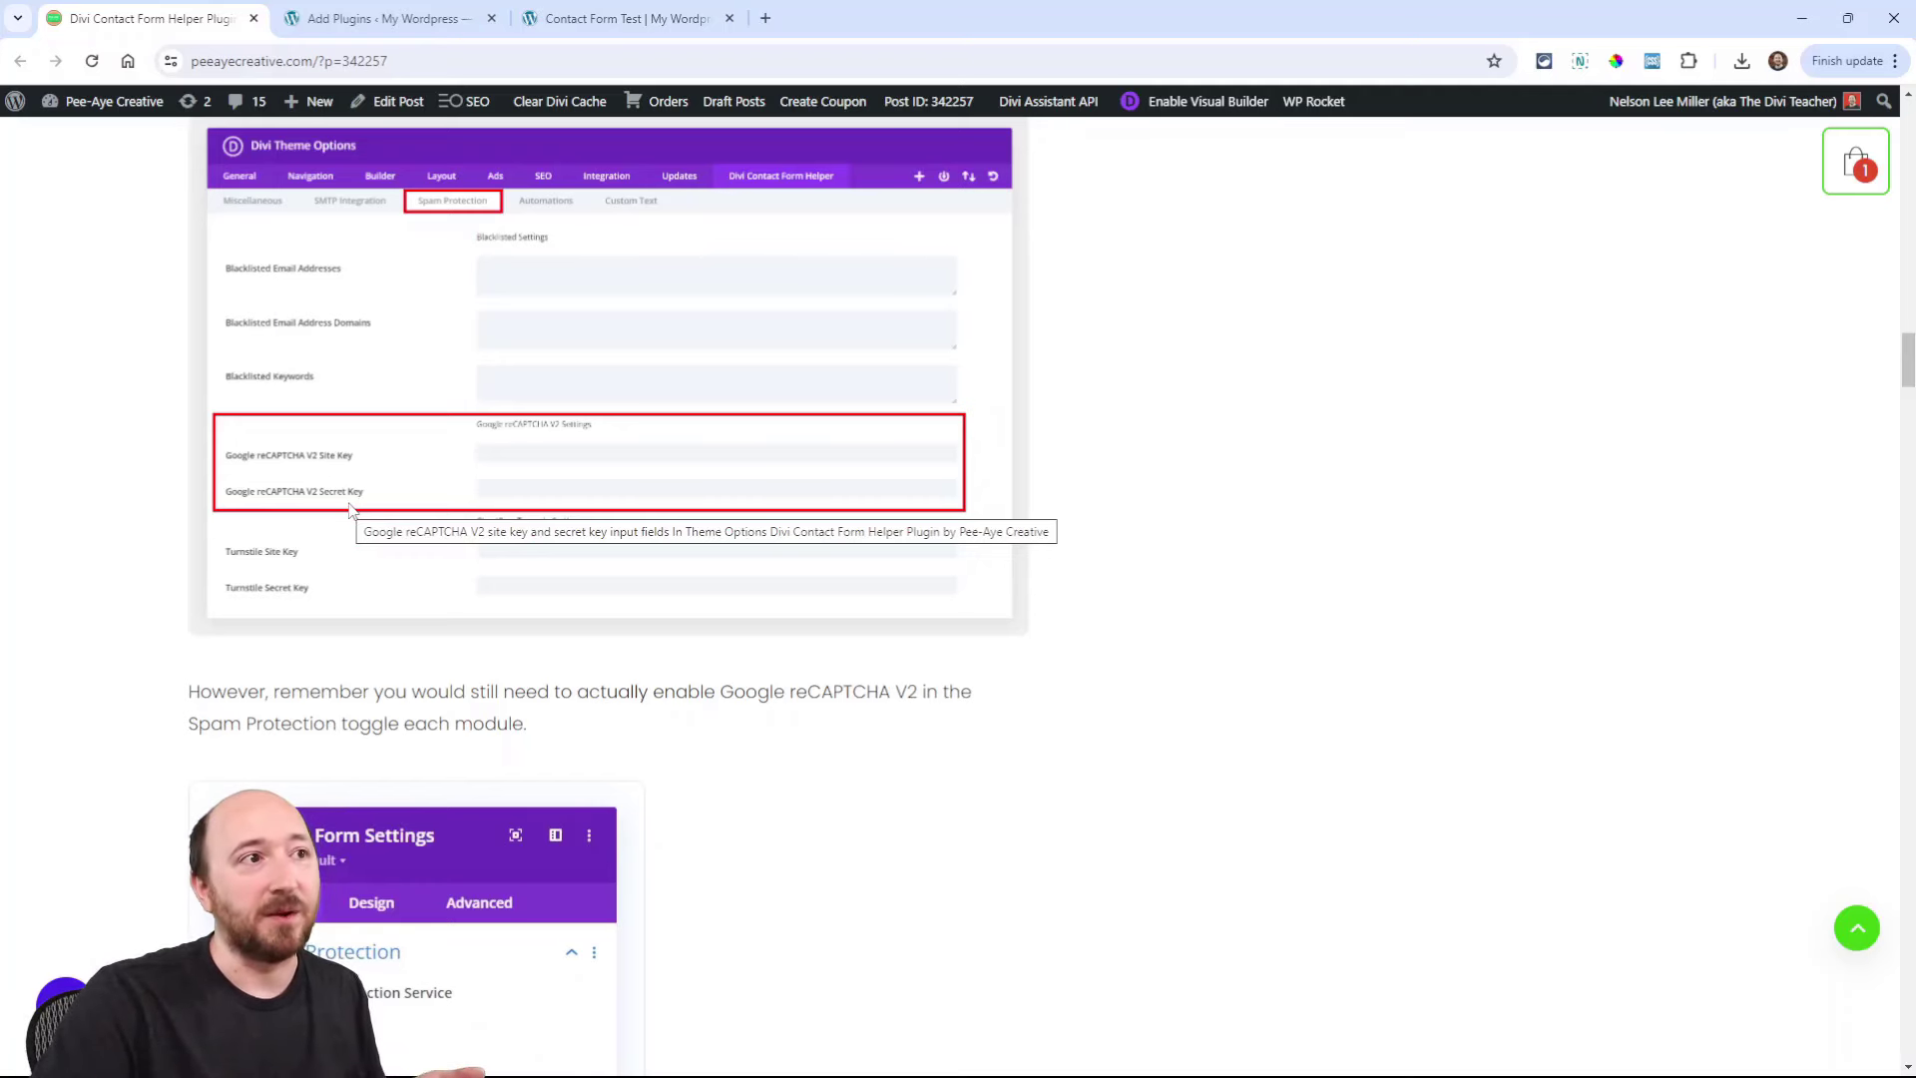
{"action": "scroll", "scroll_direction": "down", "scroll_amount": 3}
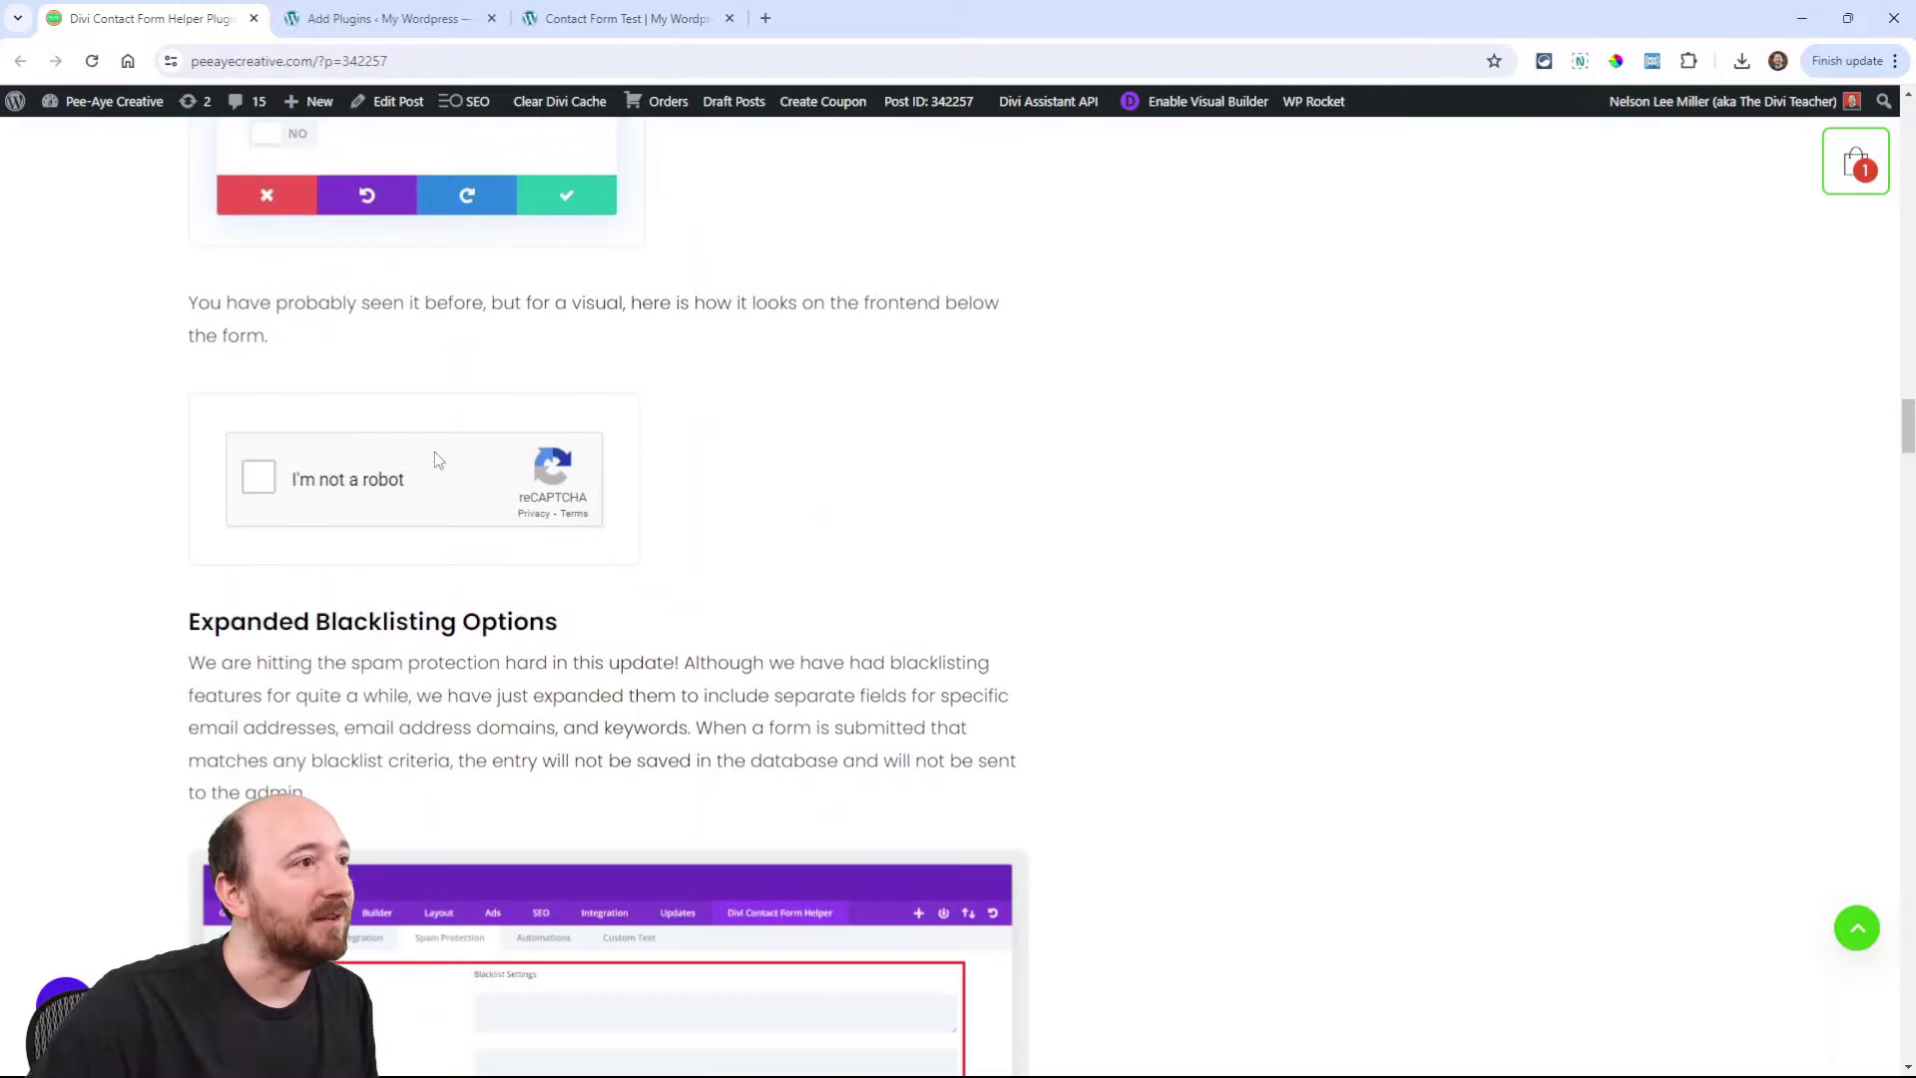
{"action": "mouse_move", "coordinate": [403, 514]}
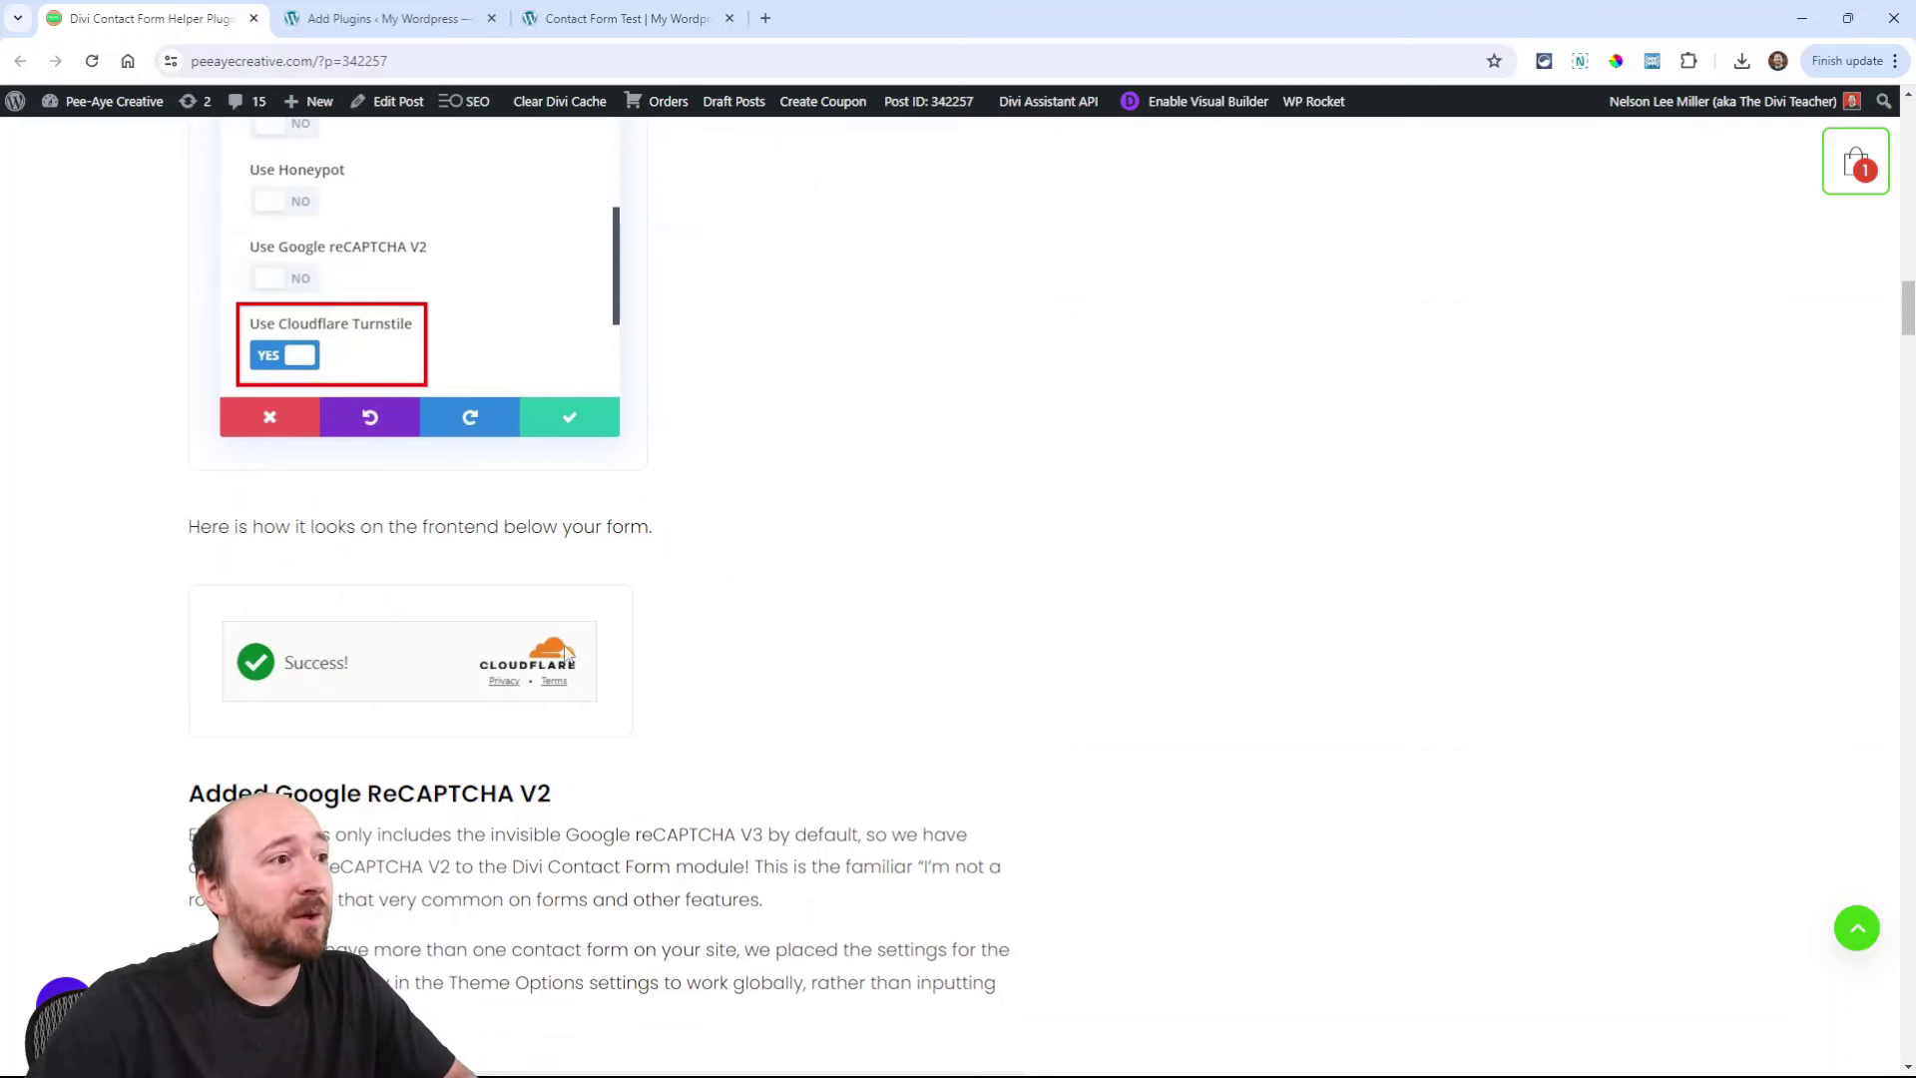
{"action": "mouse_move", "coordinate": [513, 393]}
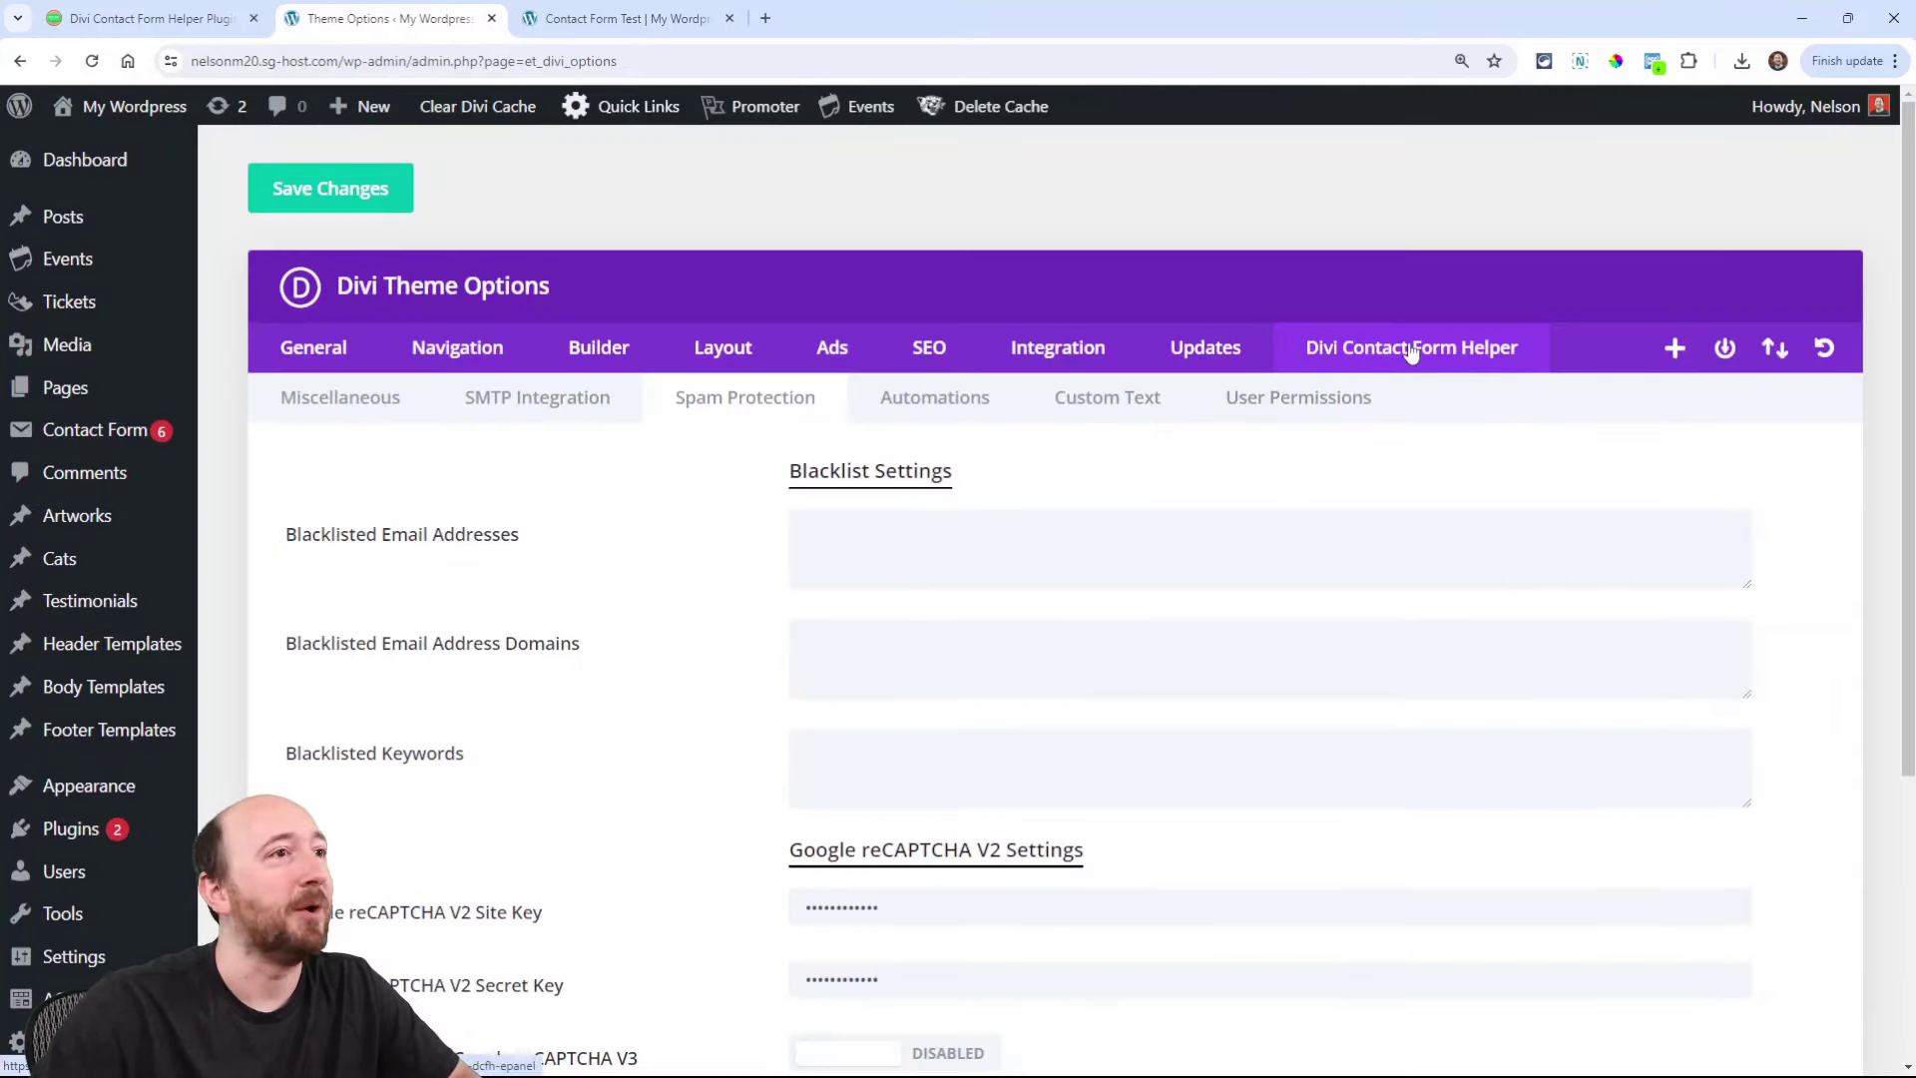
Step: Scroll the Spam Protection settings down to the filled reCAPTCHA V2 and Cloudflare Turnstile key fields
{"action": "scroll", "scroll_direction": "down", "scroll_amount": 3}
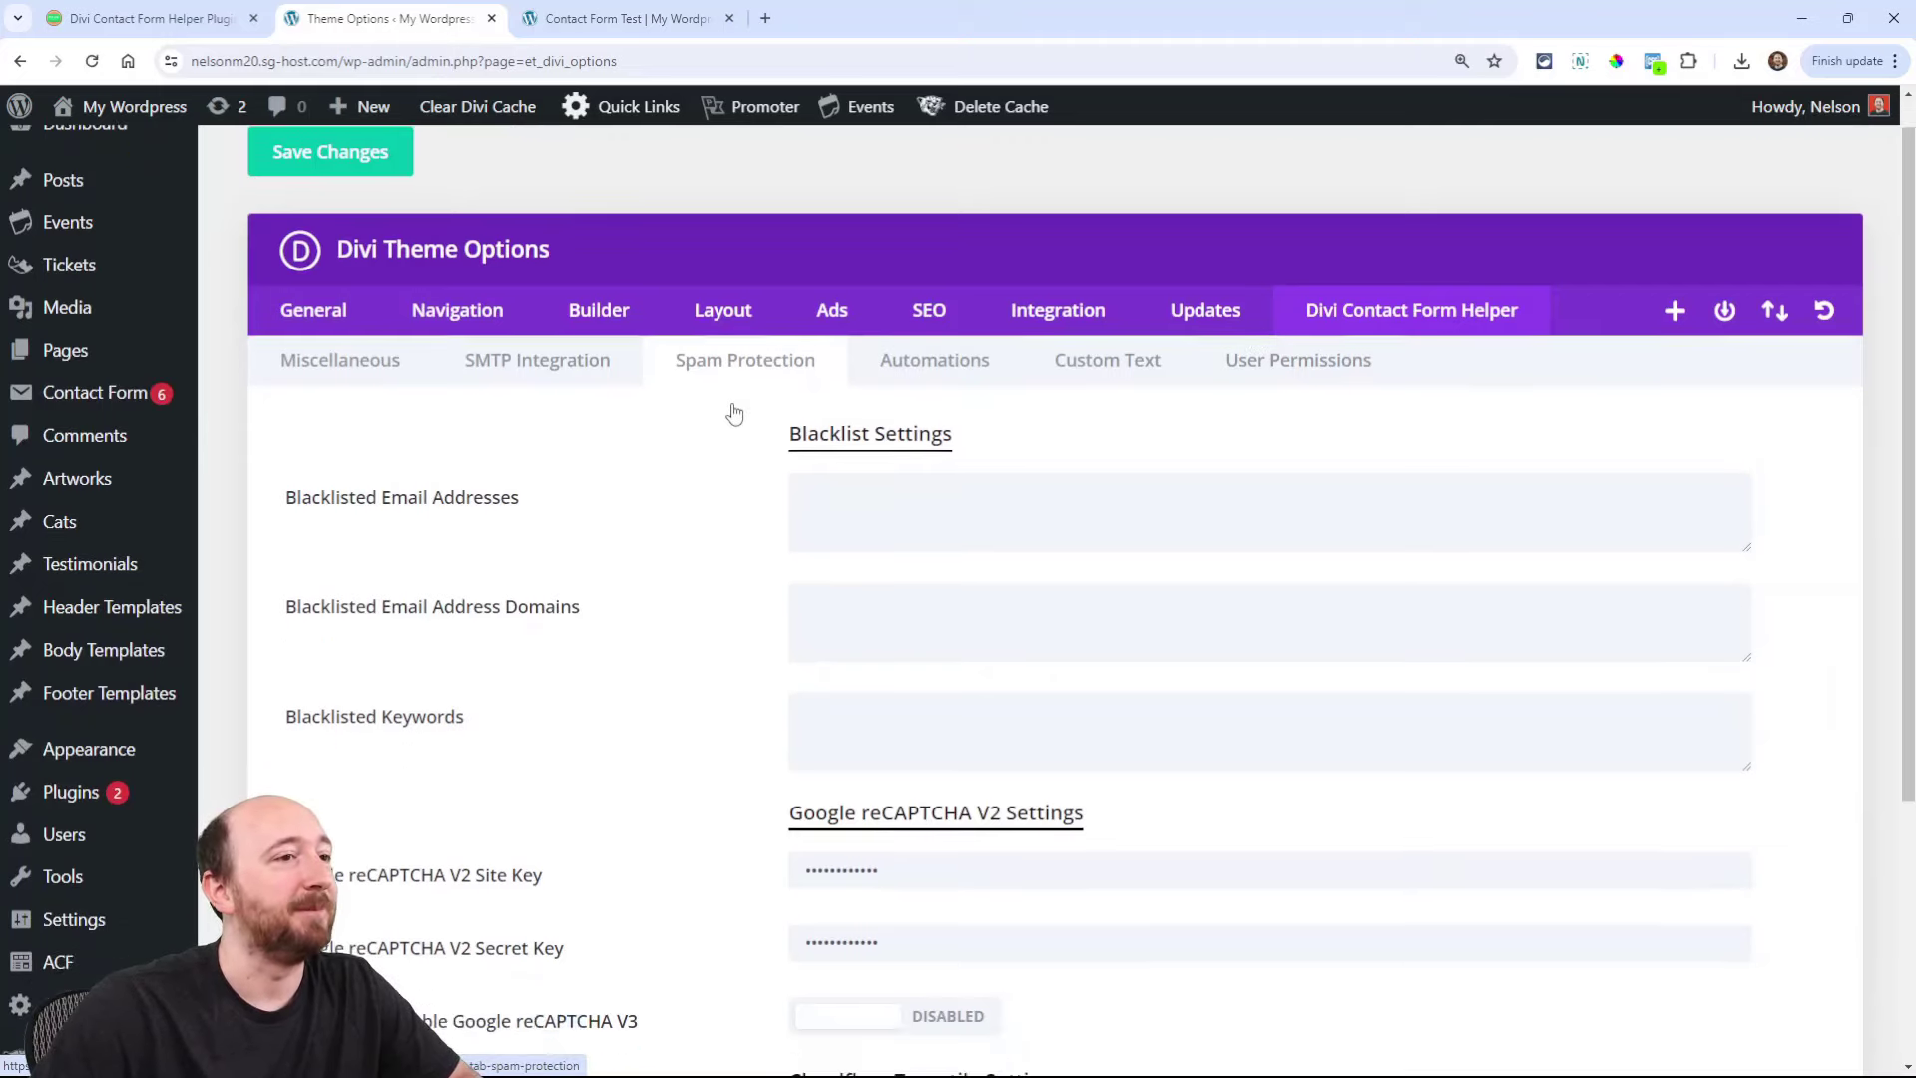
{"action": "scroll", "scroll_direction": "down", "scroll_amount": 3}
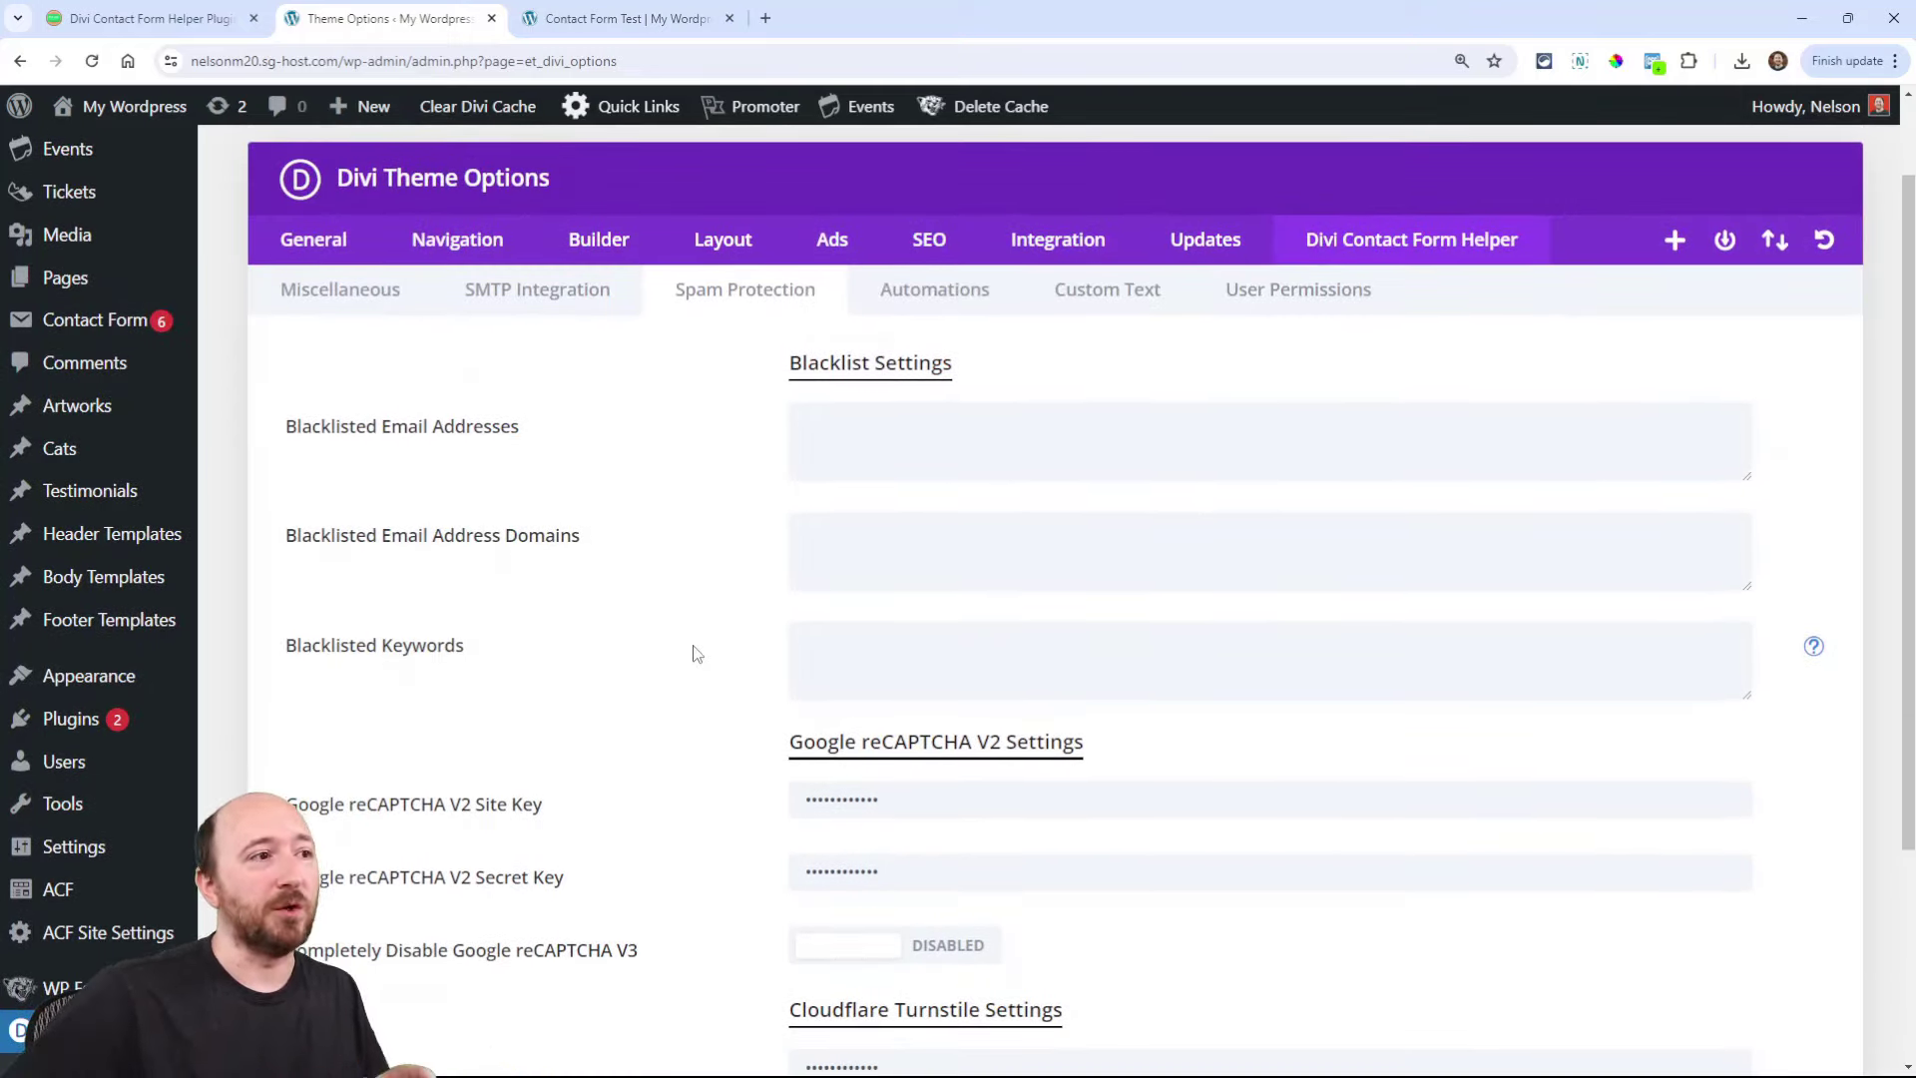
{"action": "scroll", "scroll_direction": "down", "scroll_amount": 3}
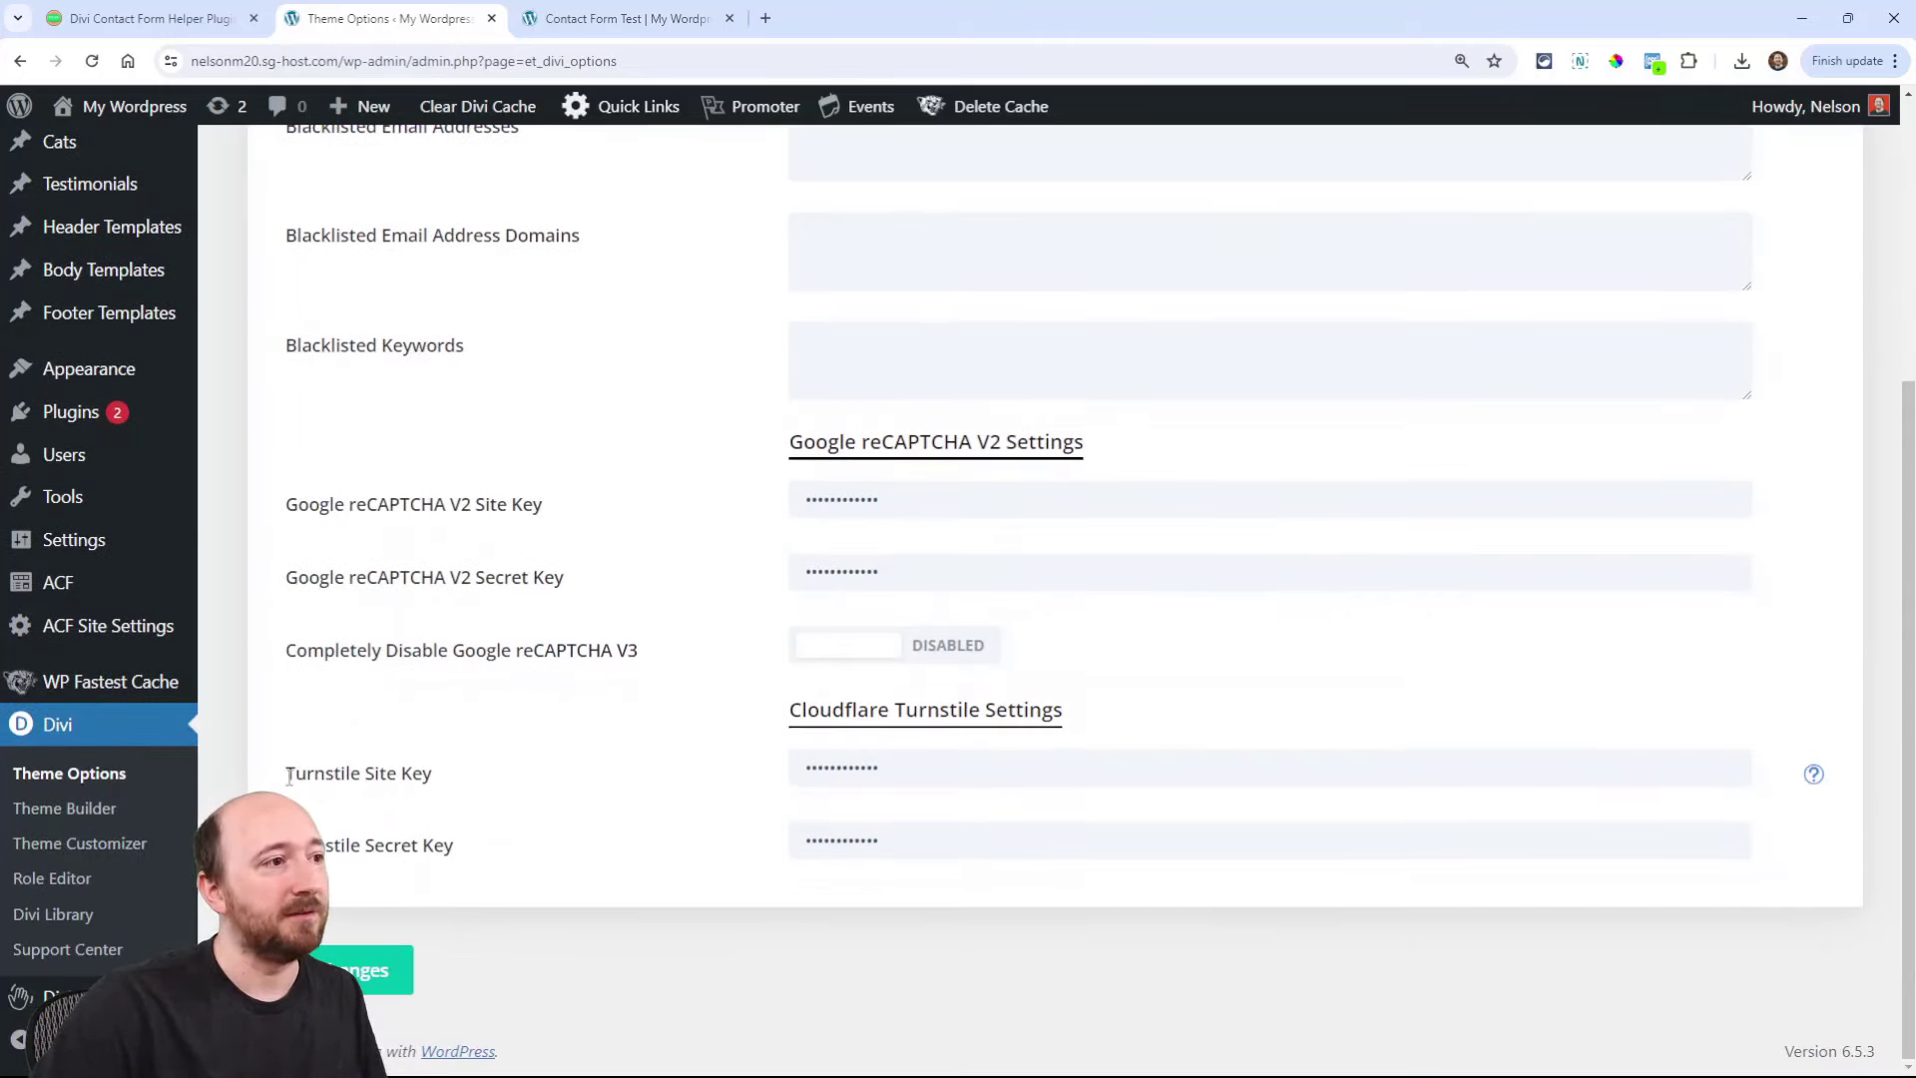
{"action": "double_click", "coordinate": [357, 774]}
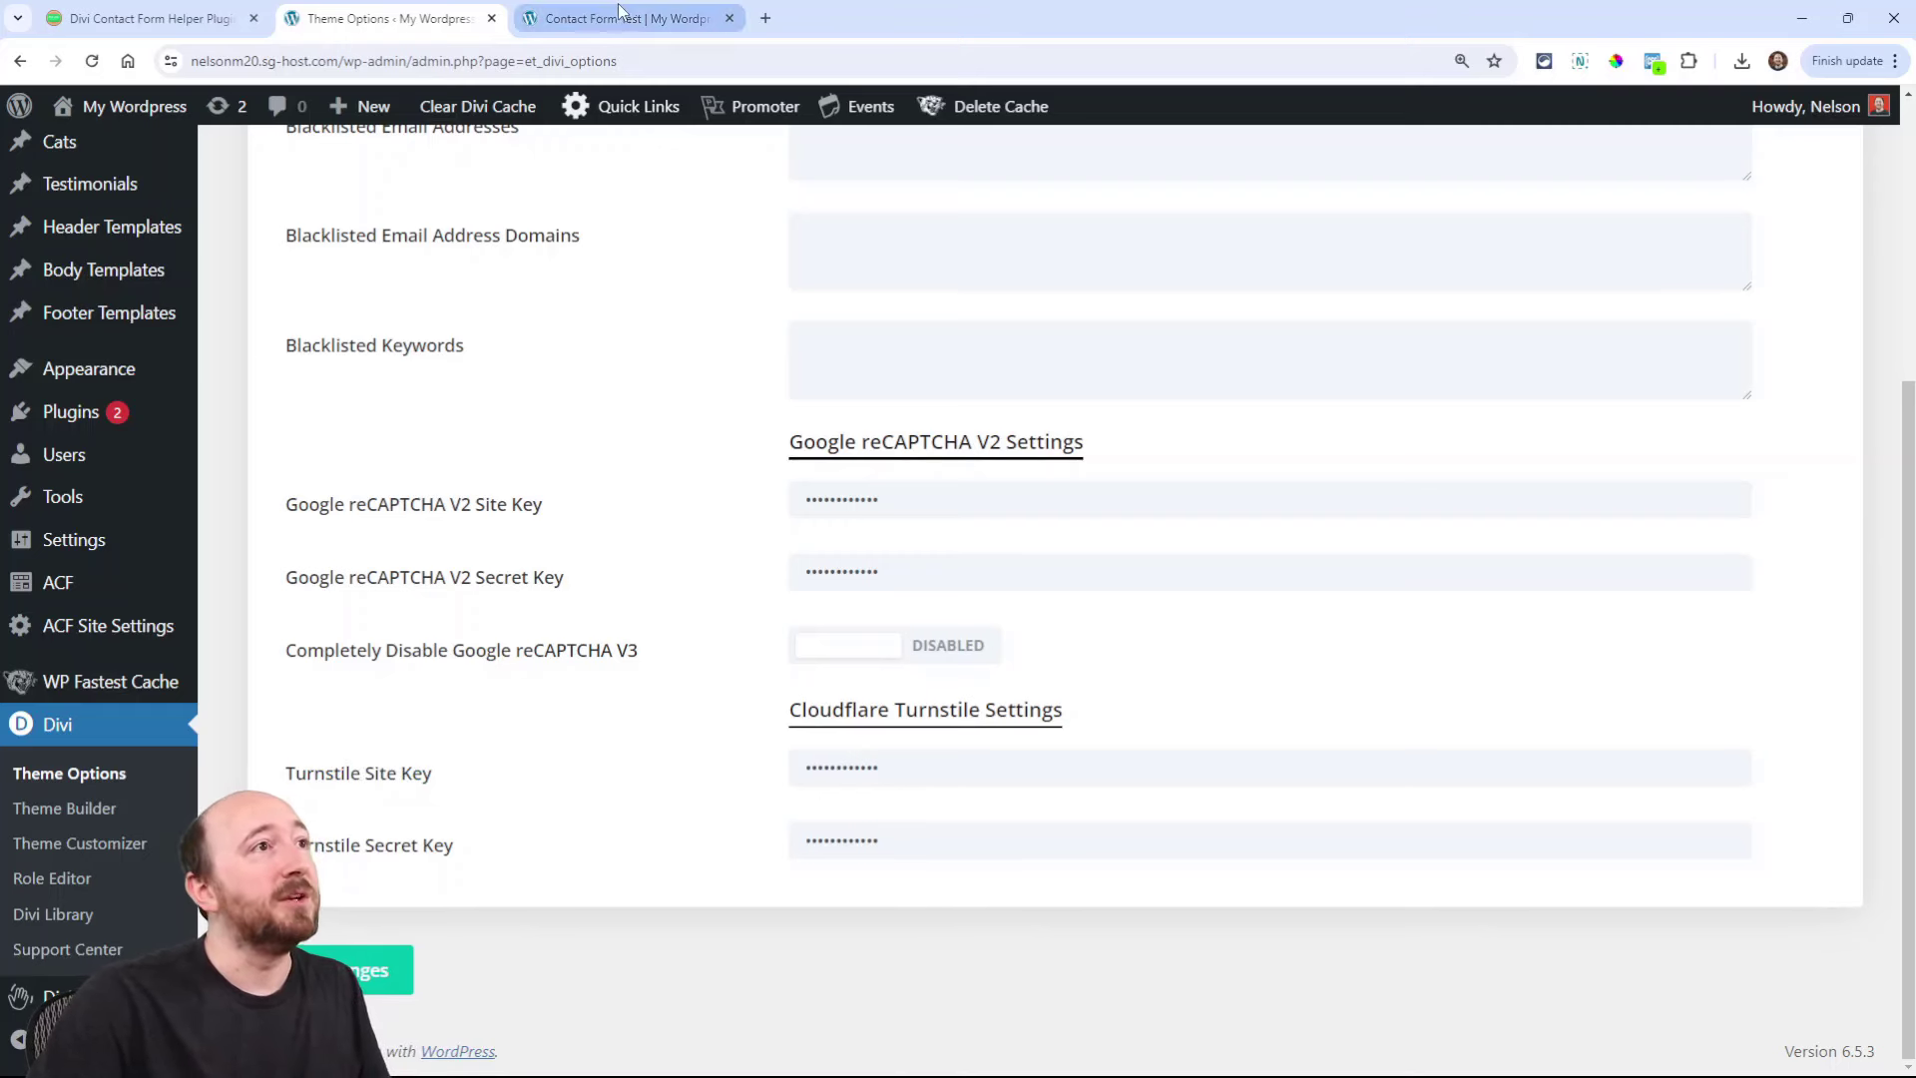
Step: Edit the test page in Visual Builder and expand the contact form's spam protection options, switching Turnstile off
{"action": "left_click", "coordinate": [627, 18]}
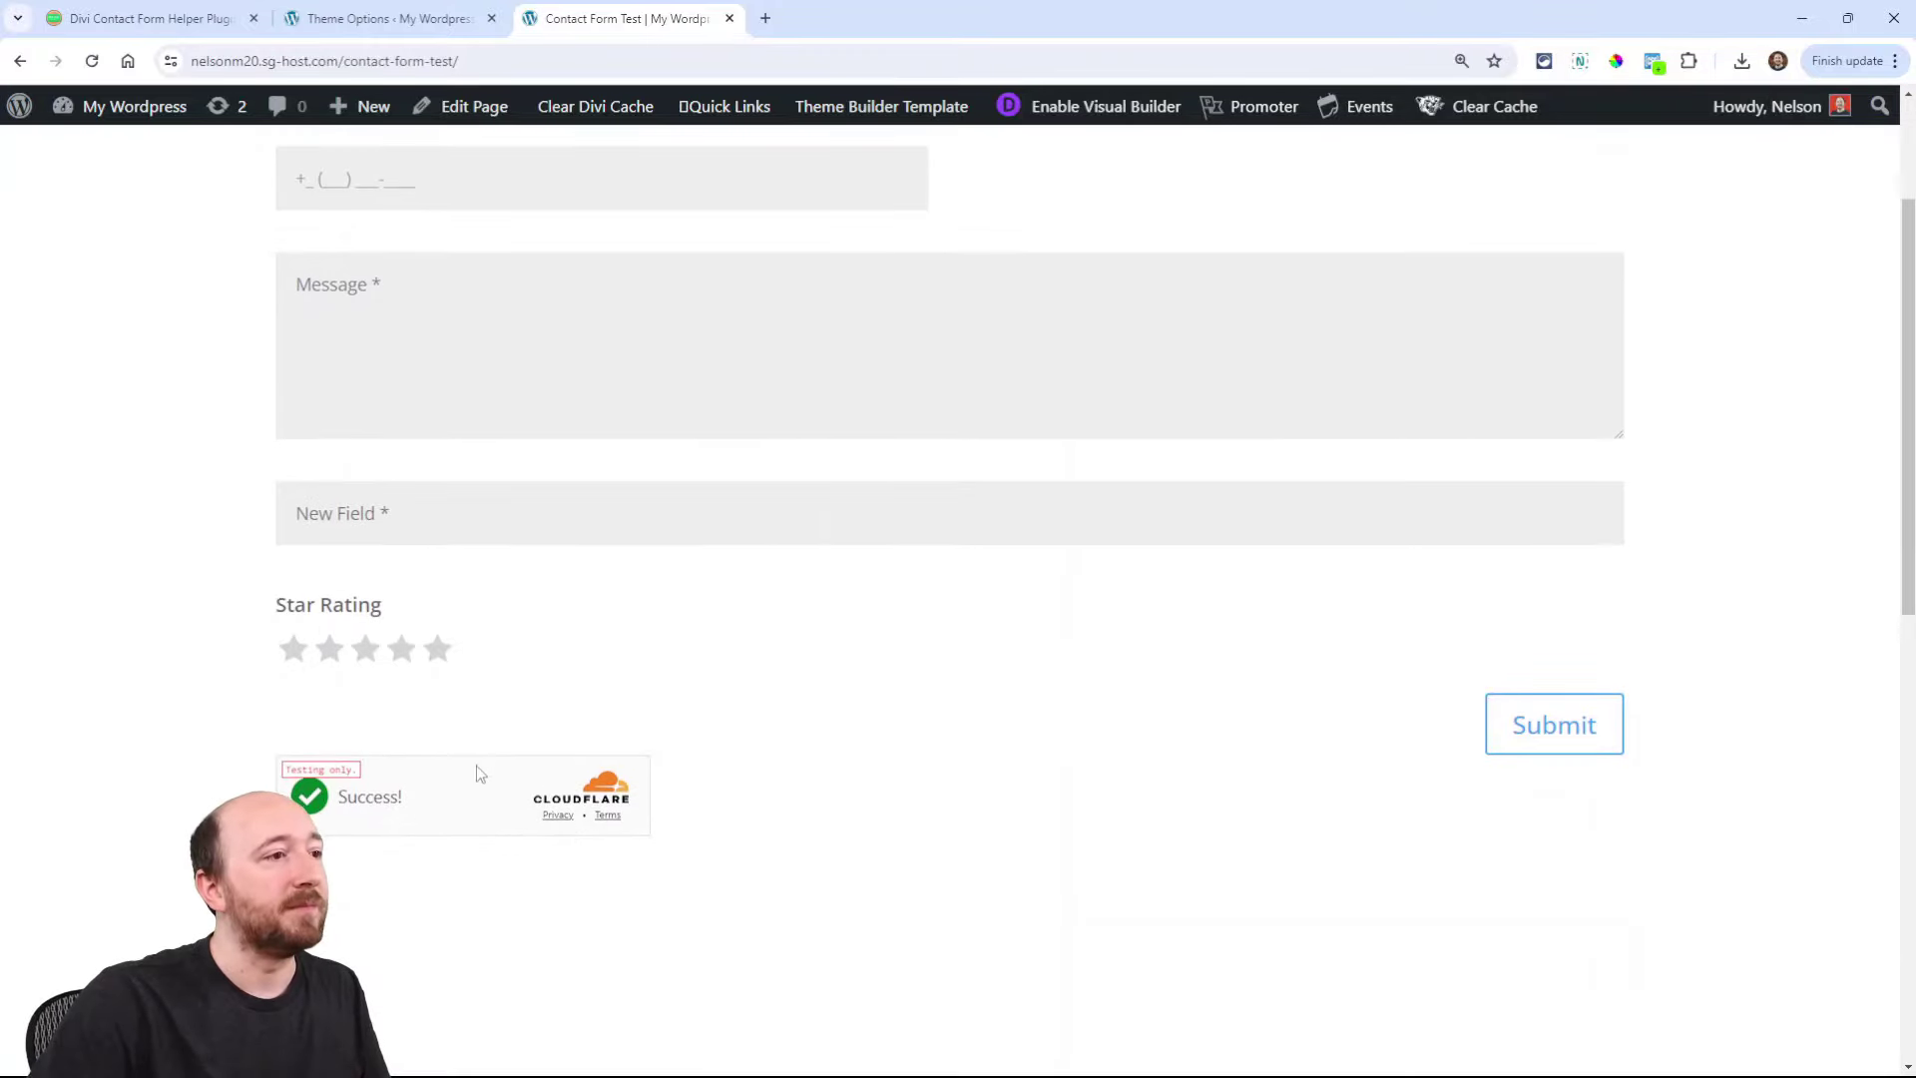
{"action": "left_click", "coordinate": [1105, 106]}
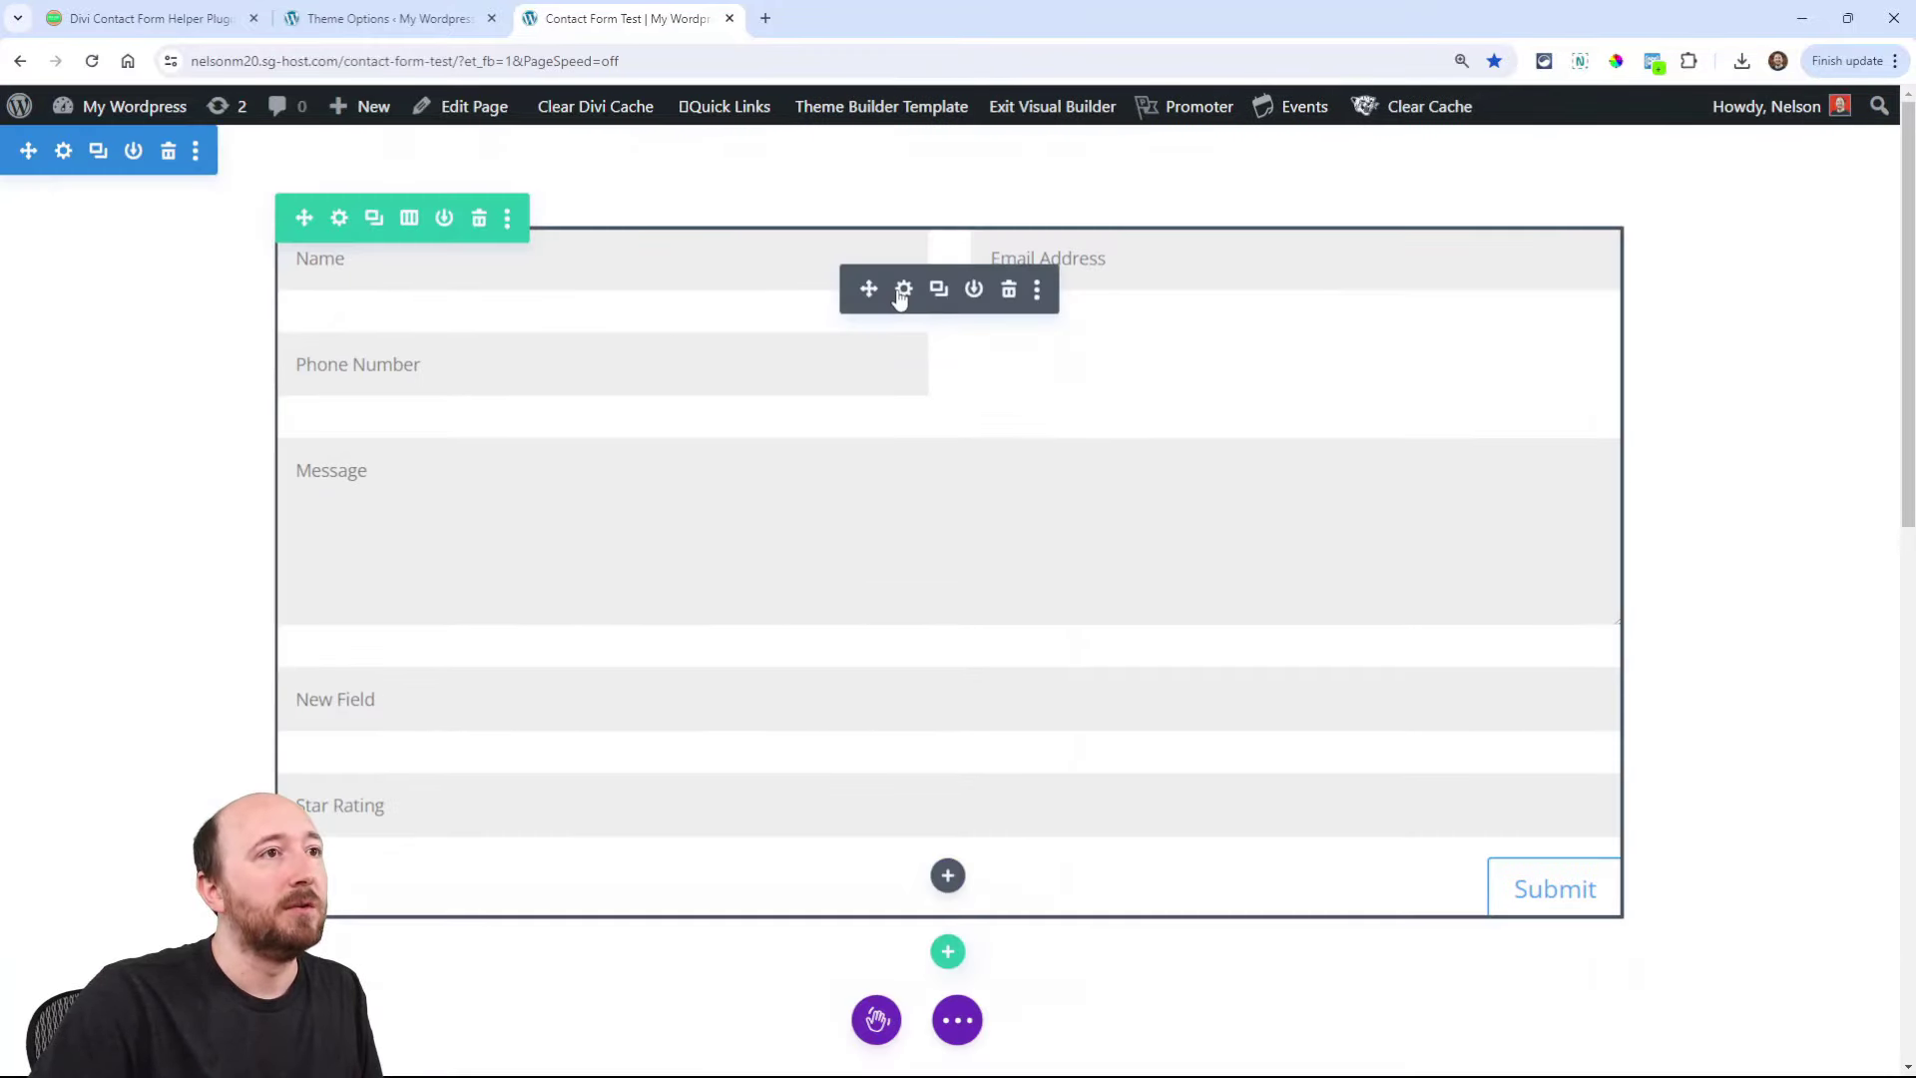
{"action": "left_click", "coordinate": [902, 289]}
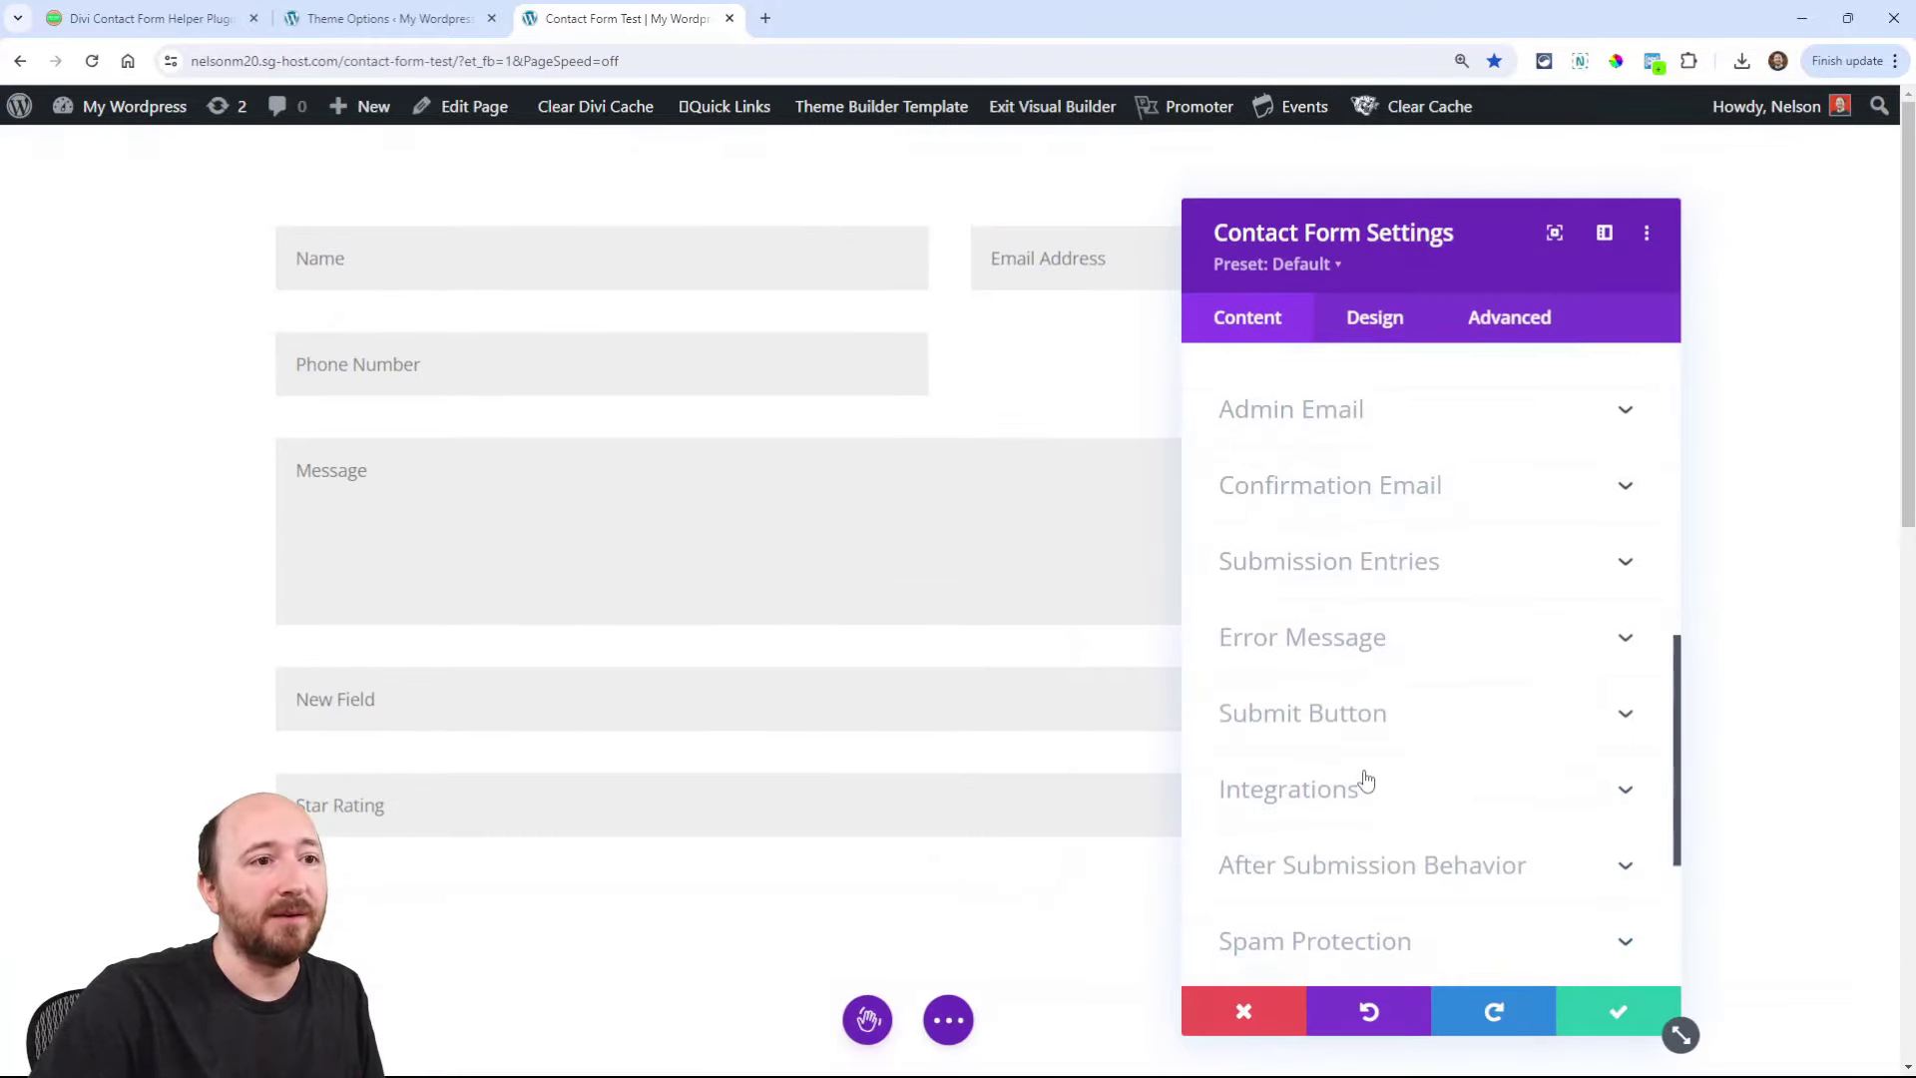
{"action": "left_click", "coordinate": [1313, 942]}
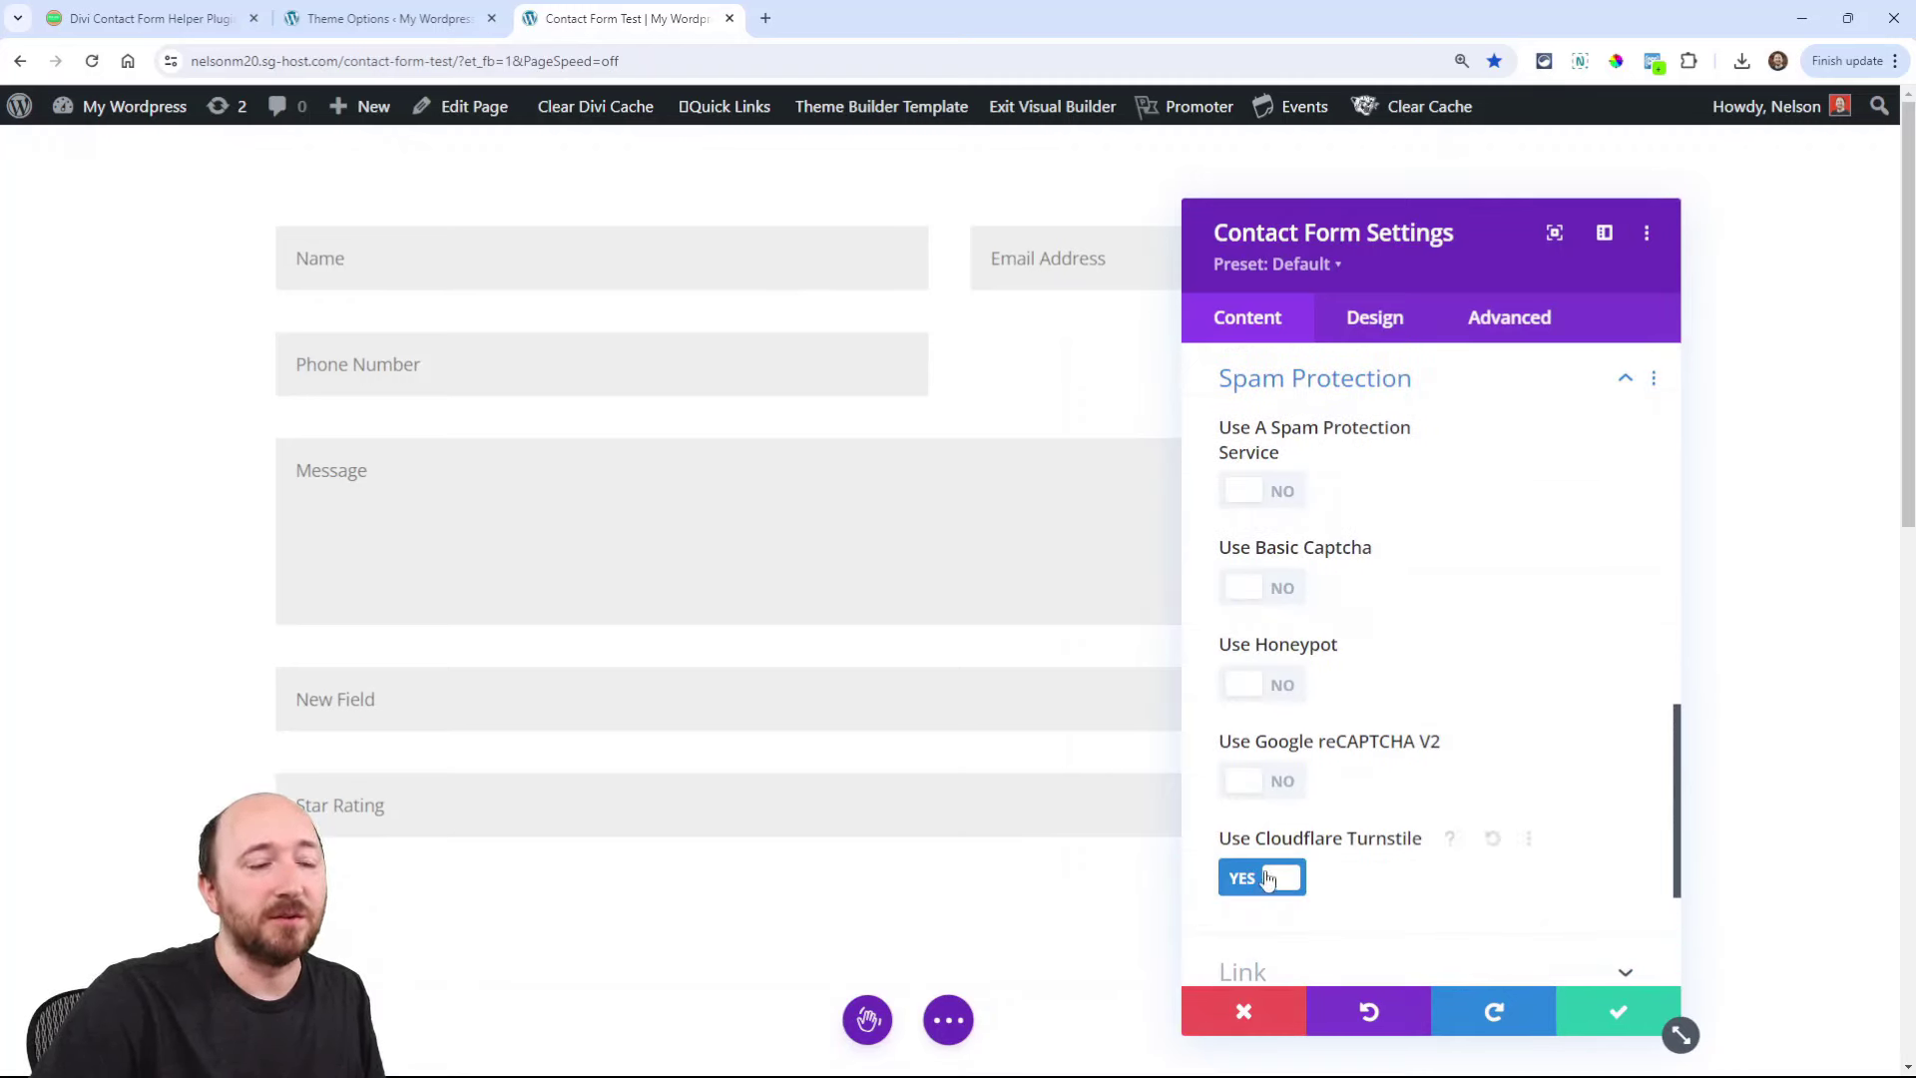
{"action": "left_click", "coordinate": [1261, 878]}
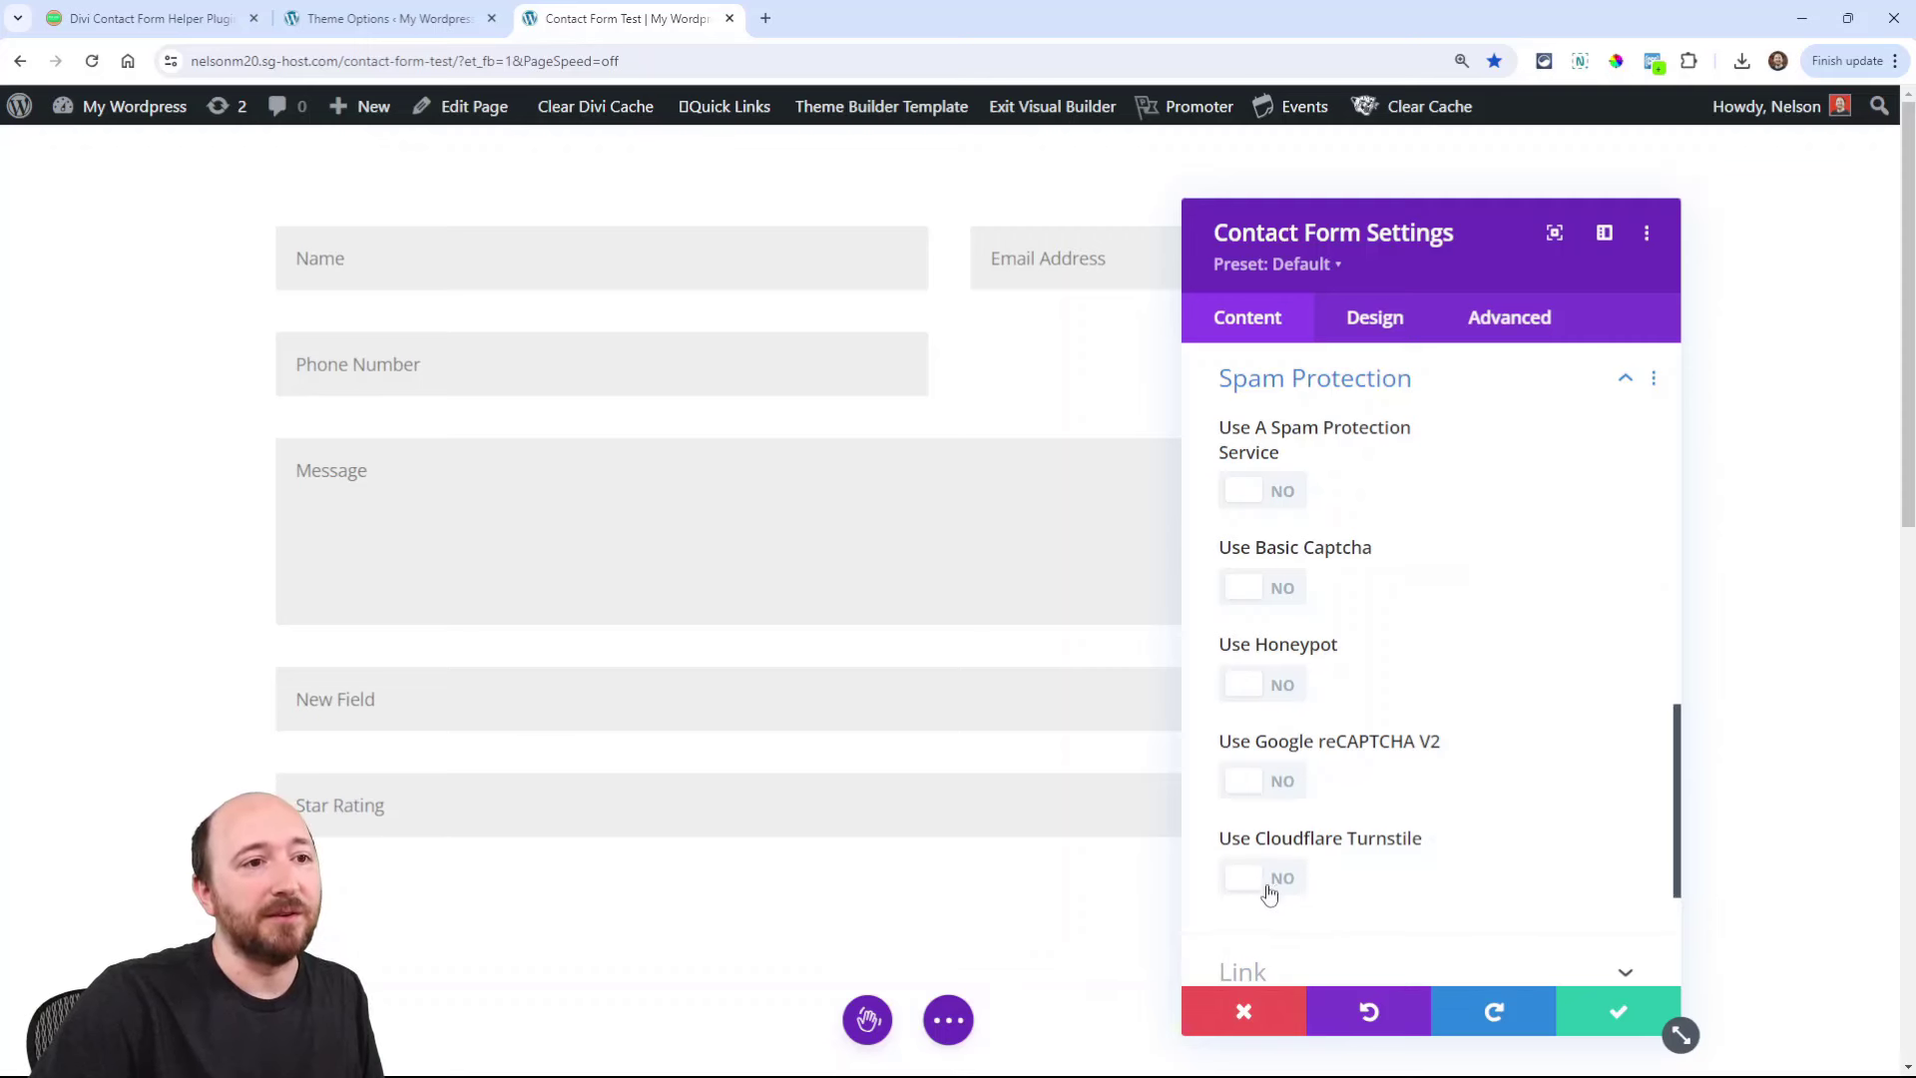
{"action": "mouse_move", "coordinate": [1253, 838]}
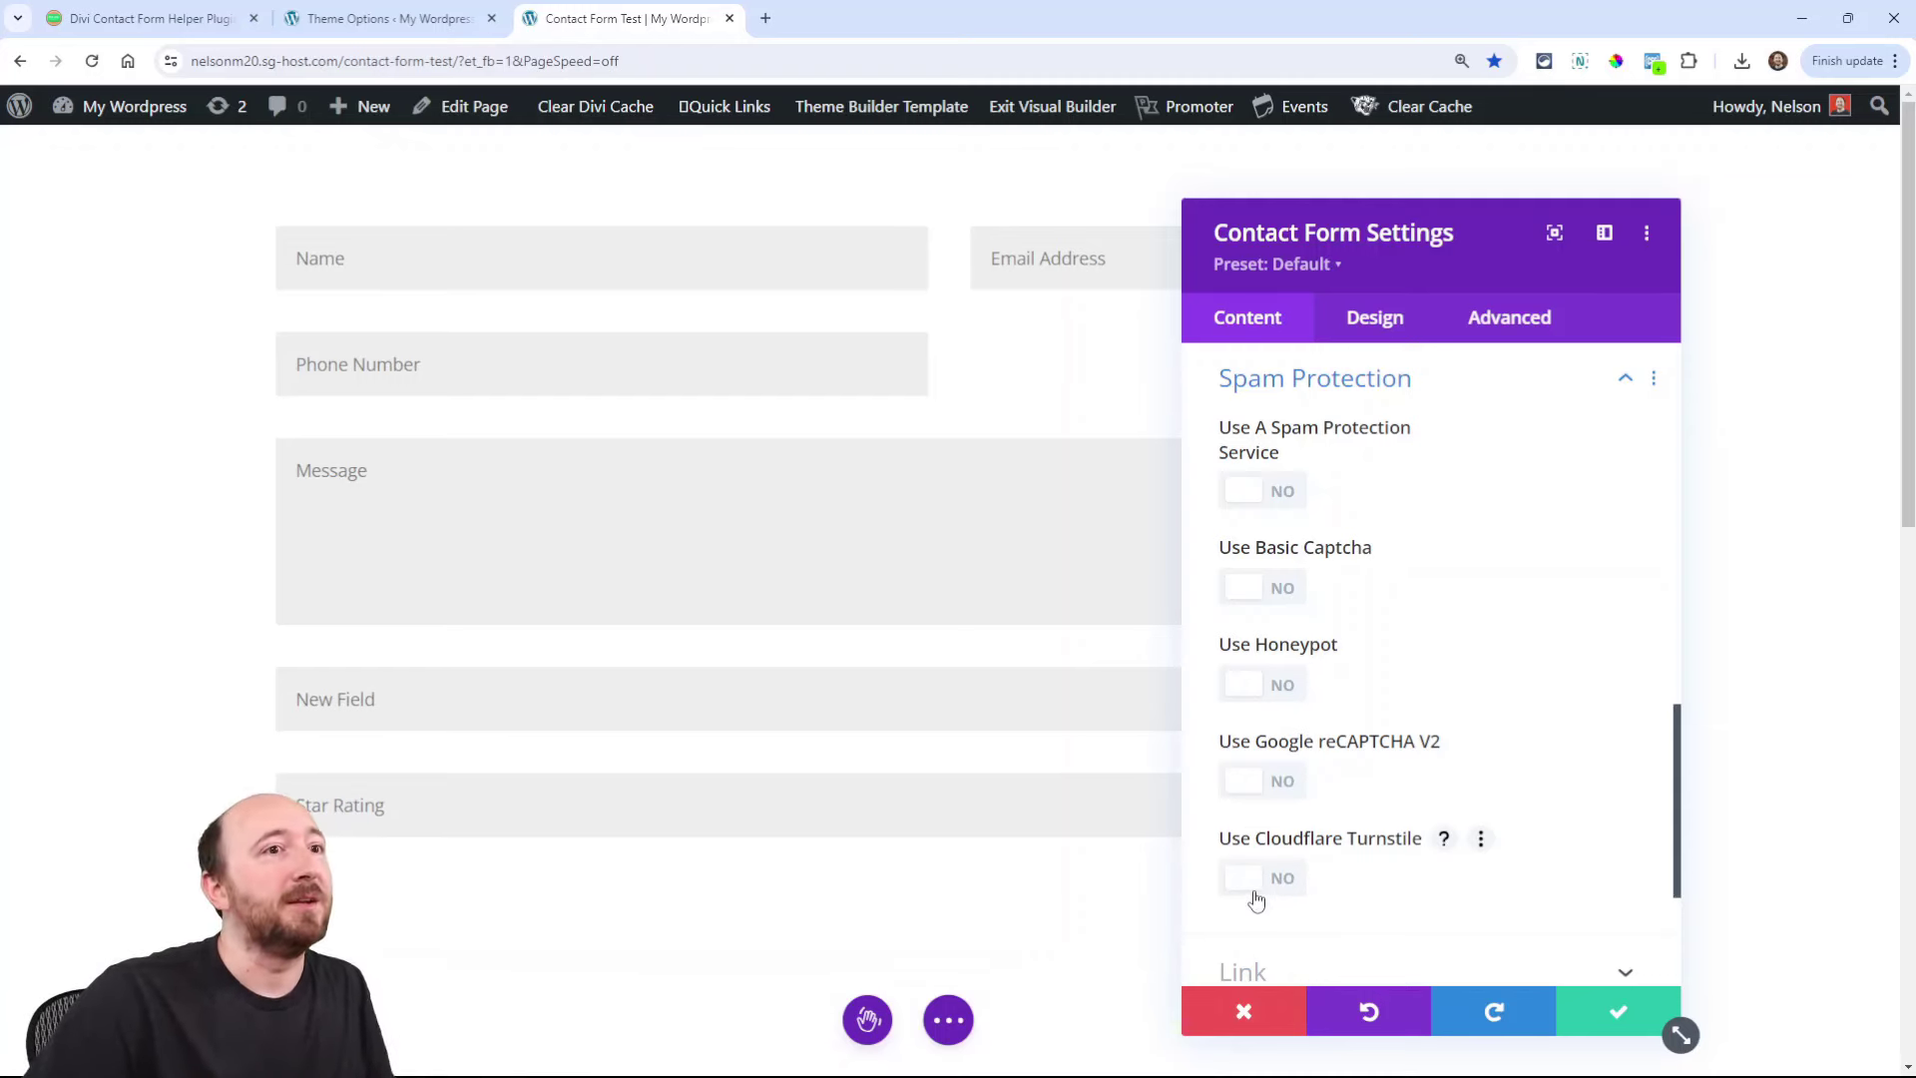
Step: Check the saved Theme Options keys, then toggle Cloudflare Turnstile on and off on the form
{"action": "left_click", "coordinate": [395, 18]}
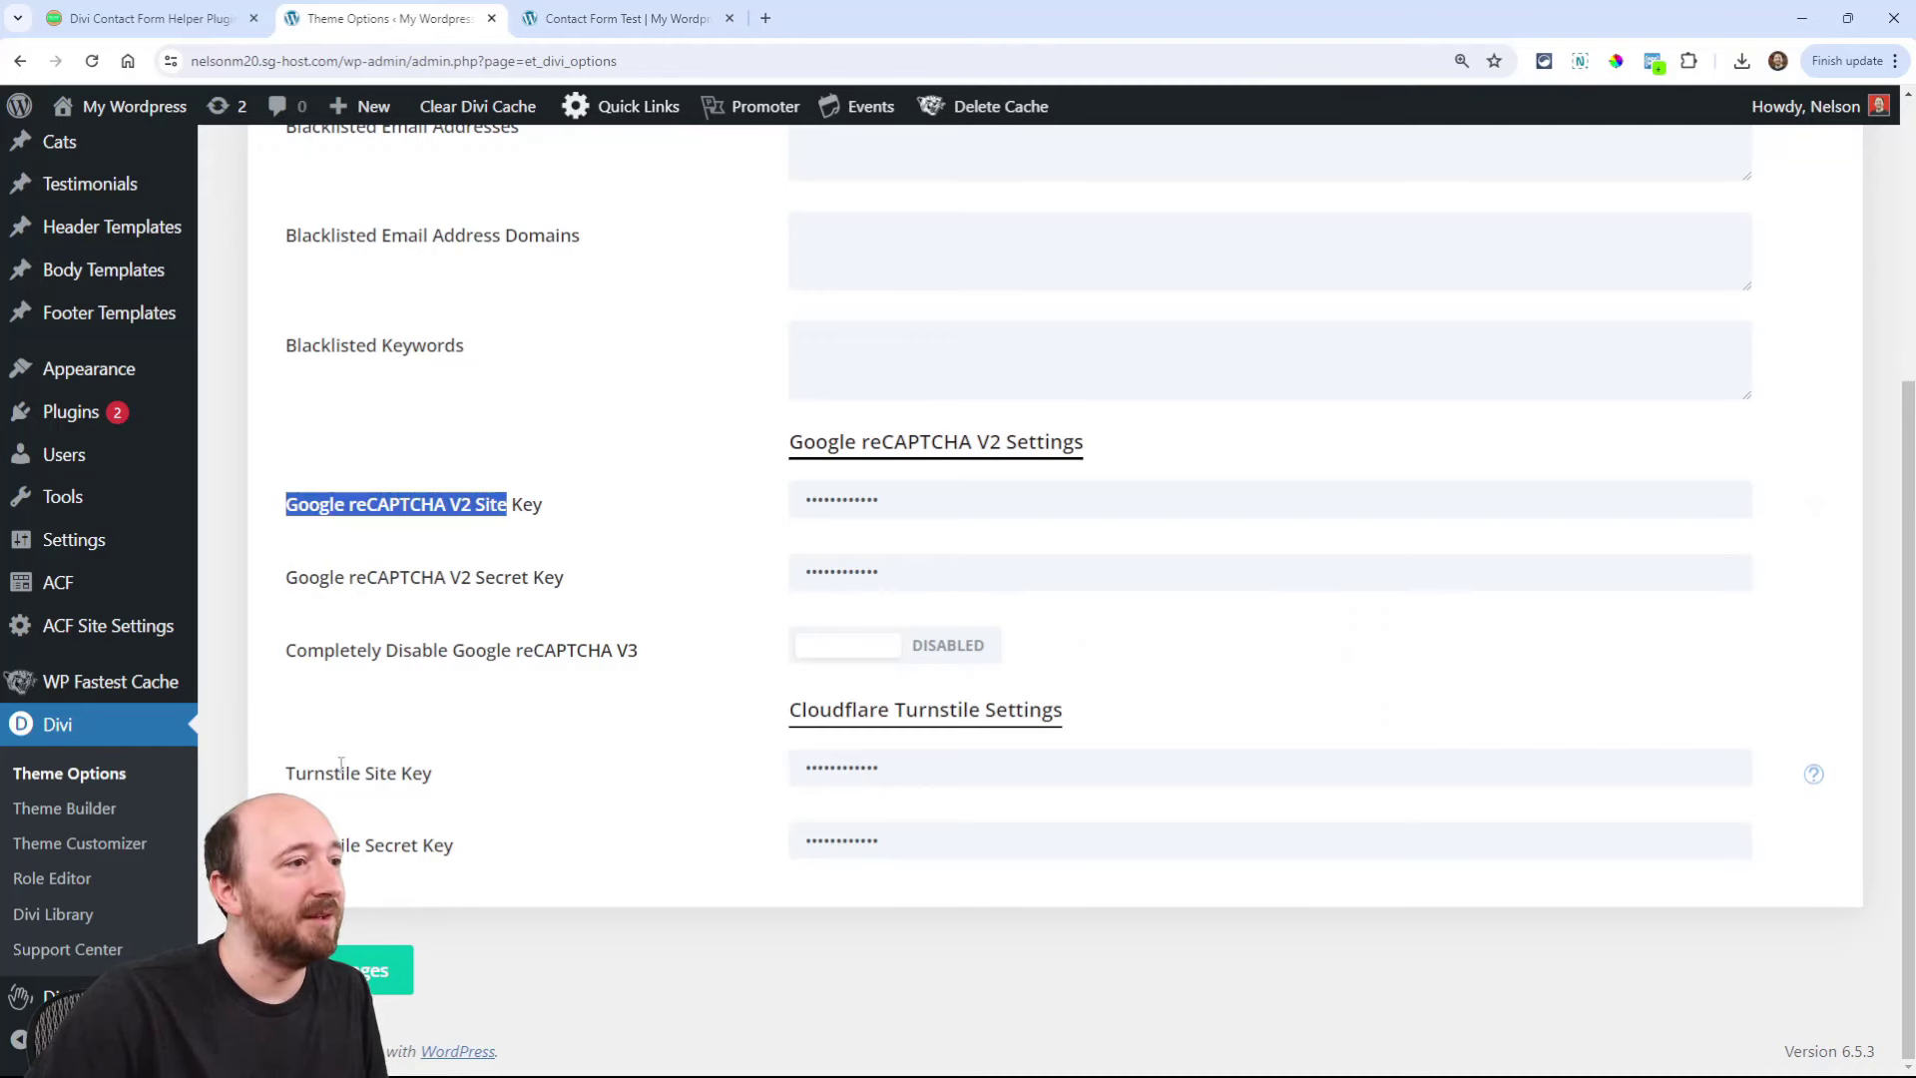
{"action": "left_click", "coordinate": [639, 18]}
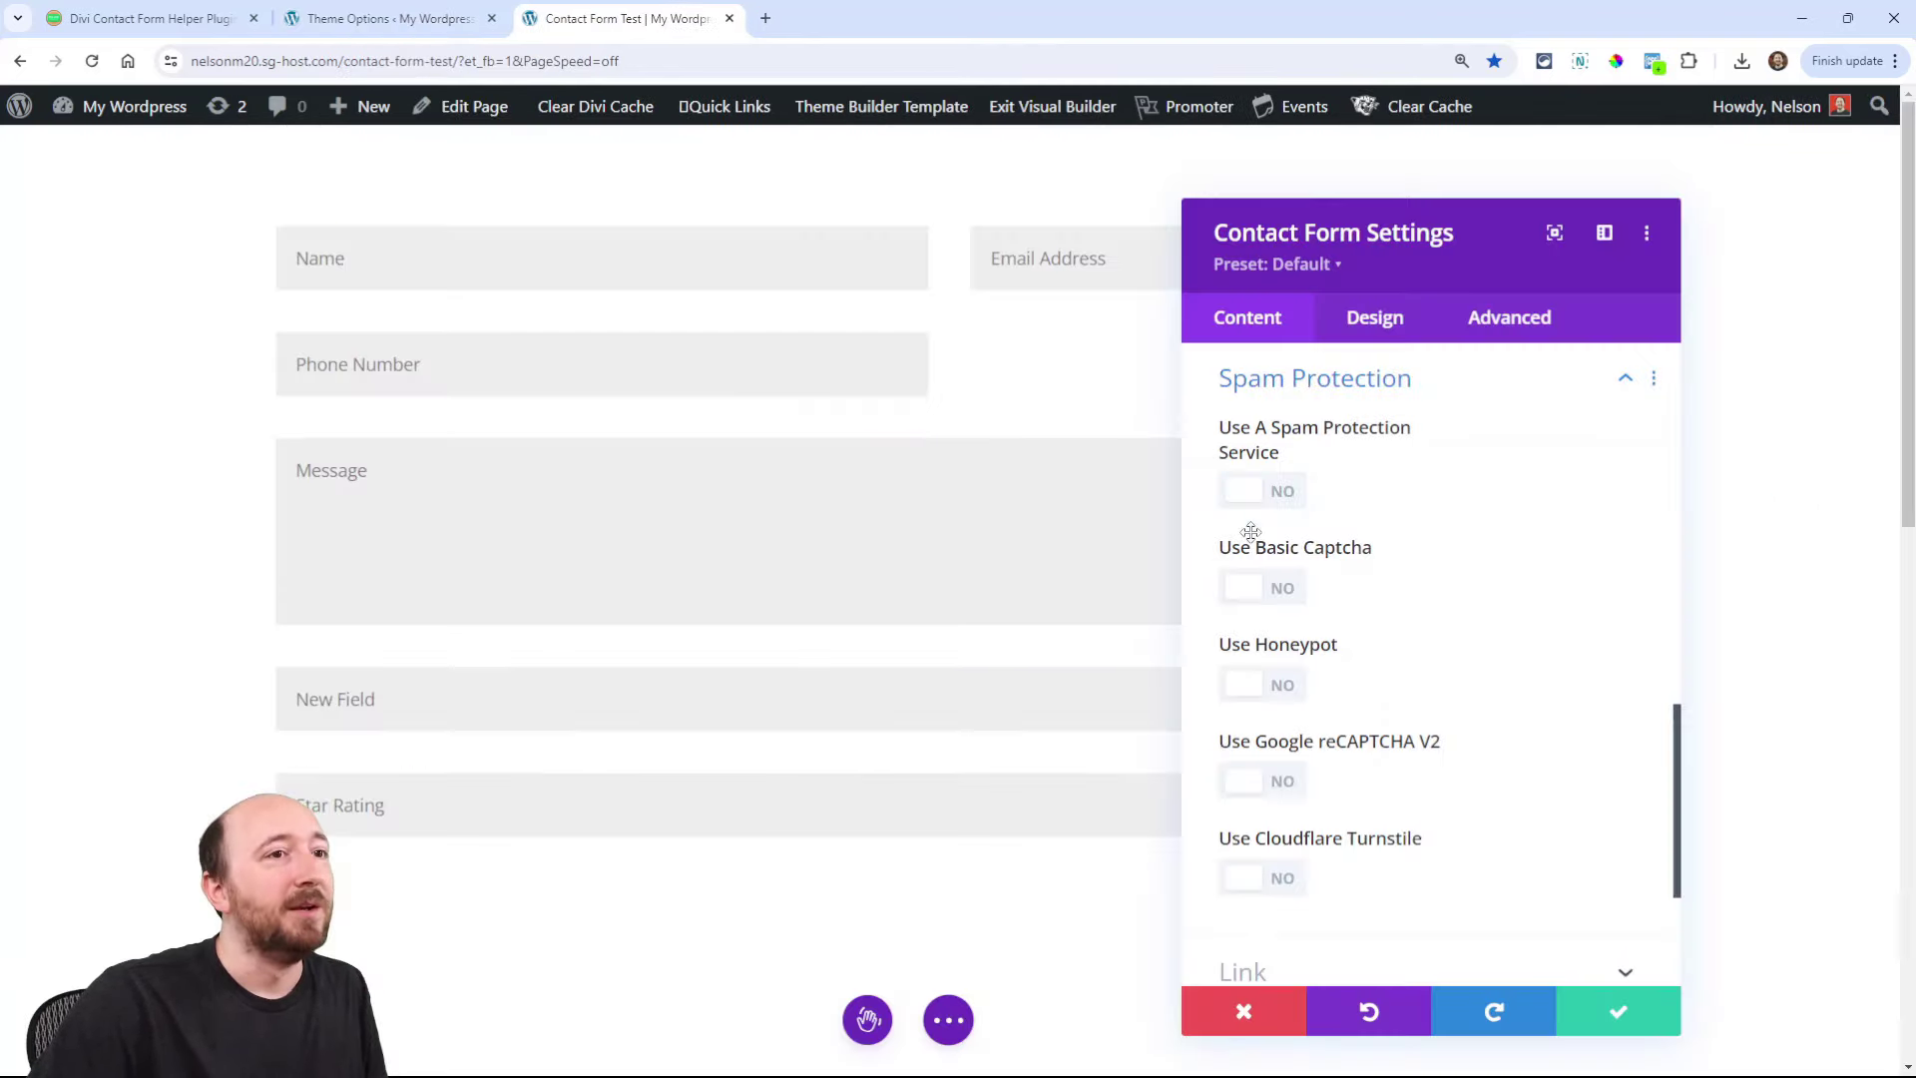
{"action": "left_click", "coordinate": [1261, 878]}
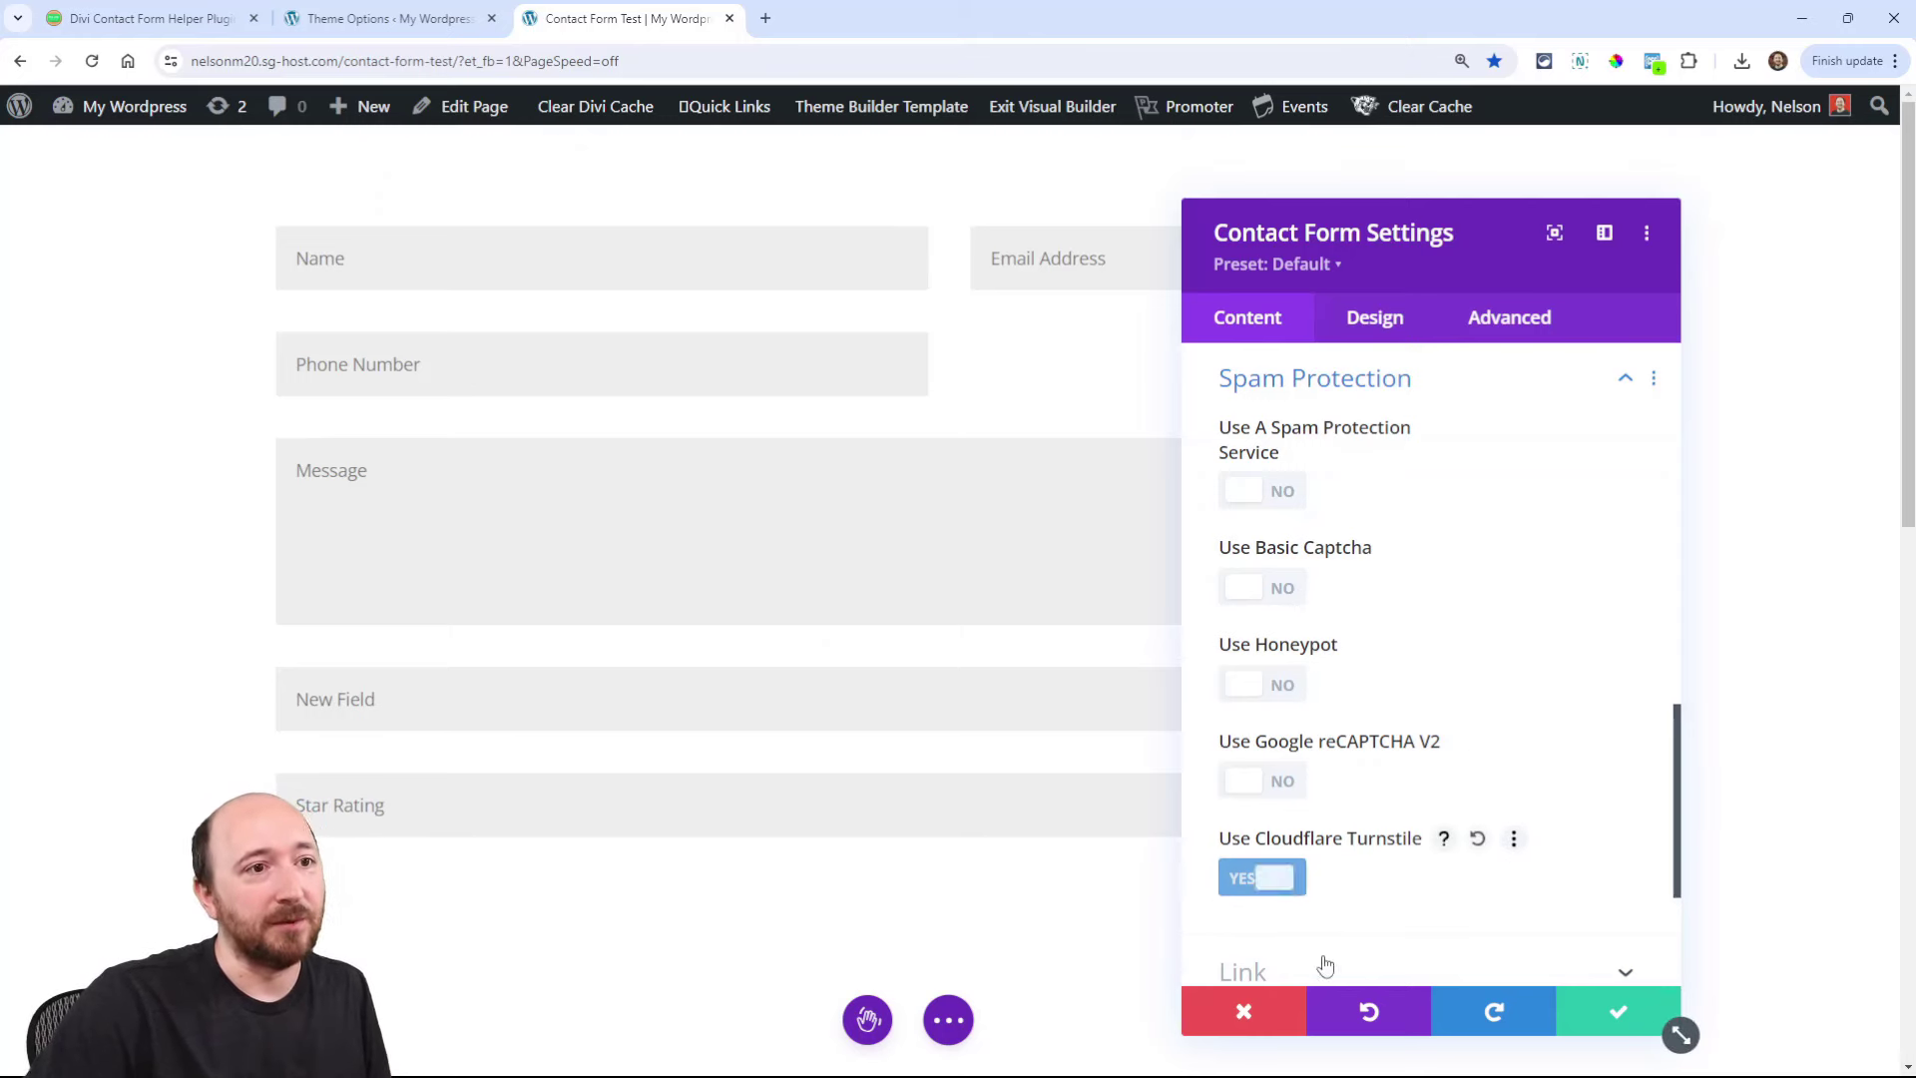
{"action": "left_click", "coordinate": [1261, 876]}
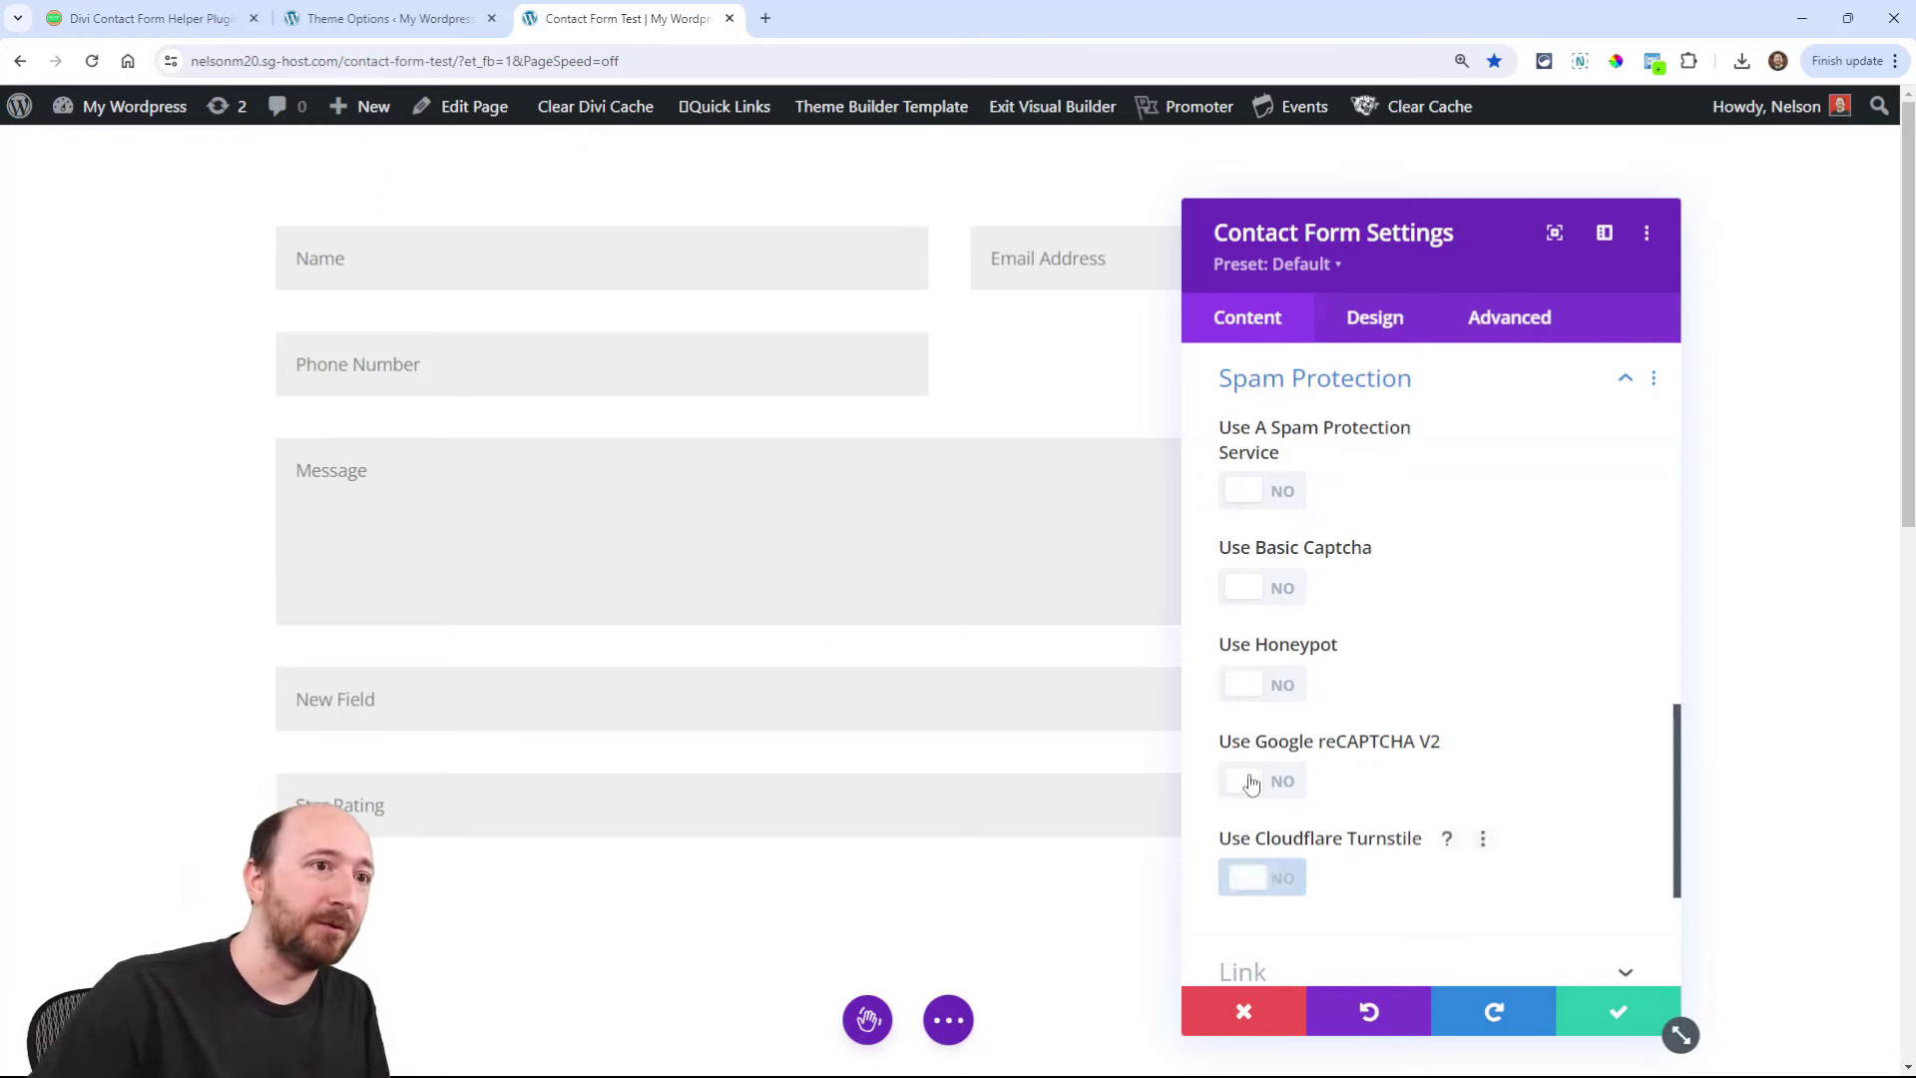
Step: Toggle Google reCAPTCHA V2 and the other spam protection options, leaving them all off
{"action": "left_click", "coordinate": [1246, 782]}
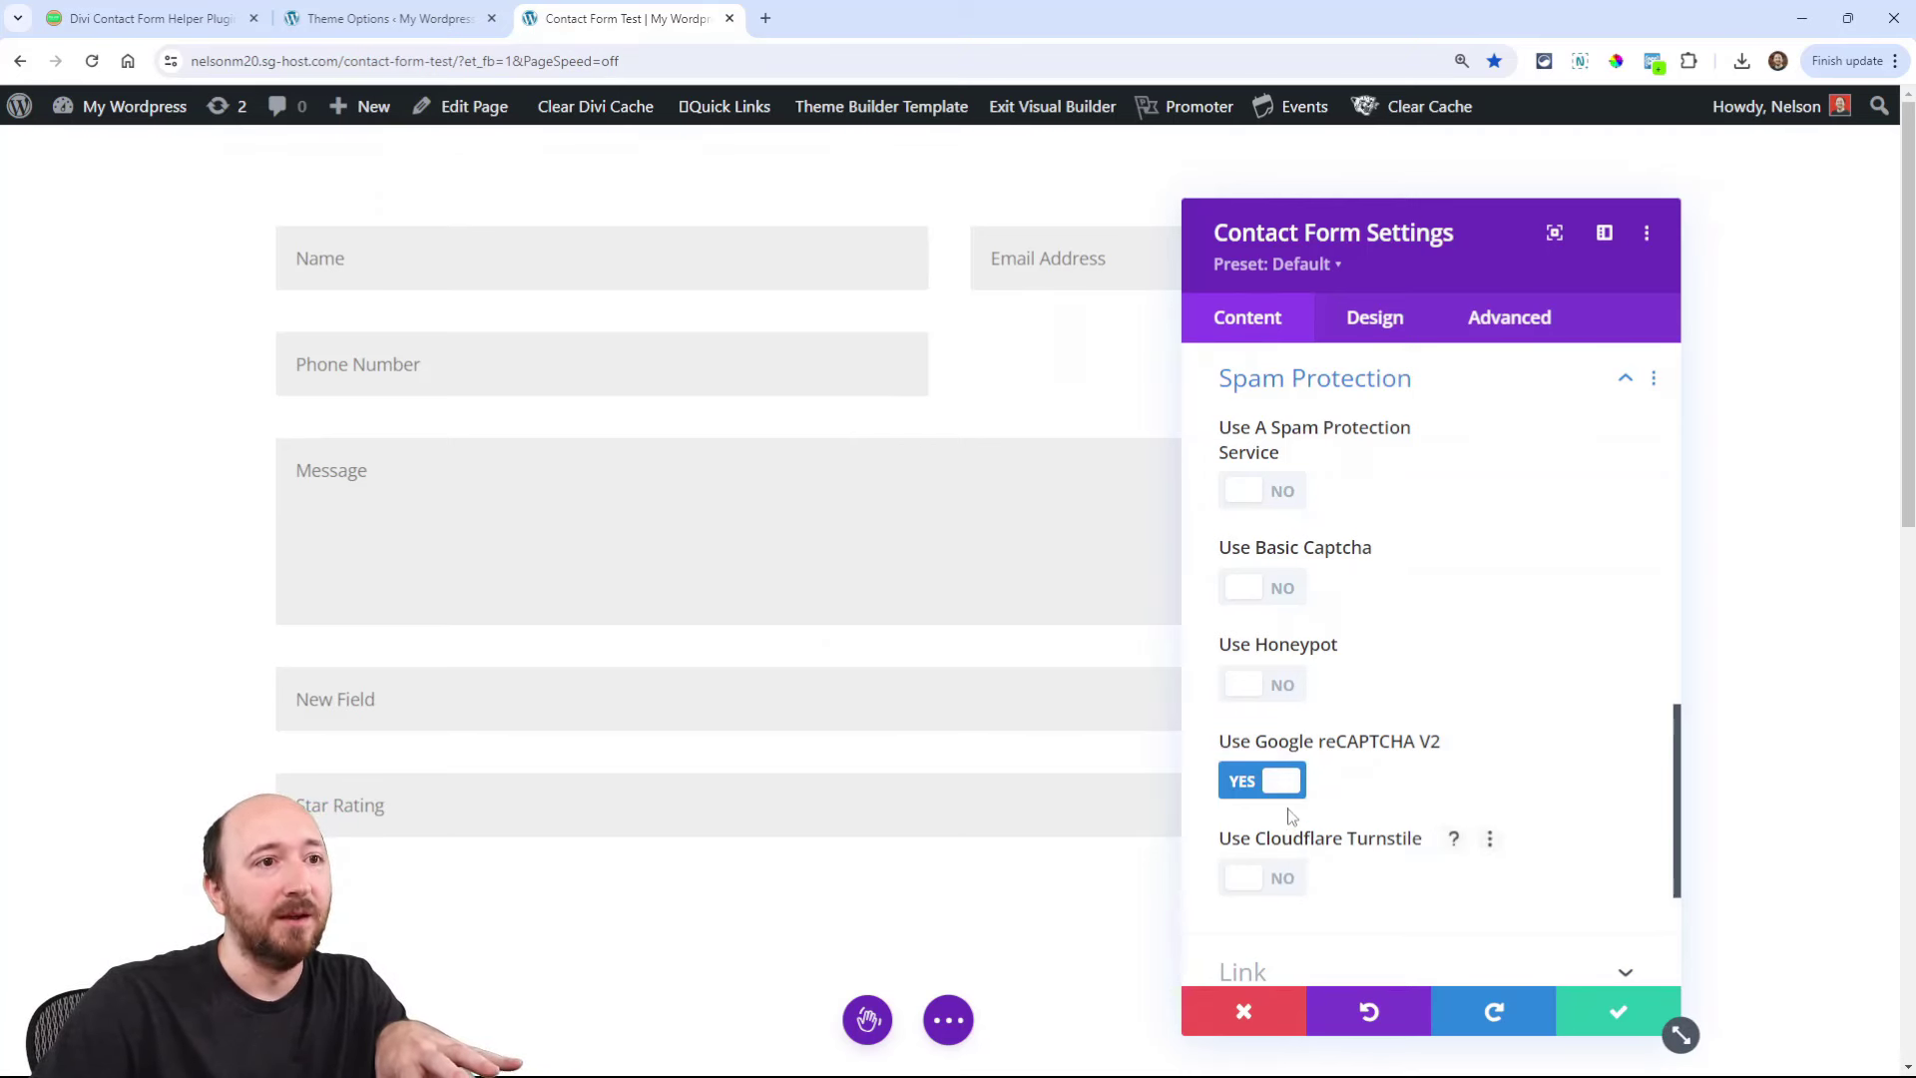
{"action": "left_click", "coordinate": [1261, 780]}
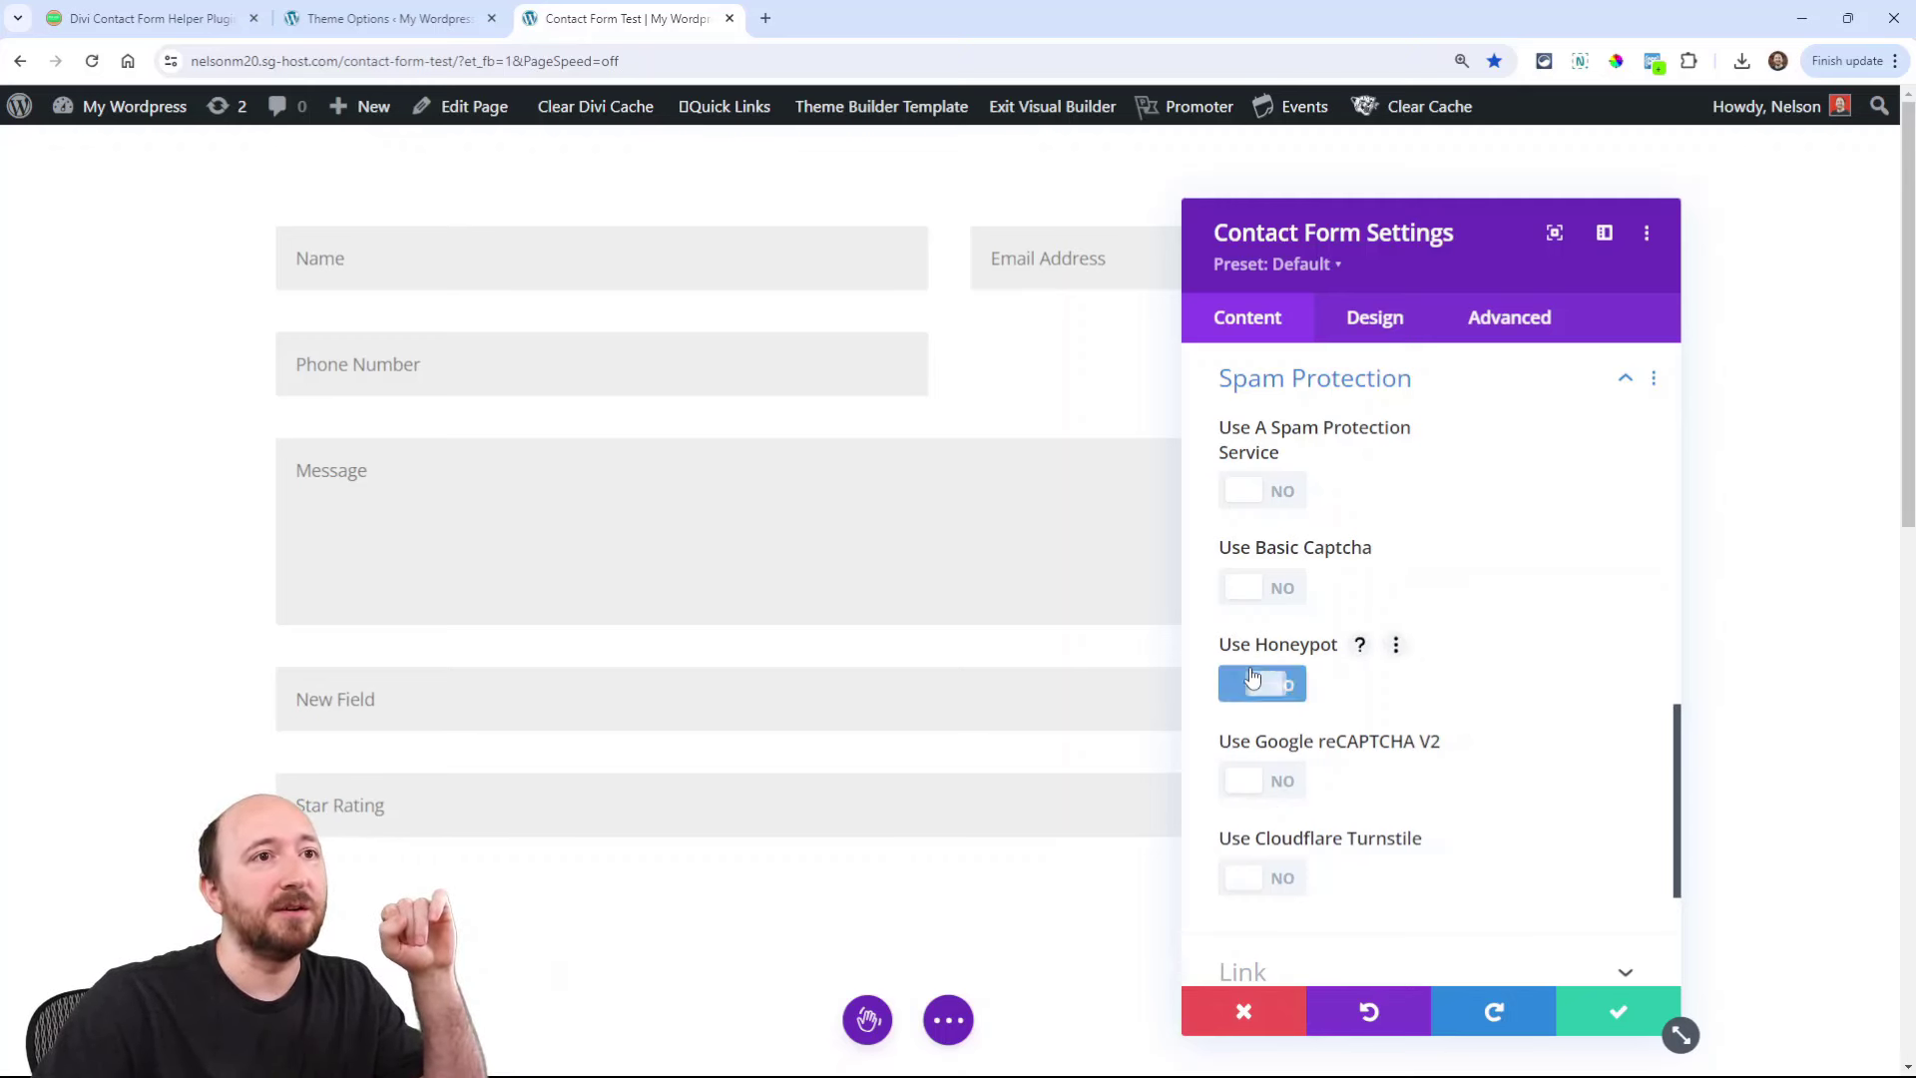
{"action": "left_click", "coordinate": [1261, 491]}
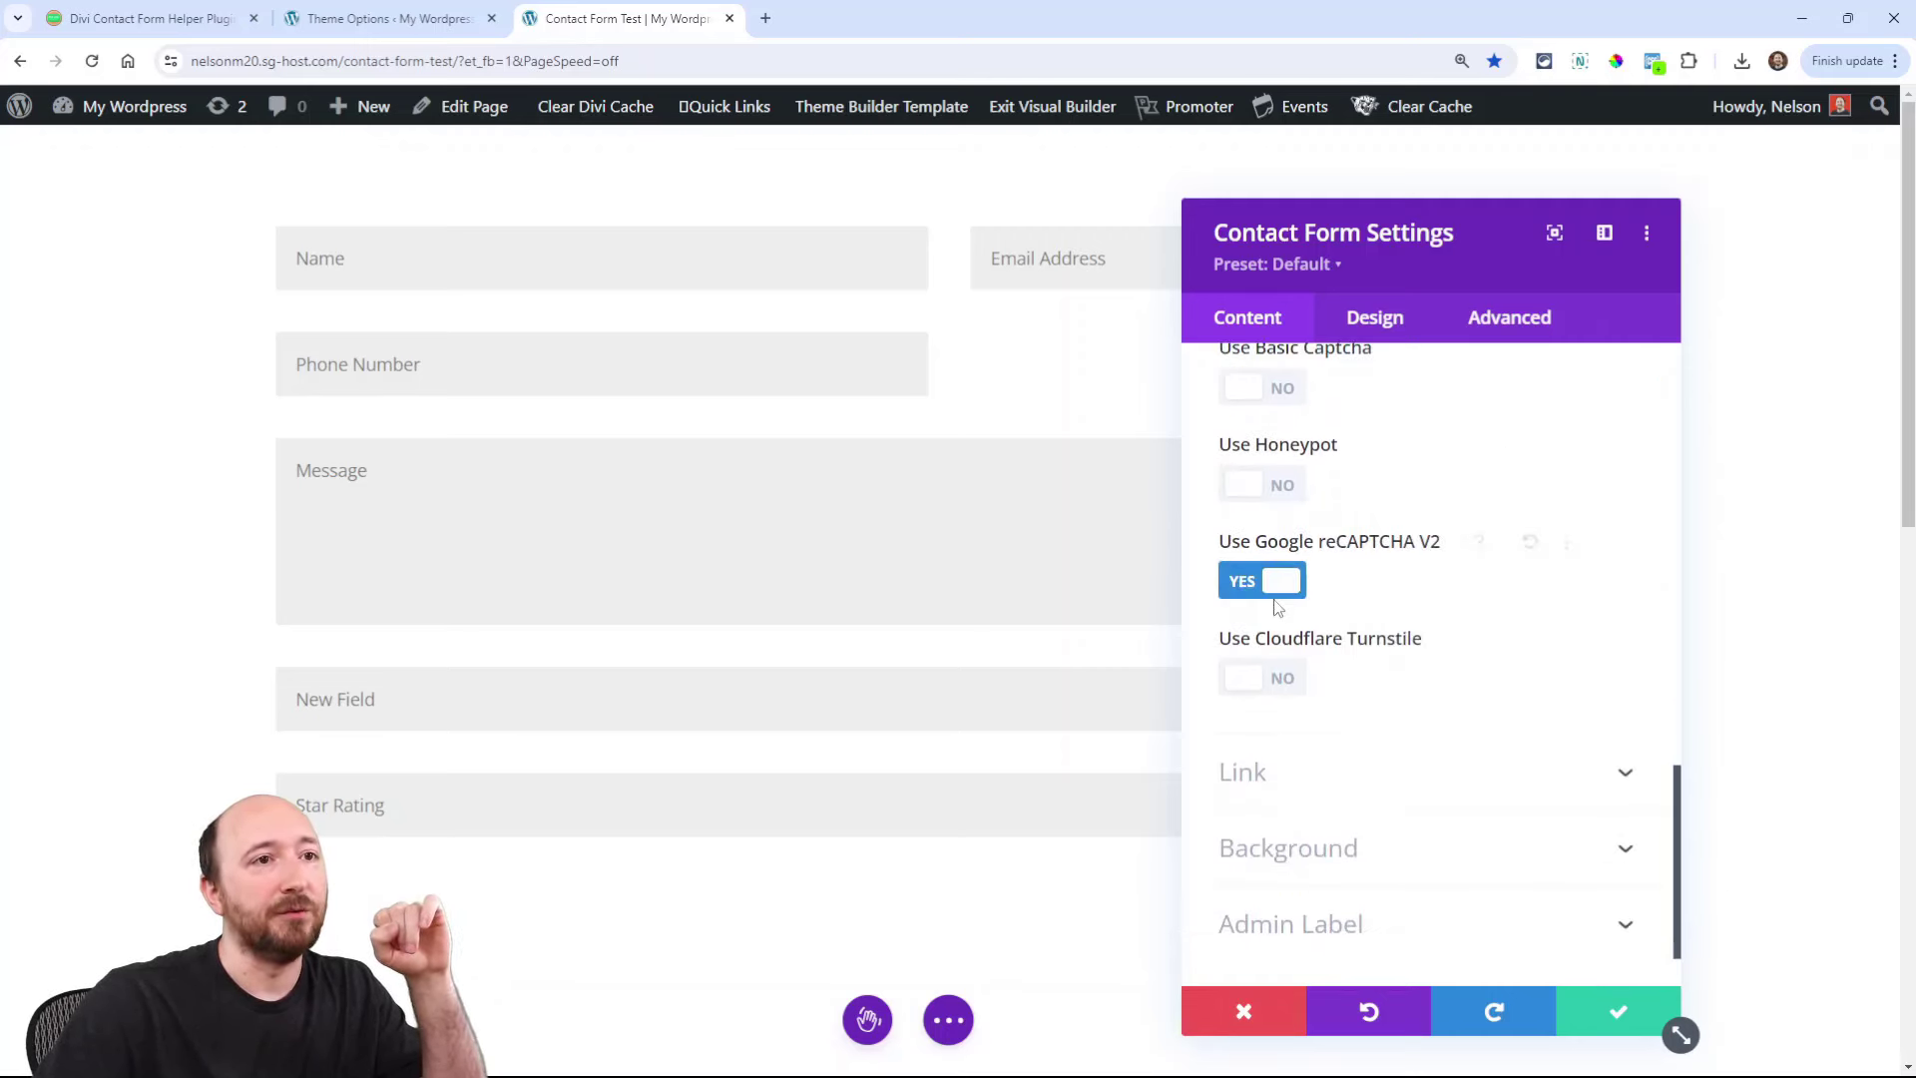
{"action": "left_click", "coordinate": [1261, 581]}
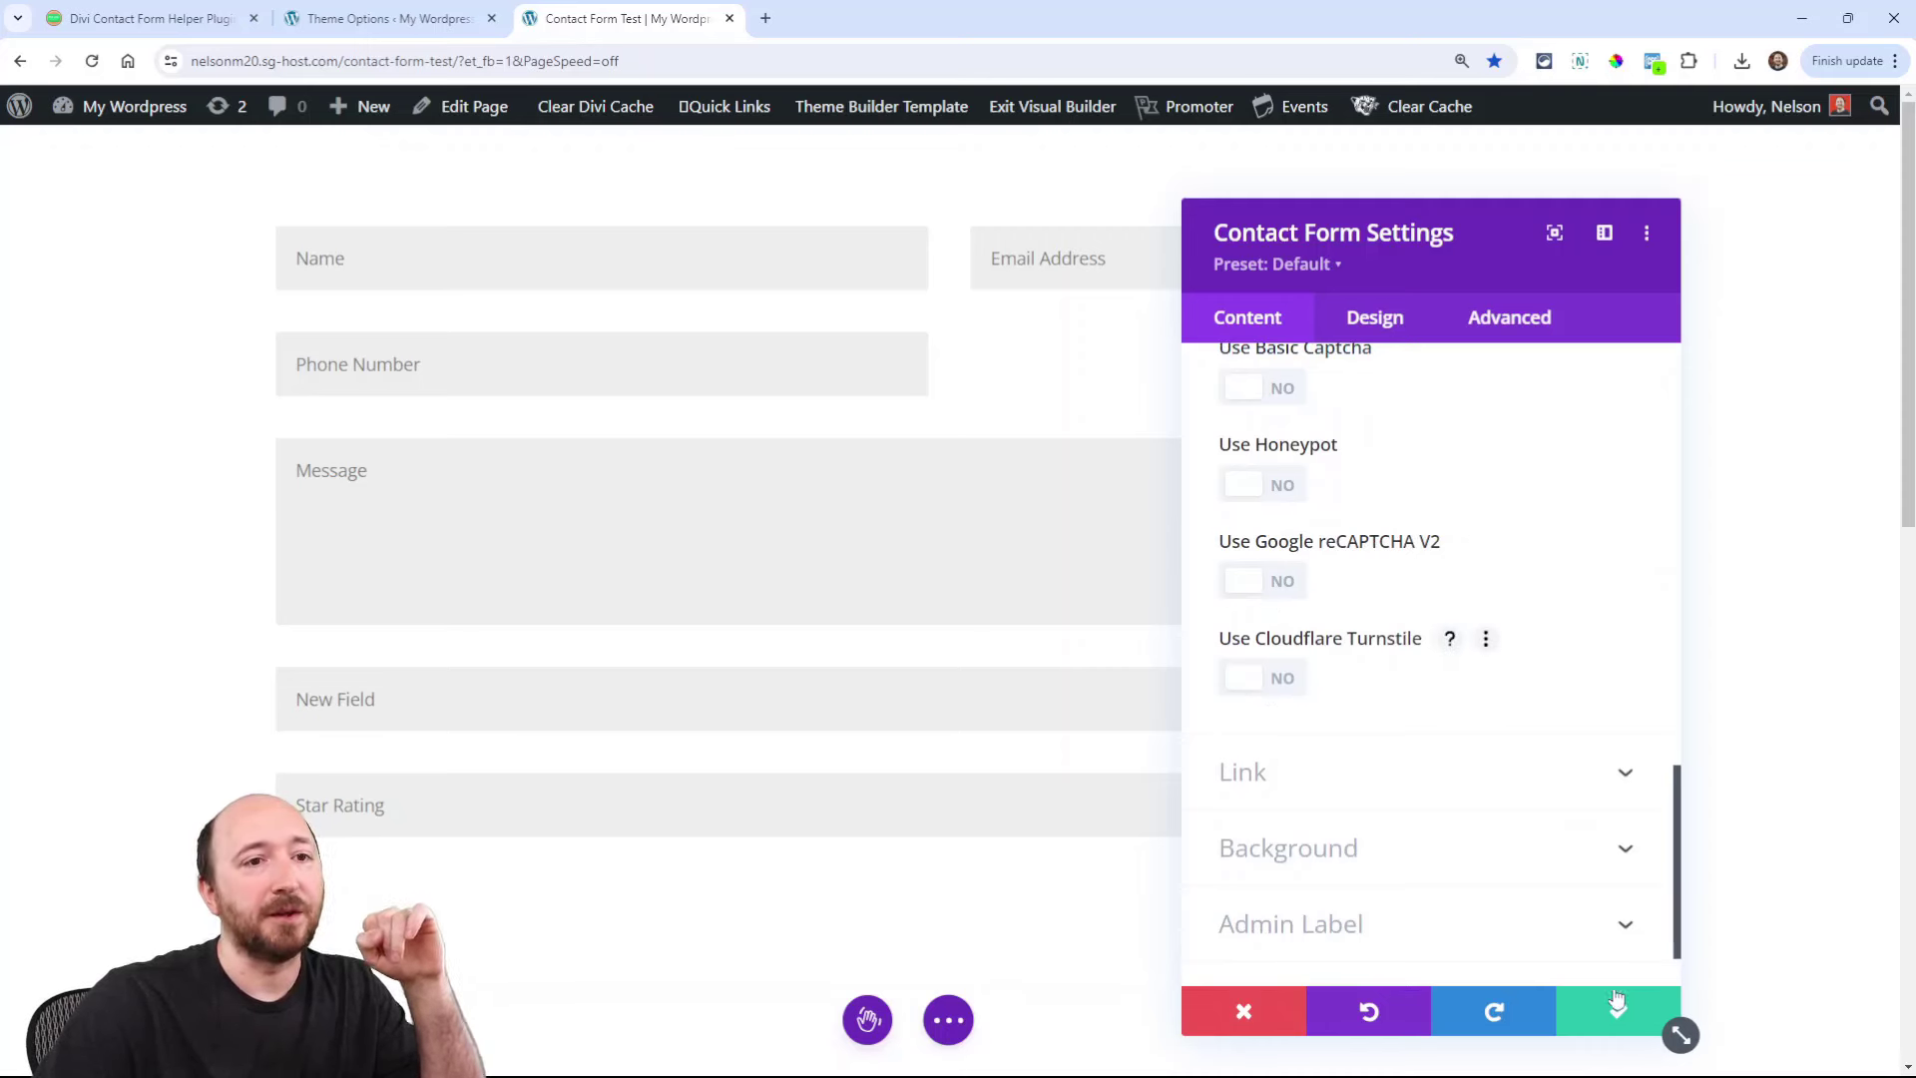
{"action": "mouse_move", "coordinate": [1614, 1009]}
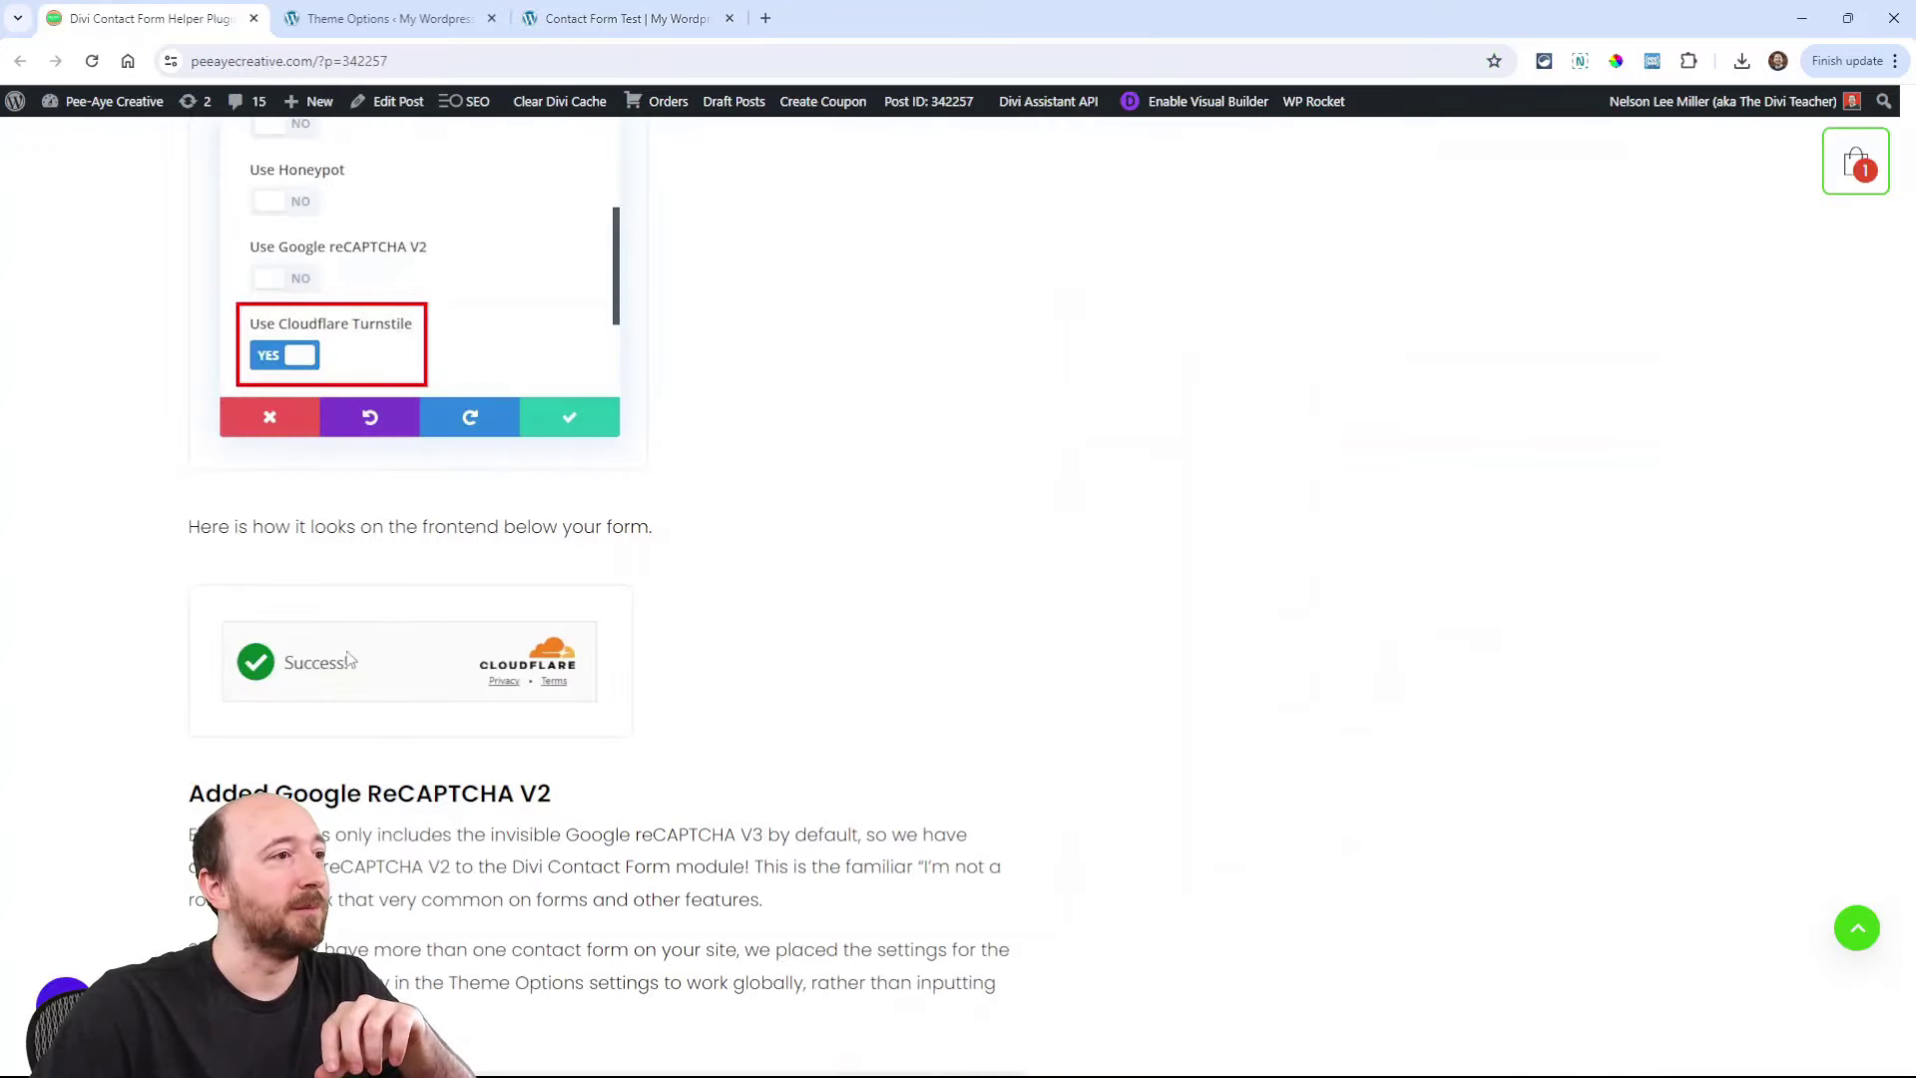
Step: Scroll the post past the reCAPTCHA V2 preview to the Expanded Blacklisting Options section
{"action": "scroll", "scroll_direction": "down", "scroll_amount": 3}
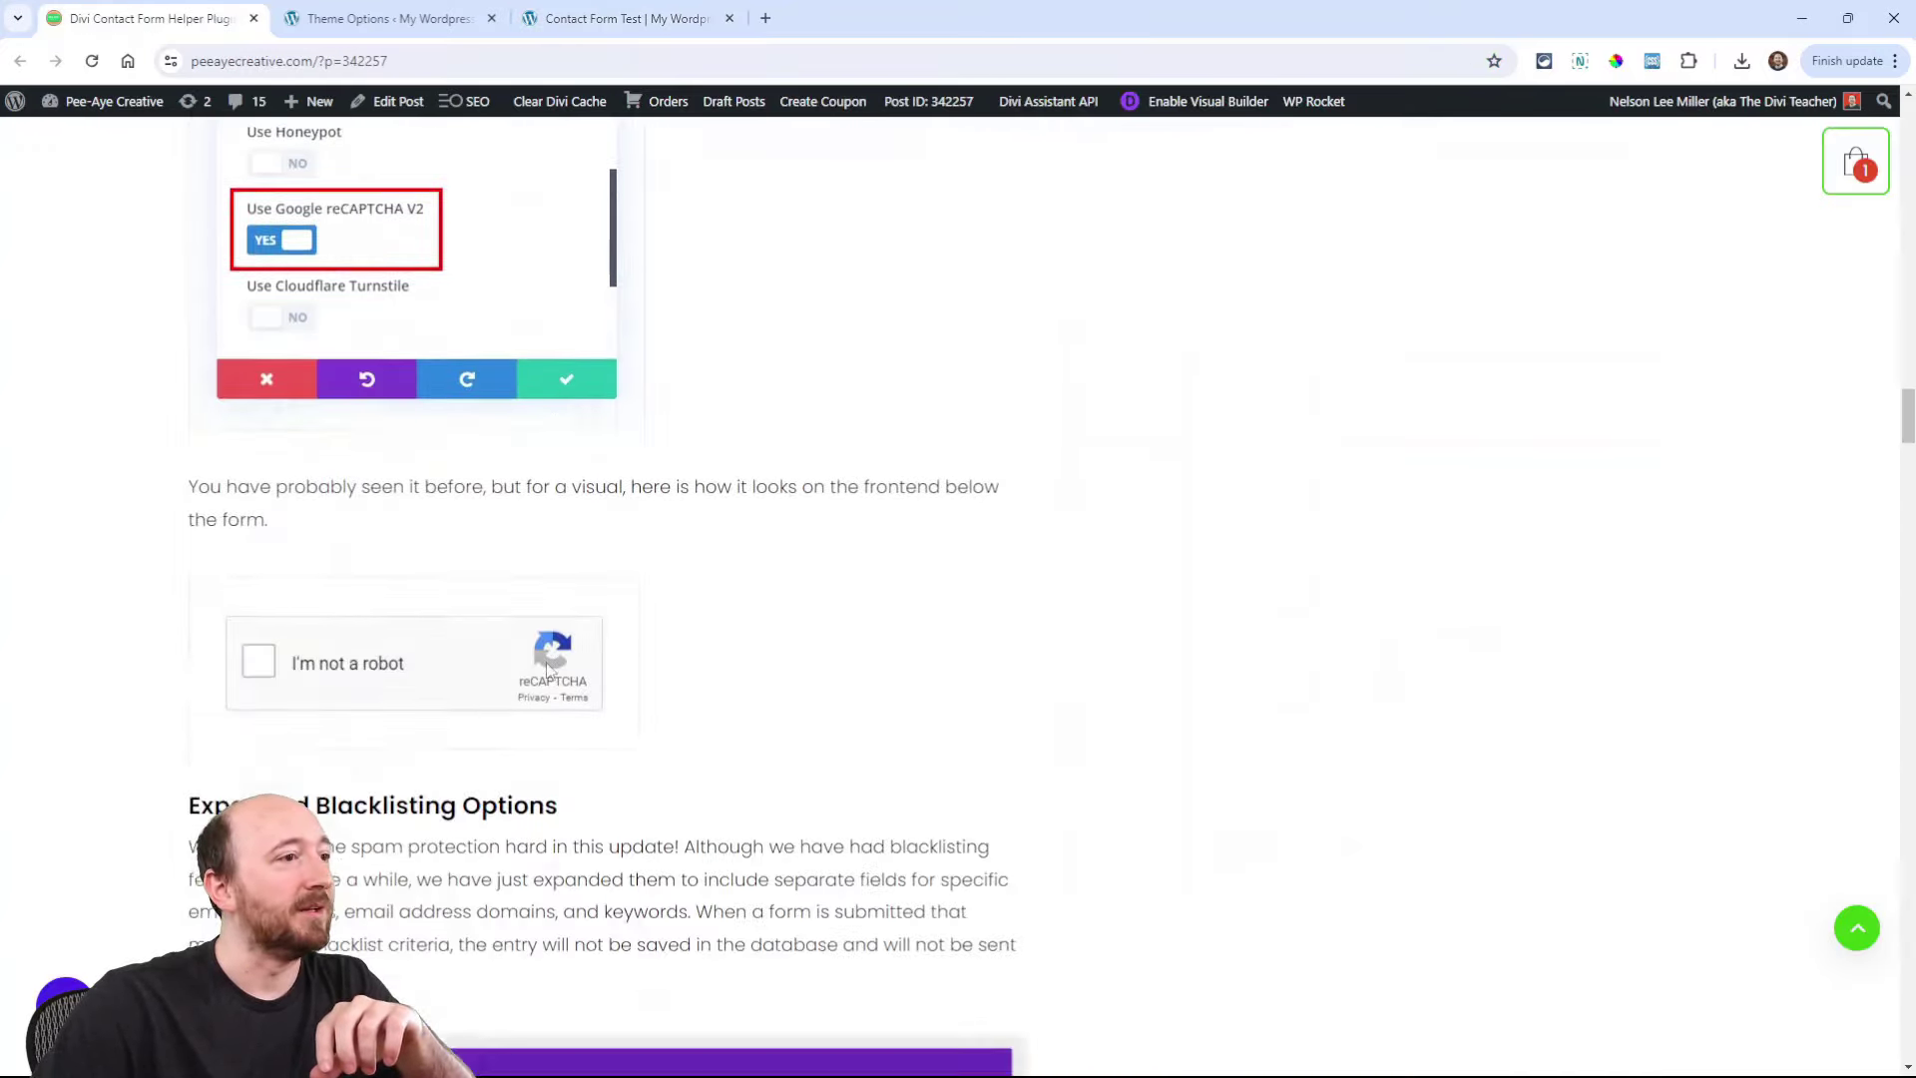
{"action": "scroll", "scroll_direction": "down", "scroll_amount": 3}
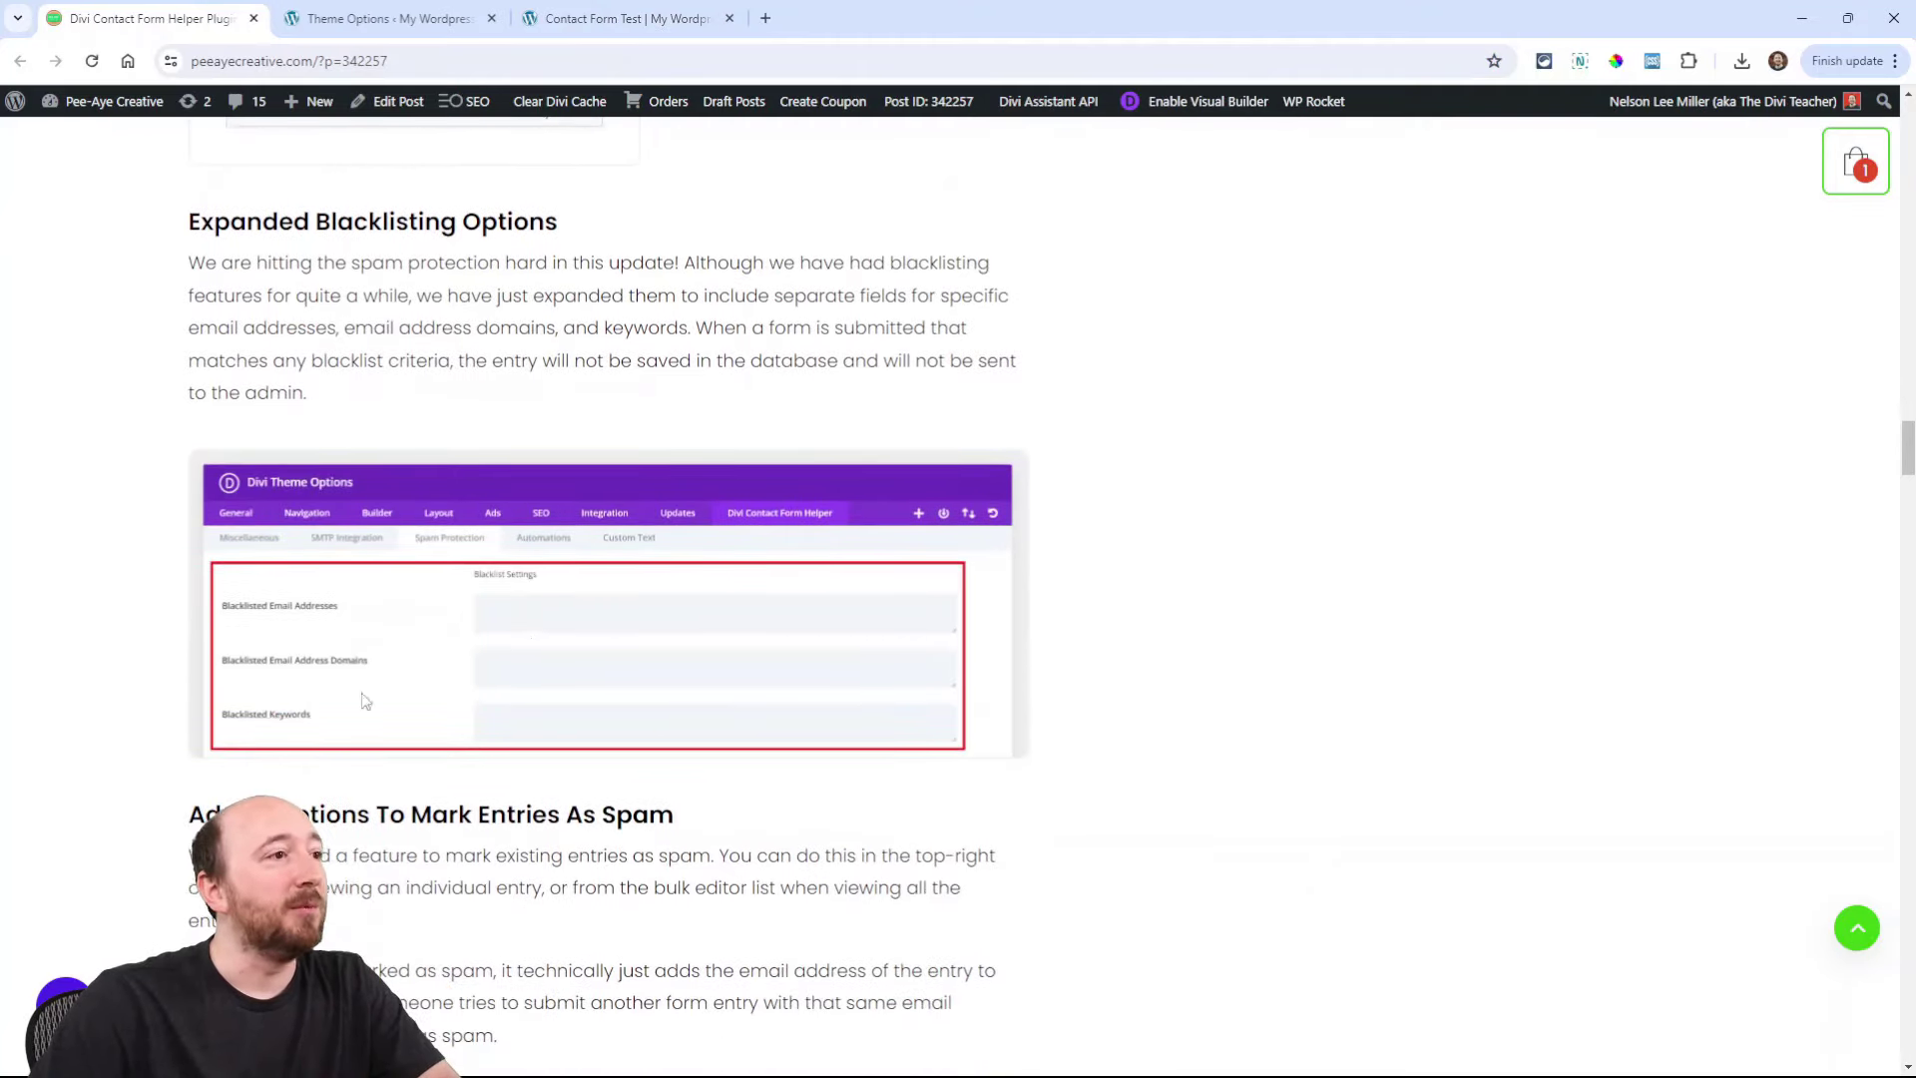
{"action": "mouse_move", "coordinate": [391, 659]}
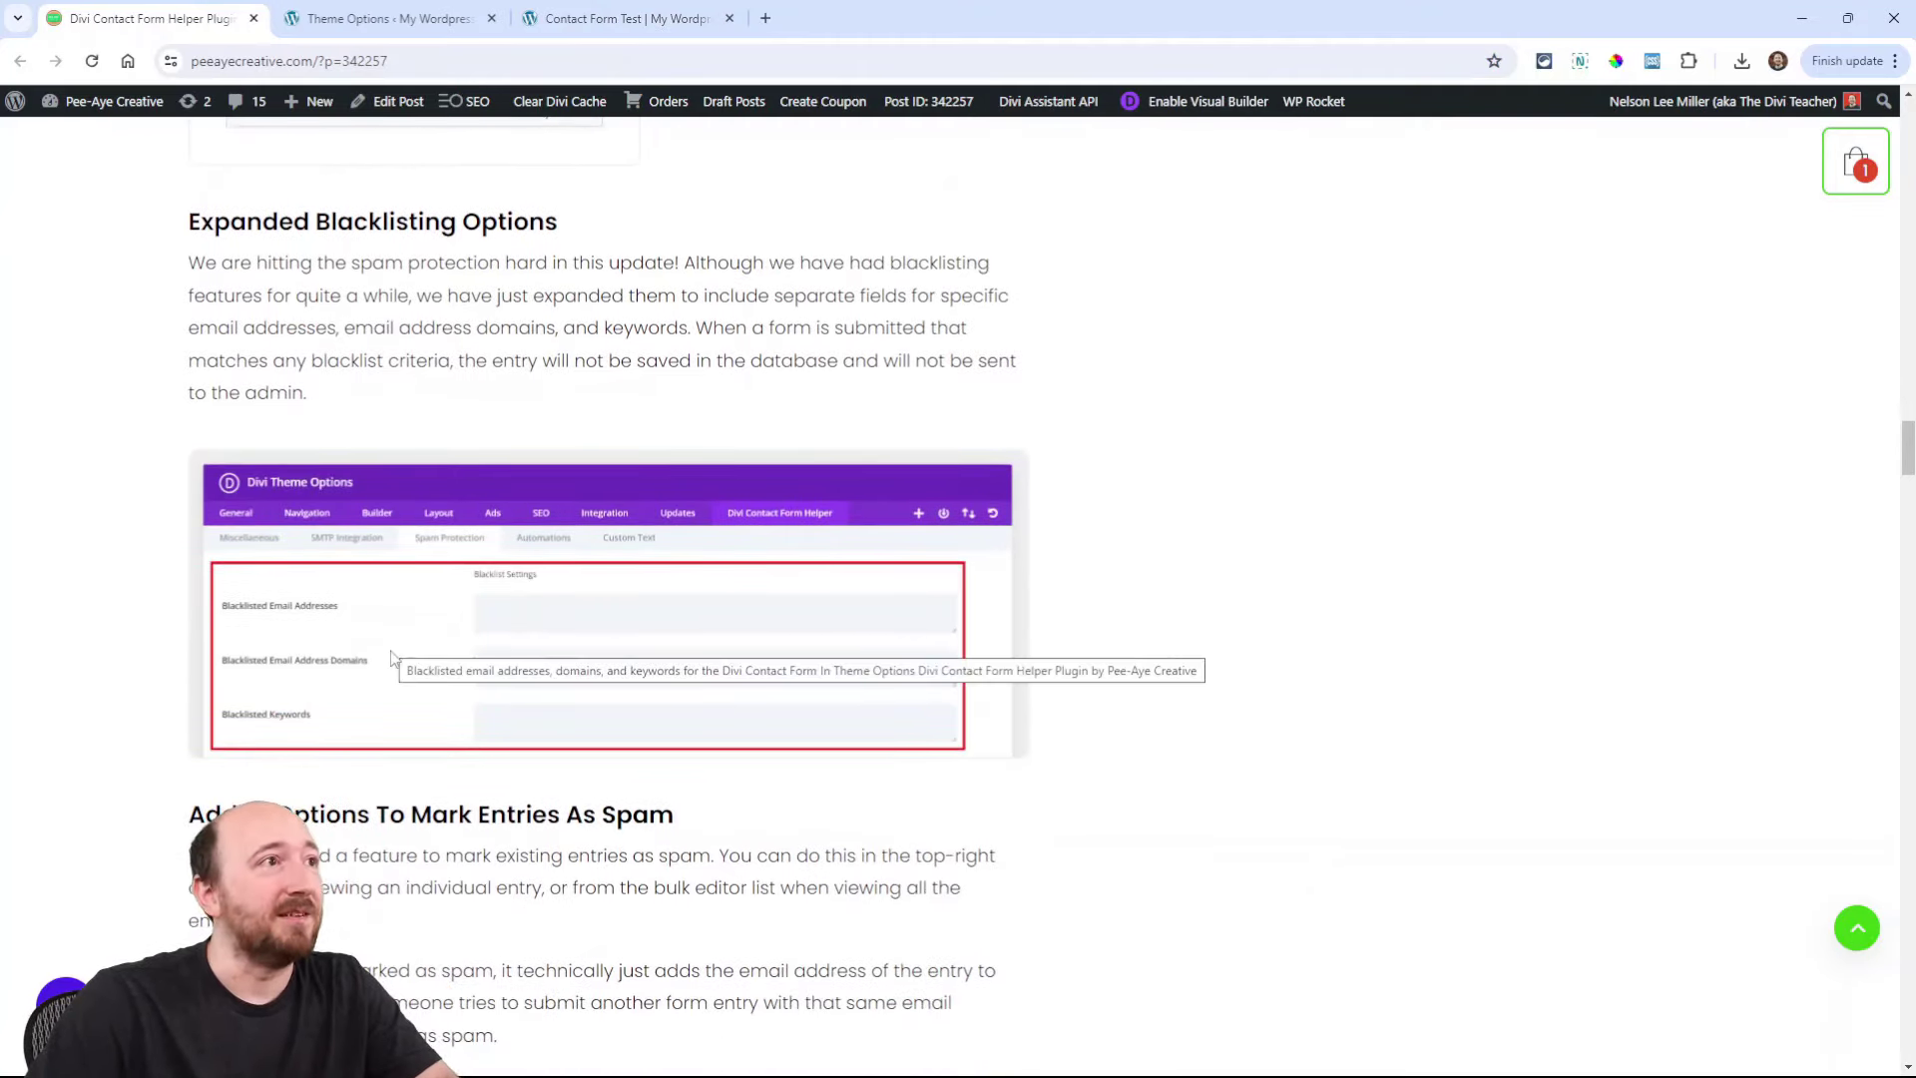
Step: Show the empty blacklist boxes for email addresses and email domains in the Spam Protection settings
{"action": "left_click", "coordinate": [397, 18]}
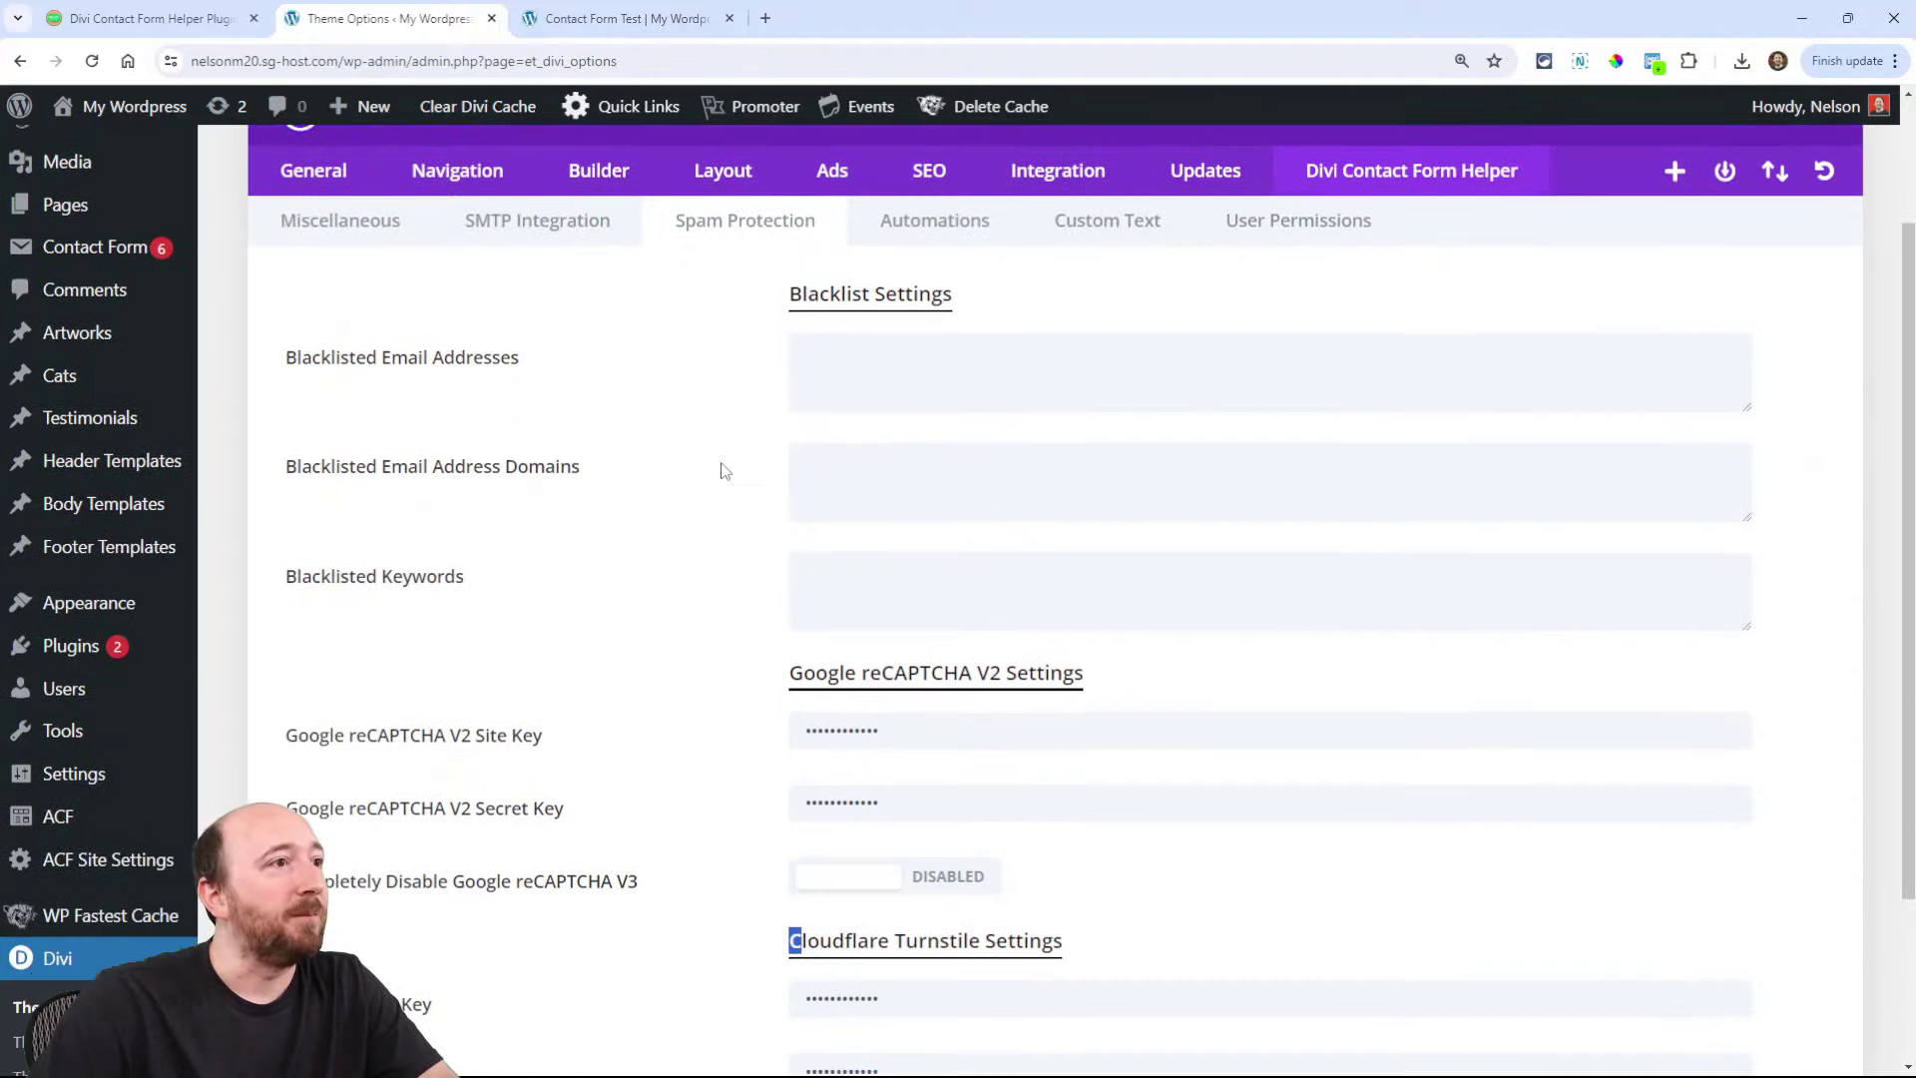
{"action": "scroll", "scroll_direction": "down", "scroll_amount": 3}
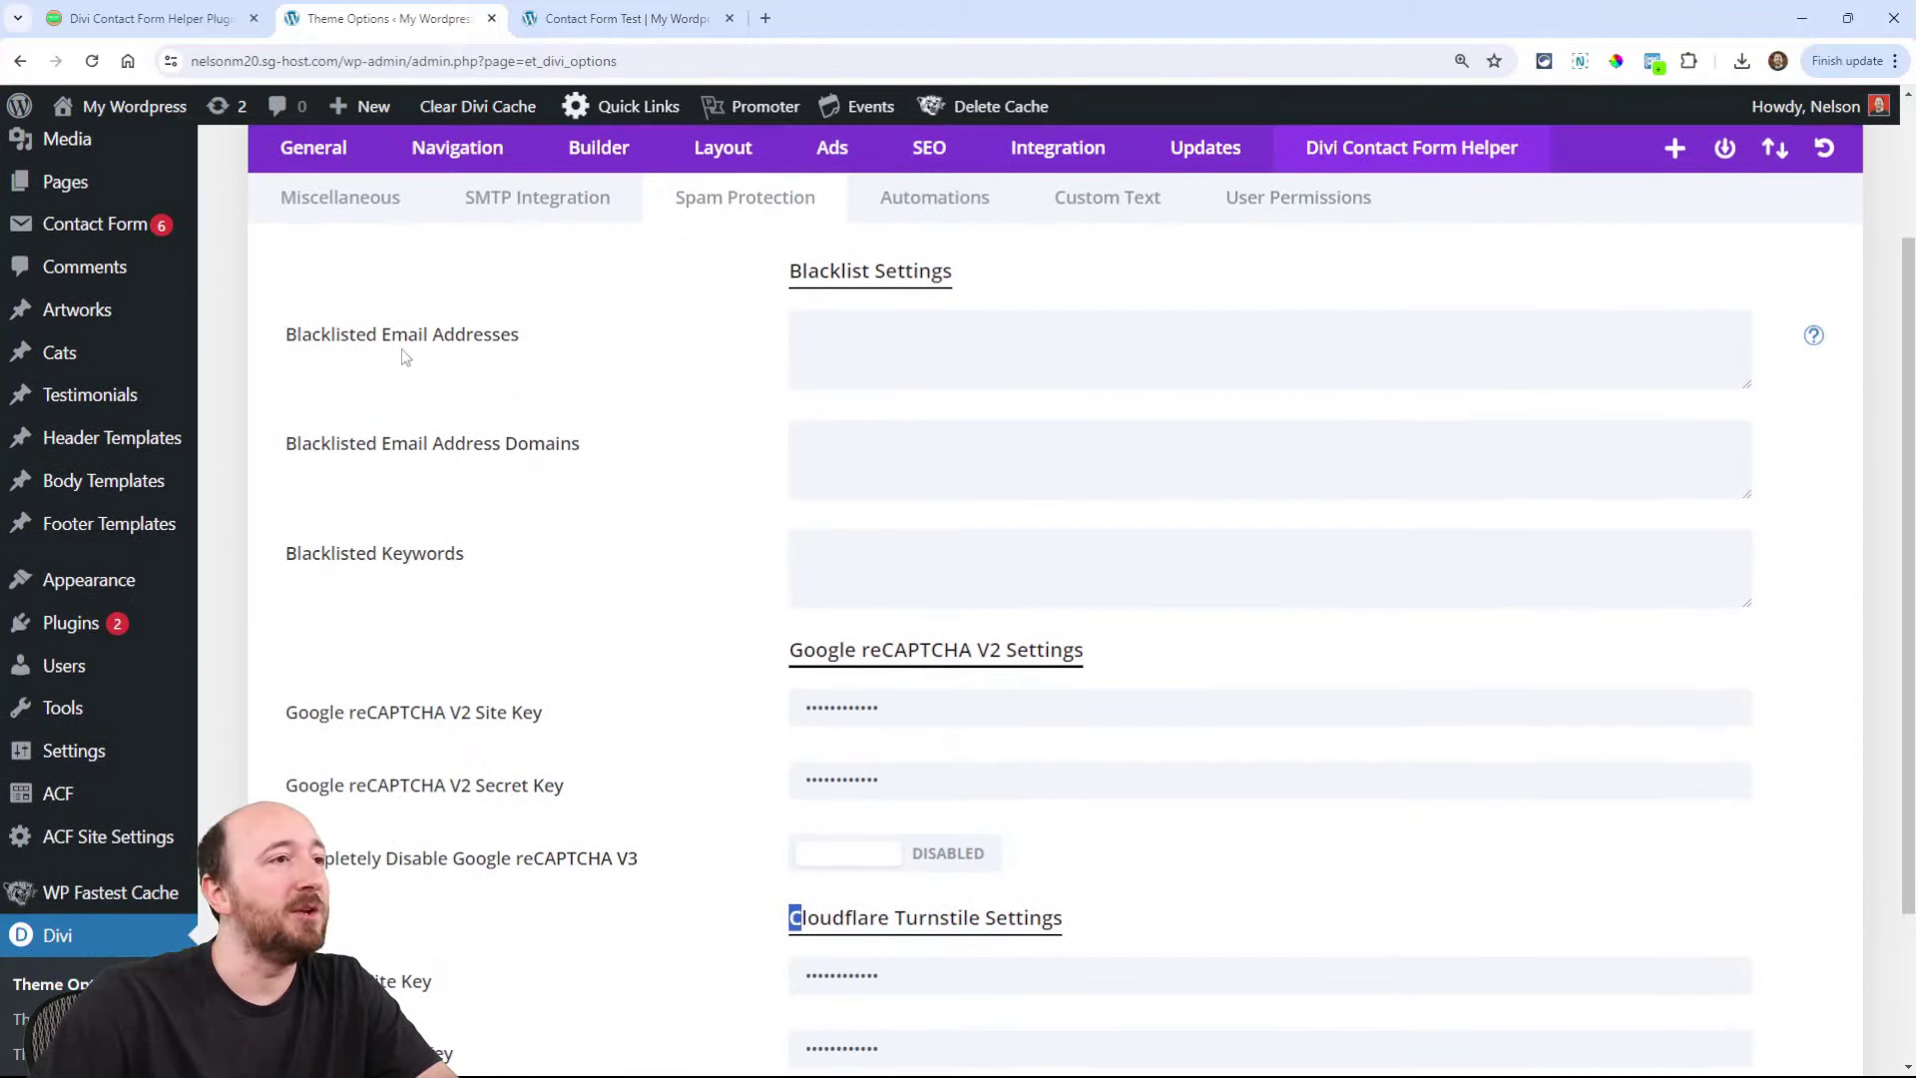
{"action": "double_click", "coordinate": [437, 335]}
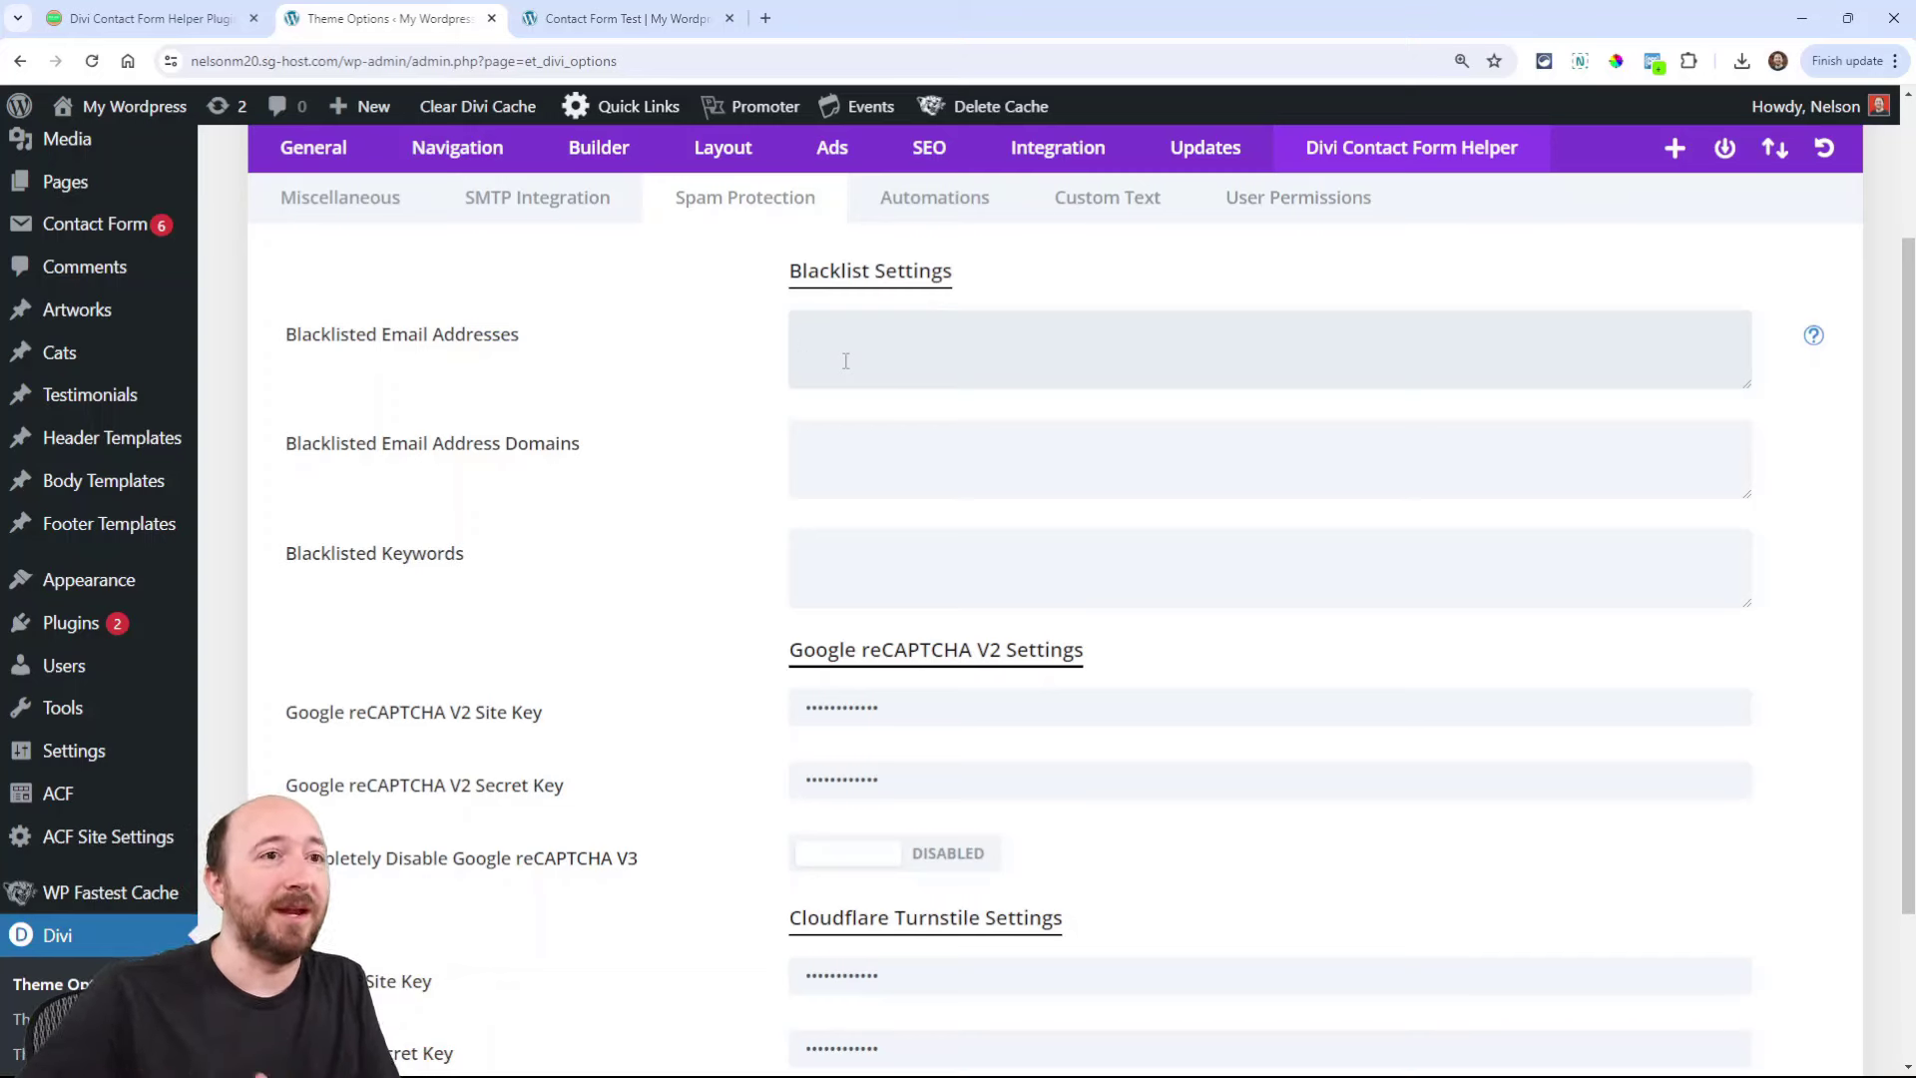
{"action": "left_click", "coordinate": [846, 349]}
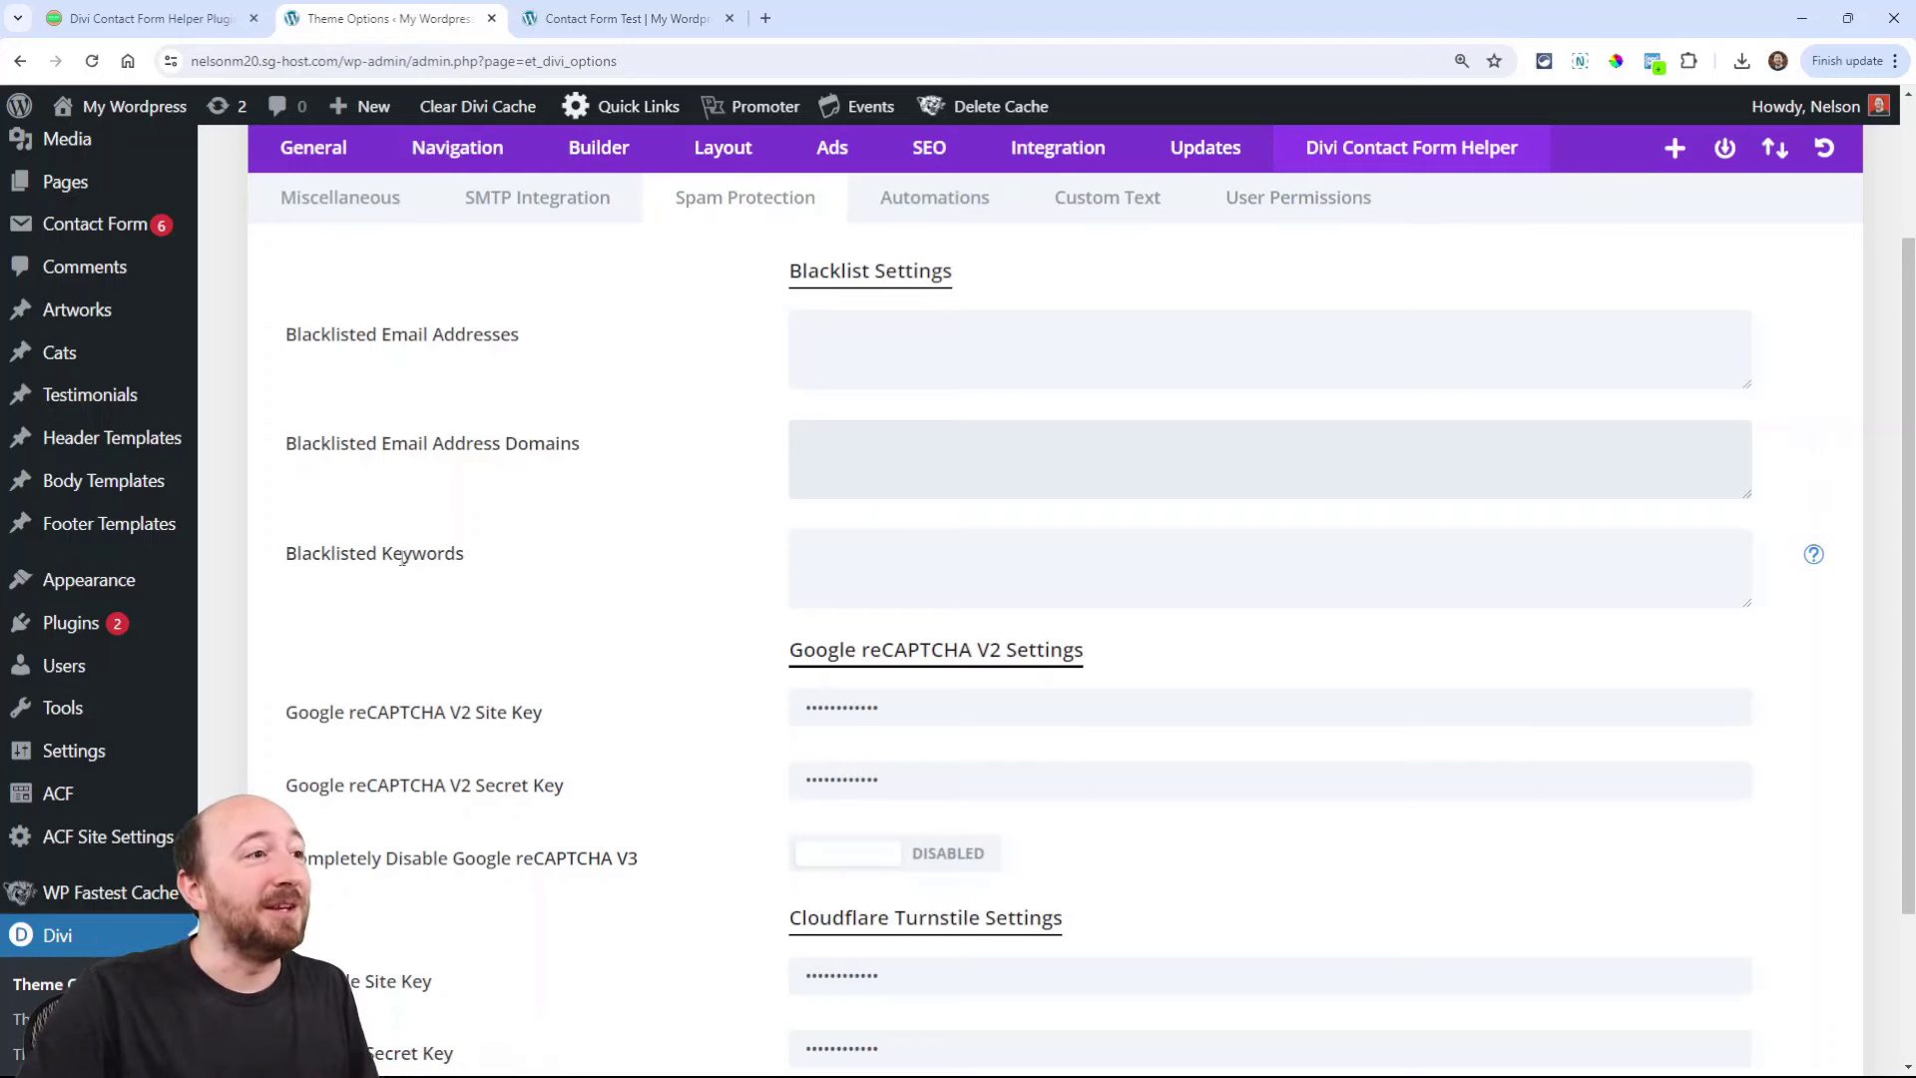
{"action": "left_click", "coordinate": [1006, 557]}
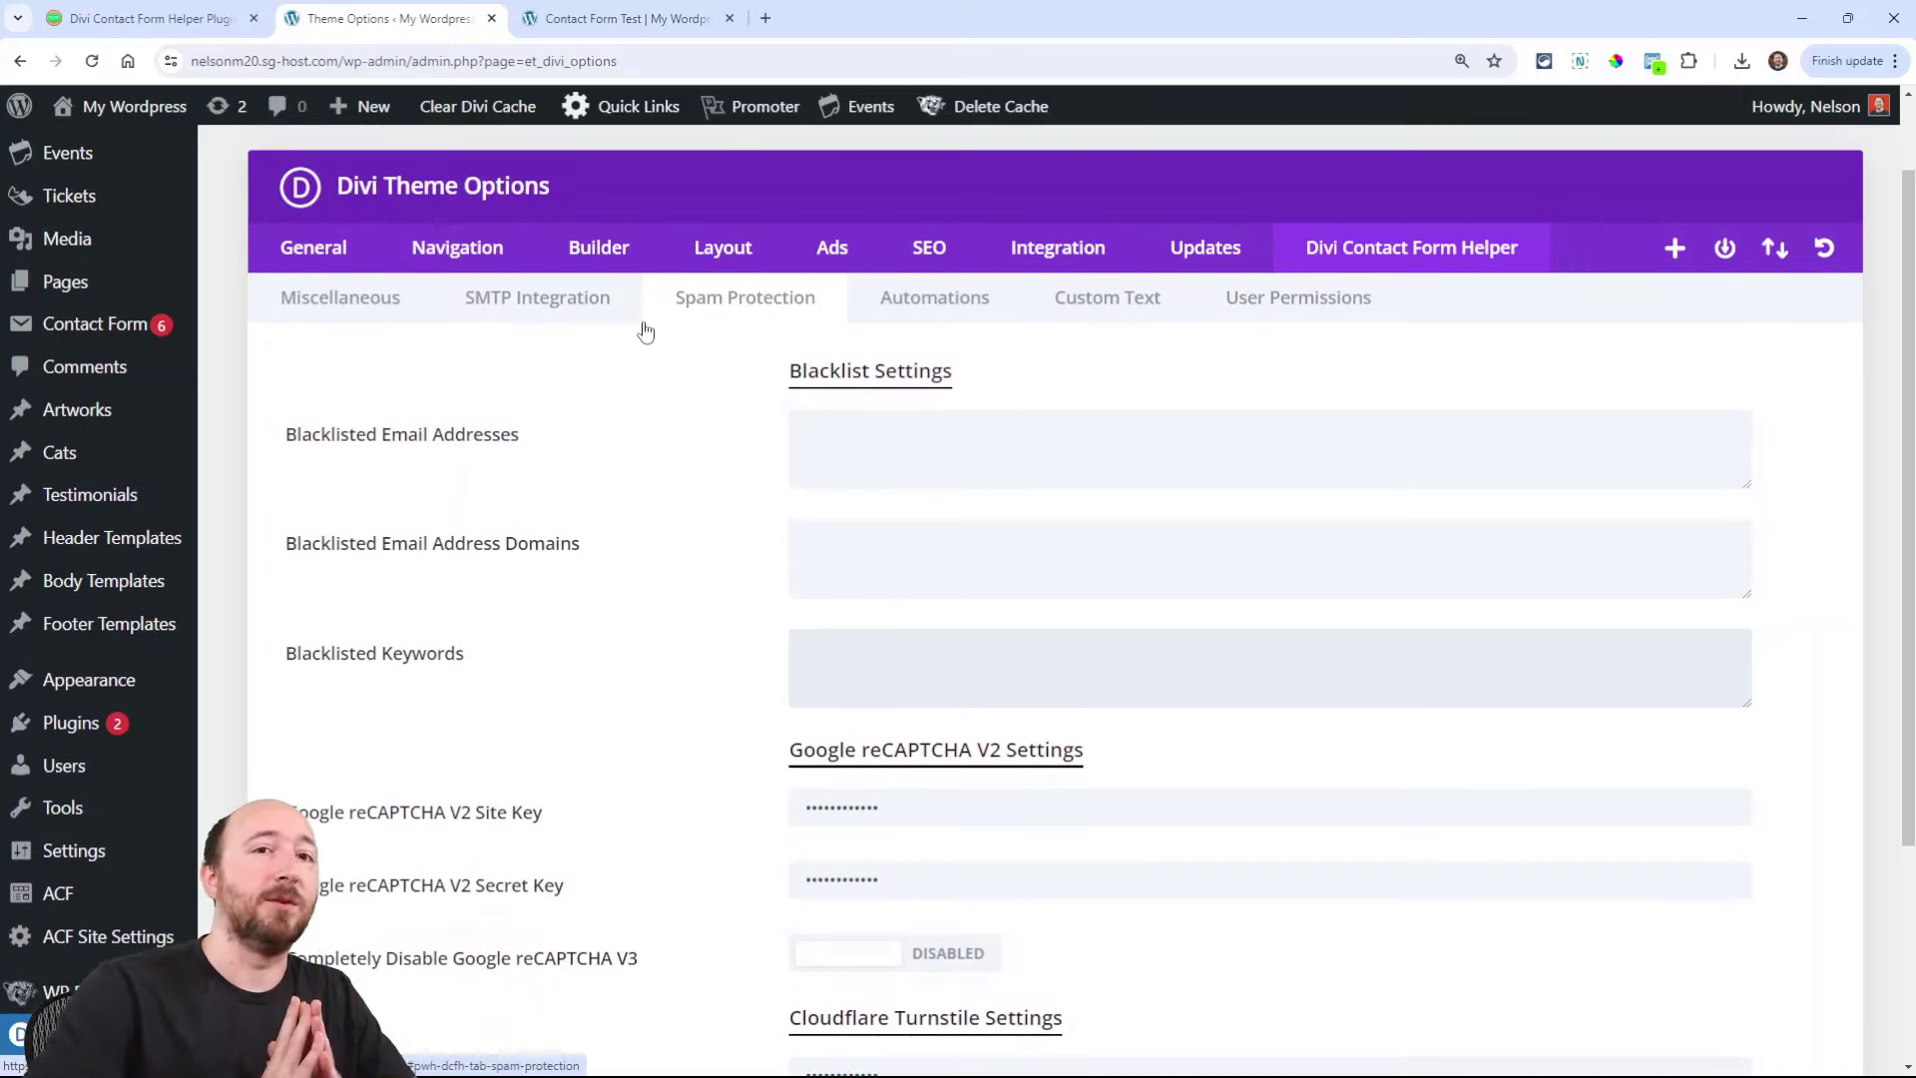
Step: Return to the release-notes post and scroll to its mark-entries-as-spam section
{"action": "left_click", "coordinate": [634, 18]}
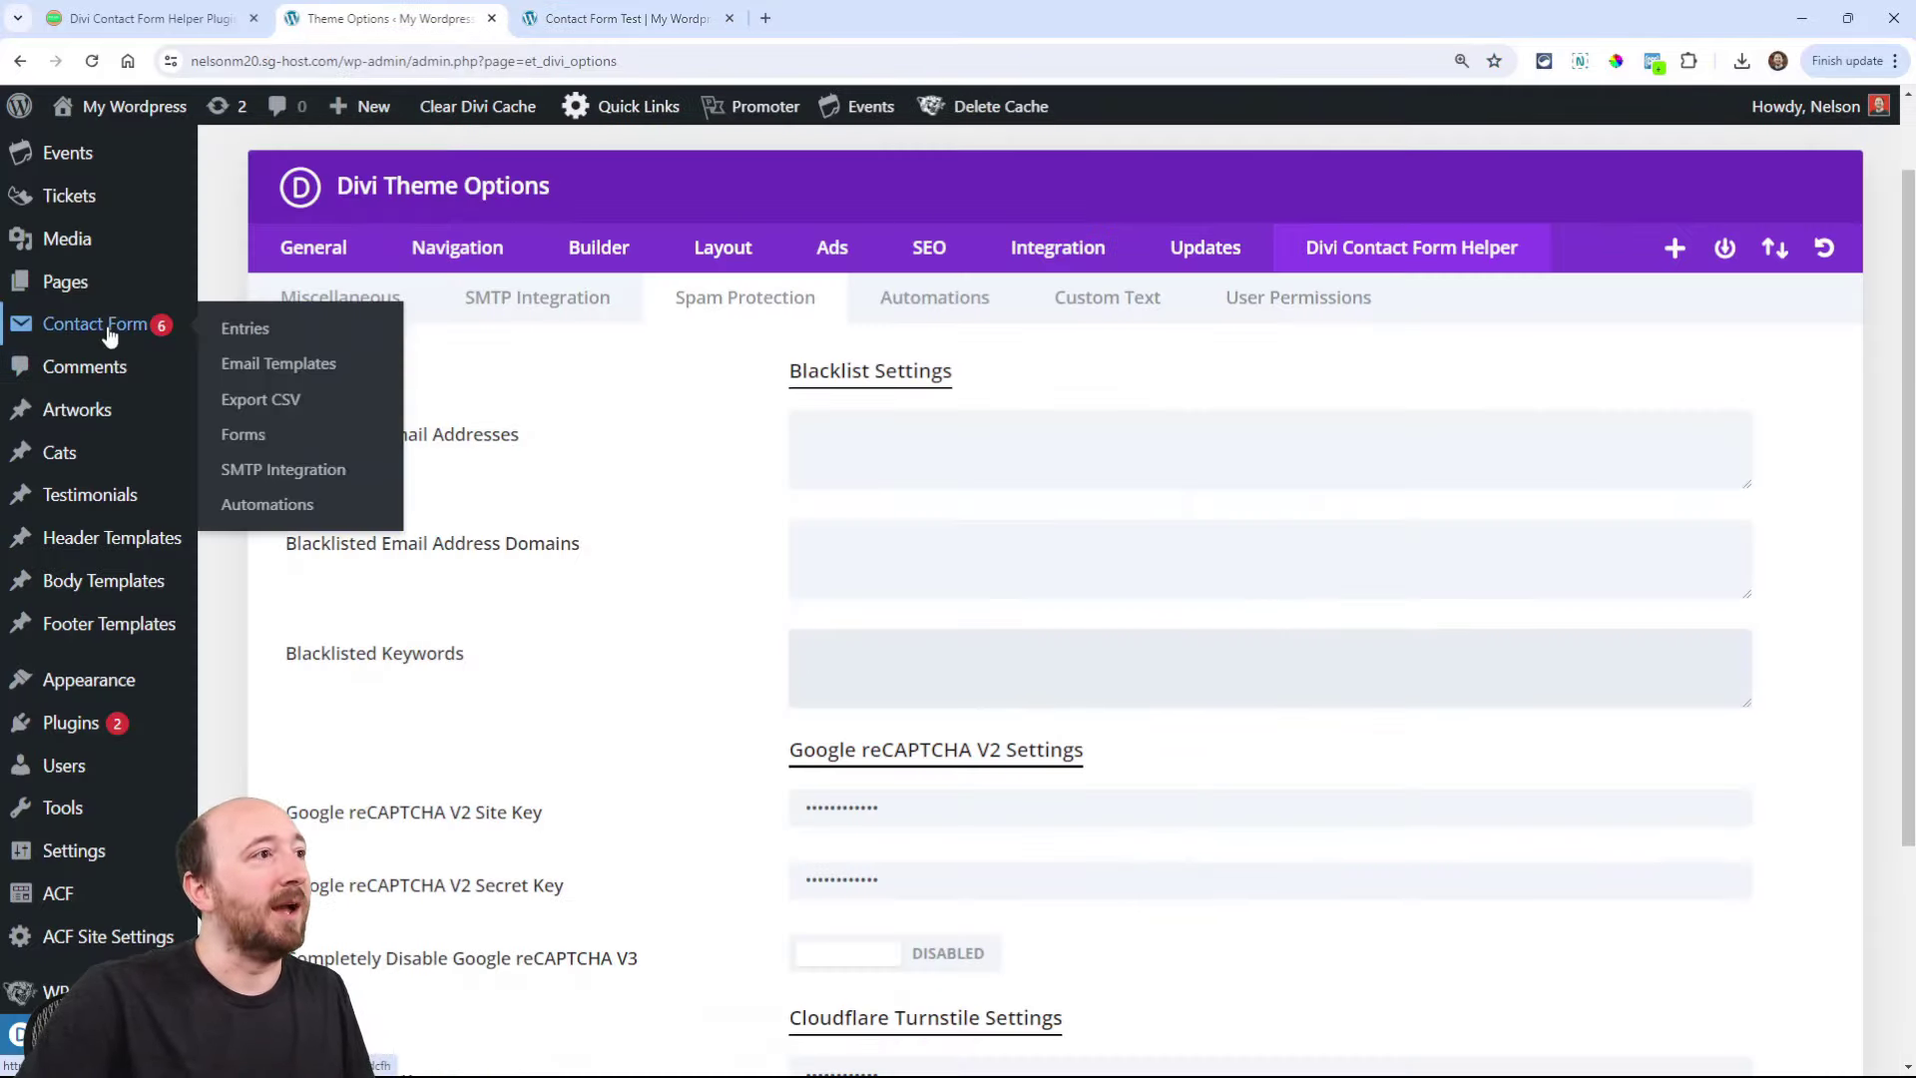
{"action": "mouse_move", "coordinate": [675, 555]}
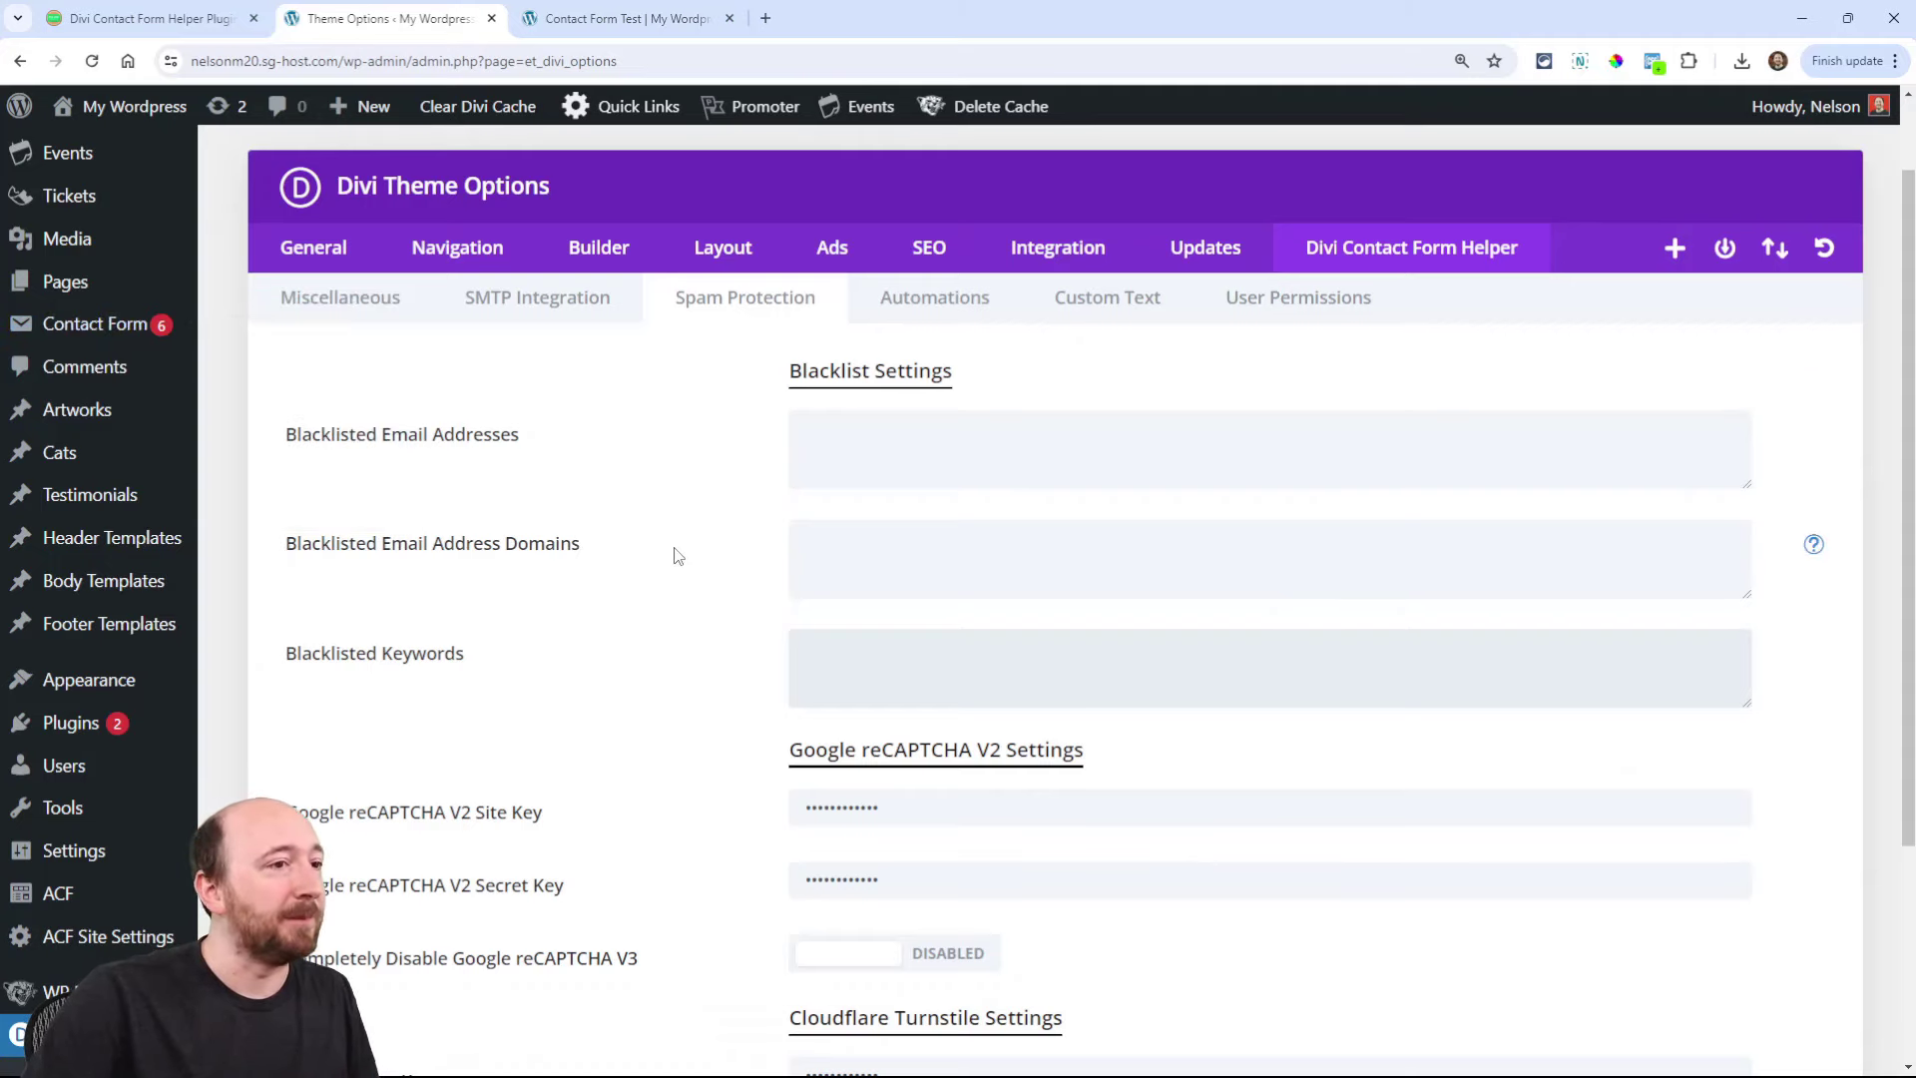
{"action": "scroll", "scroll_direction": "down", "scroll_amount": 3}
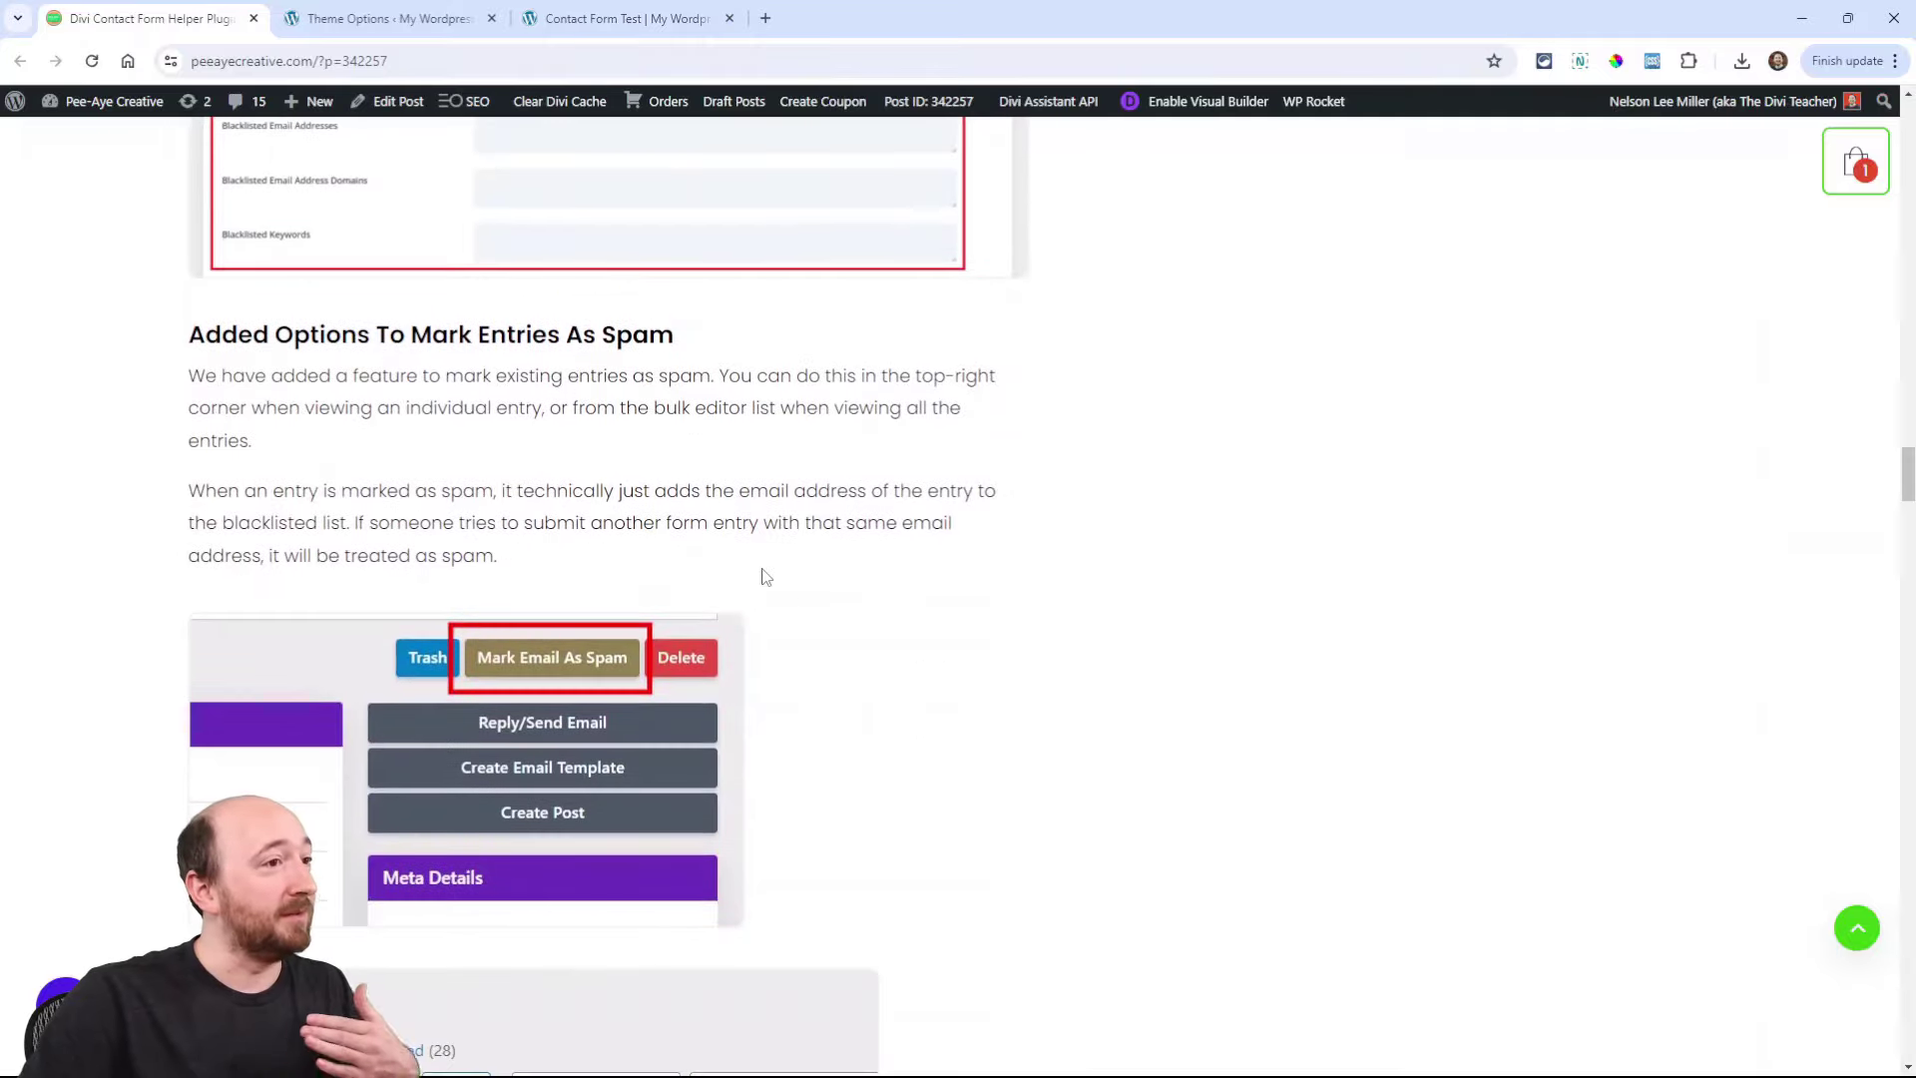
Step: View the details of entry 251837 from the Contact Form Entries list so it is marked read
{"action": "scroll", "scroll_direction": "down", "scroll_amount": 3}
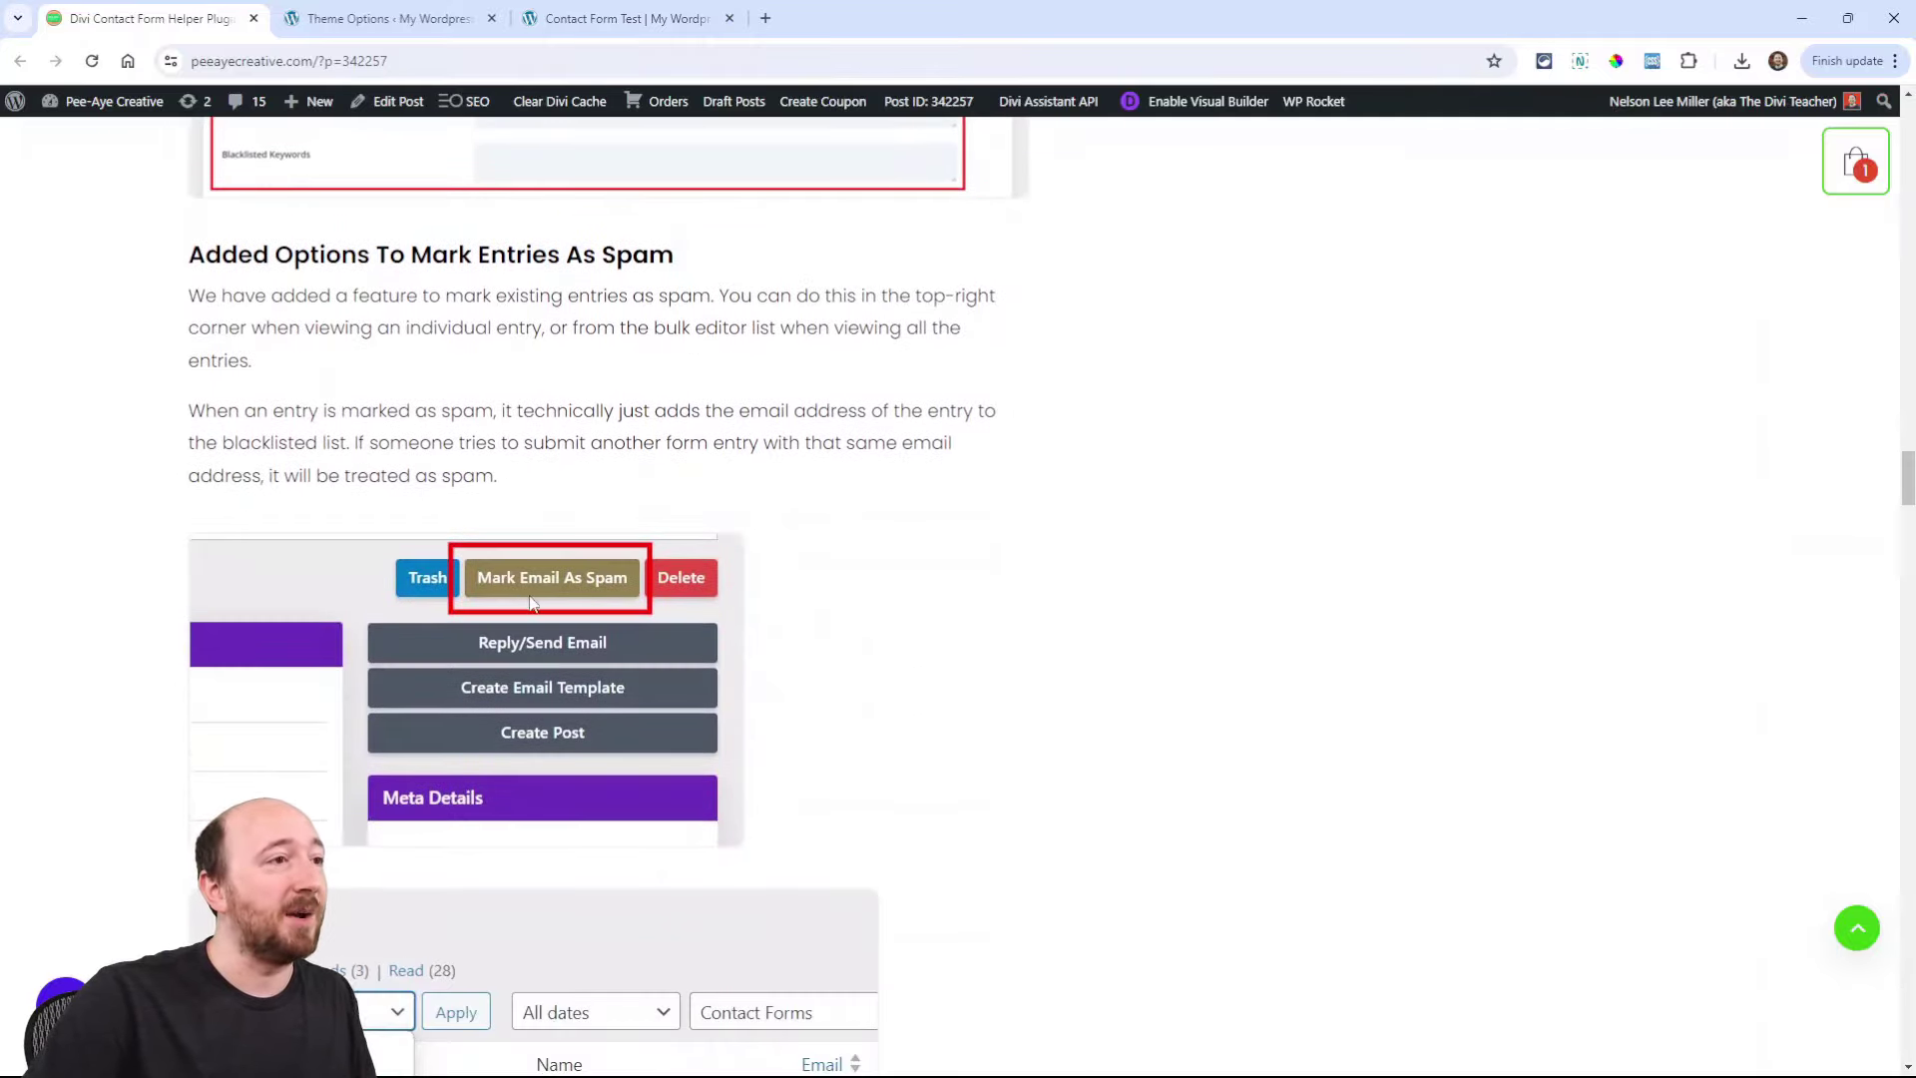
{"action": "left_click", "coordinate": [385, 18]}
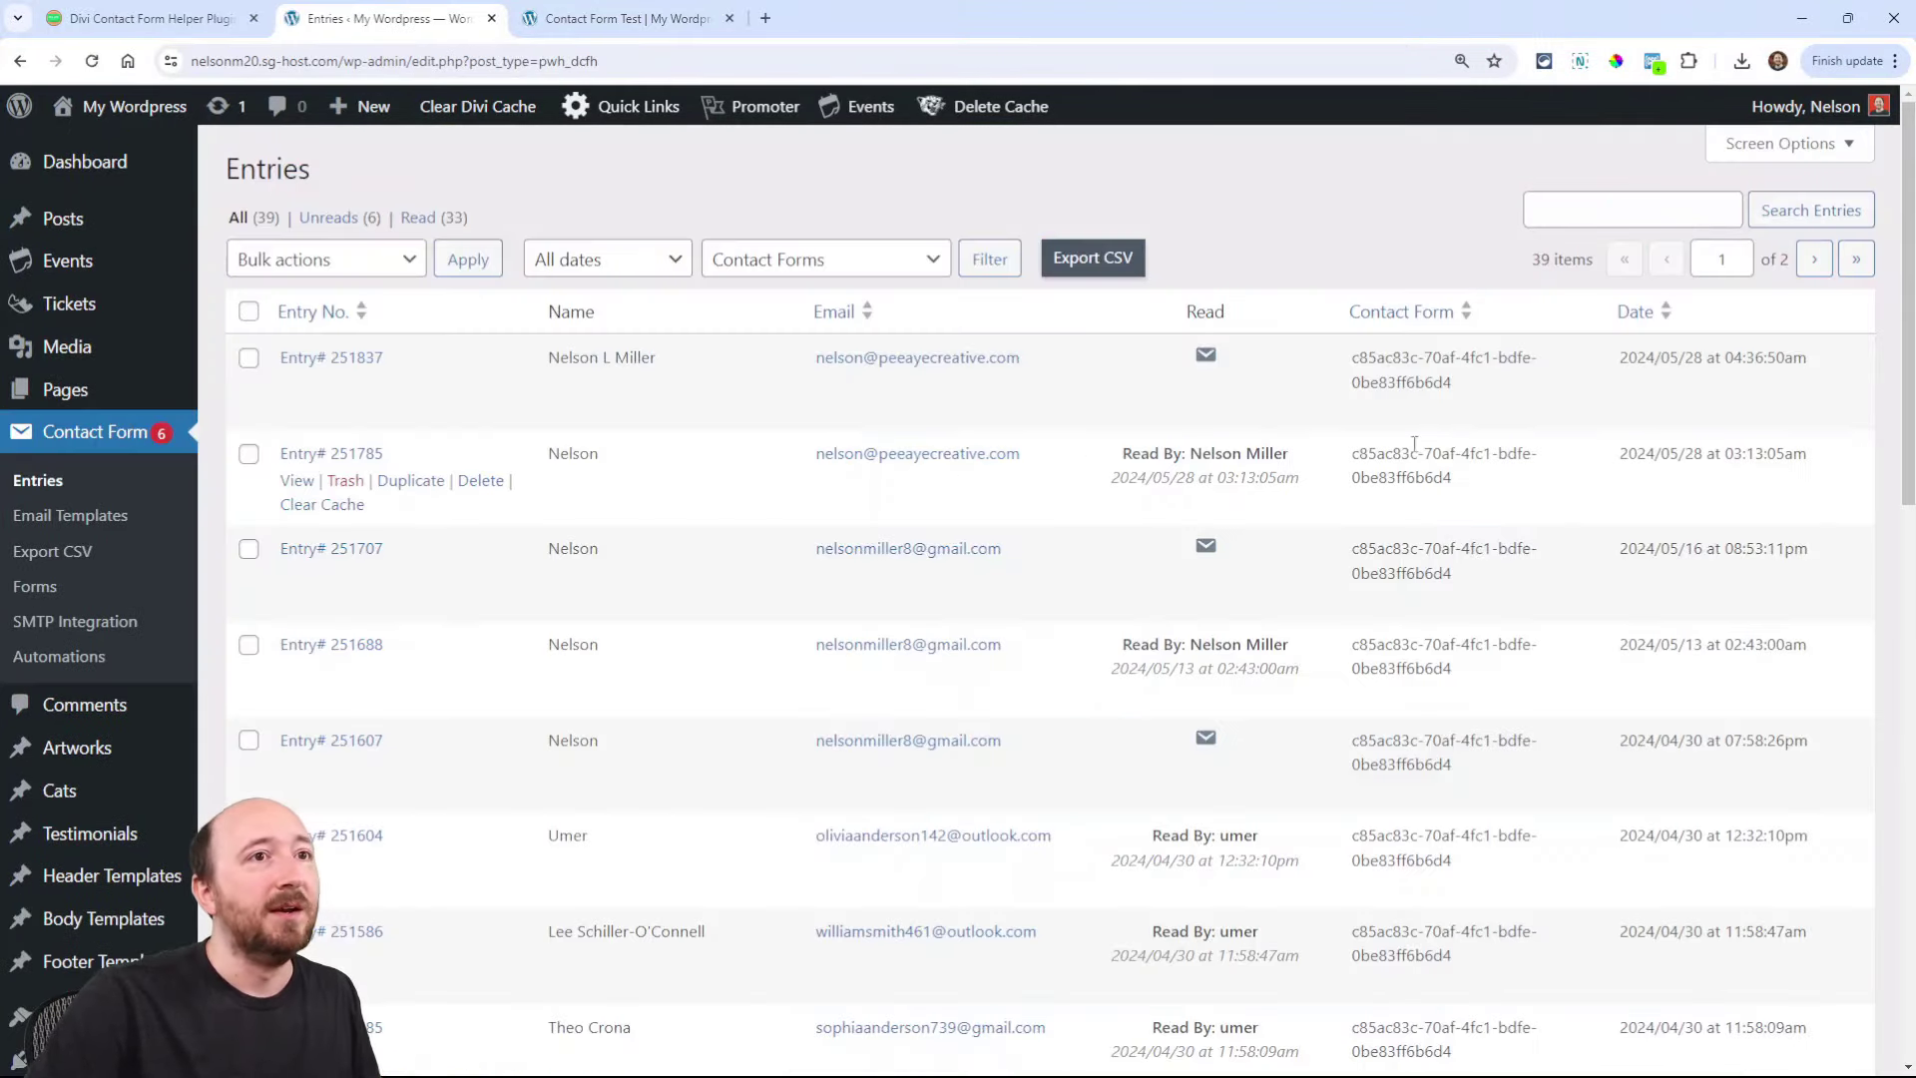
{"action": "left_click", "coordinate": [331, 357]}
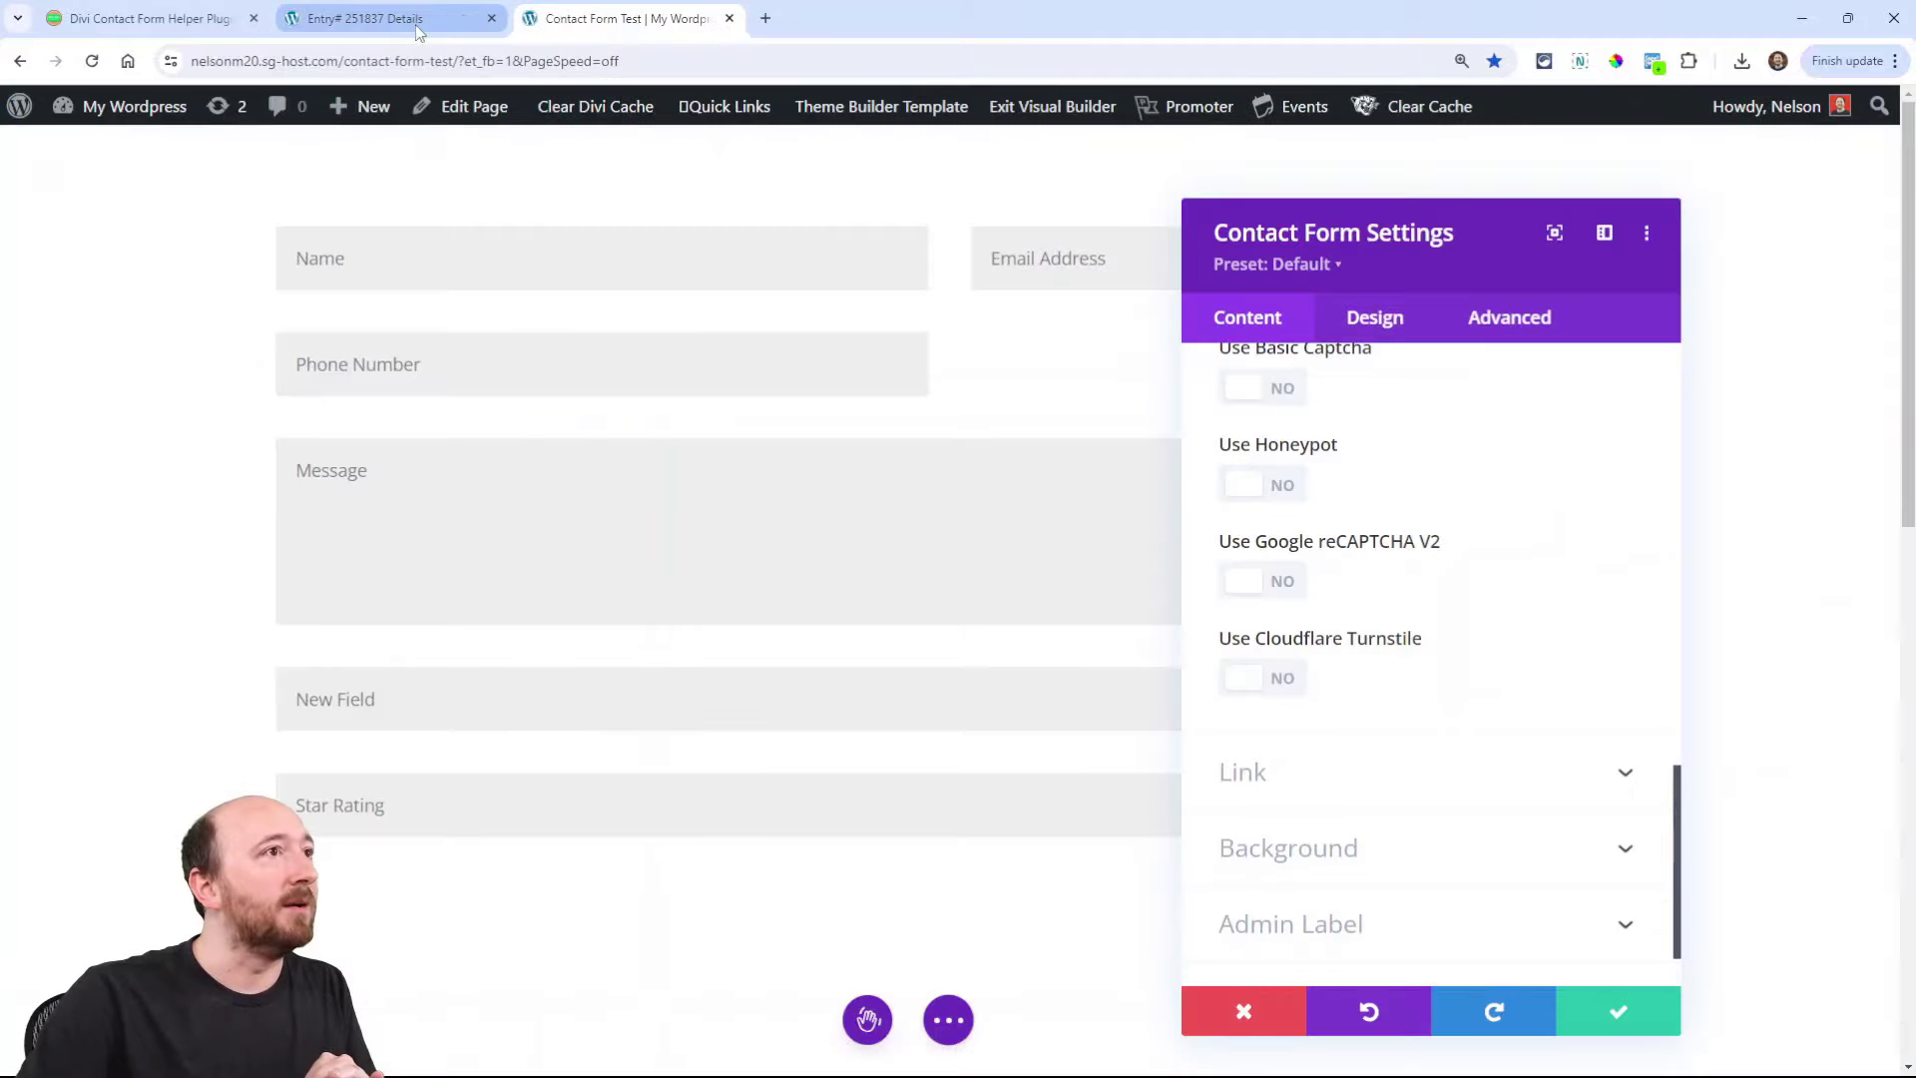
Step: Back on the Entries list, tick several entries for a bulk action
{"action": "left_click", "coordinate": [361, 18]}
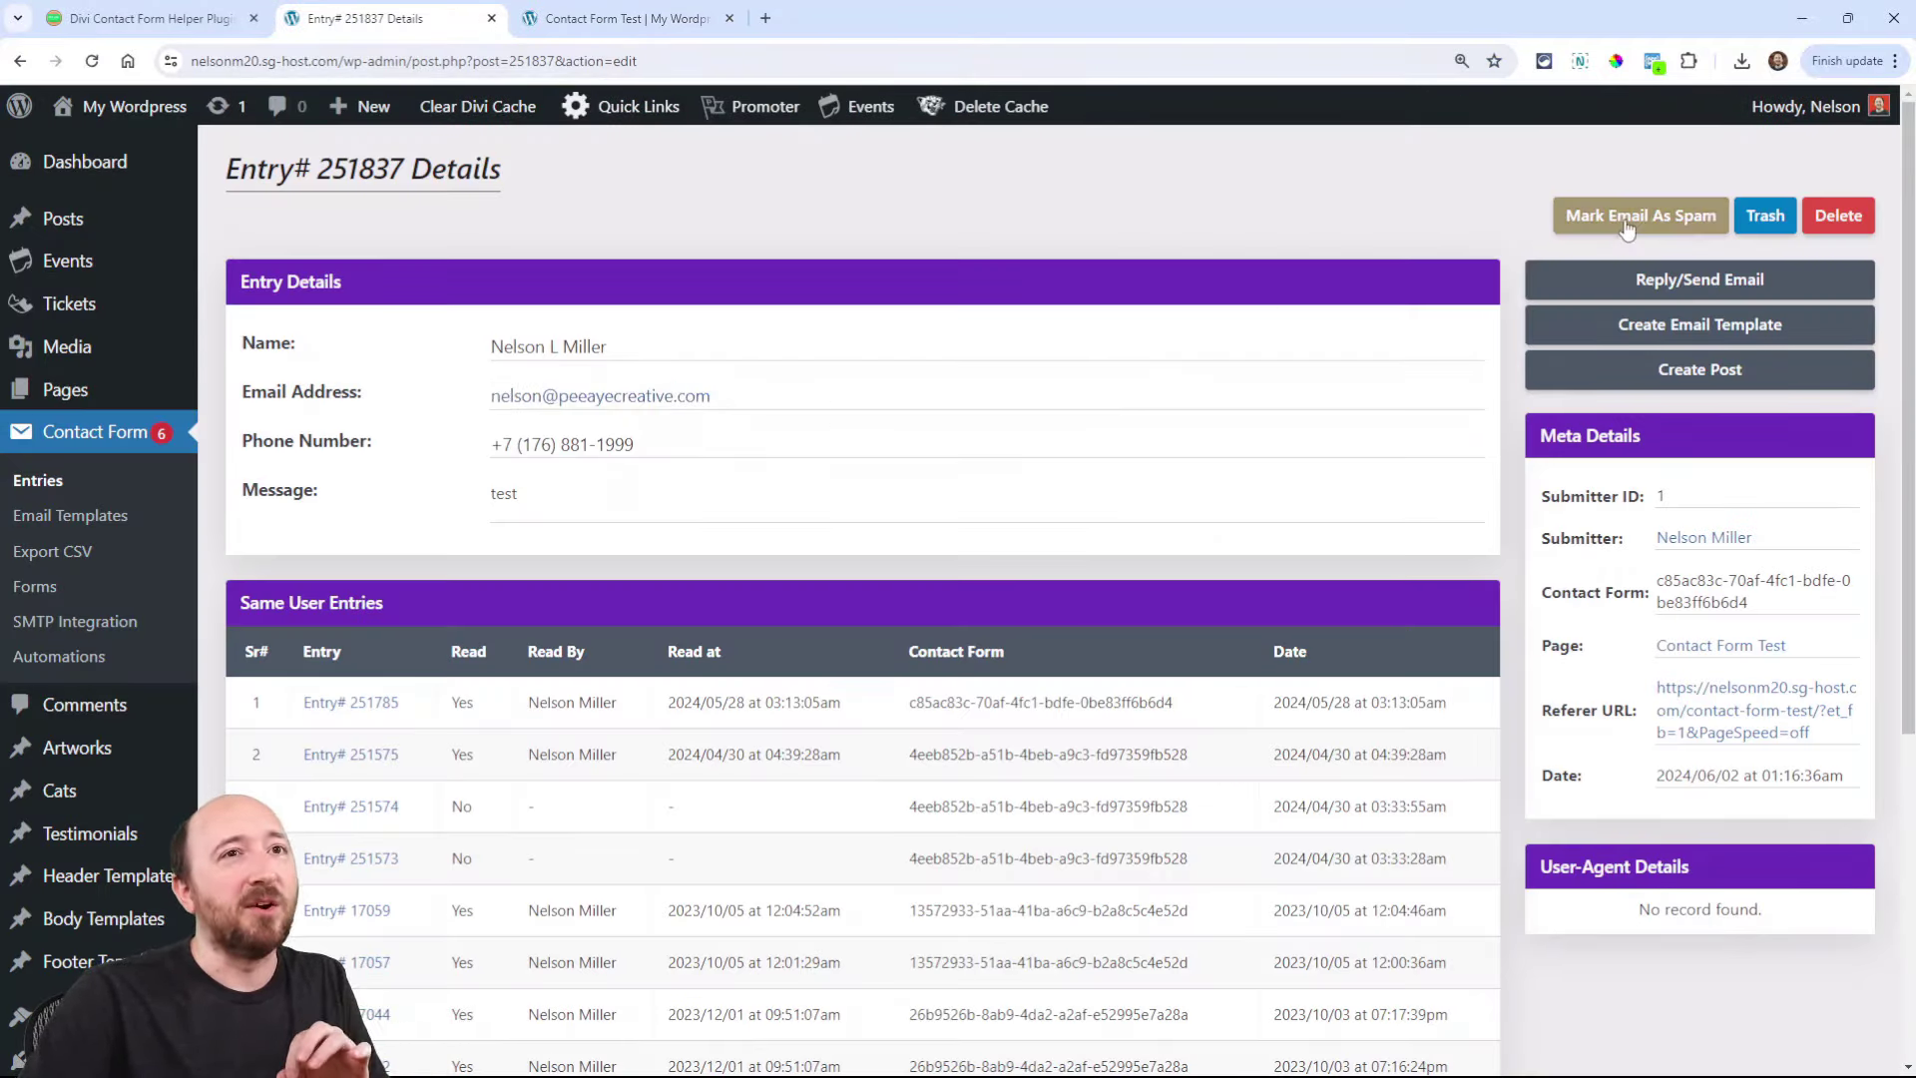
{"action": "mouse_move", "coordinate": [1034, 375]}
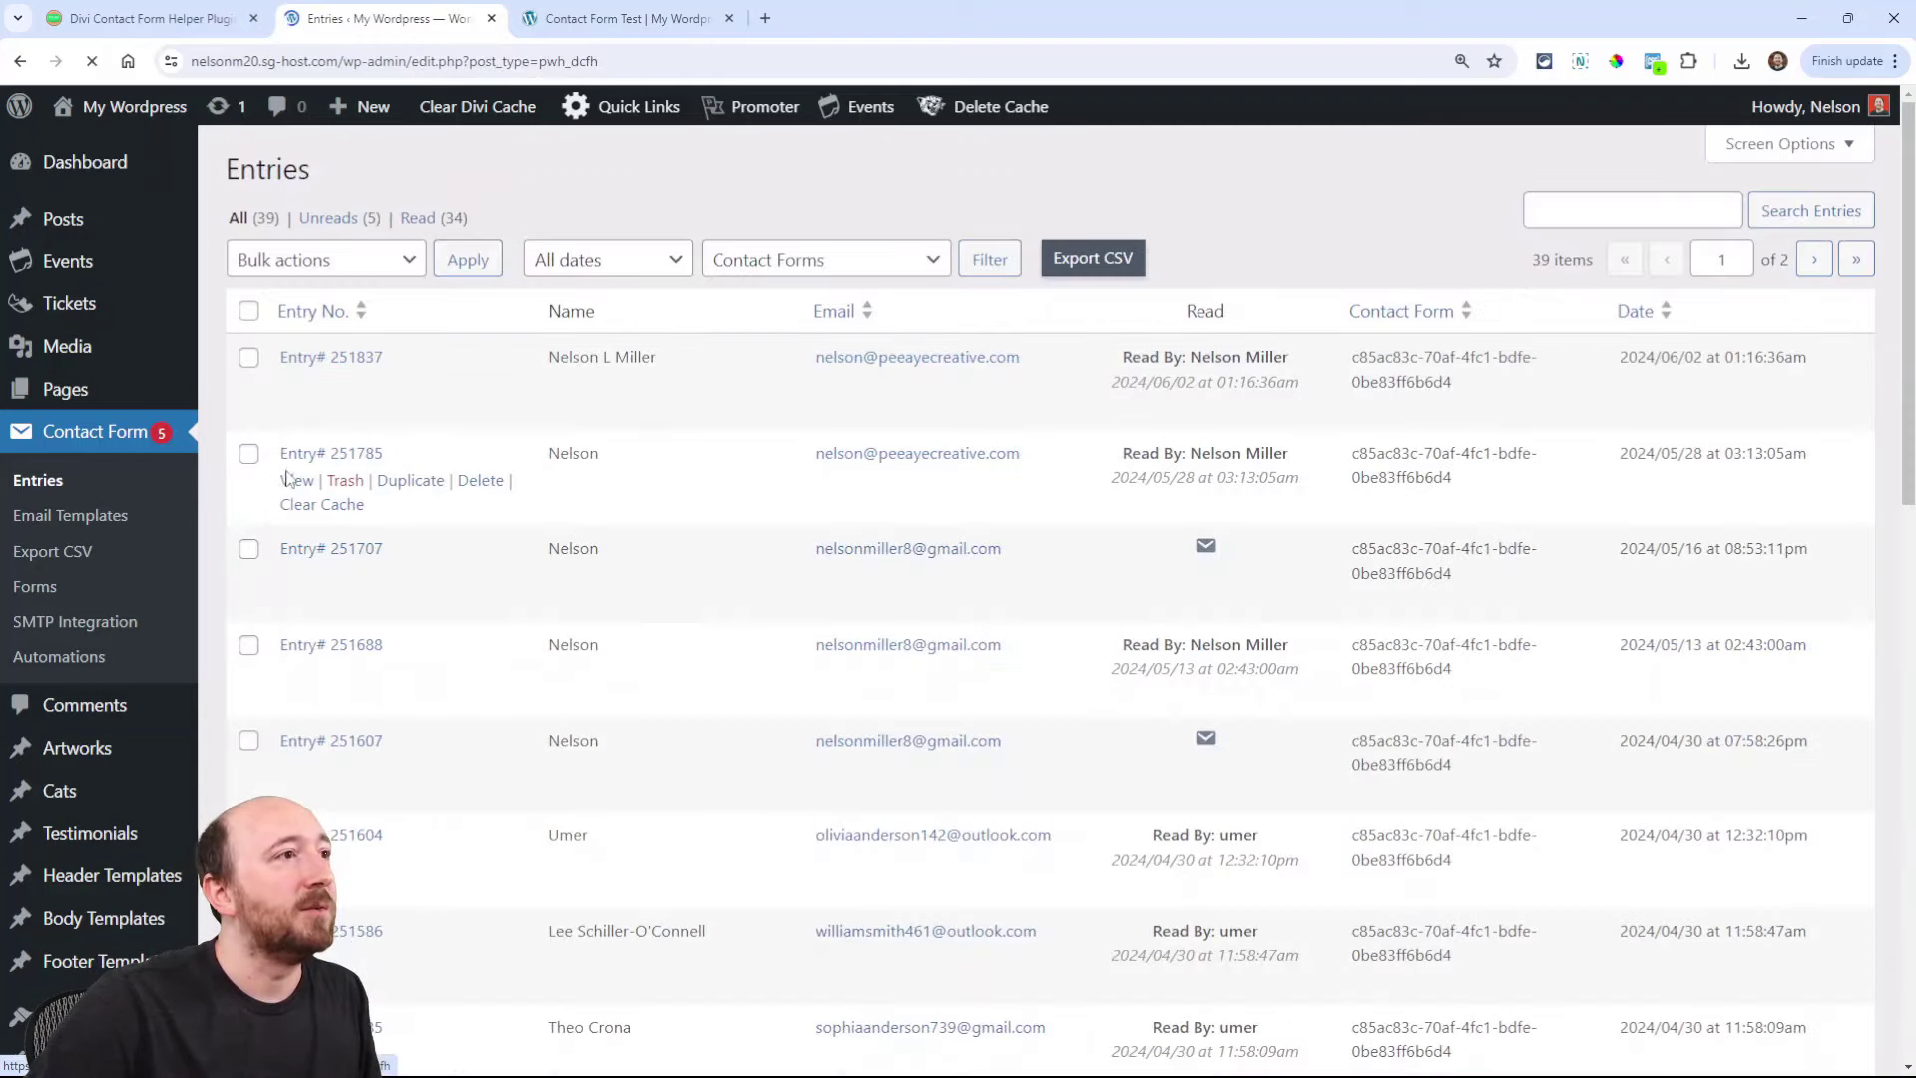
{"action": "left_click", "coordinate": [247, 548]}
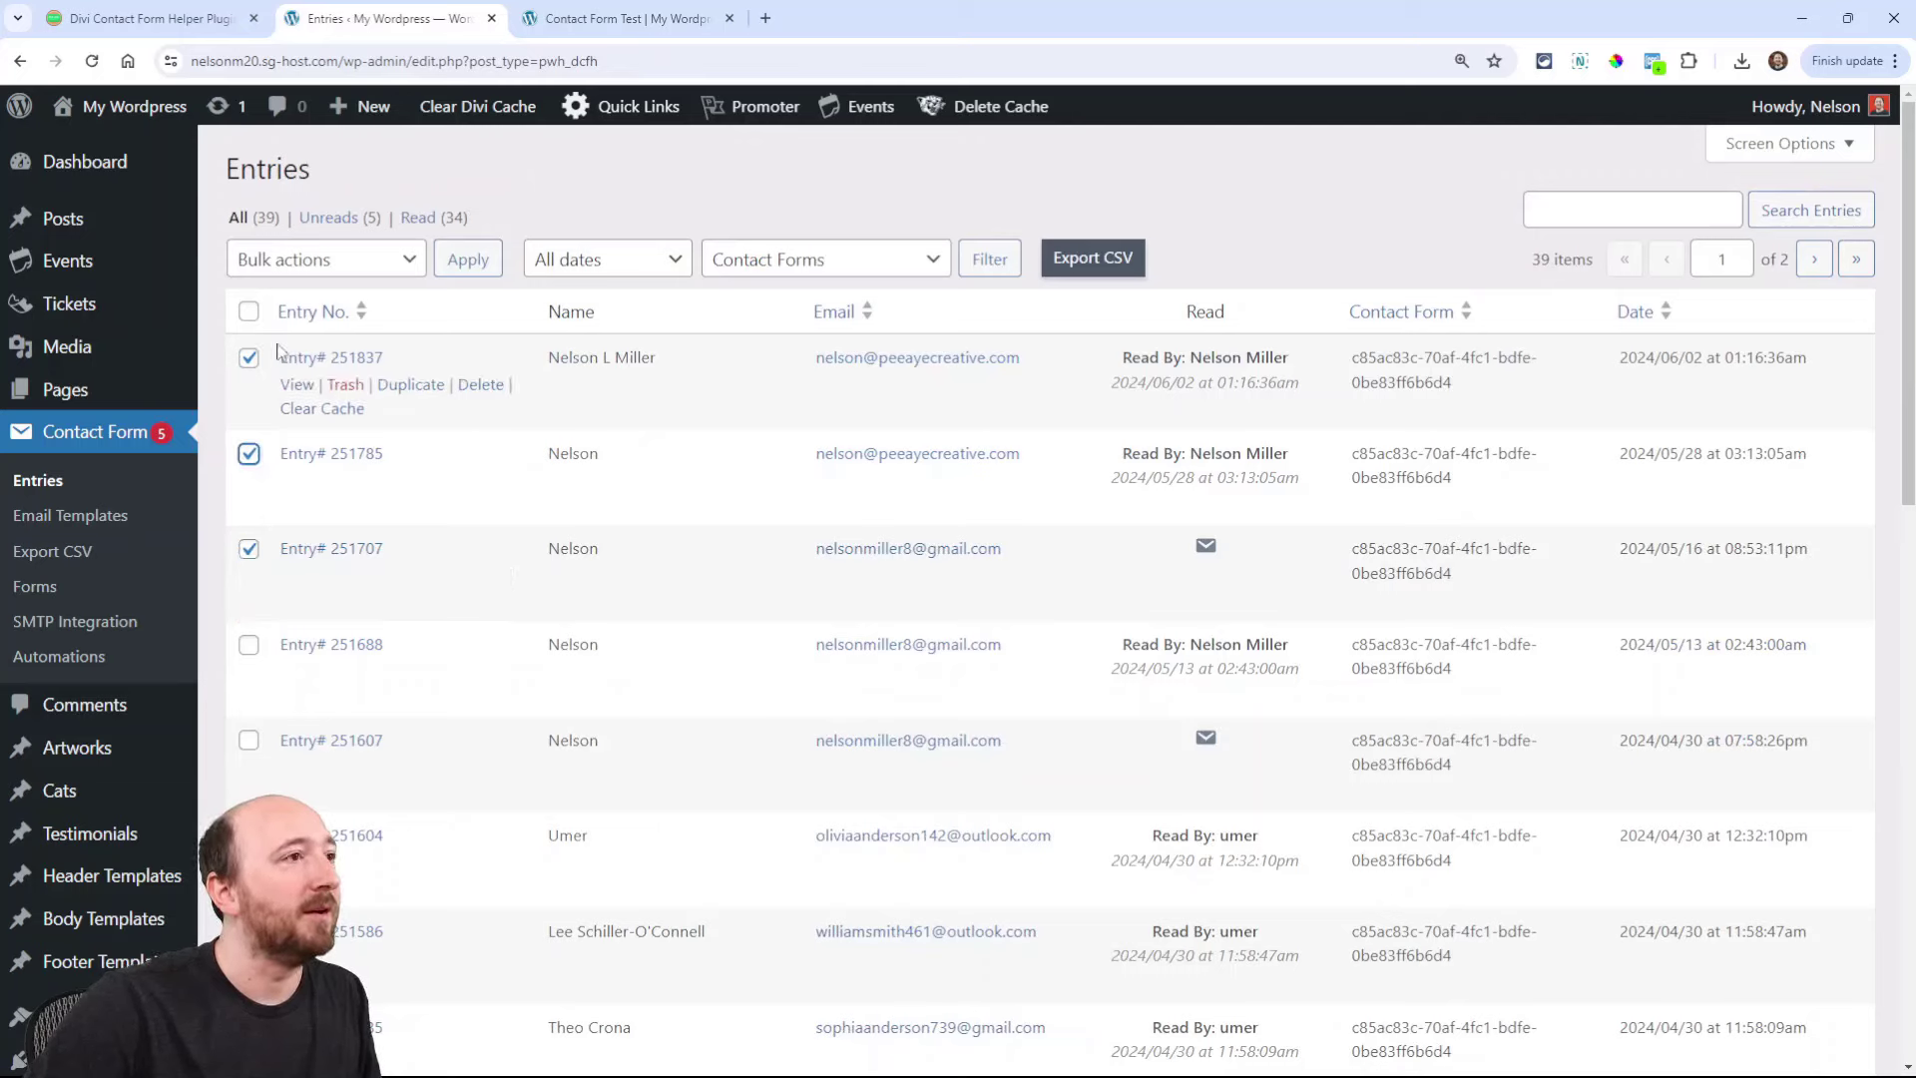
{"action": "left_click", "coordinate": [326, 257]}
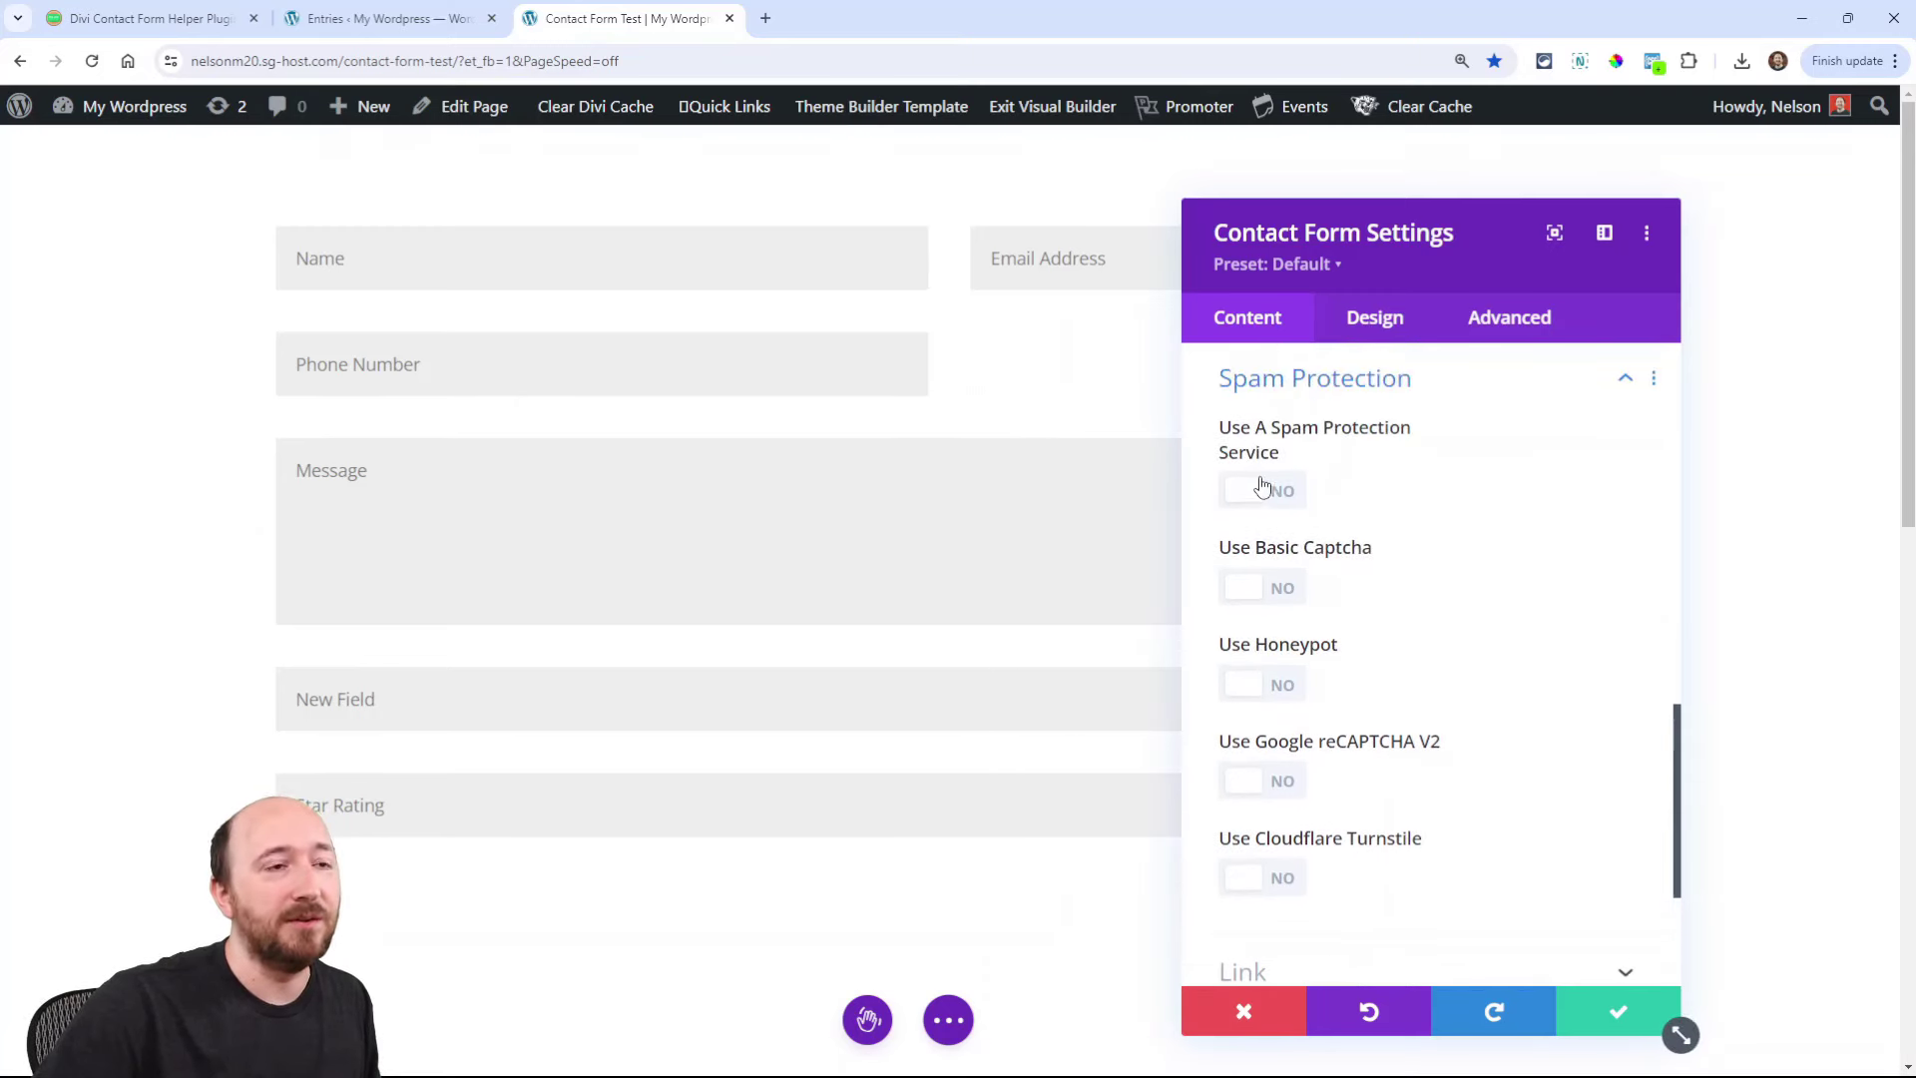
Step: Switch Use A Spam Protection Service on to reveal the reCAPTCHA v3 settings, then off again
{"action": "left_click", "coordinate": [1261, 491]}
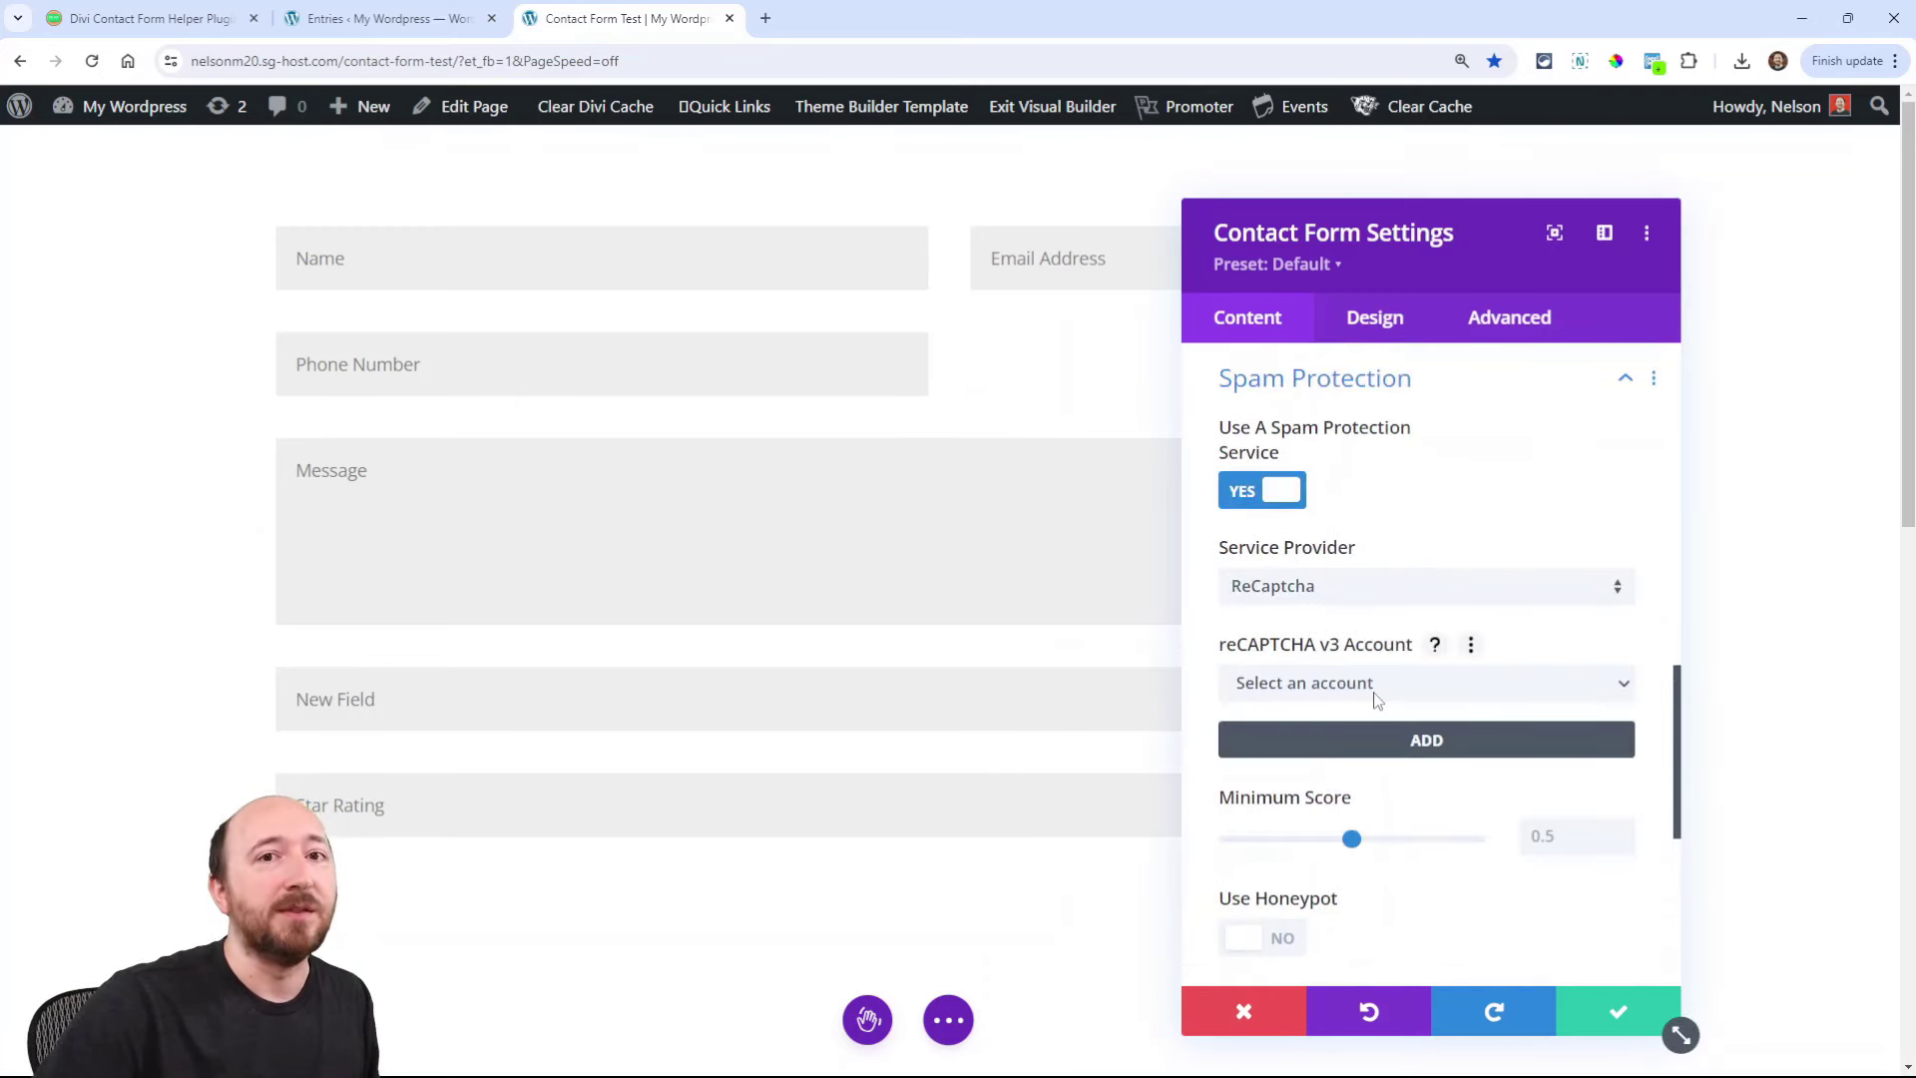
{"action": "left_click", "coordinate": [1259, 491]}
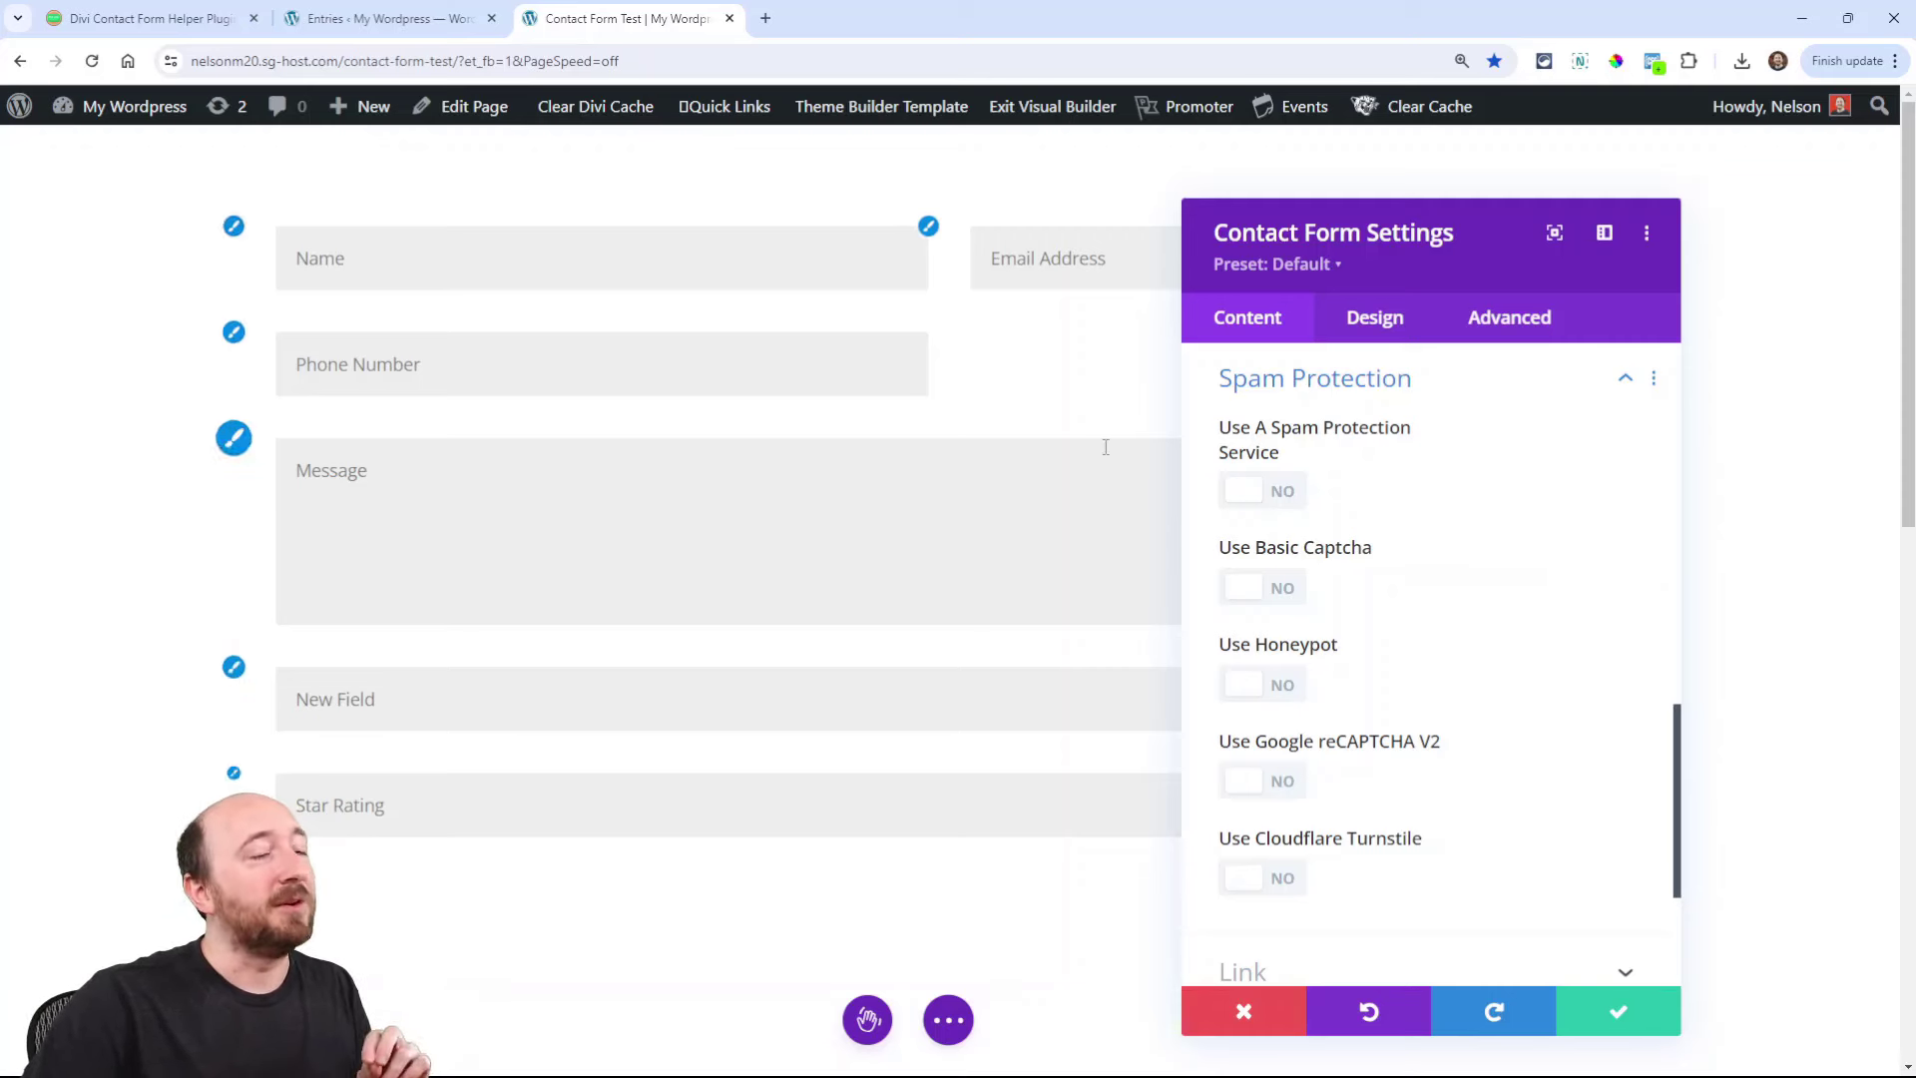
{"action": "mouse_move", "coordinate": [1310, 546]}
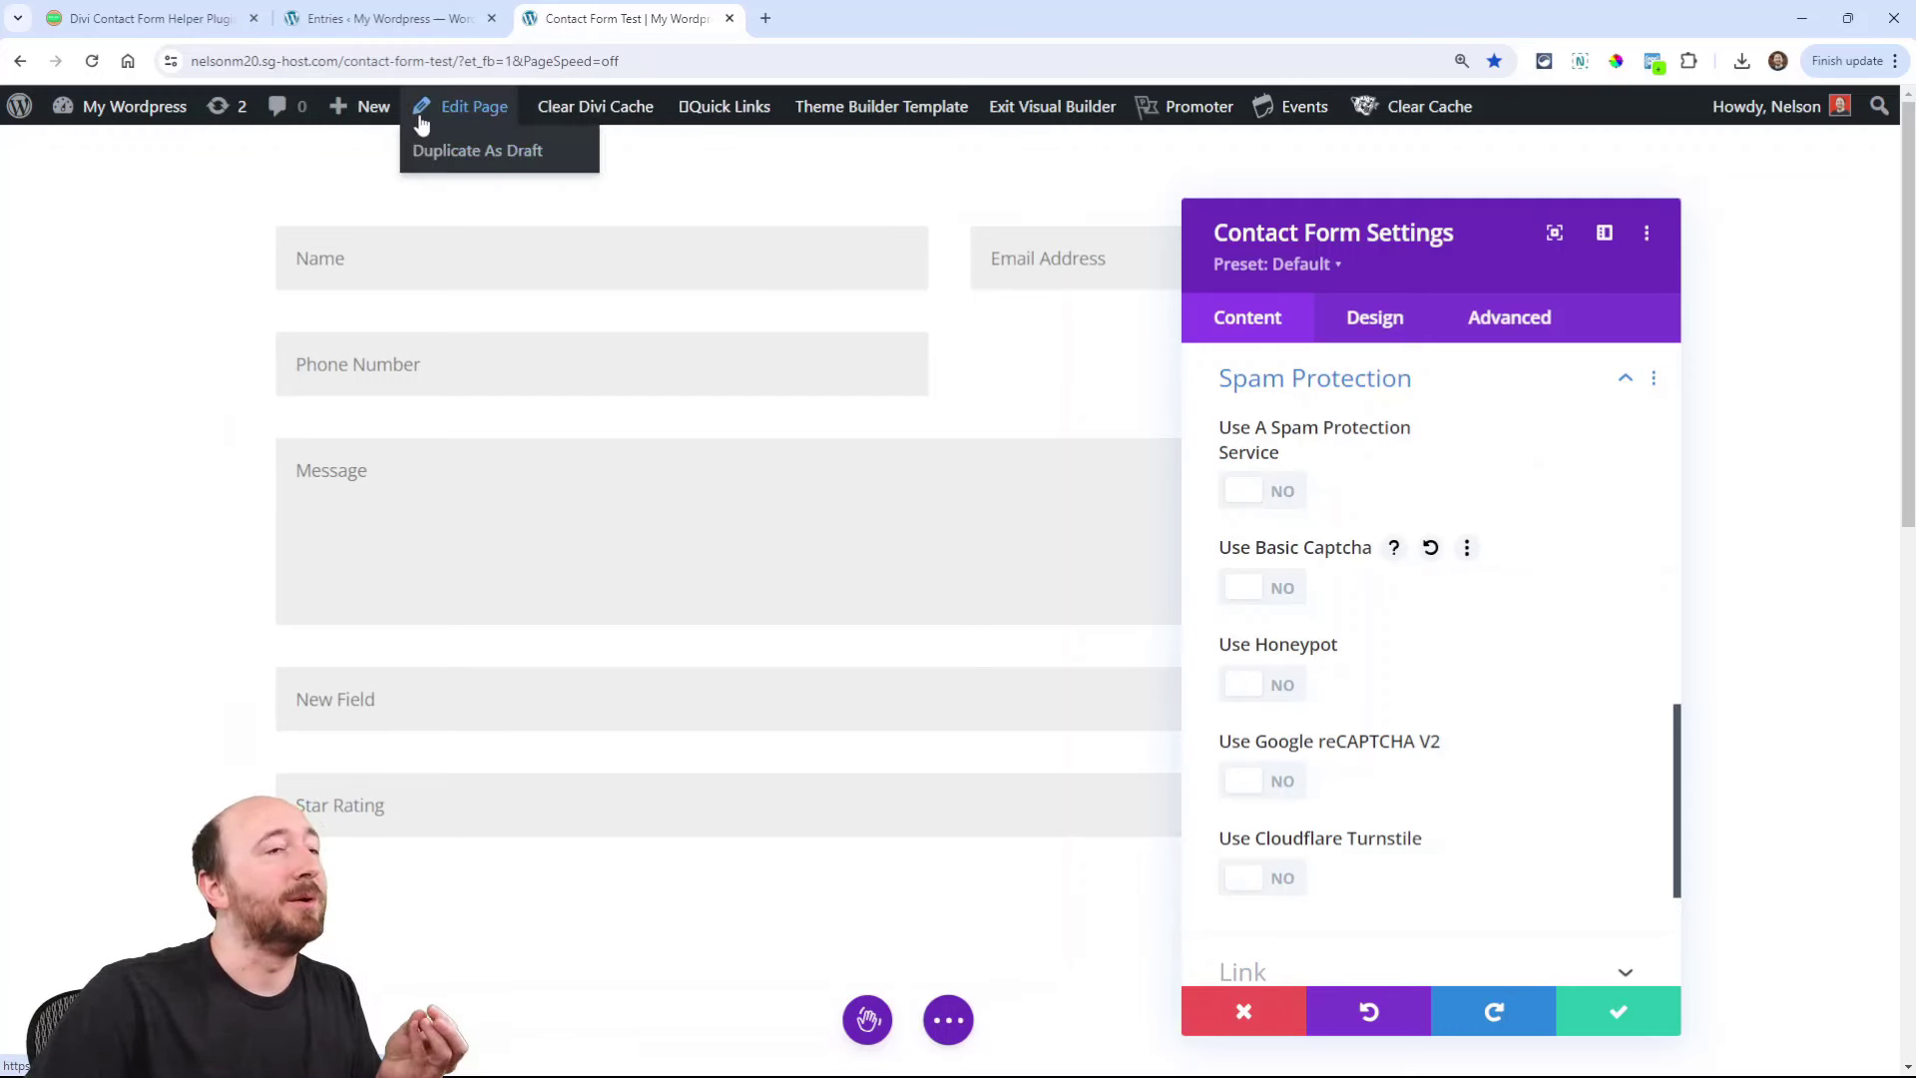
{"action": "mouse_move", "coordinate": [301, 47]}
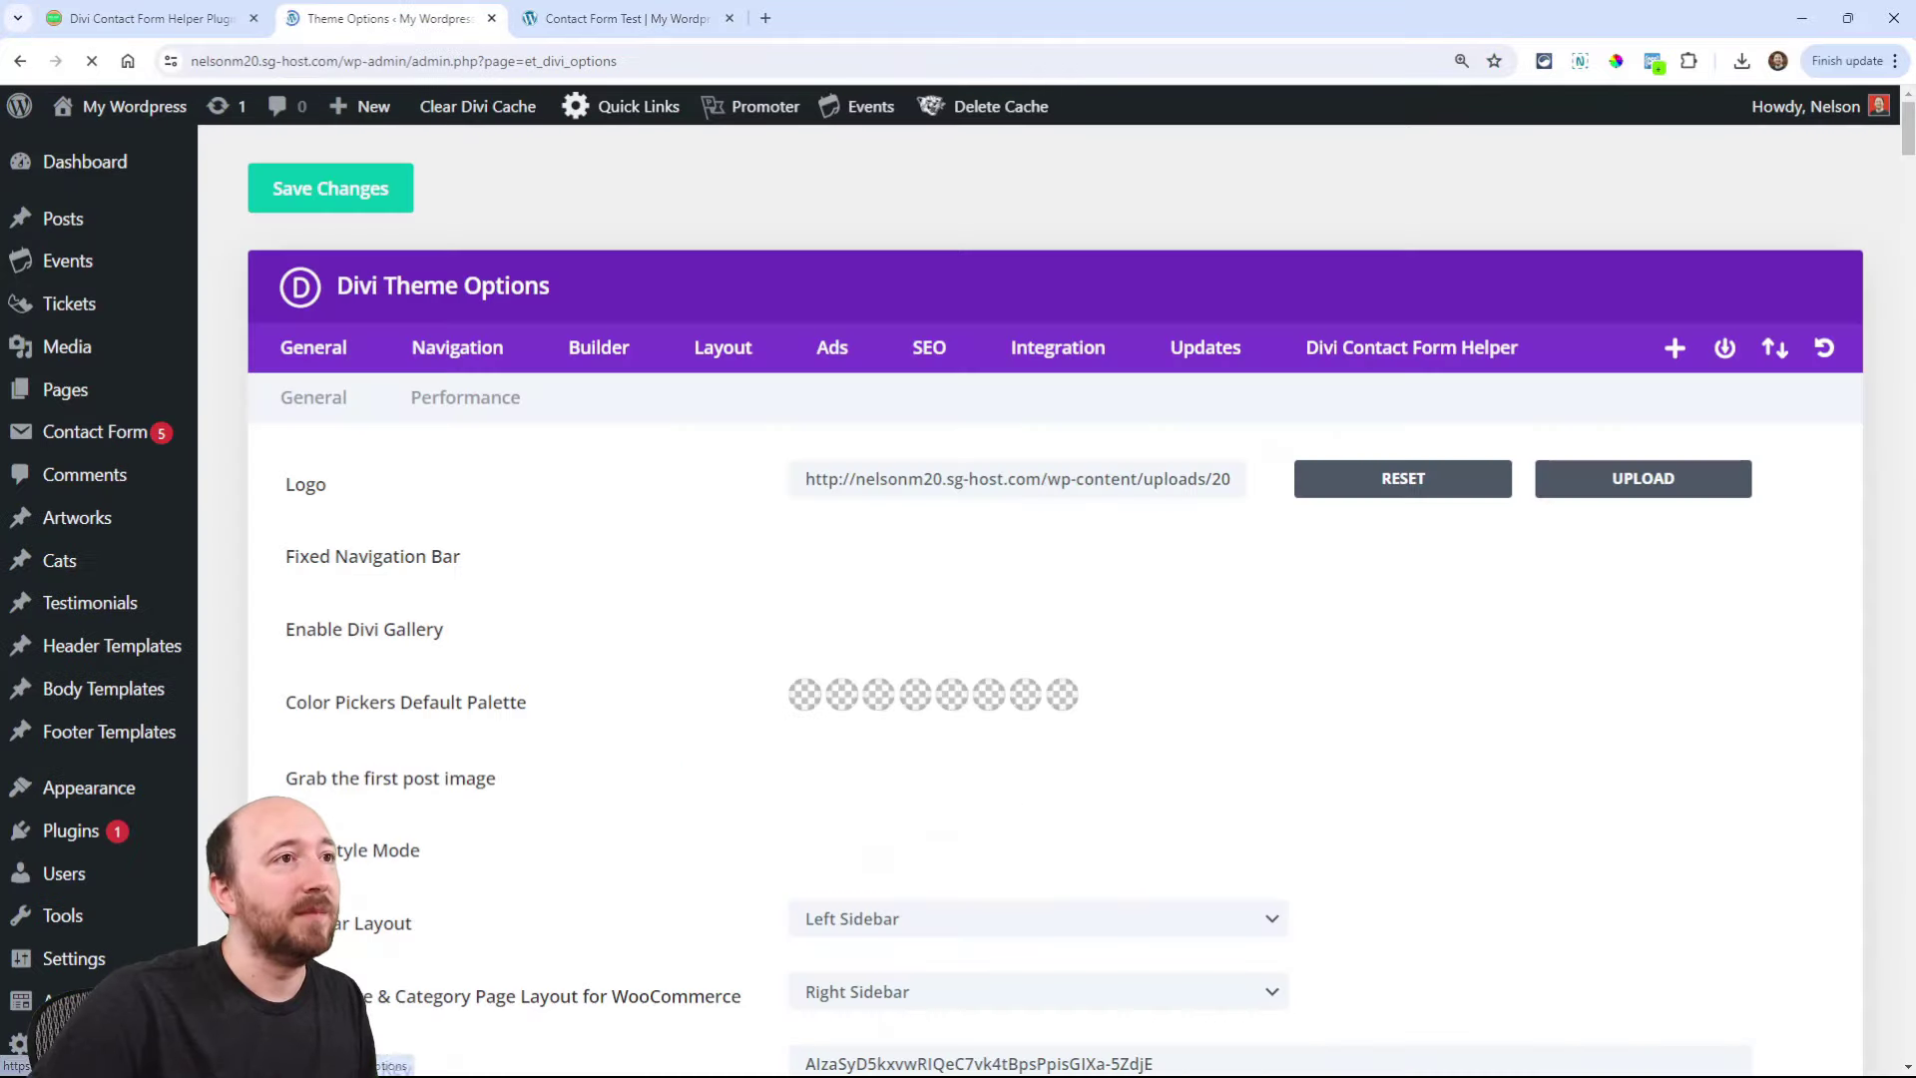
Step: Enable Completely Disable Google reCAPTCHA V3 in the helper's Spam Protection settings, then return to the post
{"action": "left_click", "coordinate": [1411, 348]}
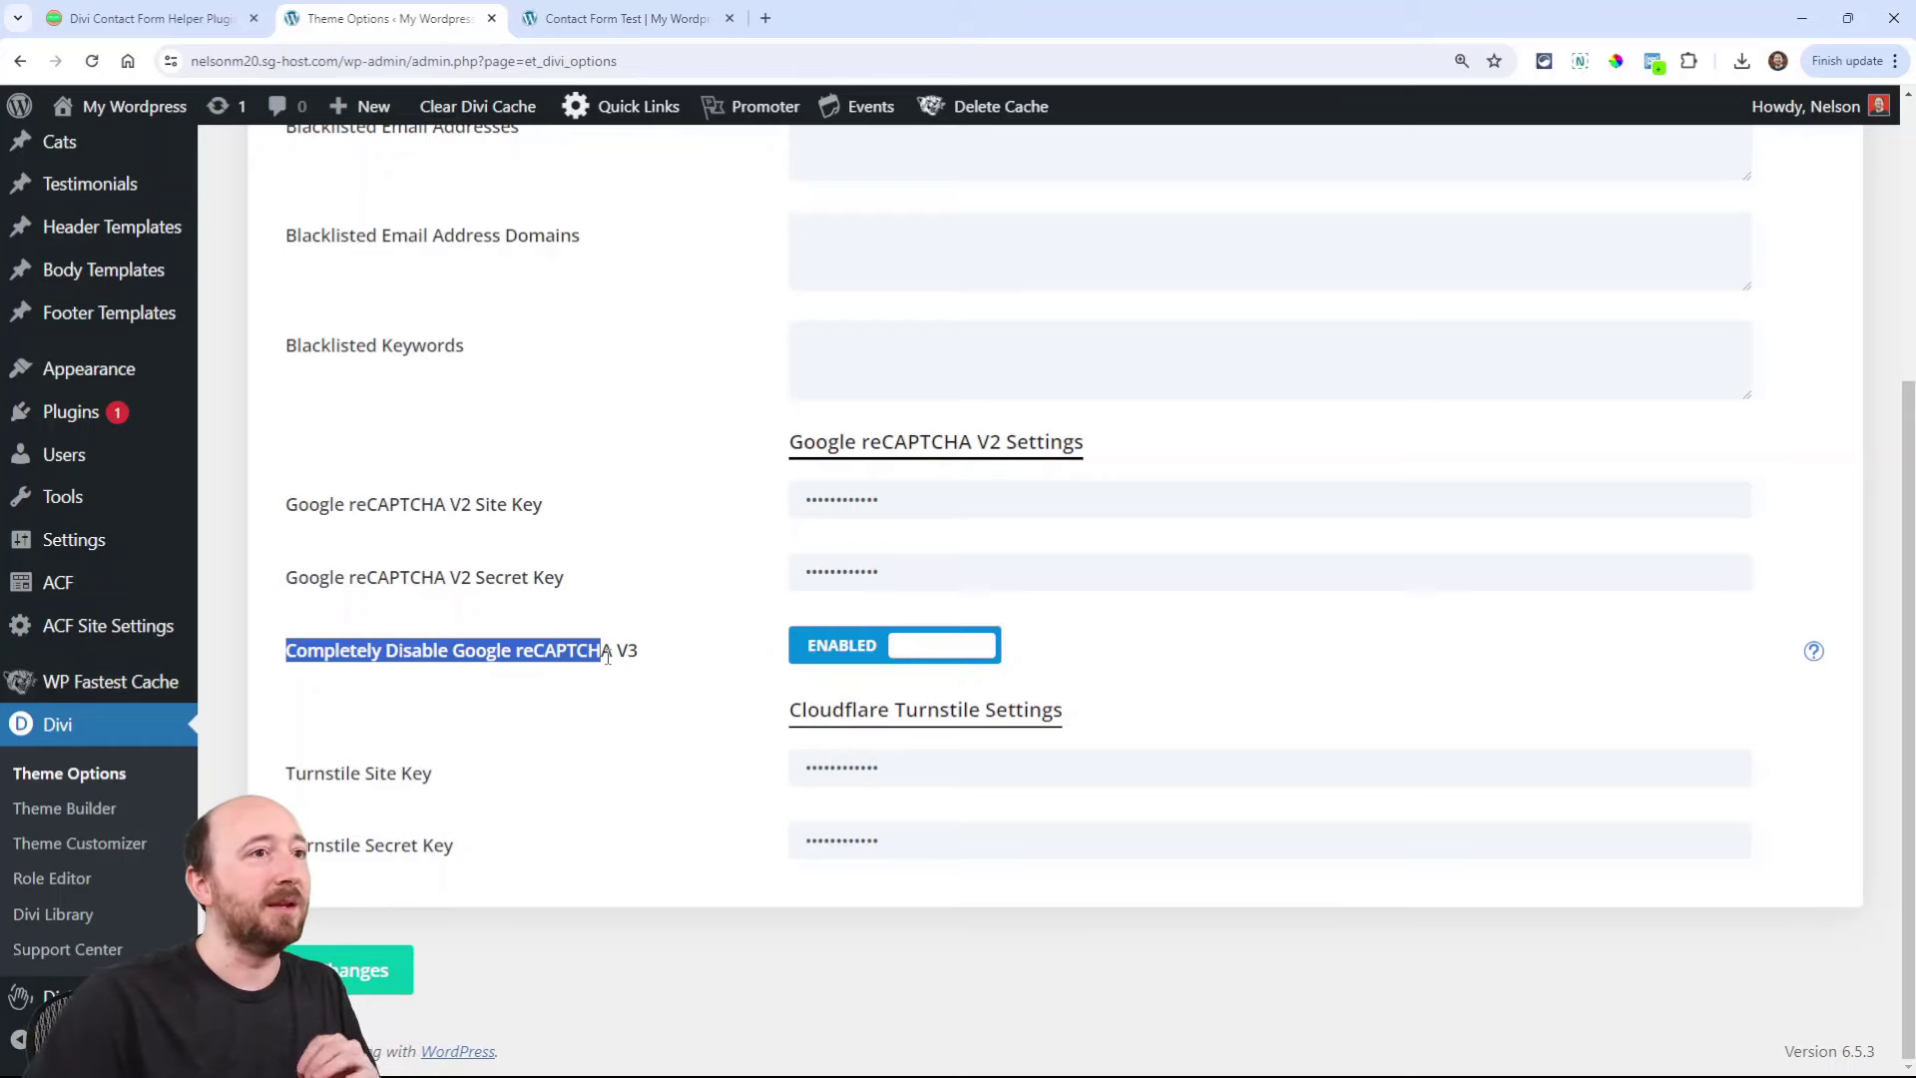
{"action": "left_click", "coordinate": [632, 18]}
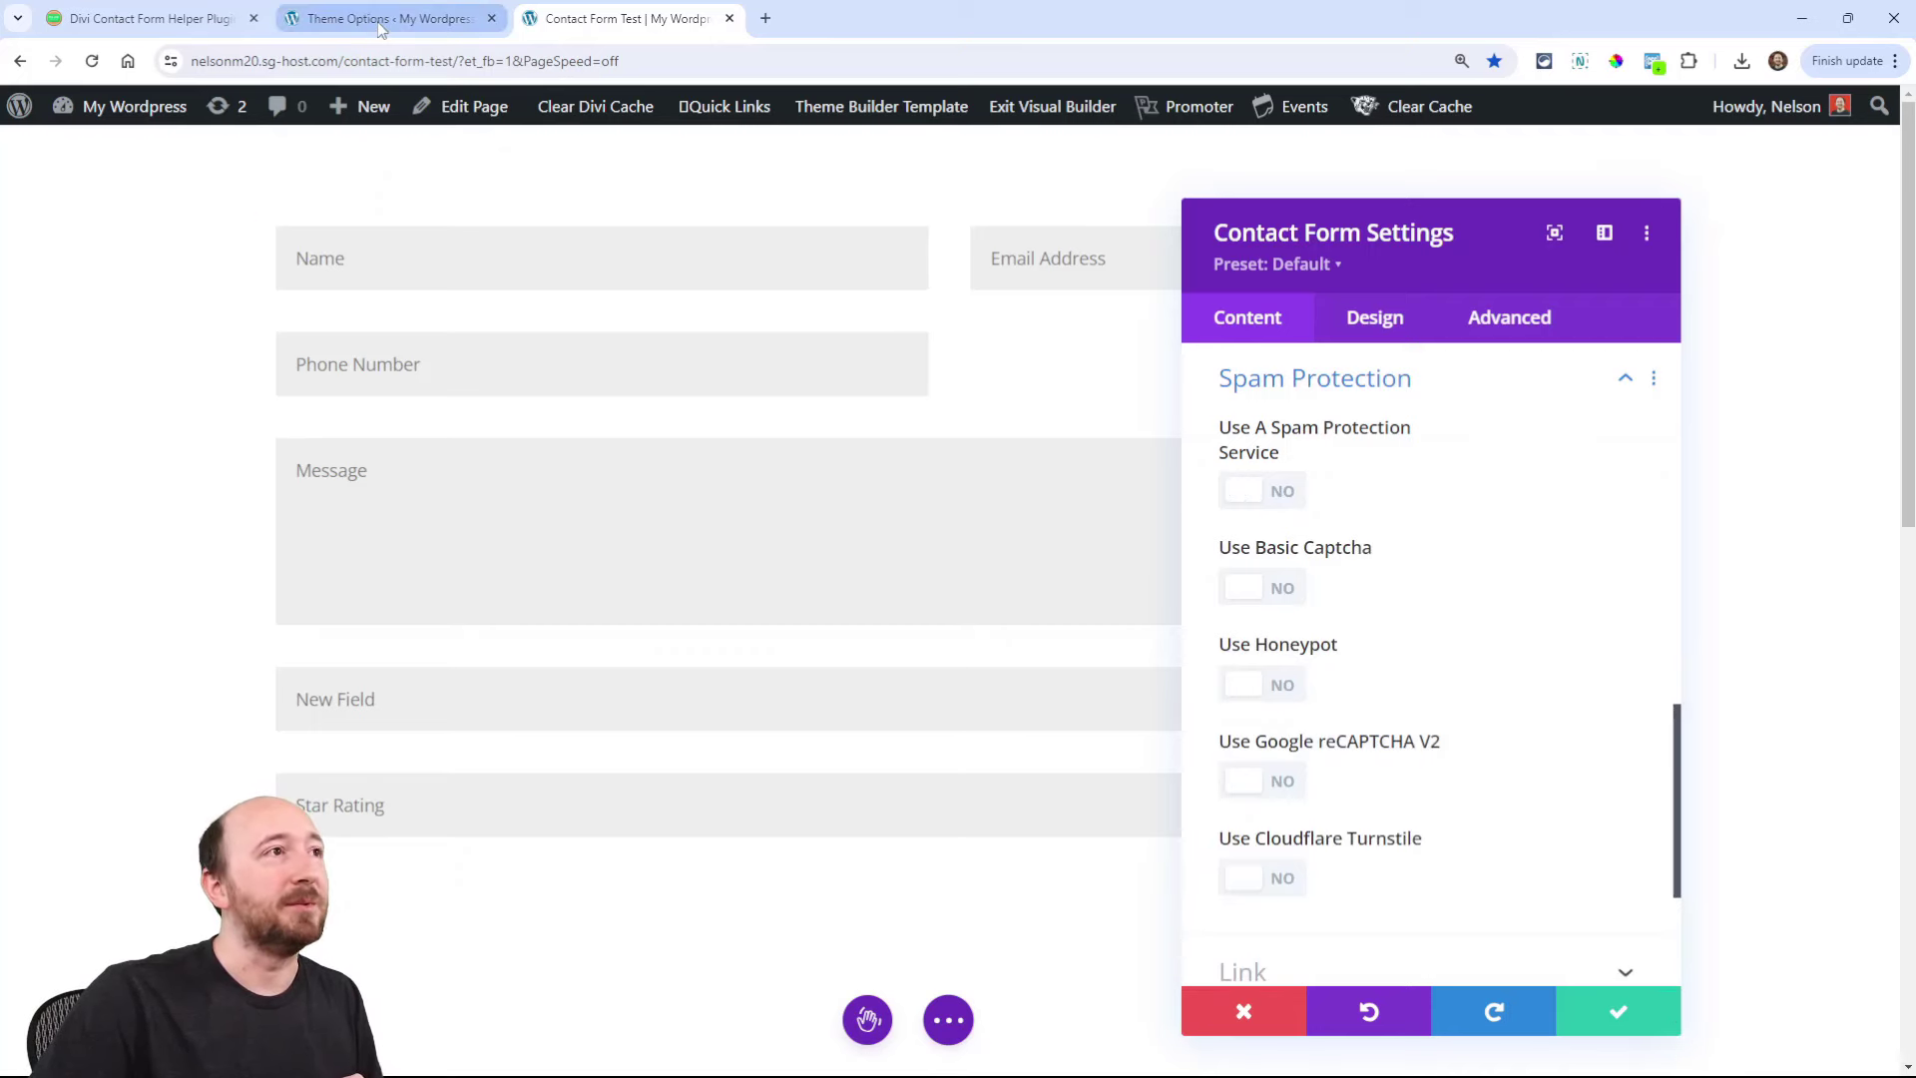
{"action": "left_click", "coordinate": [379, 18]}
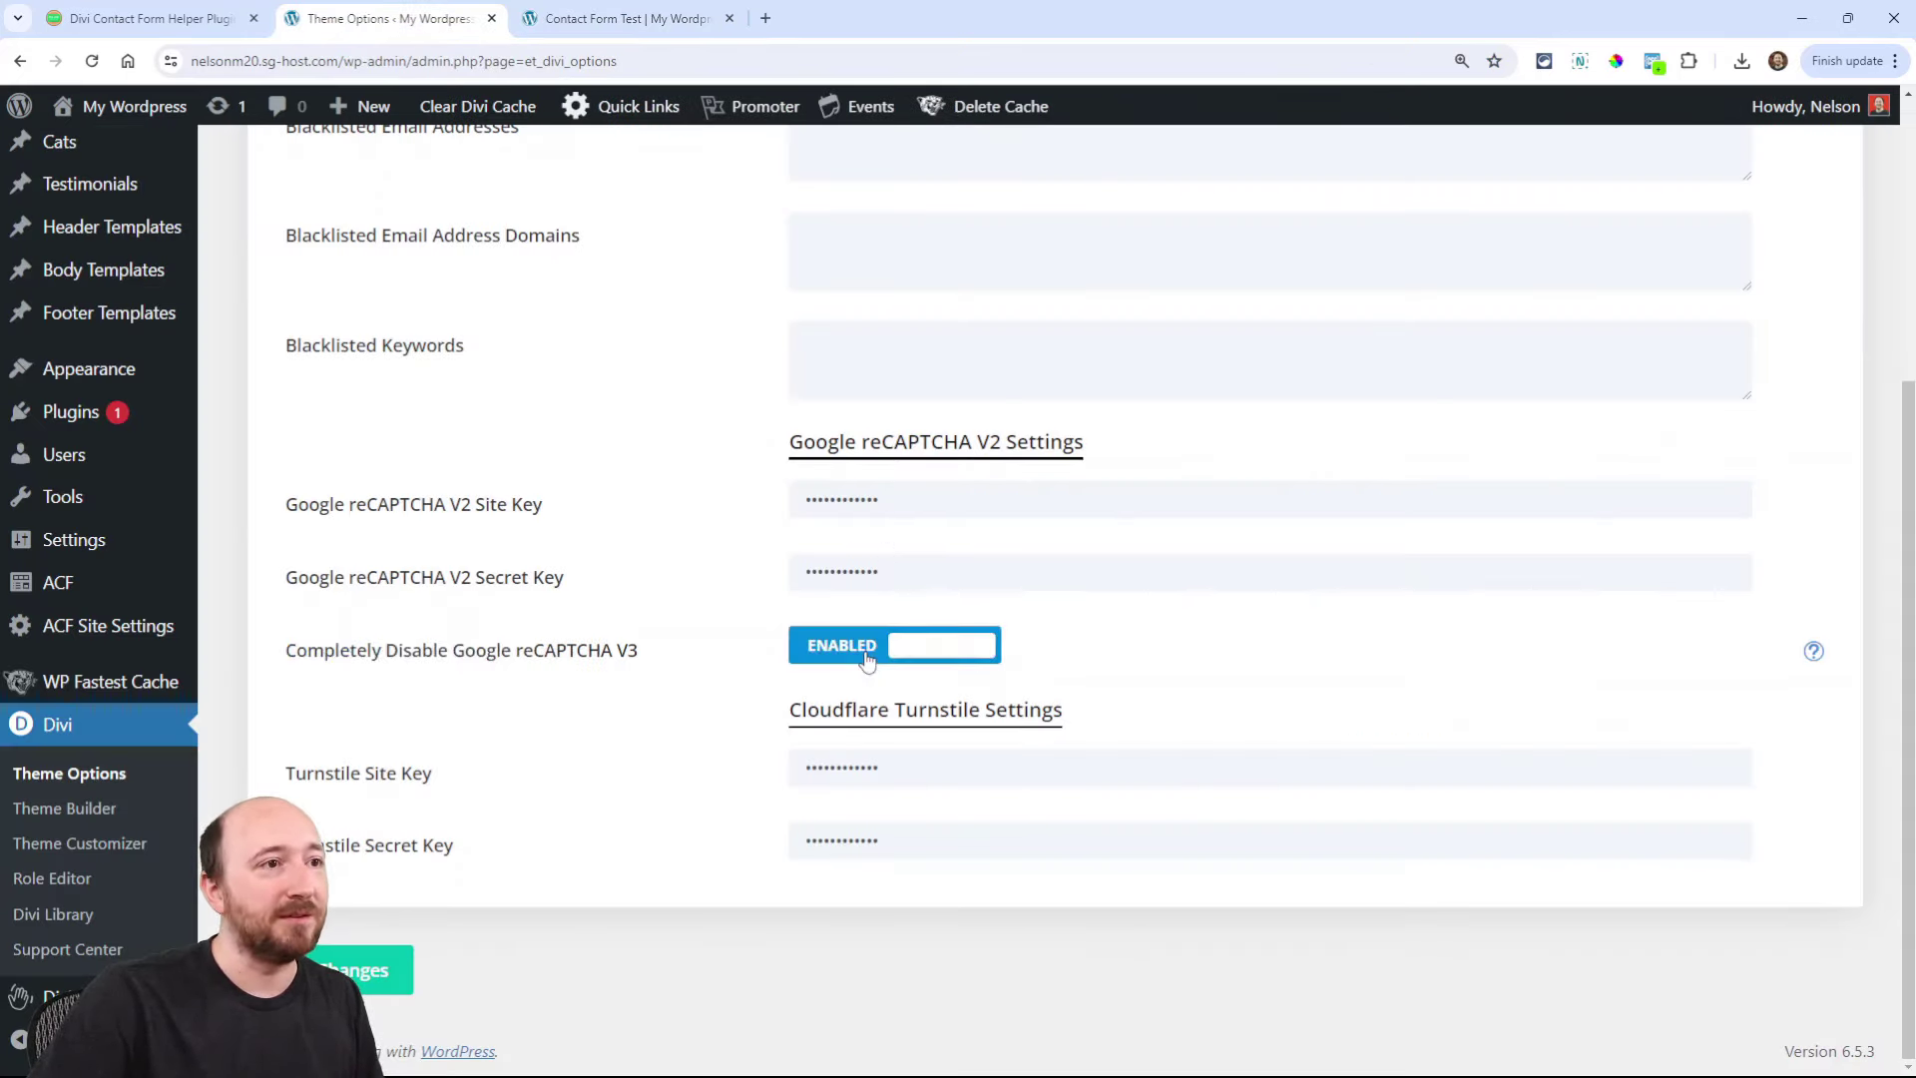
{"action": "mouse_move", "coordinate": [708, 707]}
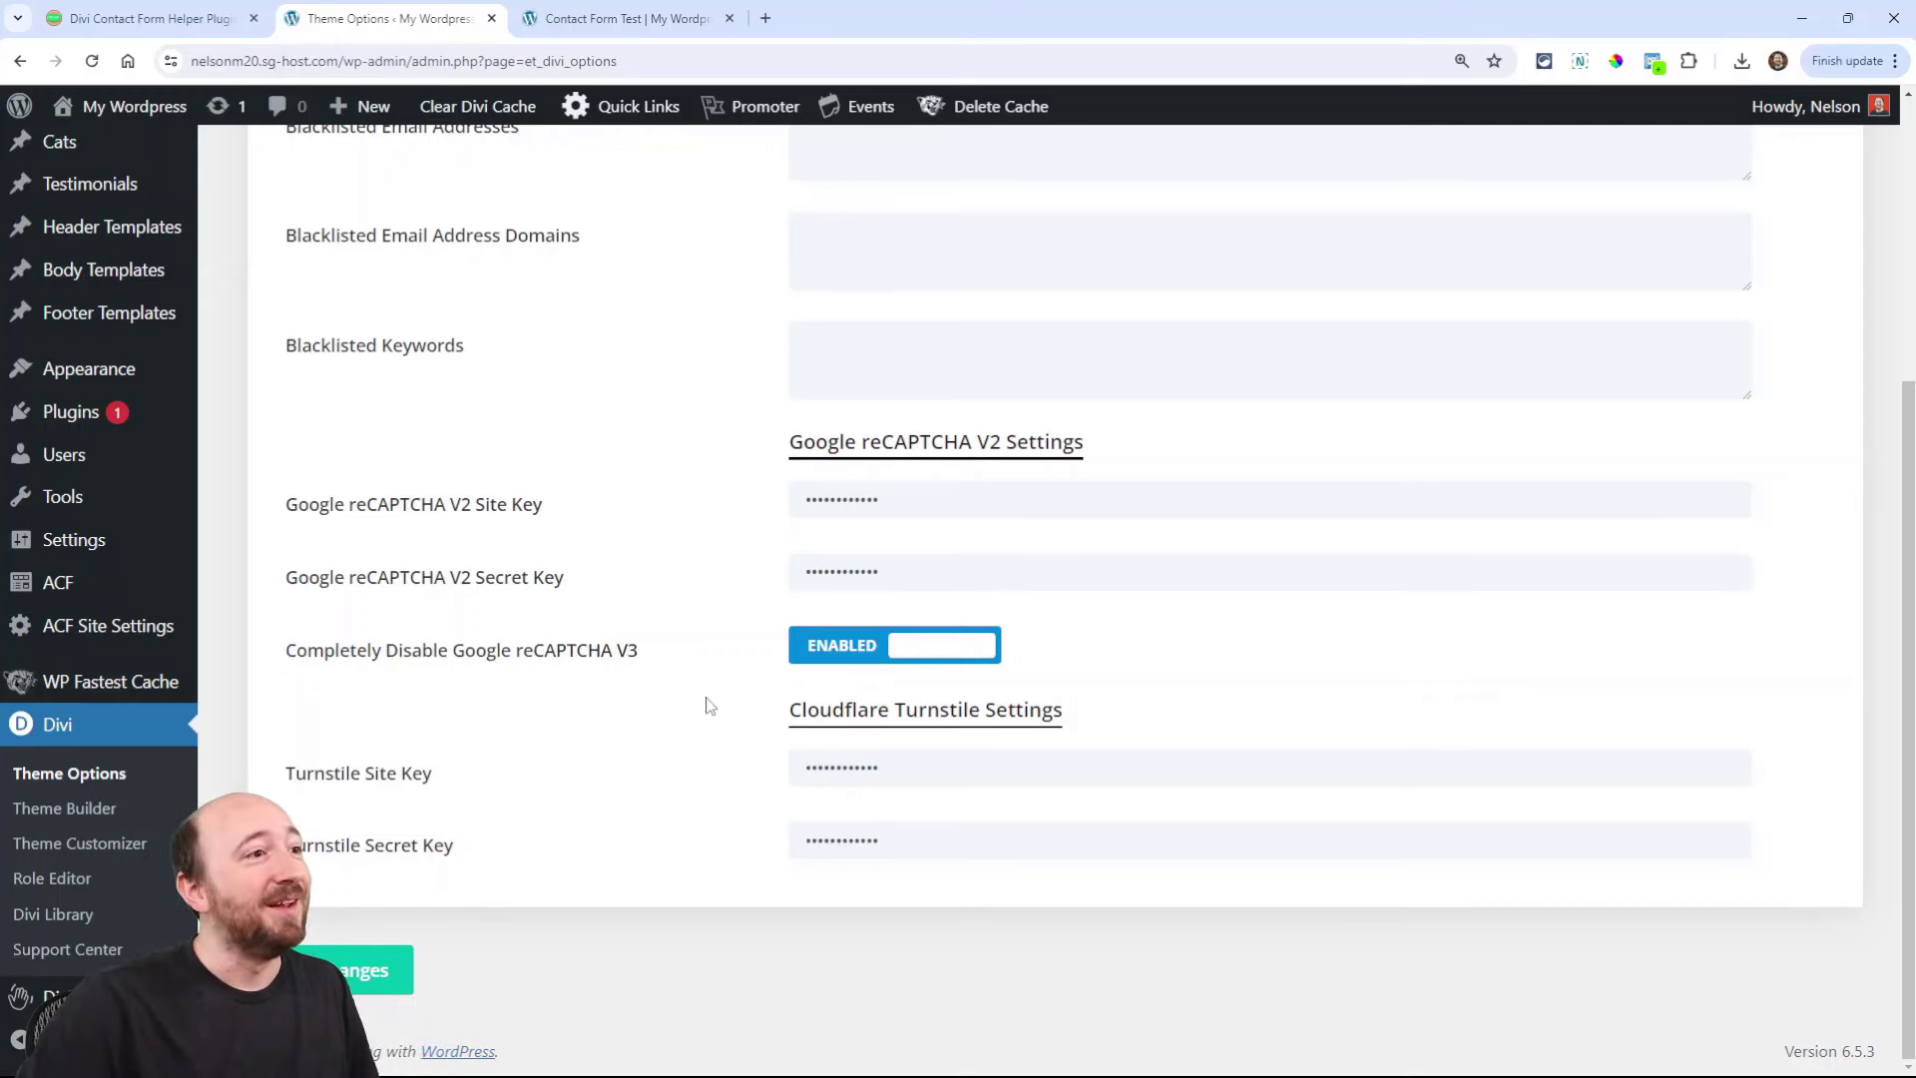
{"action": "left_click", "coordinate": [149, 20]}
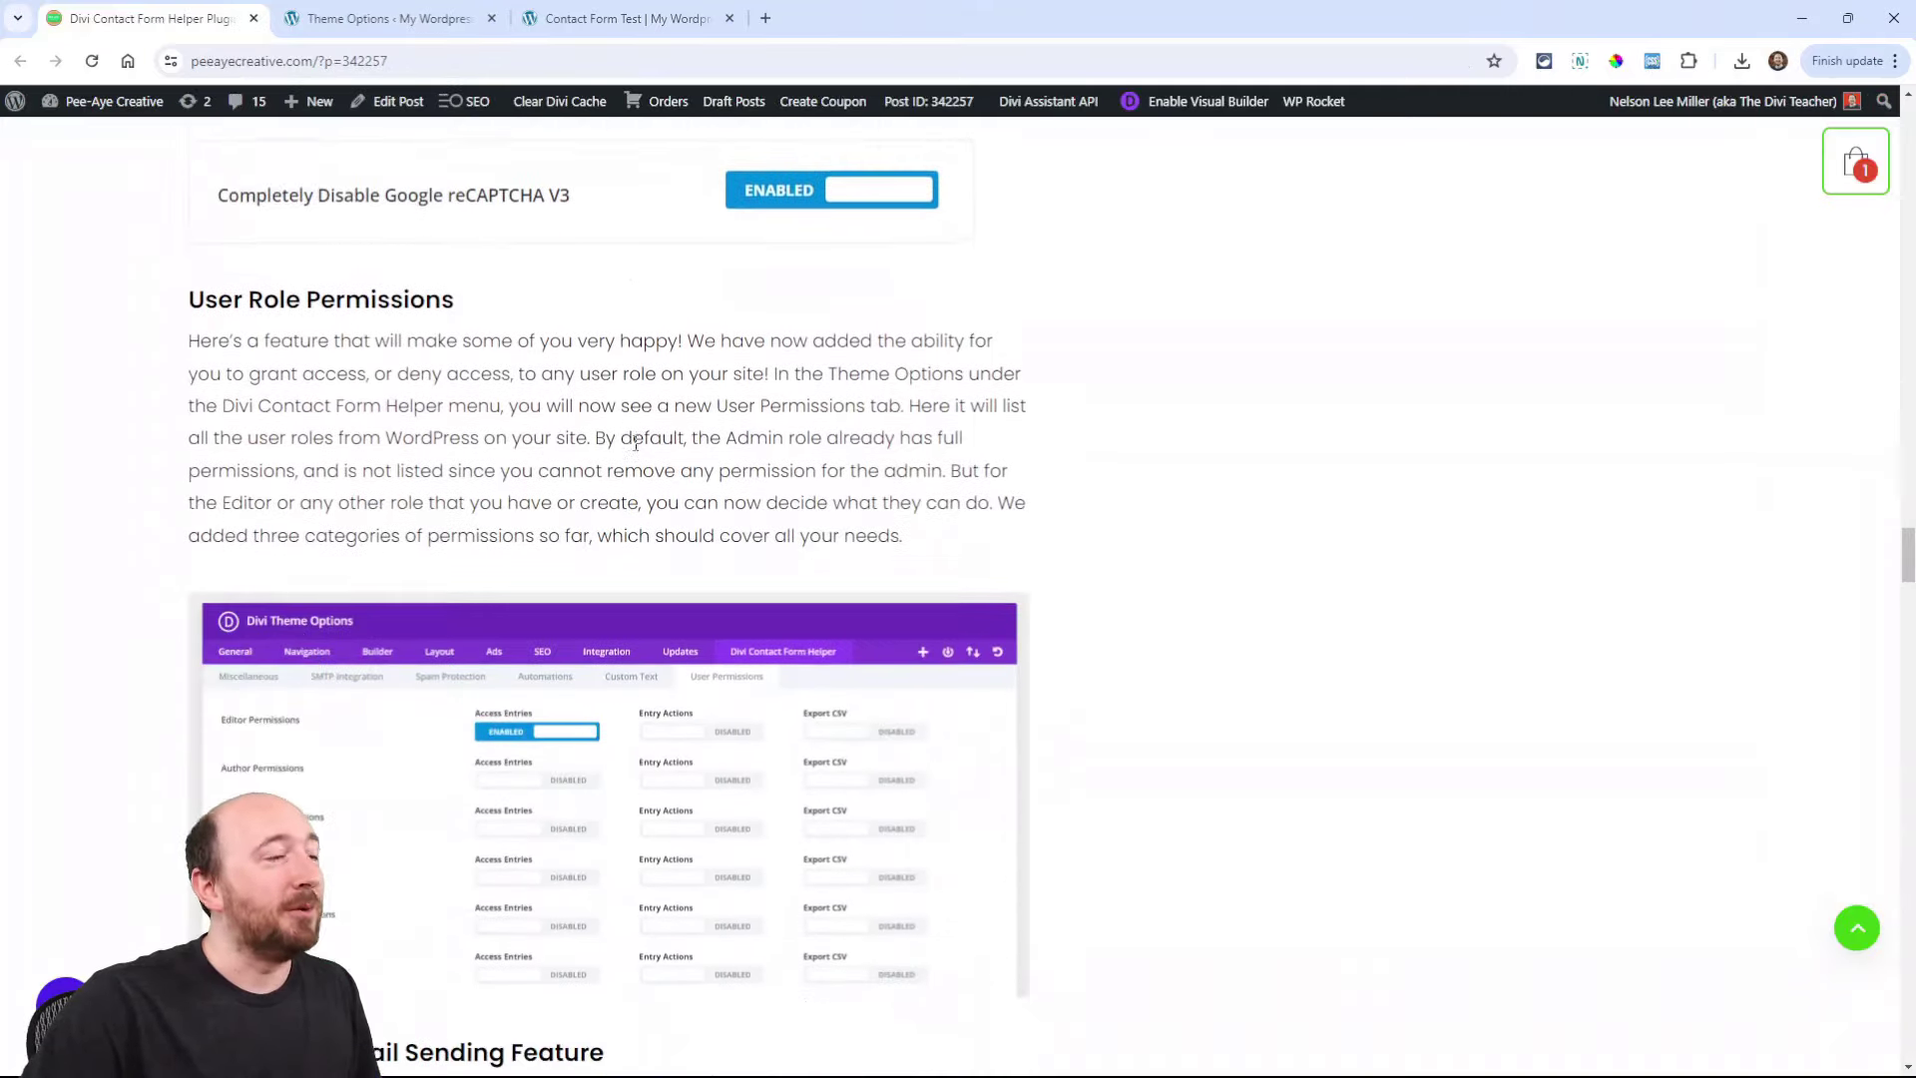
Step: Visit the Contact Form Entries list and the details of entry 251837
{"action": "scroll", "scroll_direction": "down", "scroll_amount": 3}
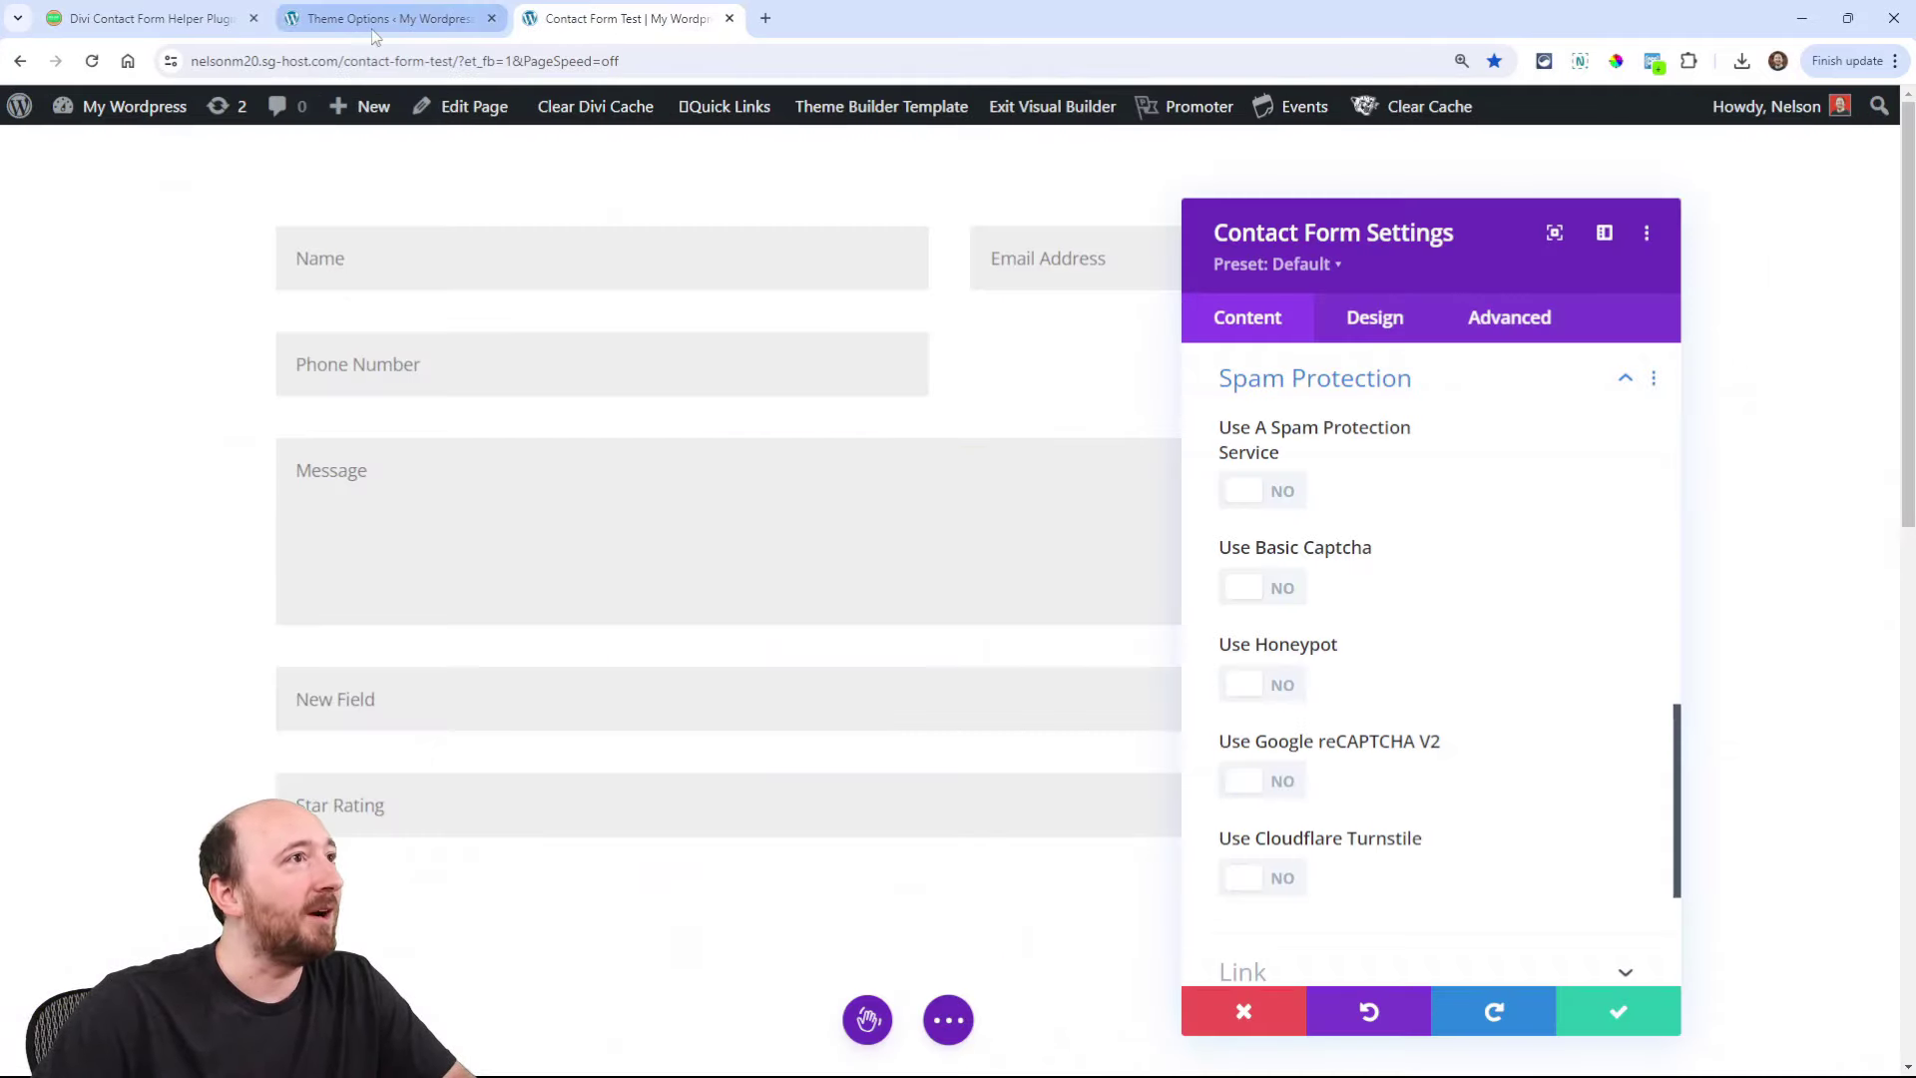
{"action": "left_click", "coordinate": [379, 18]}
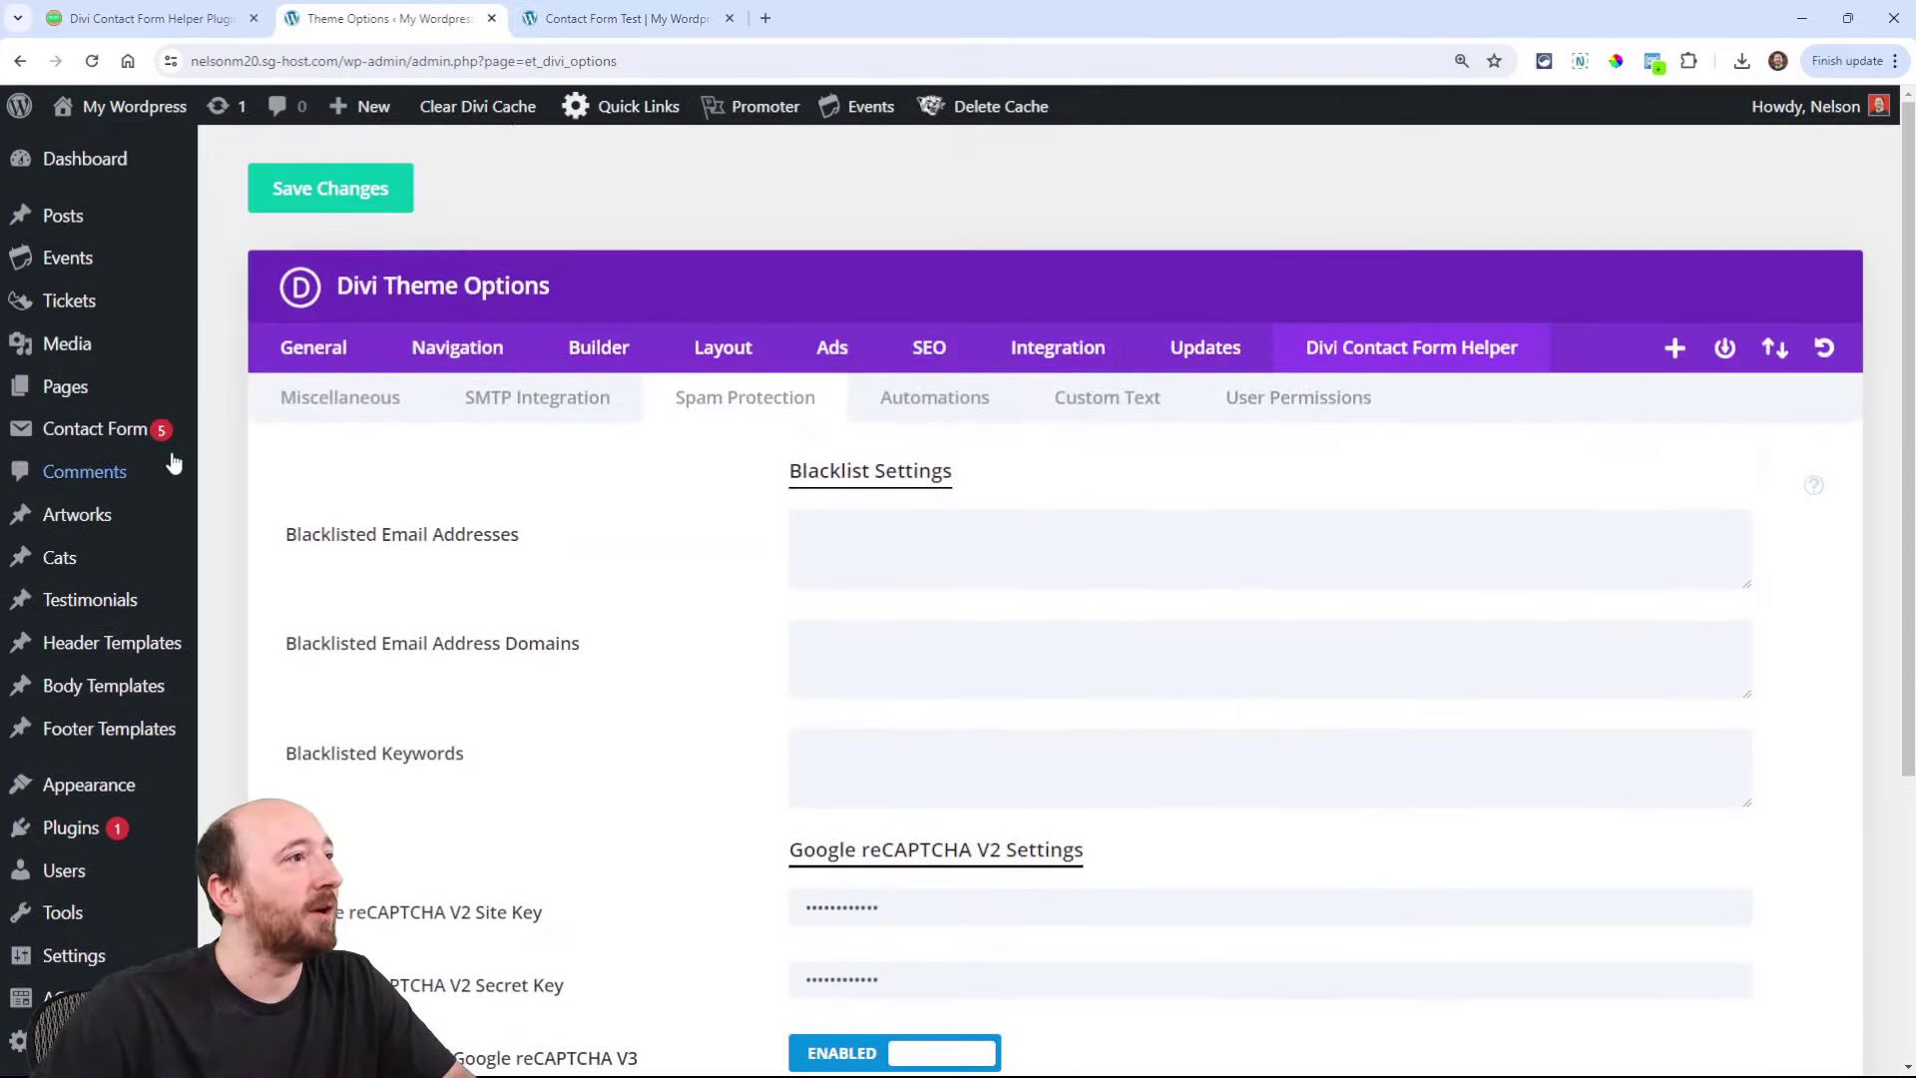
{"action": "left_click", "coordinate": [95, 429]}
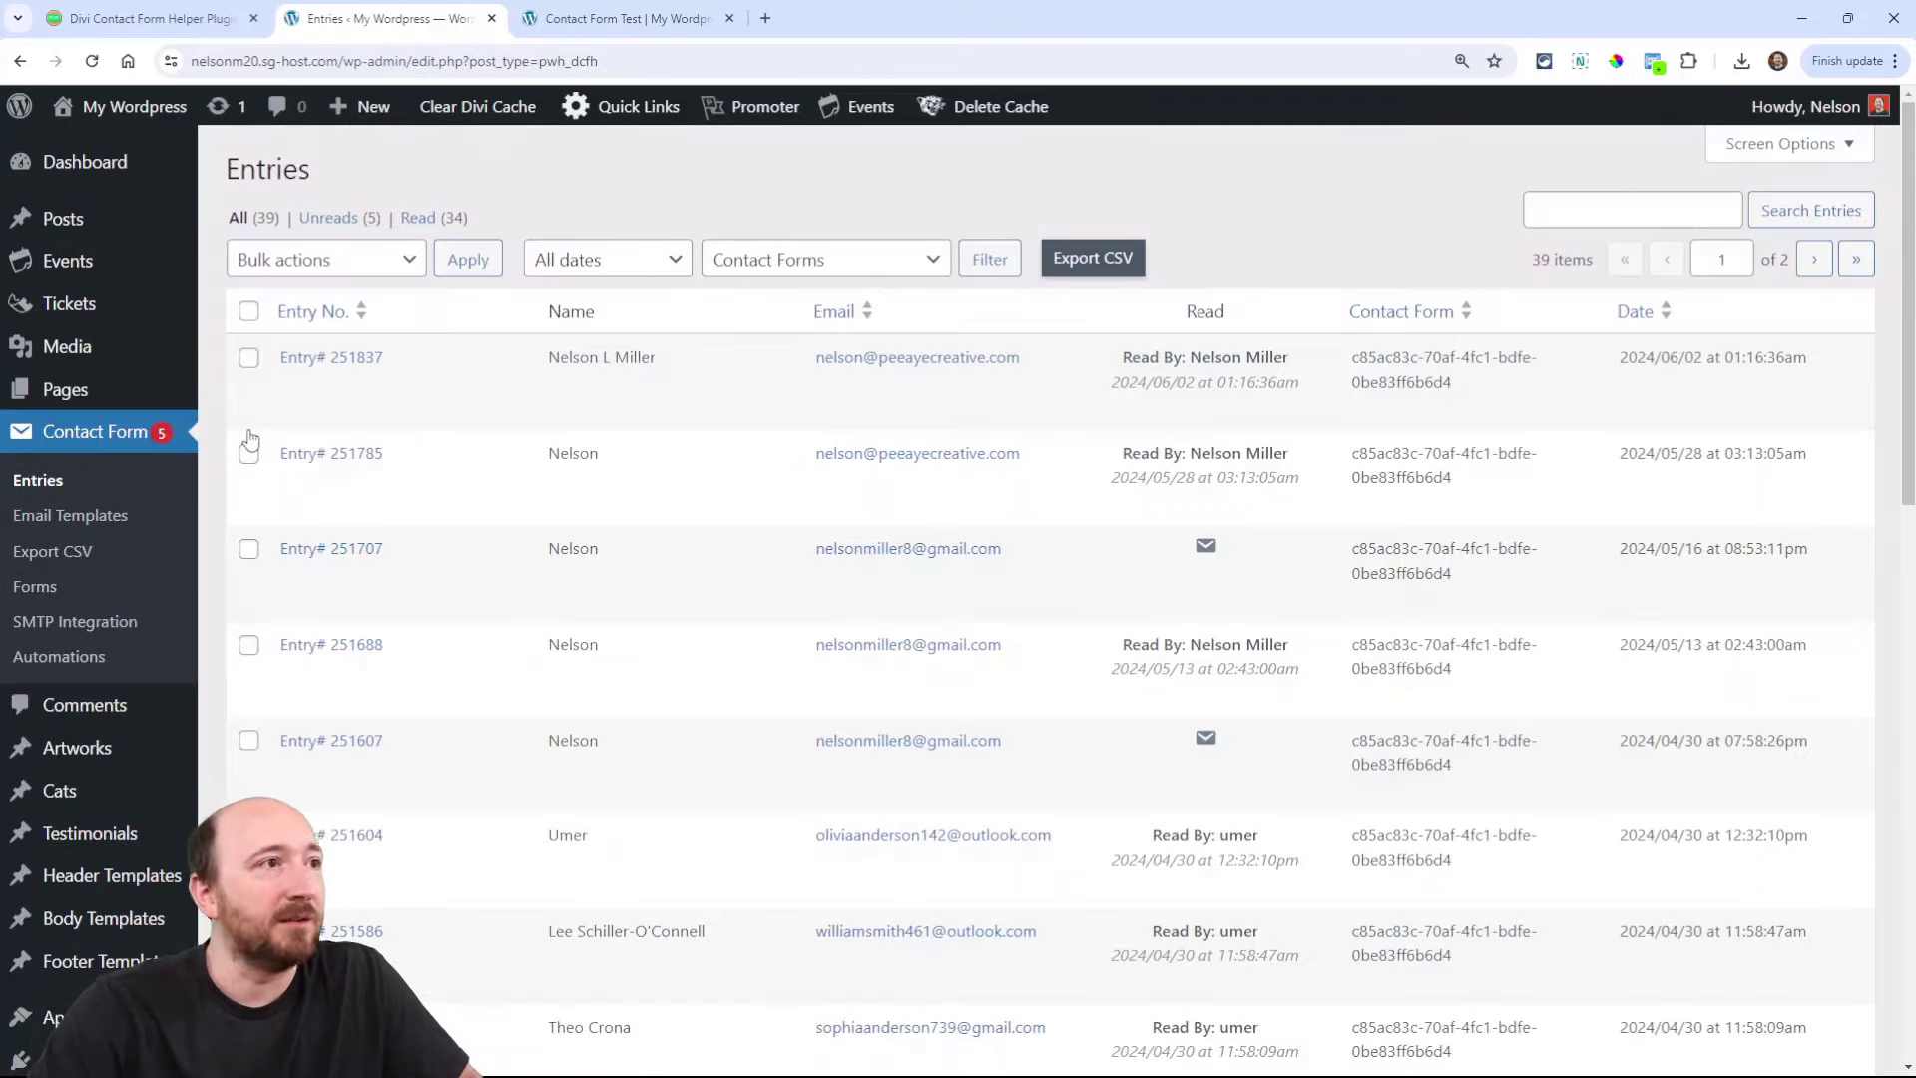
{"action": "mouse_move", "coordinate": [331, 547]}
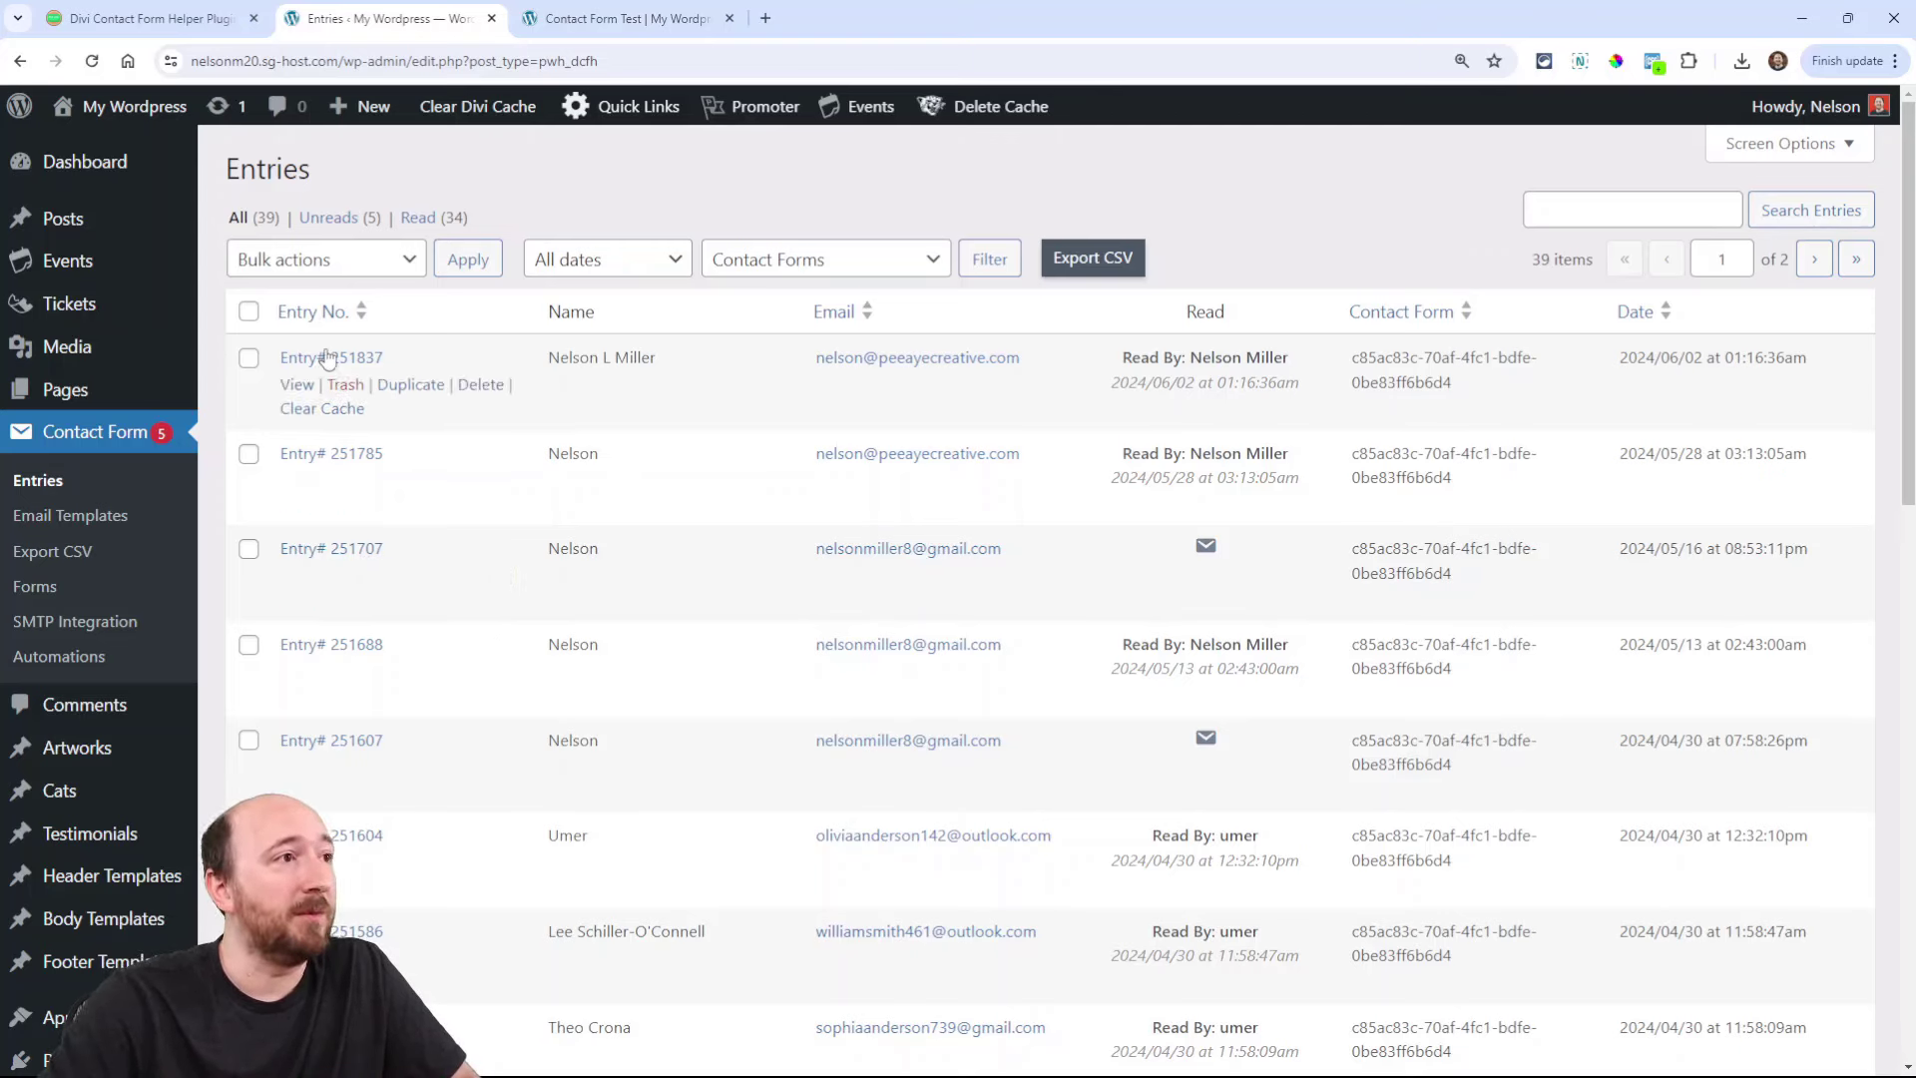
{"action": "left_click", "coordinate": [331, 357]}
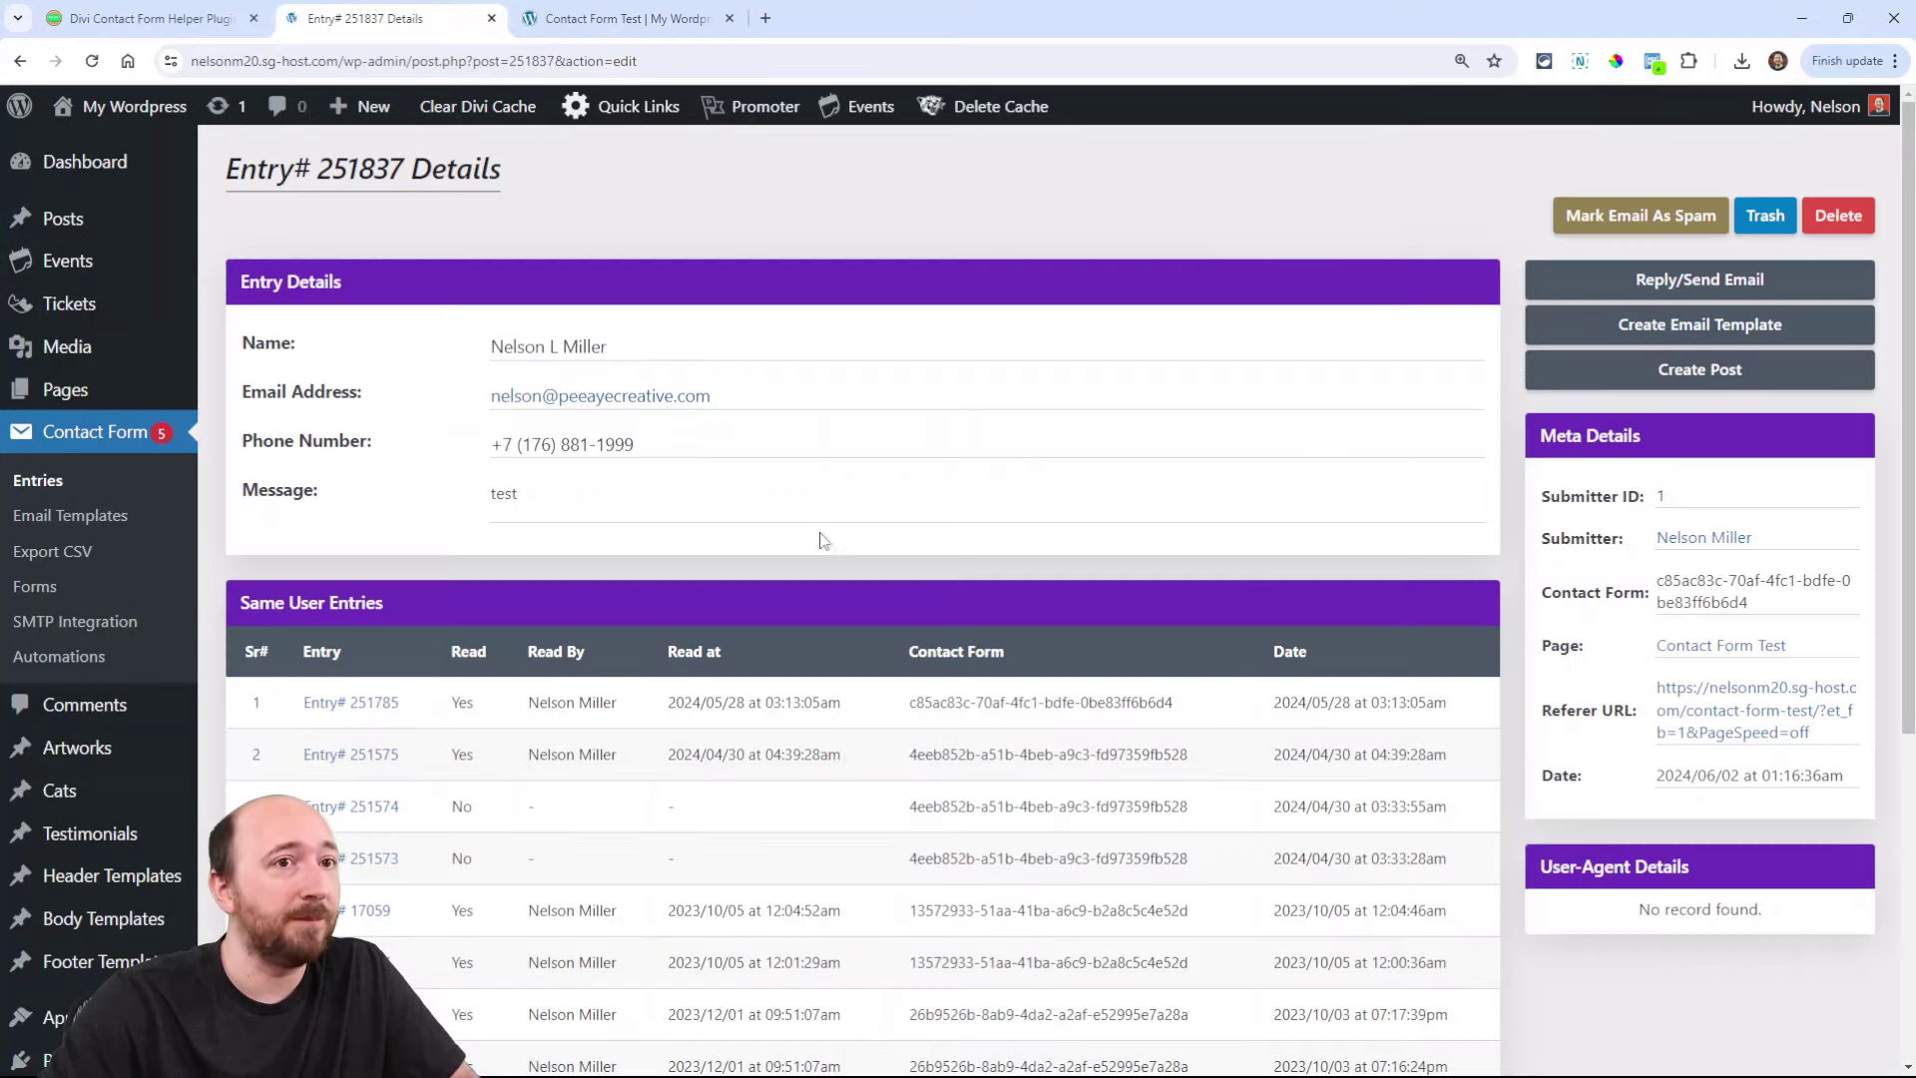
{"action": "mouse_move", "coordinate": [818, 510]}
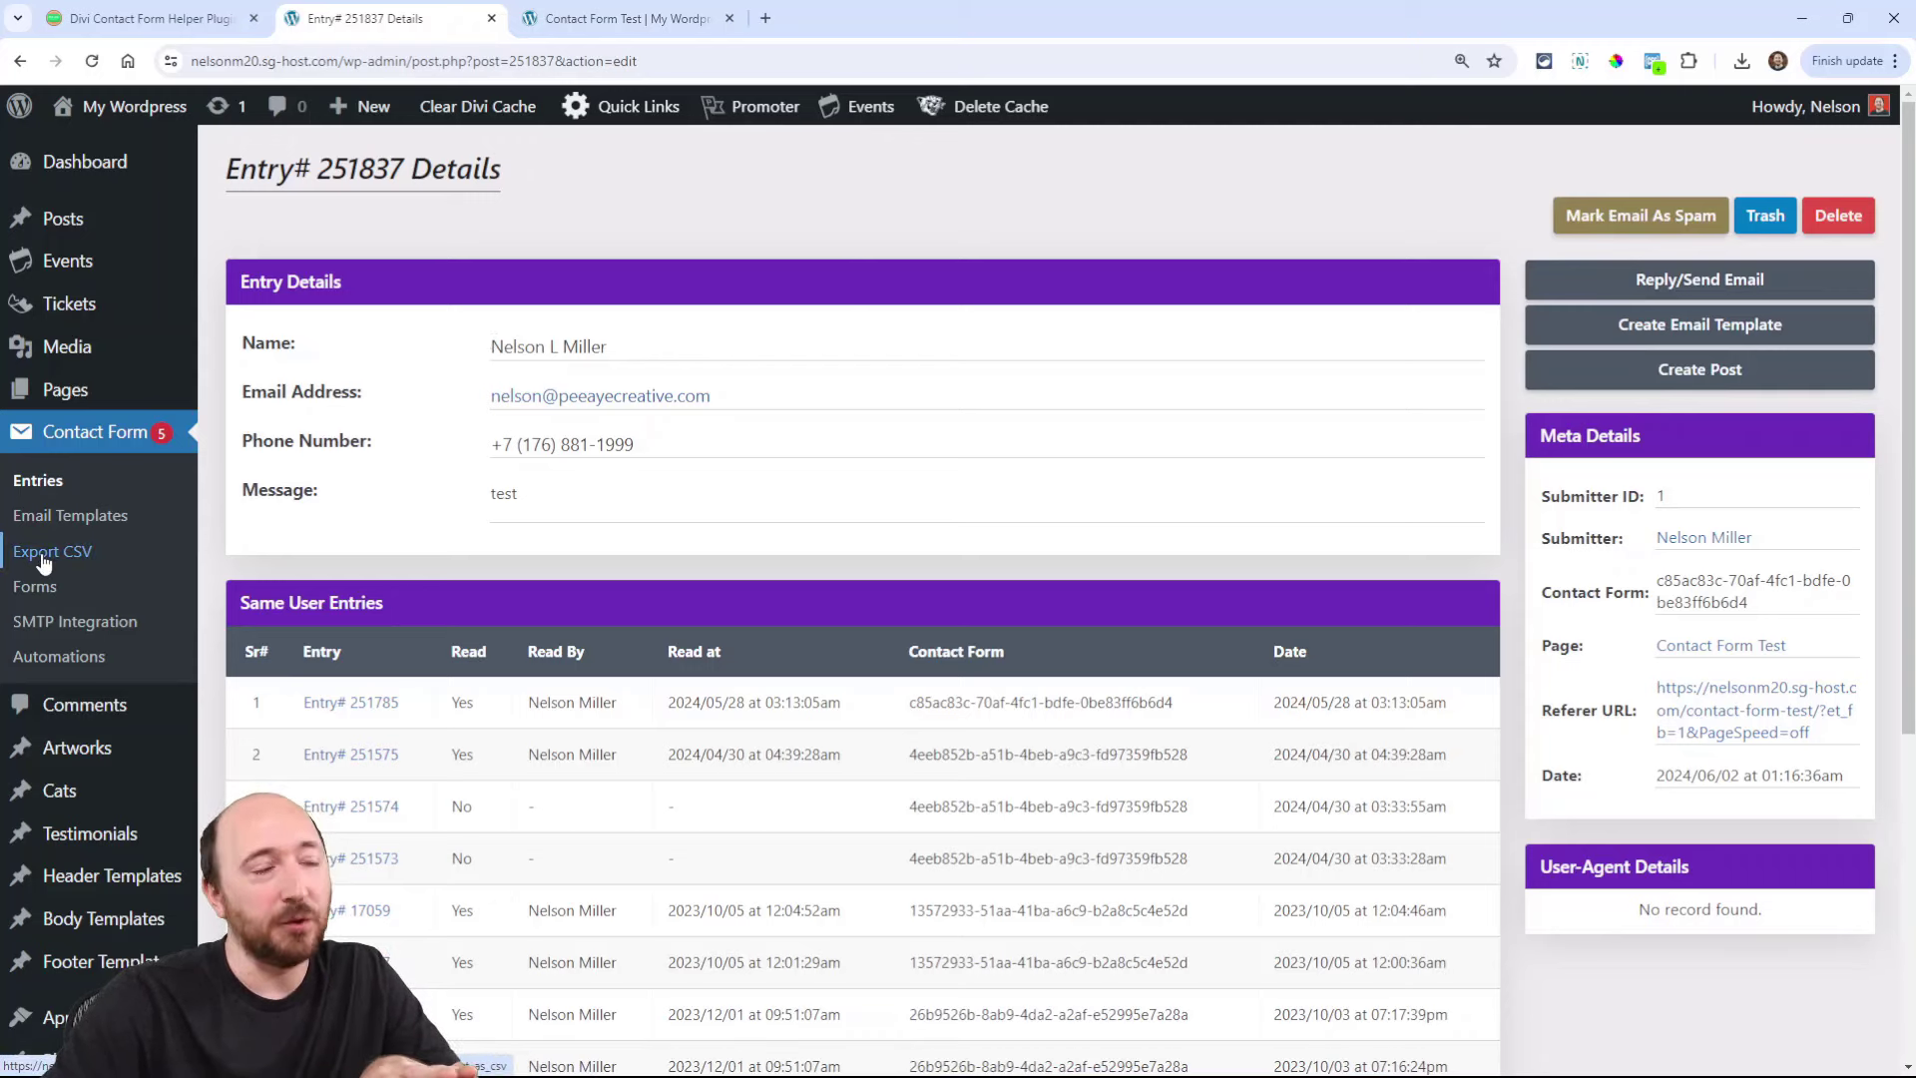
Step: Visit the Export CSV page, then show the Contact Form Helper Miscellaneous settings in Theme Options
{"action": "left_click", "coordinate": [52, 550]}
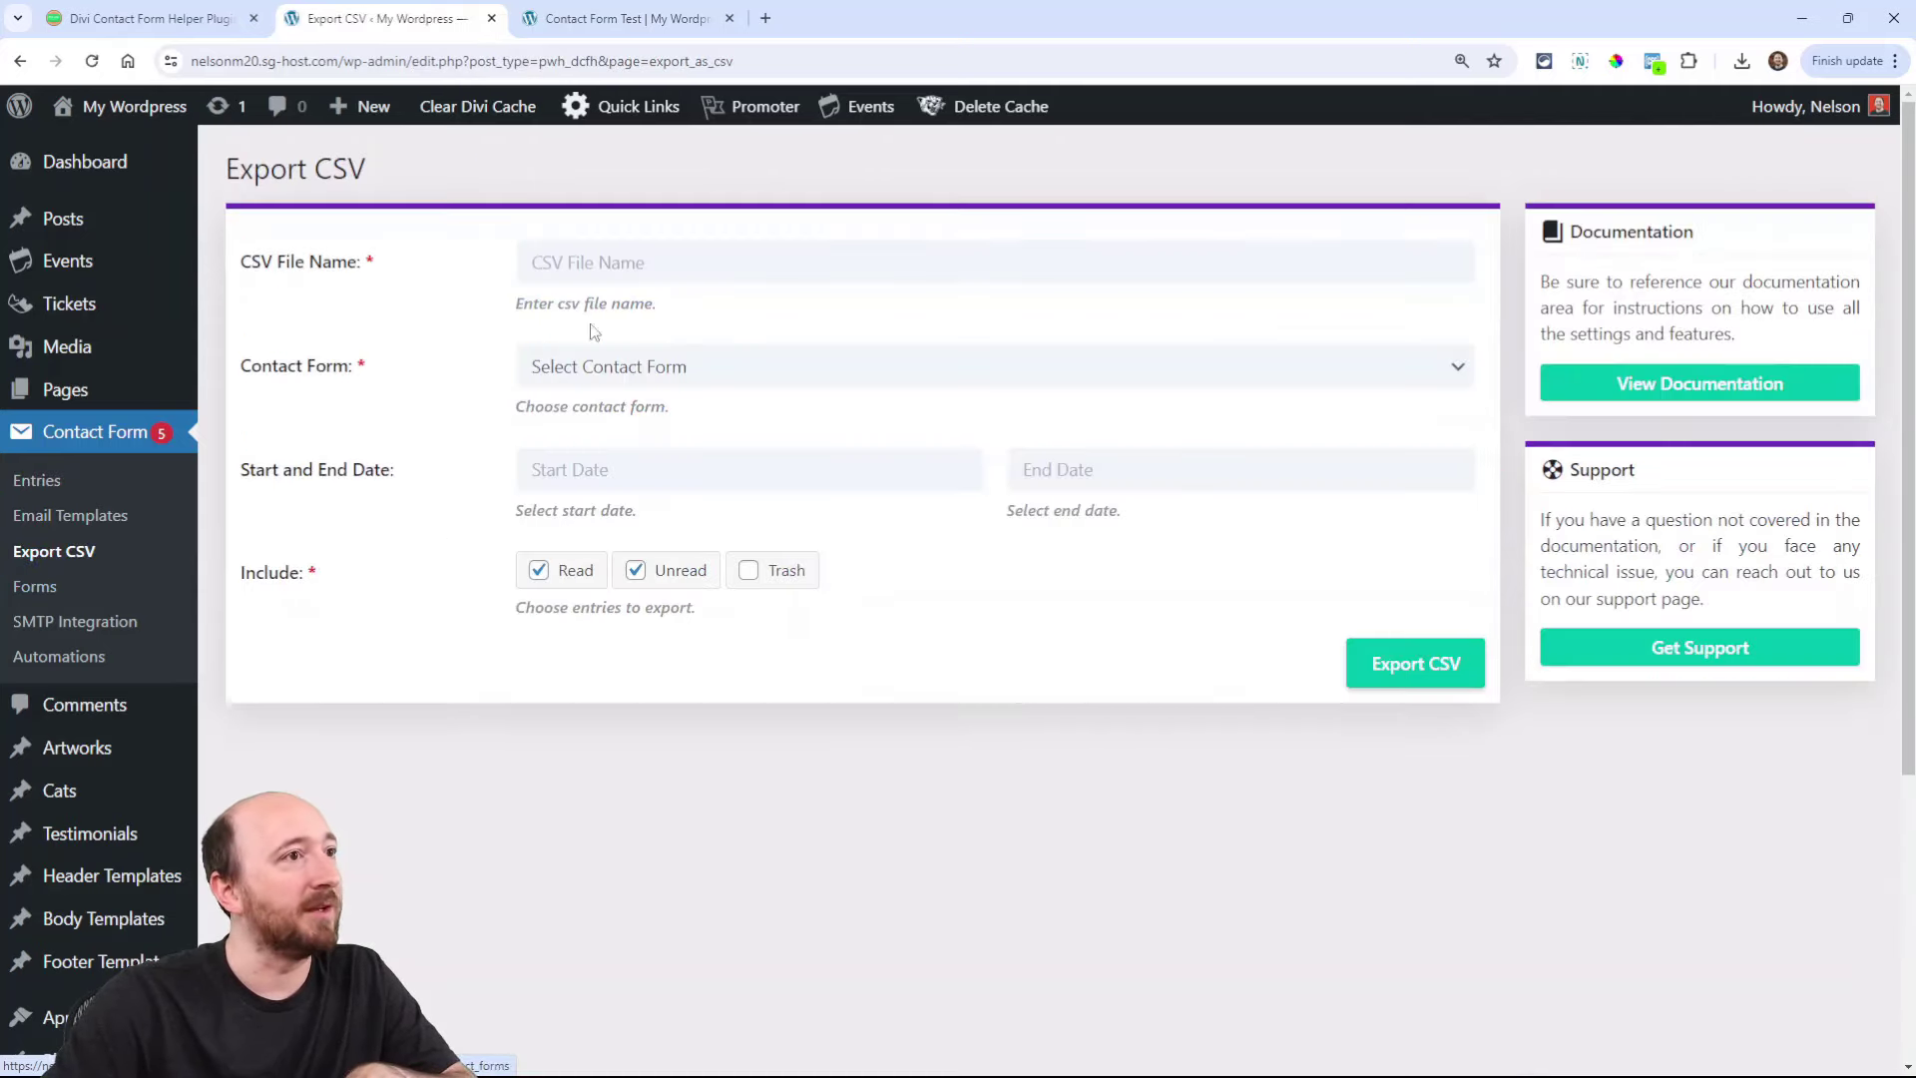
{"action": "mouse_move", "coordinate": [686, 447]}
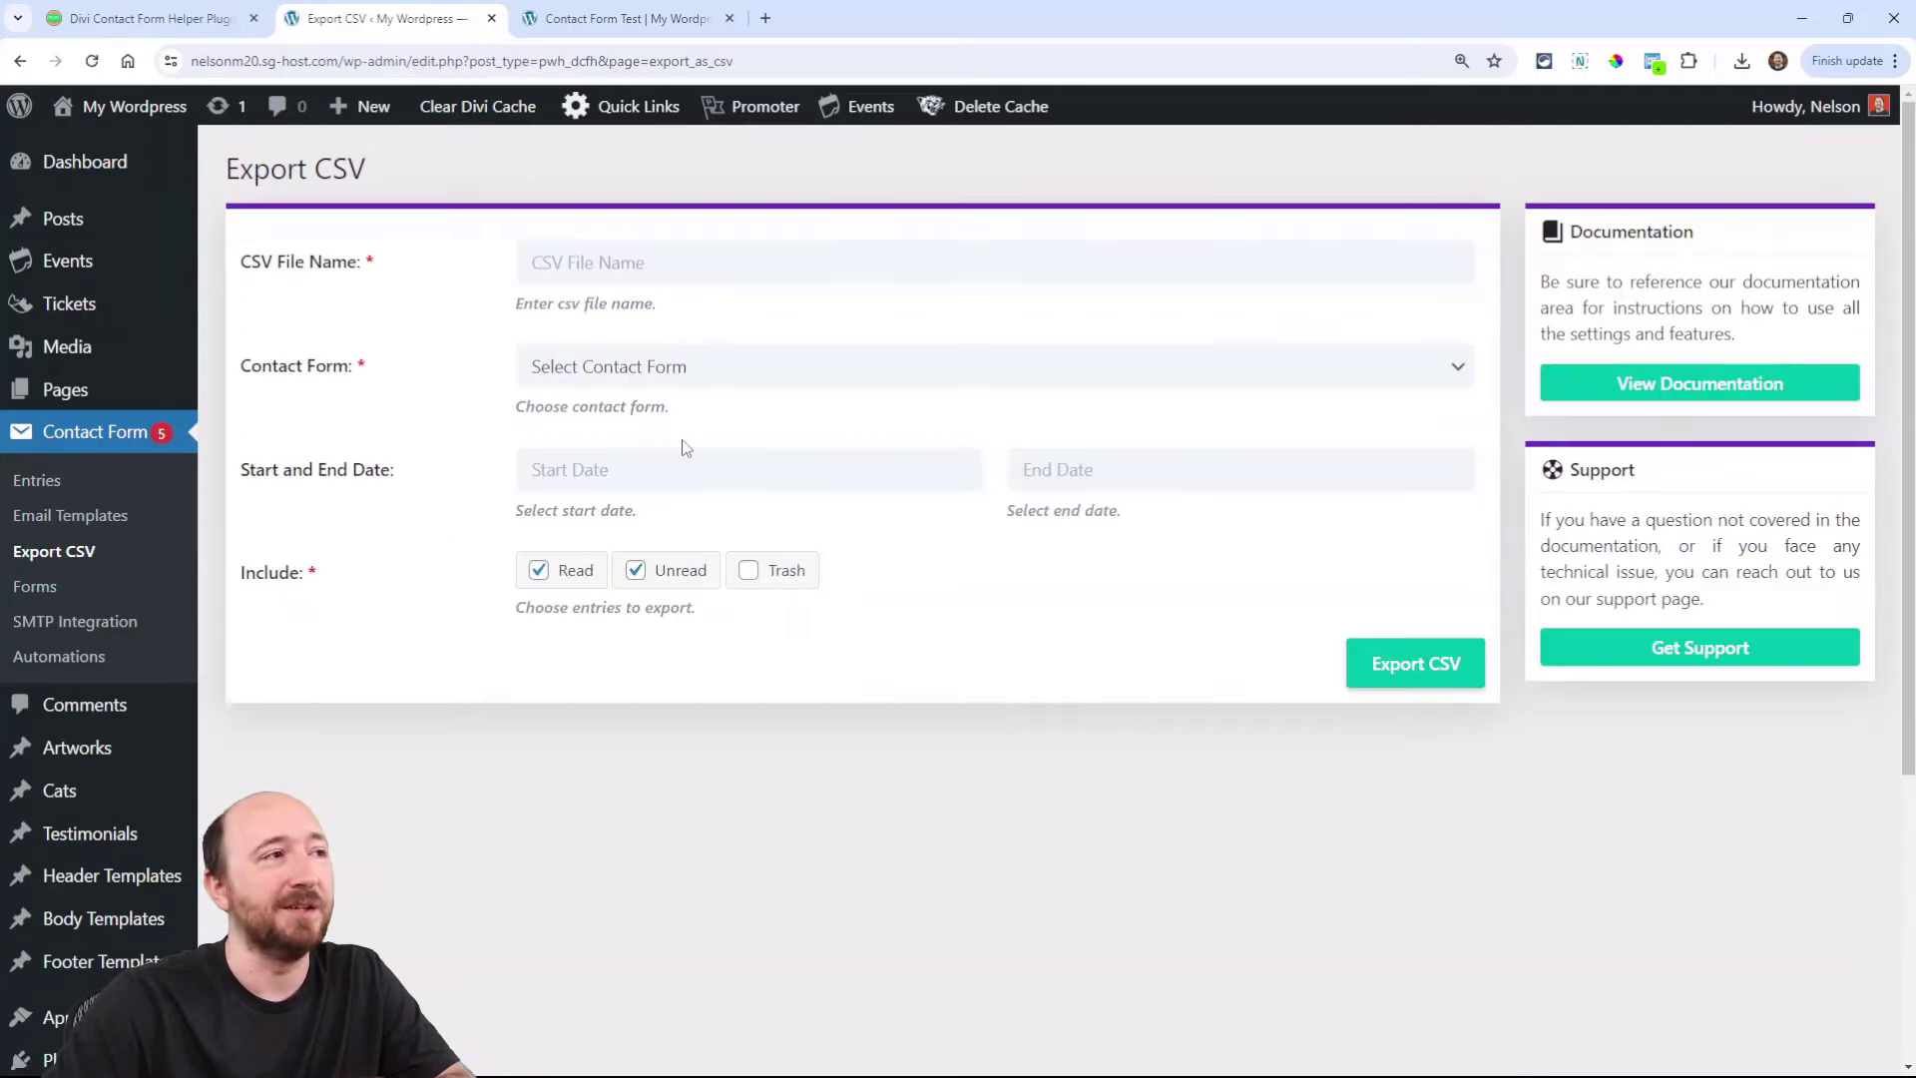
{"action": "scroll", "scroll_direction": "down", "scroll_amount": 3}
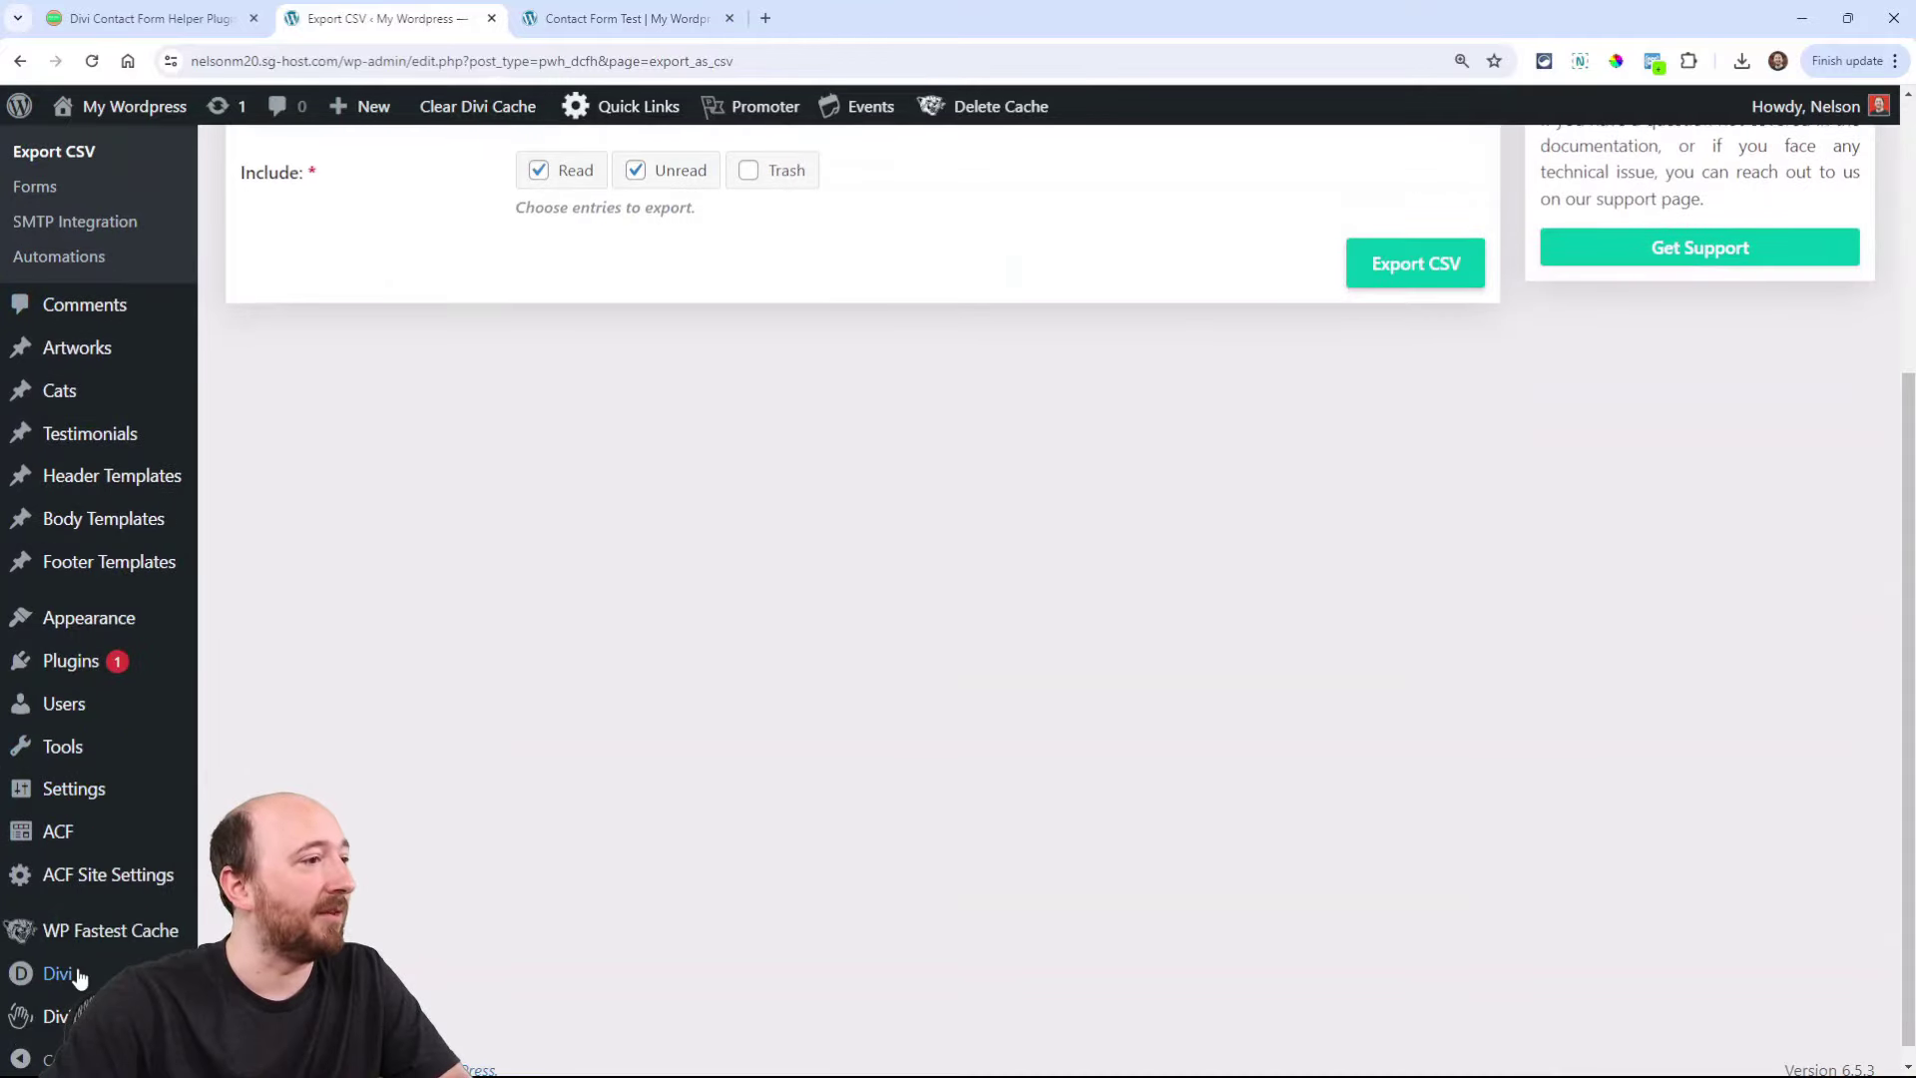
{"action": "left_click", "coordinate": [52, 974]}
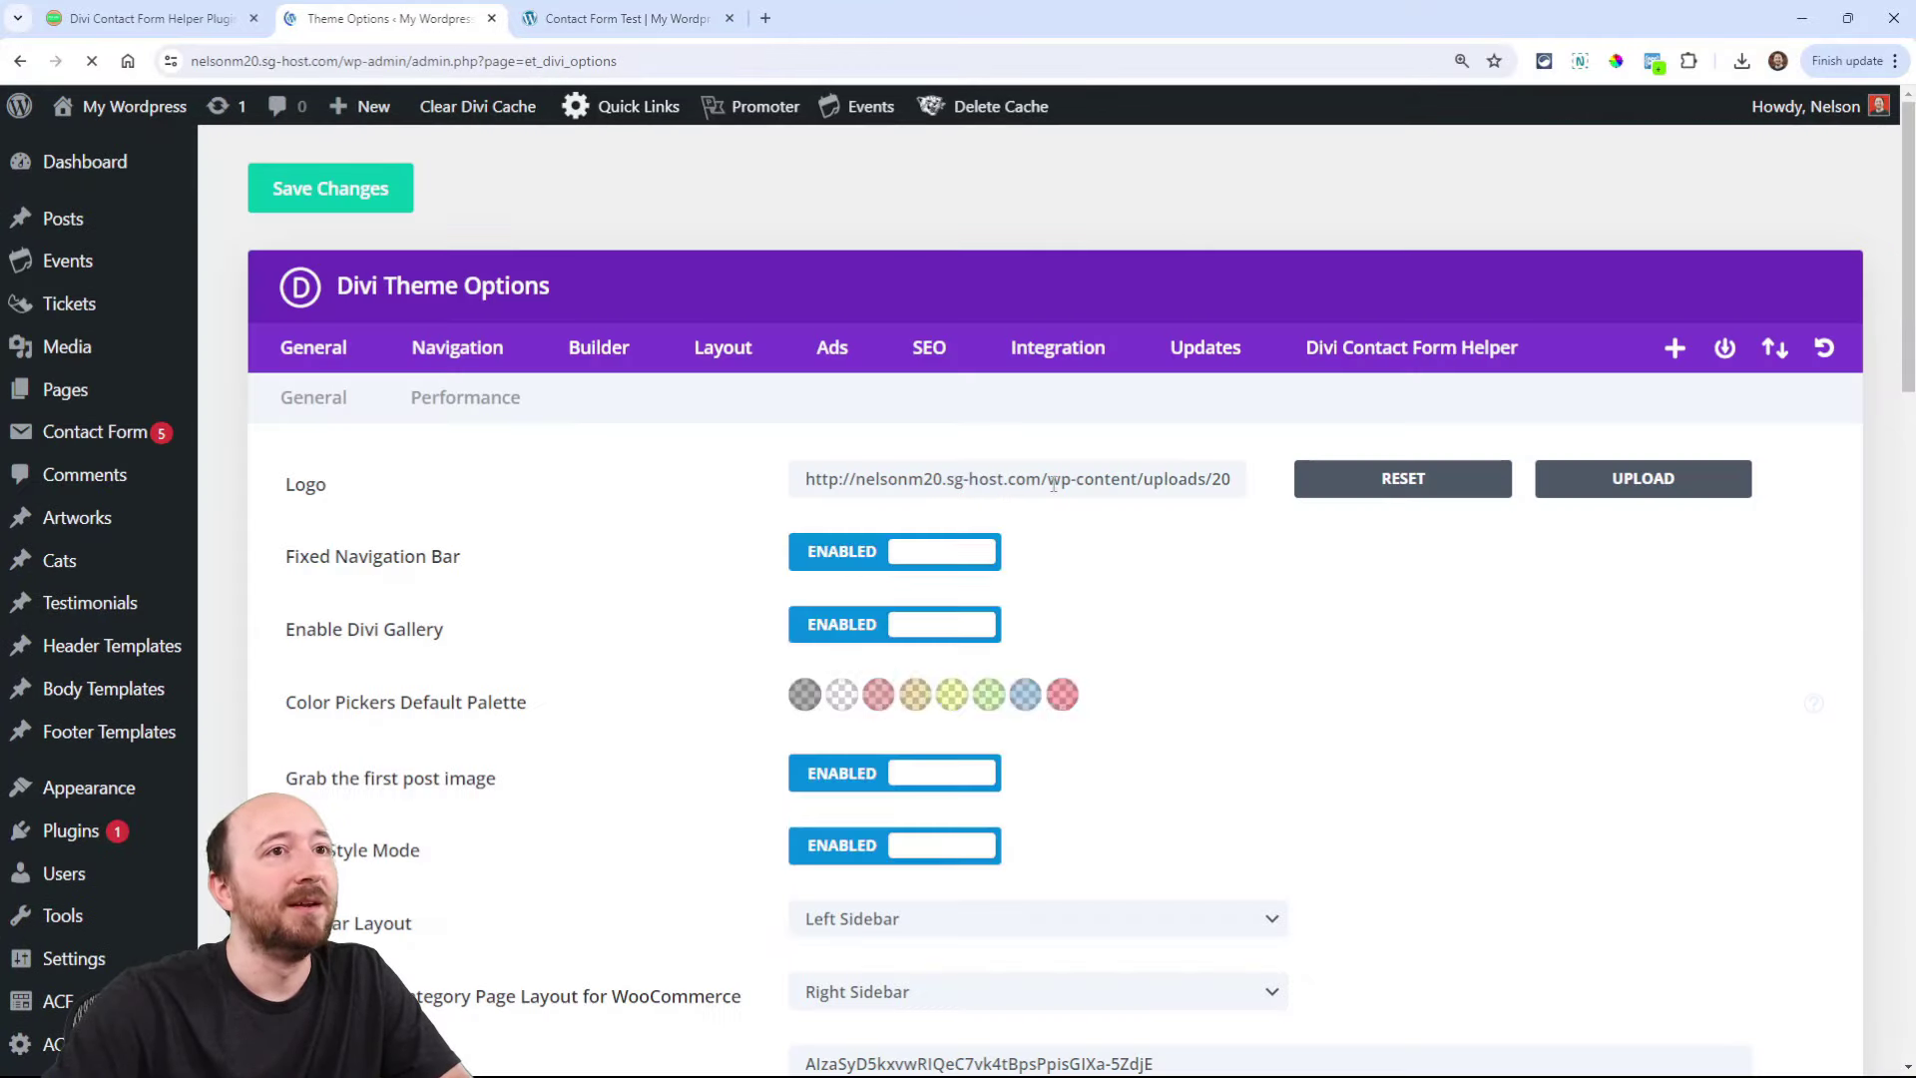
{"action": "left_click", "coordinate": [1410, 348]}
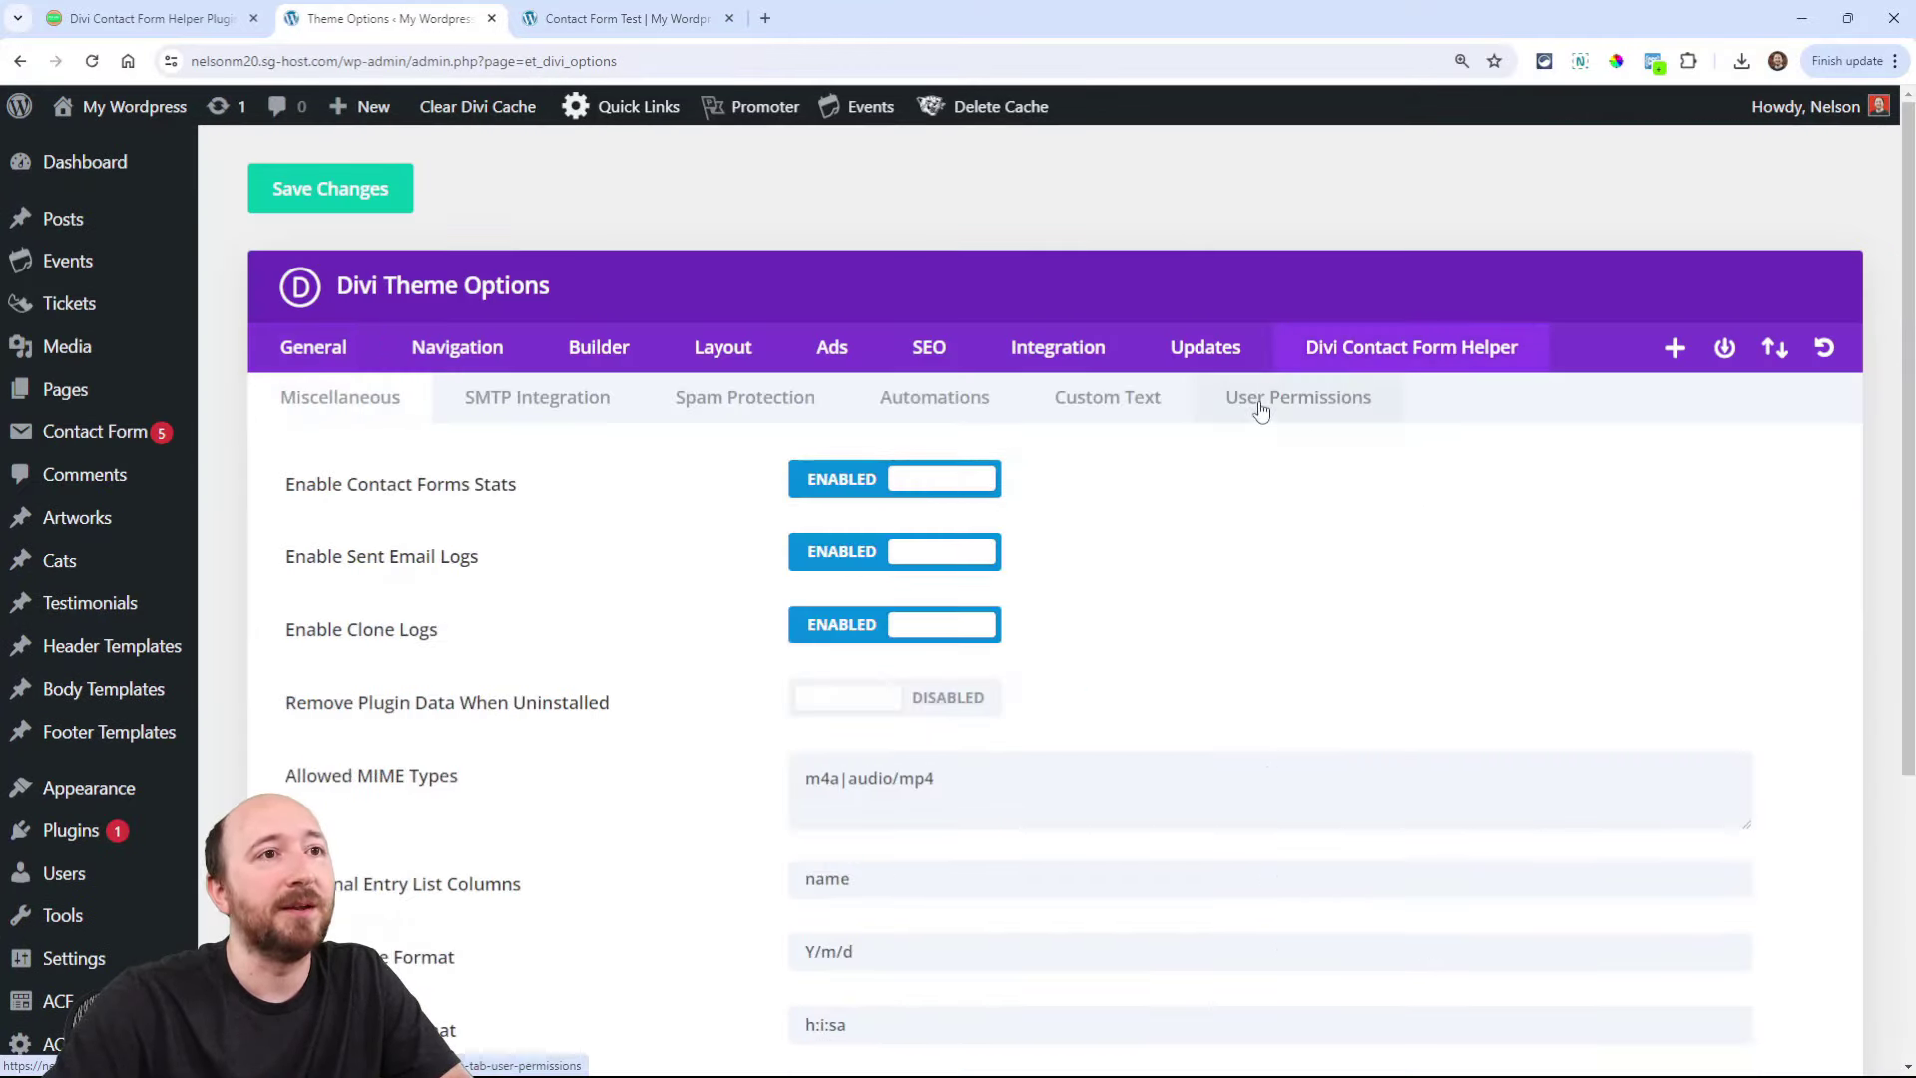
Step: Review User Permissions and grant the Editor role access to form entries
{"action": "left_click", "coordinate": [1297, 397]}
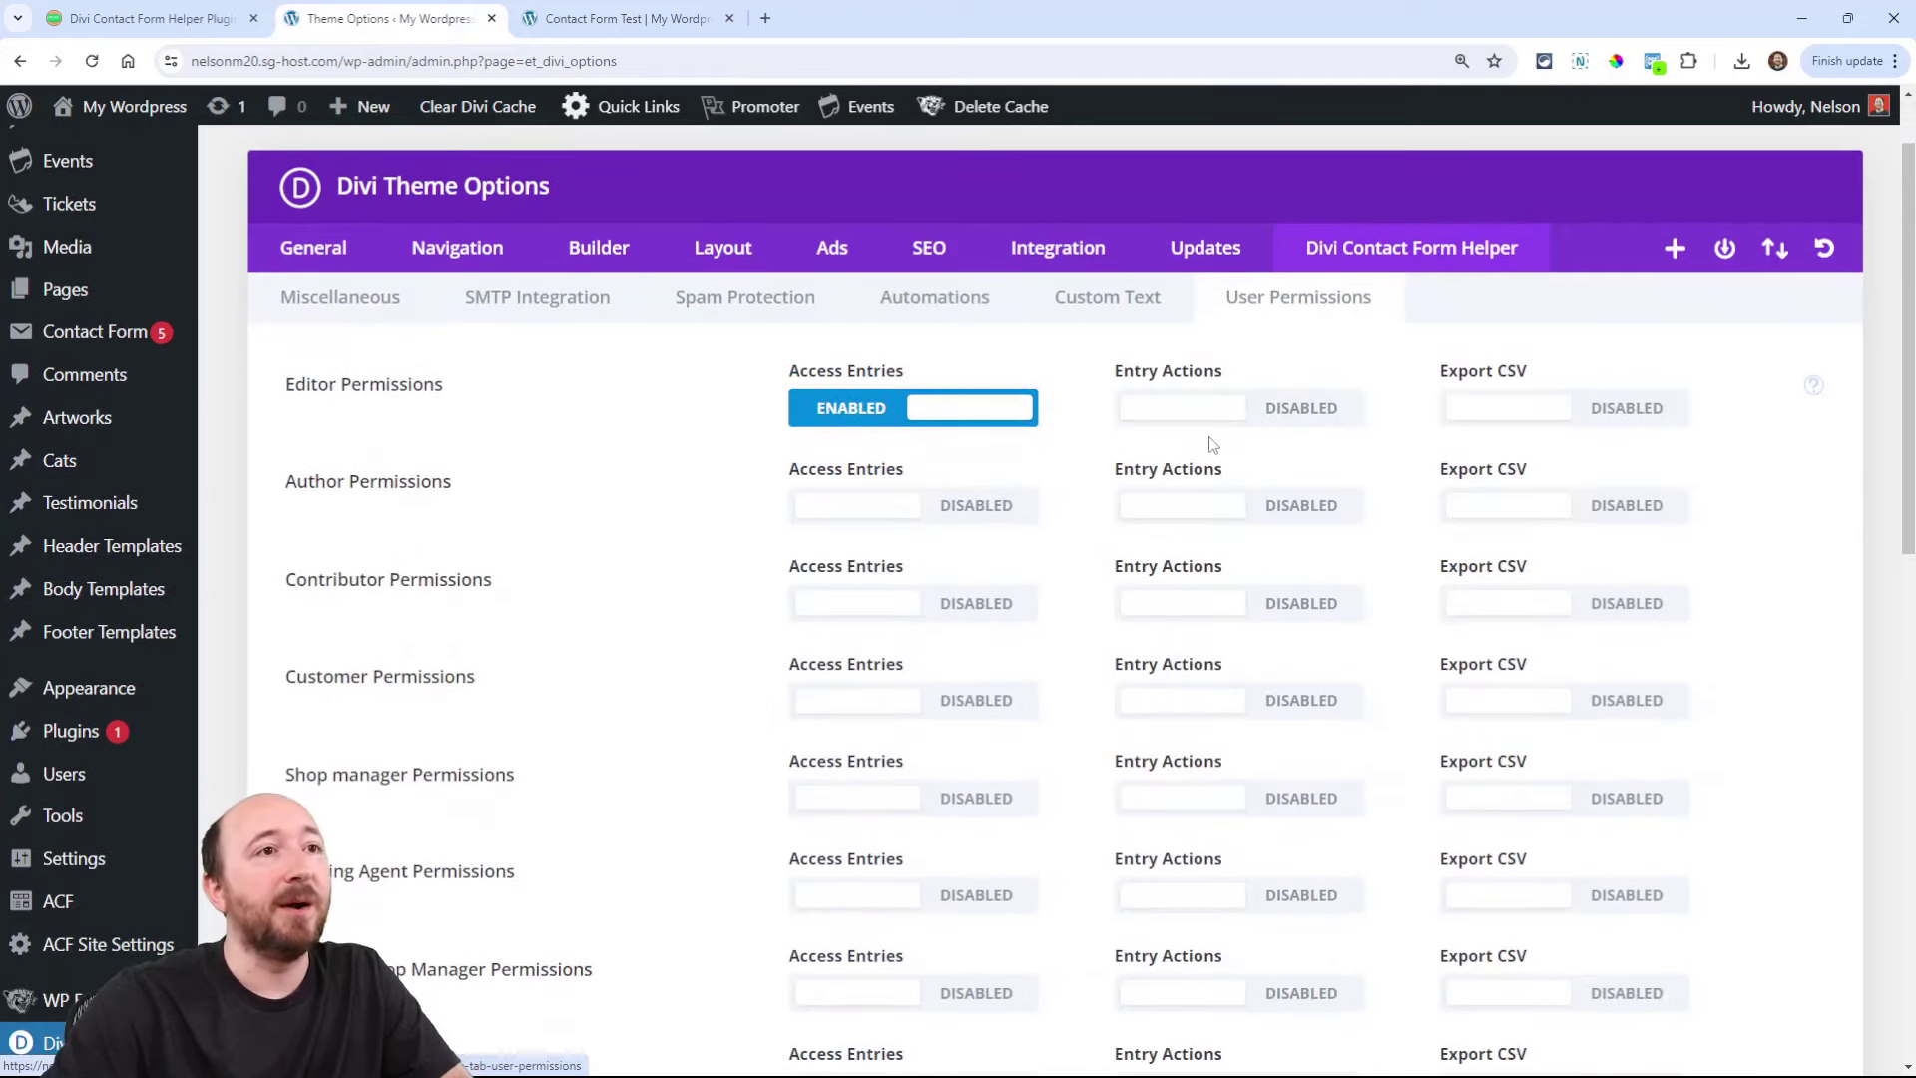
{"action": "scroll", "scroll_direction": "down", "scroll_amount": 3}
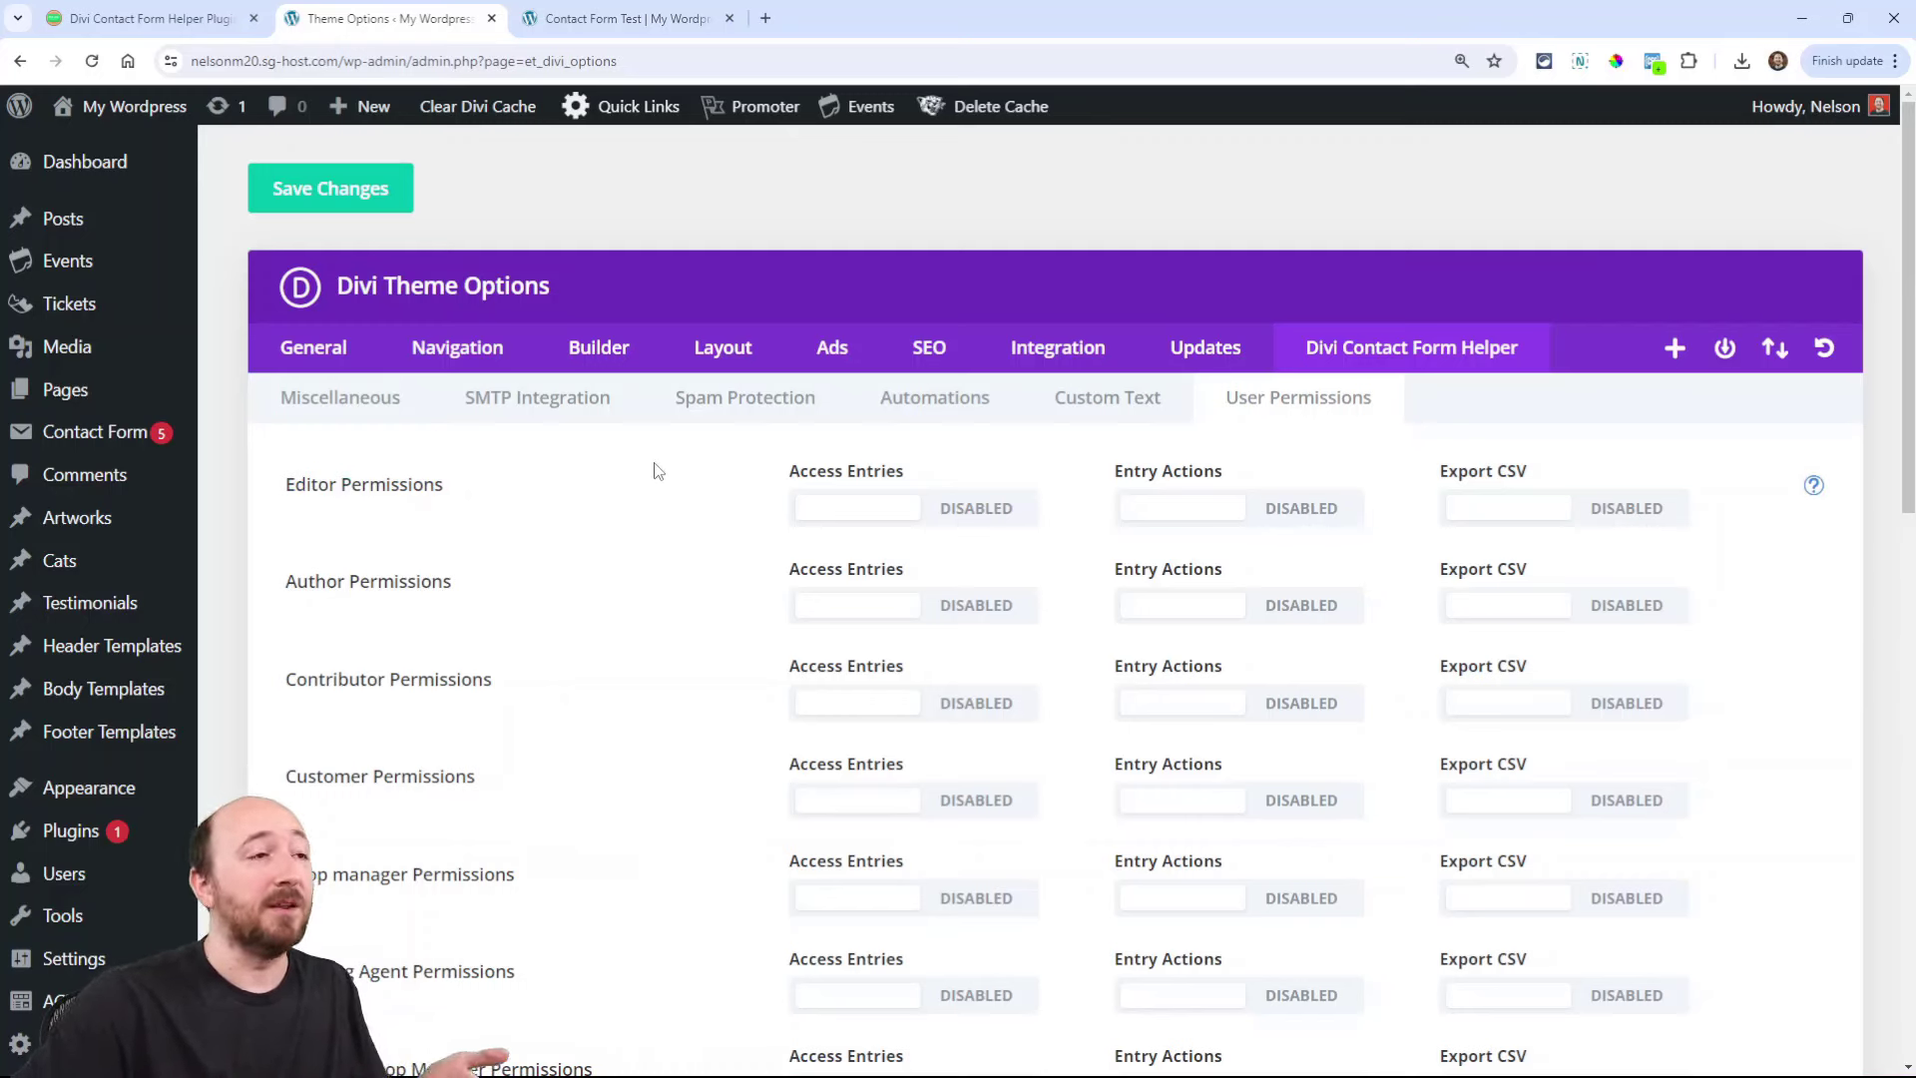
{"action": "mouse_move", "coordinate": [850, 509]}
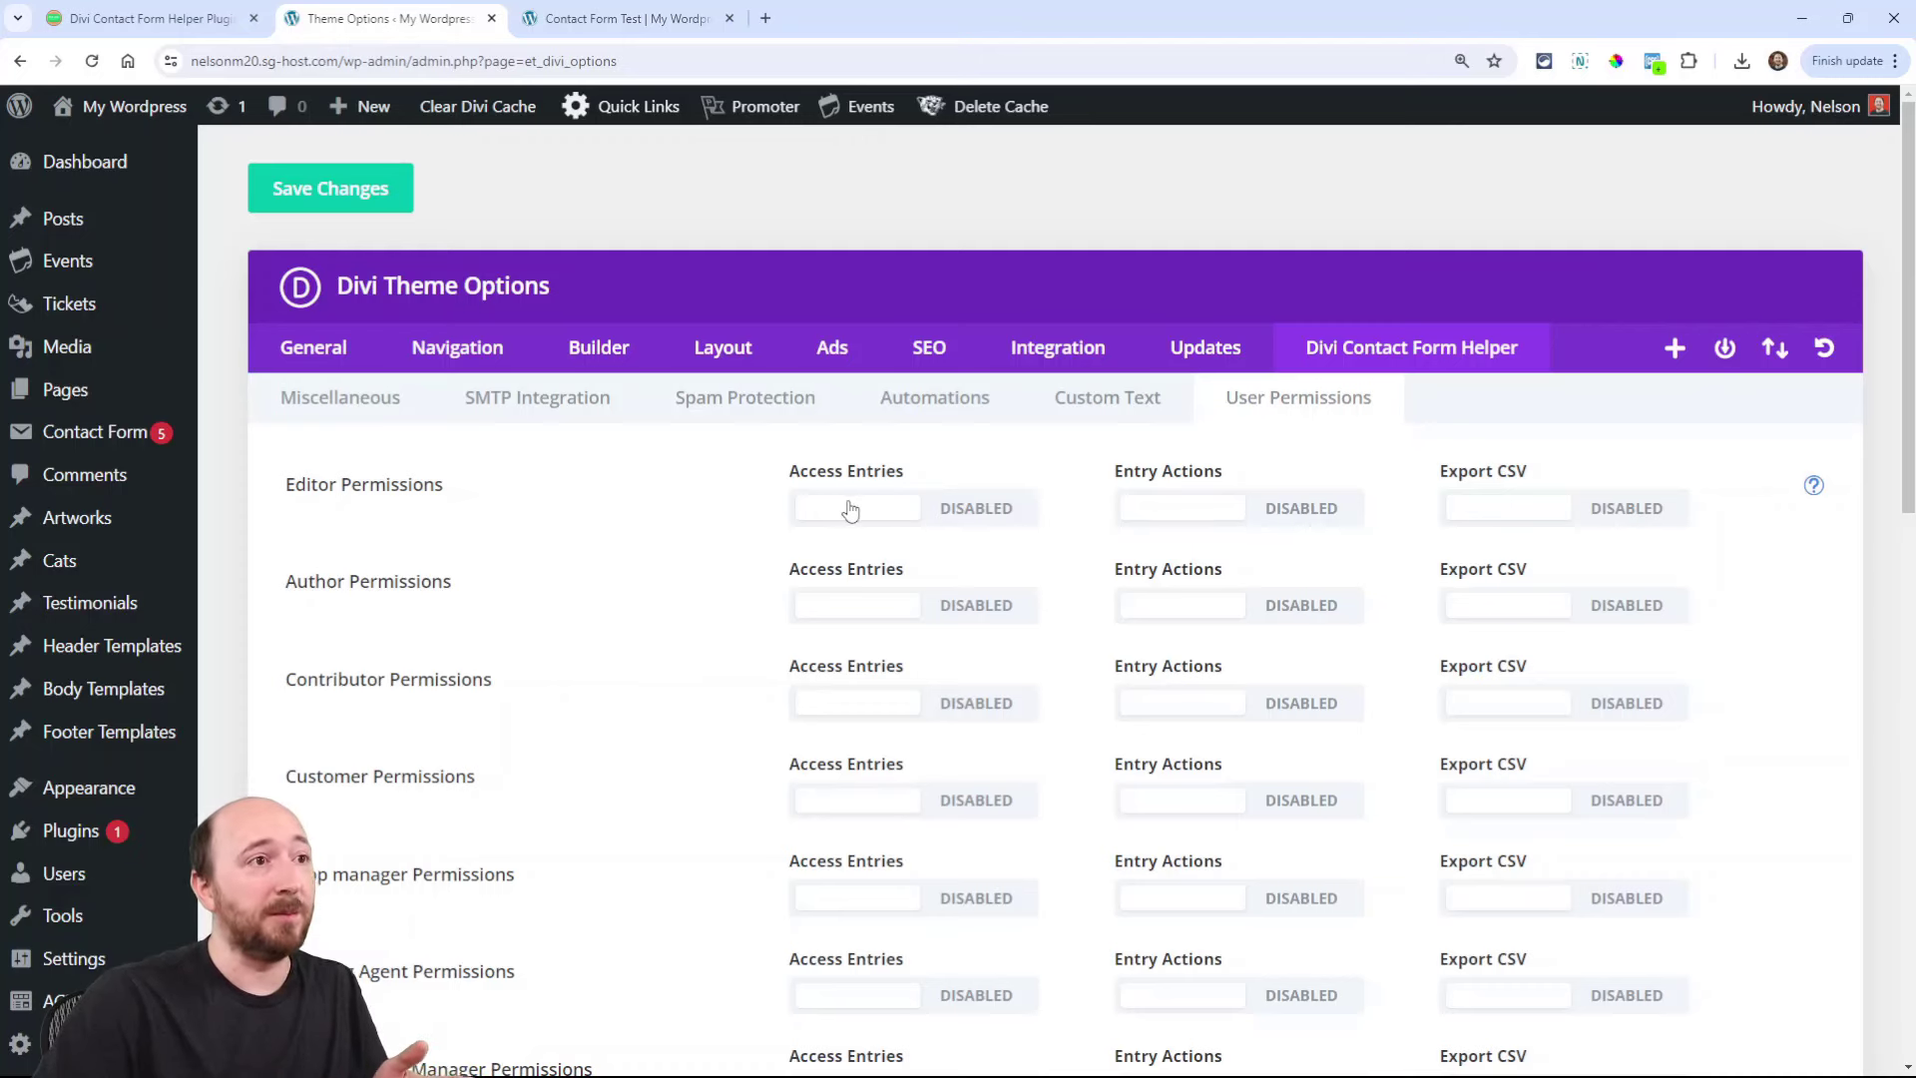
{"action": "left_click", "coordinate": [858, 509]}
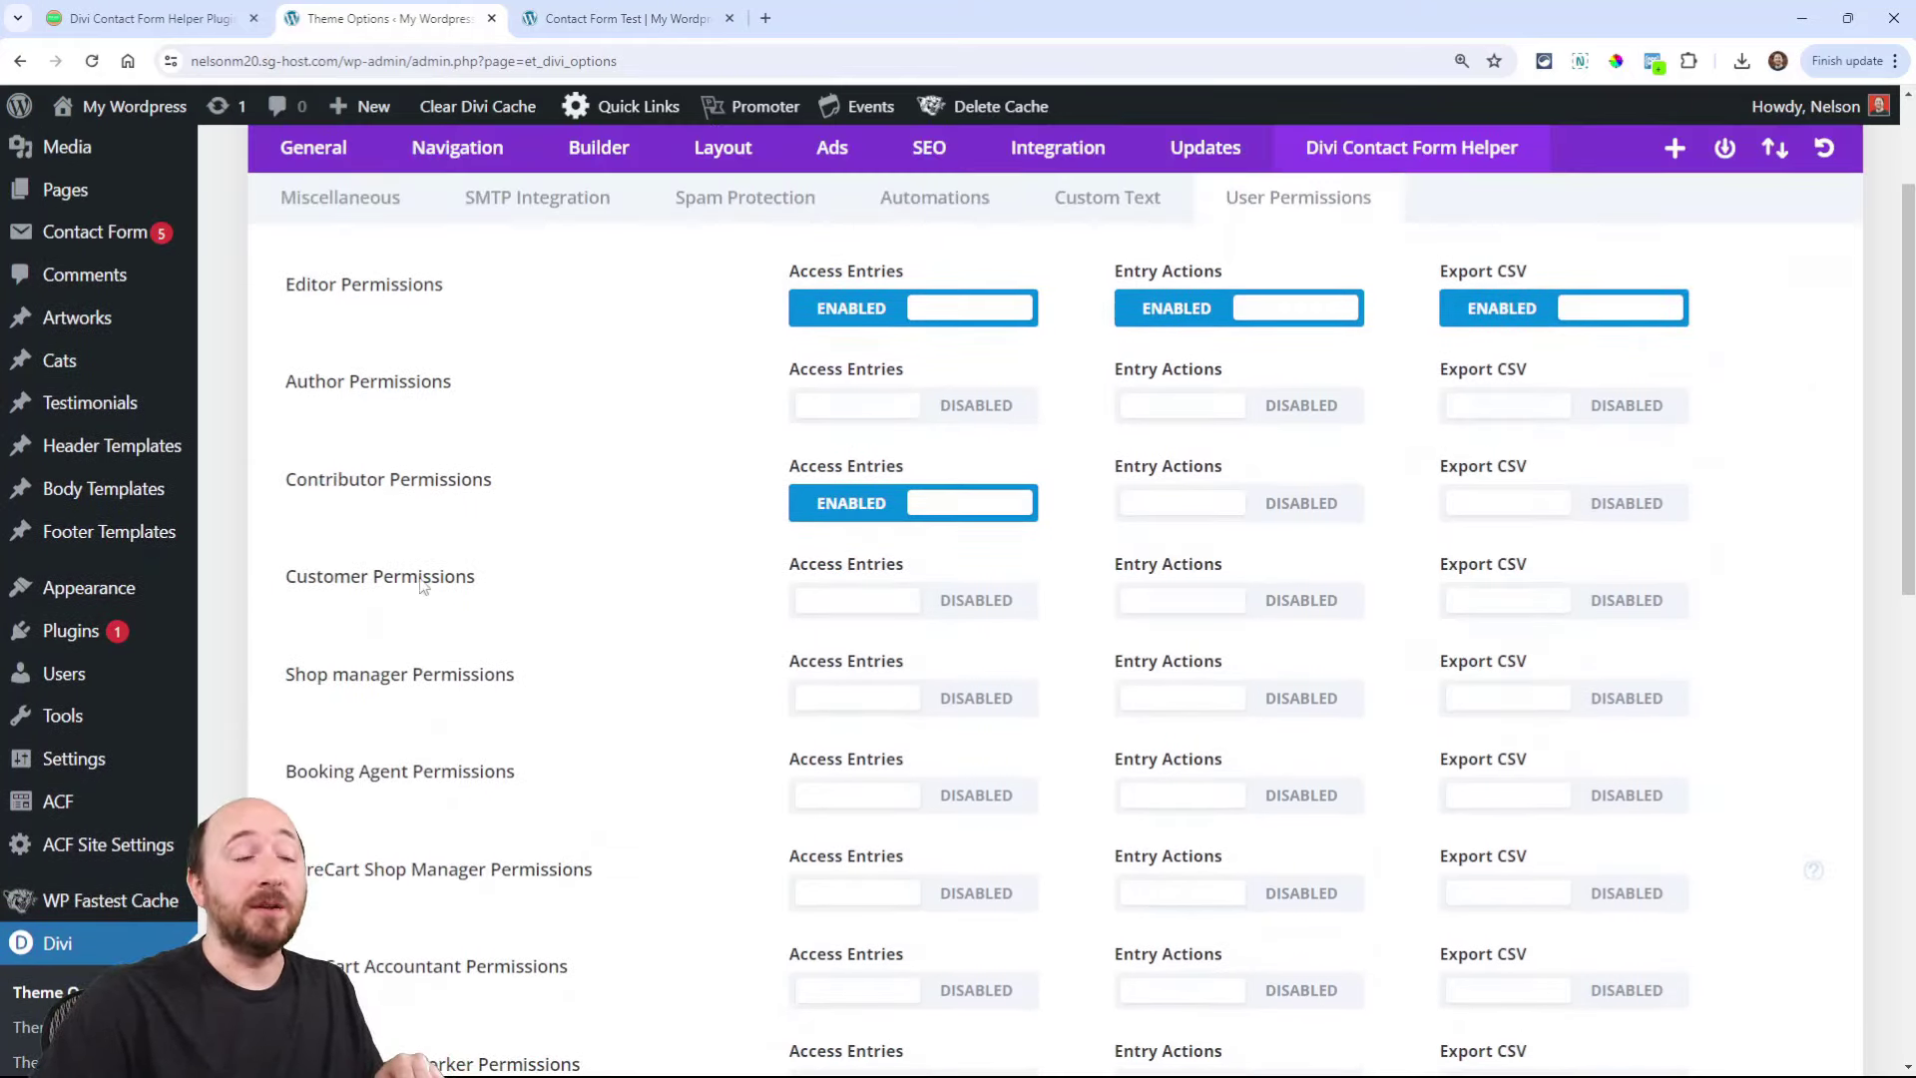
{"action": "scroll", "scroll_direction": "down", "scroll_amount": 3}
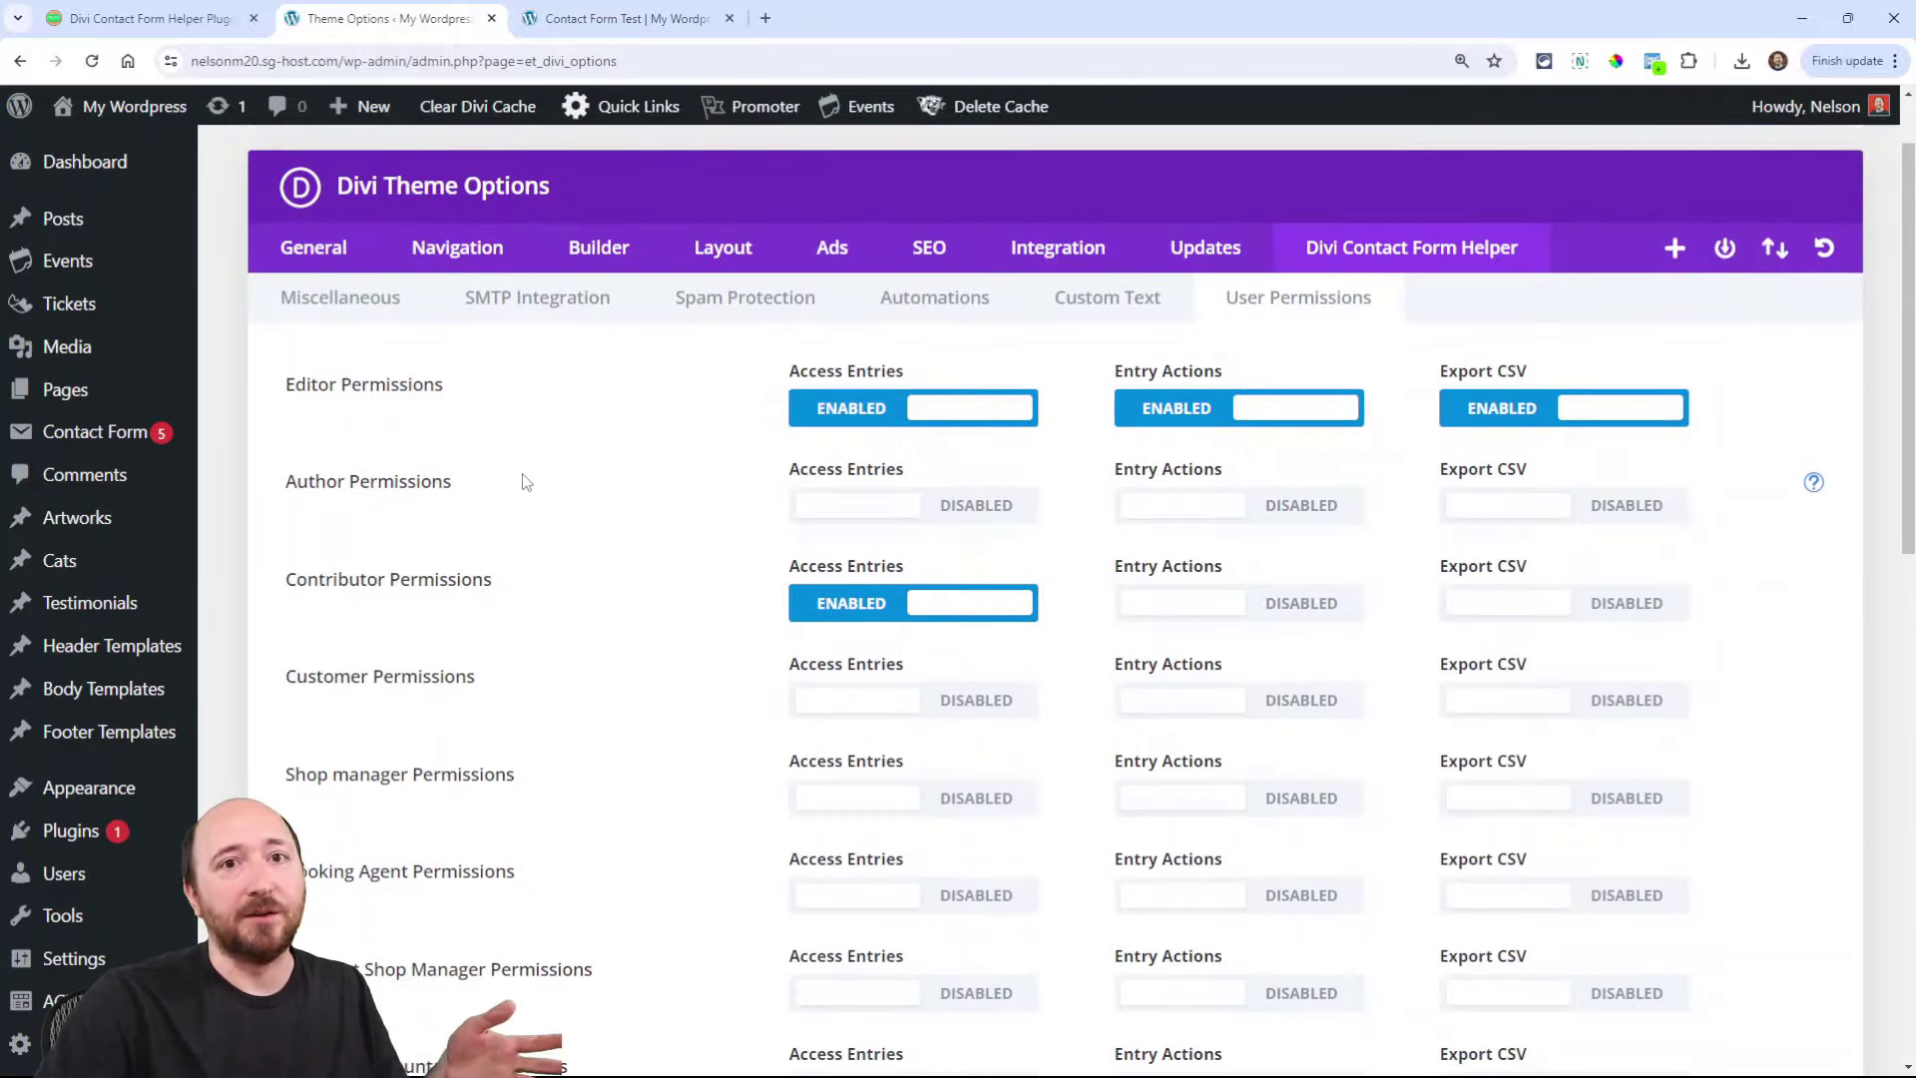
{"action": "scroll", "scroll_direction": "down", "scroll_amount": 3}
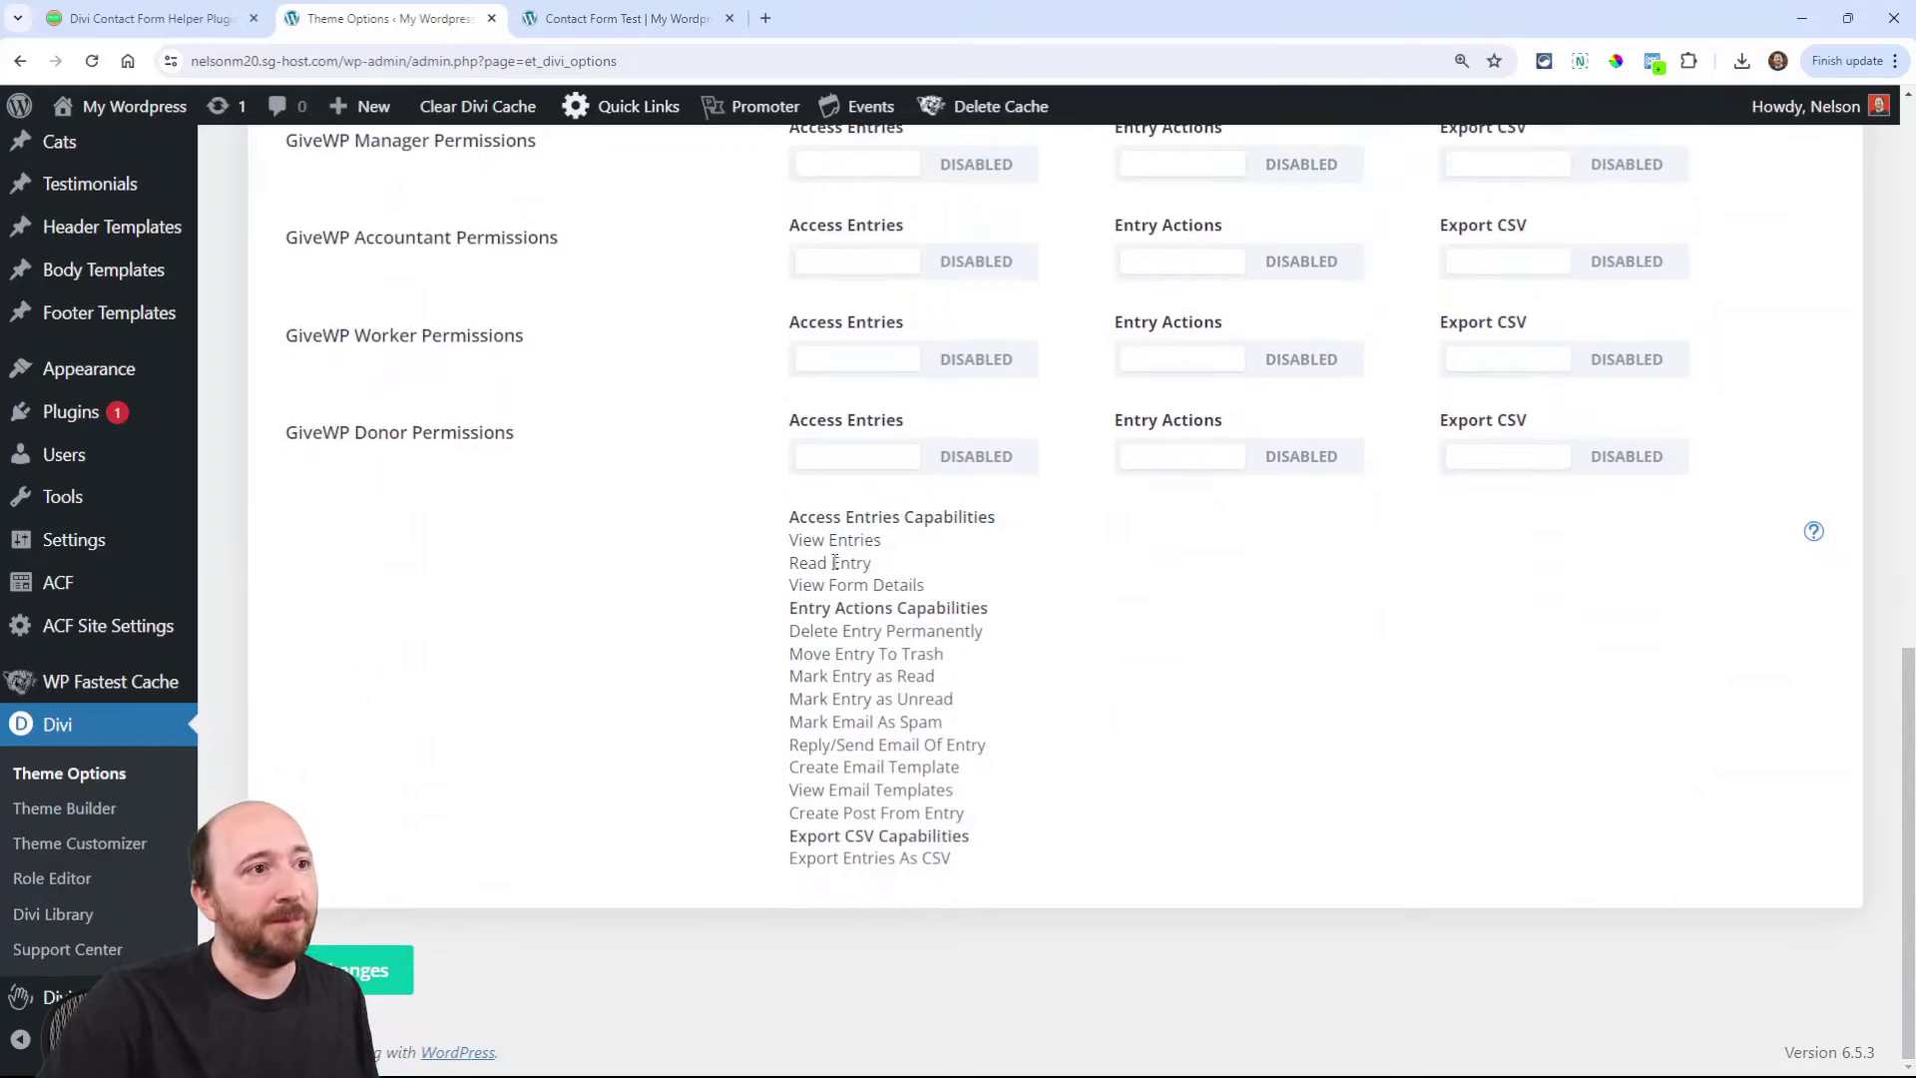
{"action": "scroll", "scroll_direction": "up", "scroll_amount": 3}
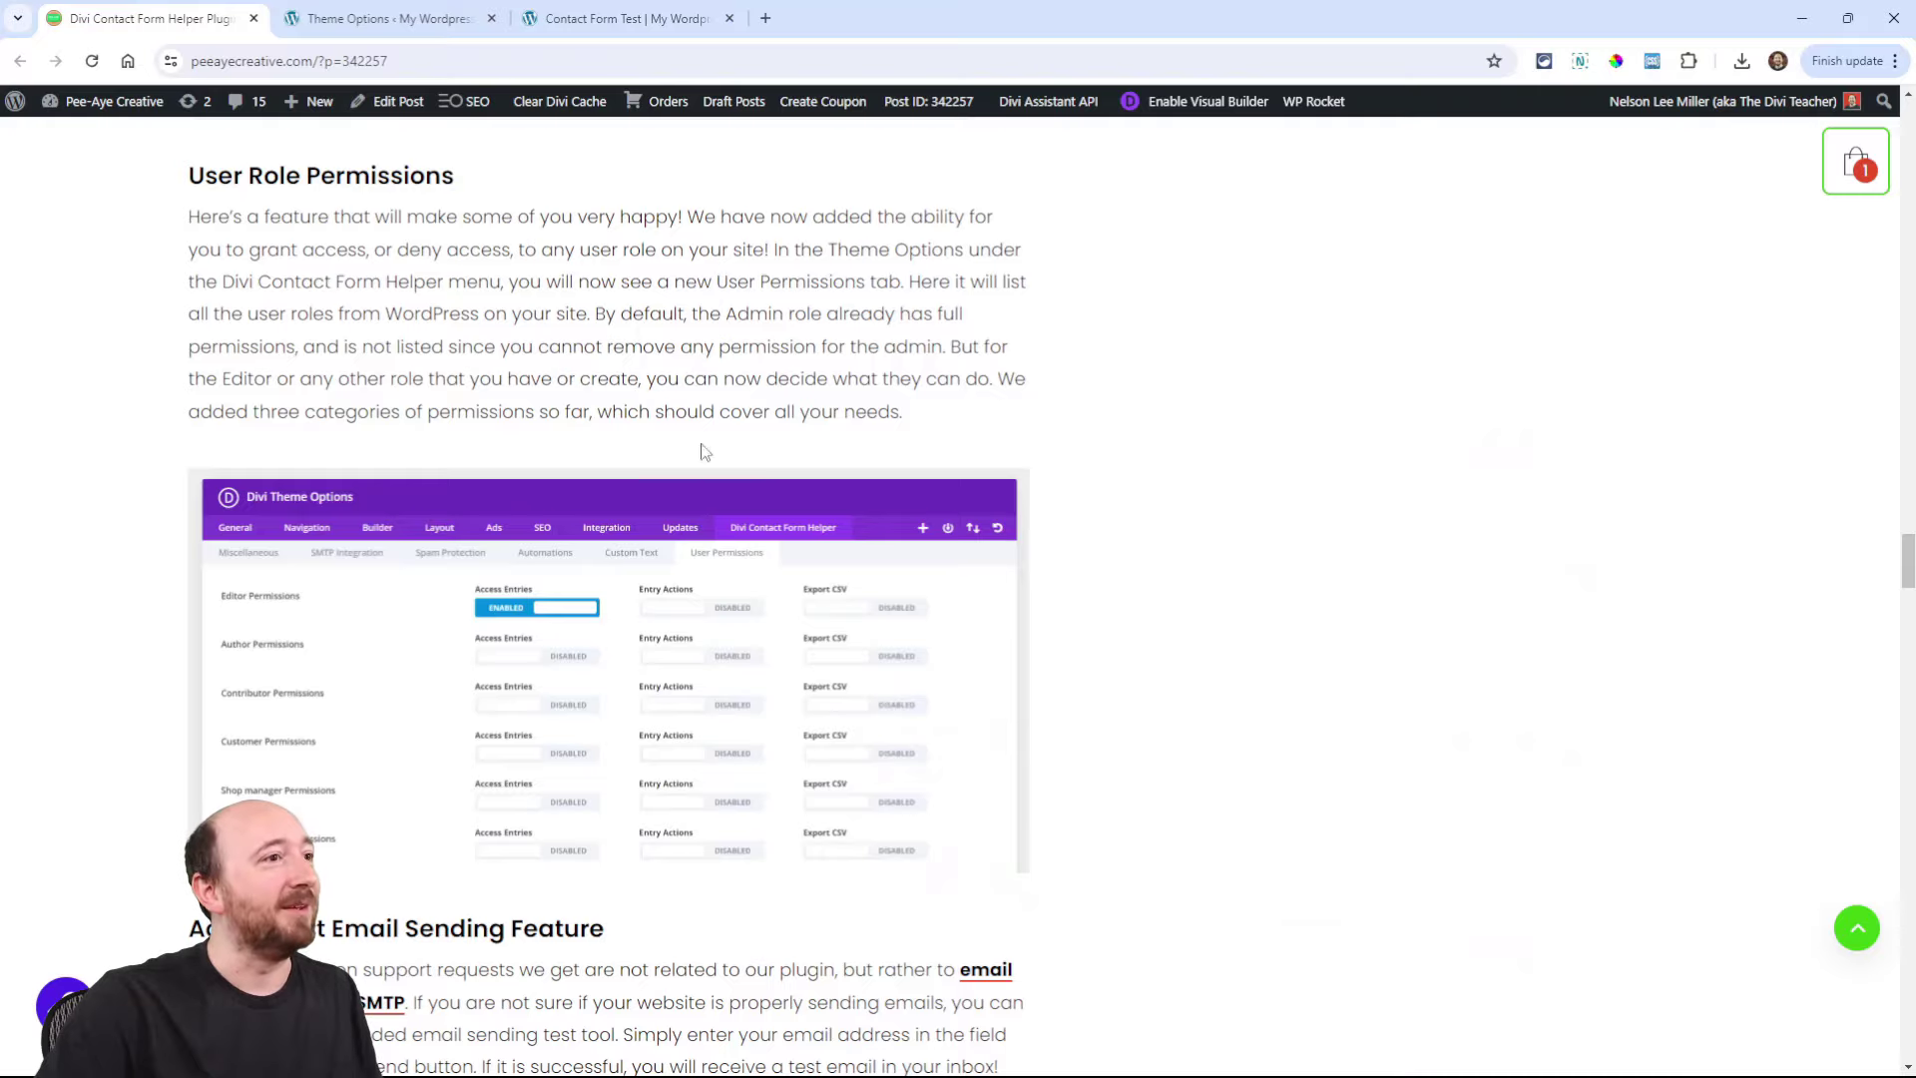
Step: Preview the SMTP Integration settings by enabling SMTP, then leave it disabled
{"action": "scroll", "scroll_direction": "down", "scroll_amount": 3}
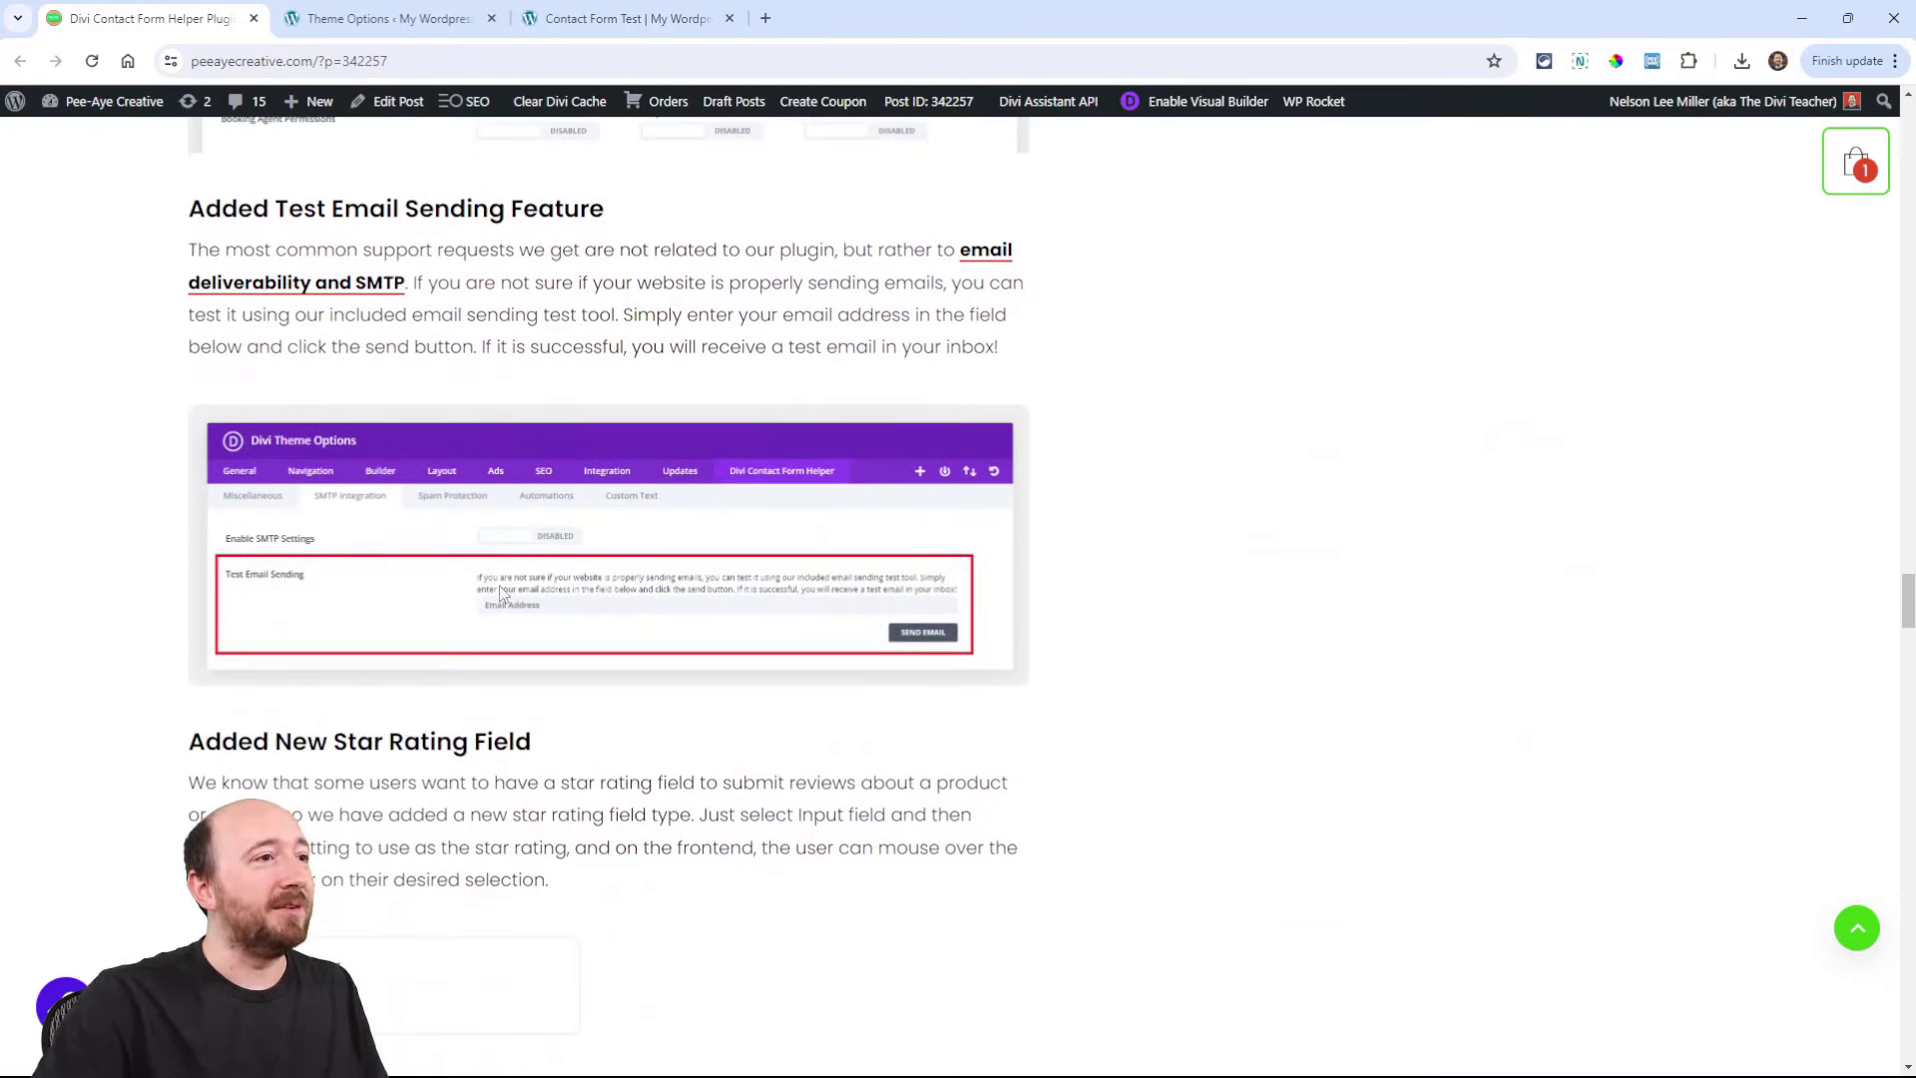
{"action": "mouse_move", "coordinate": [447, 379]}
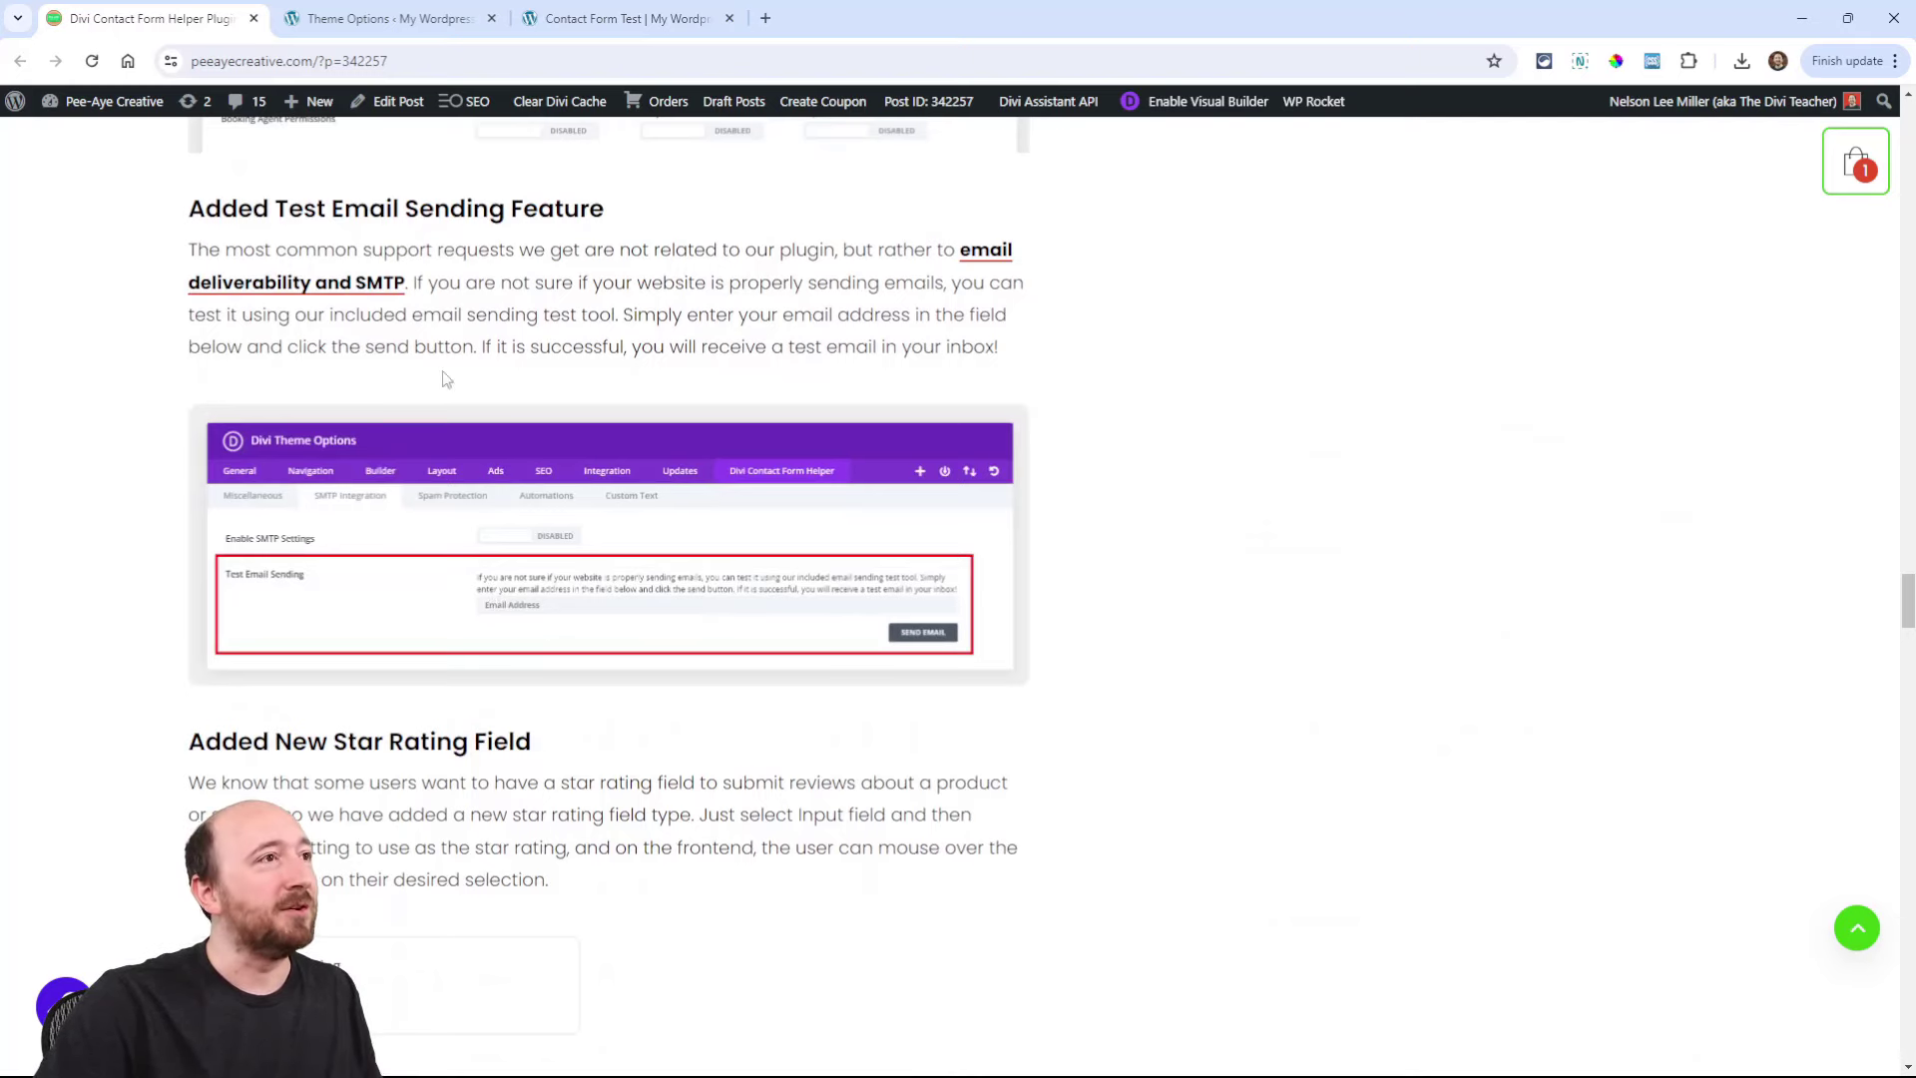
{"action": "left_click", "coordinate": [385, 18]}
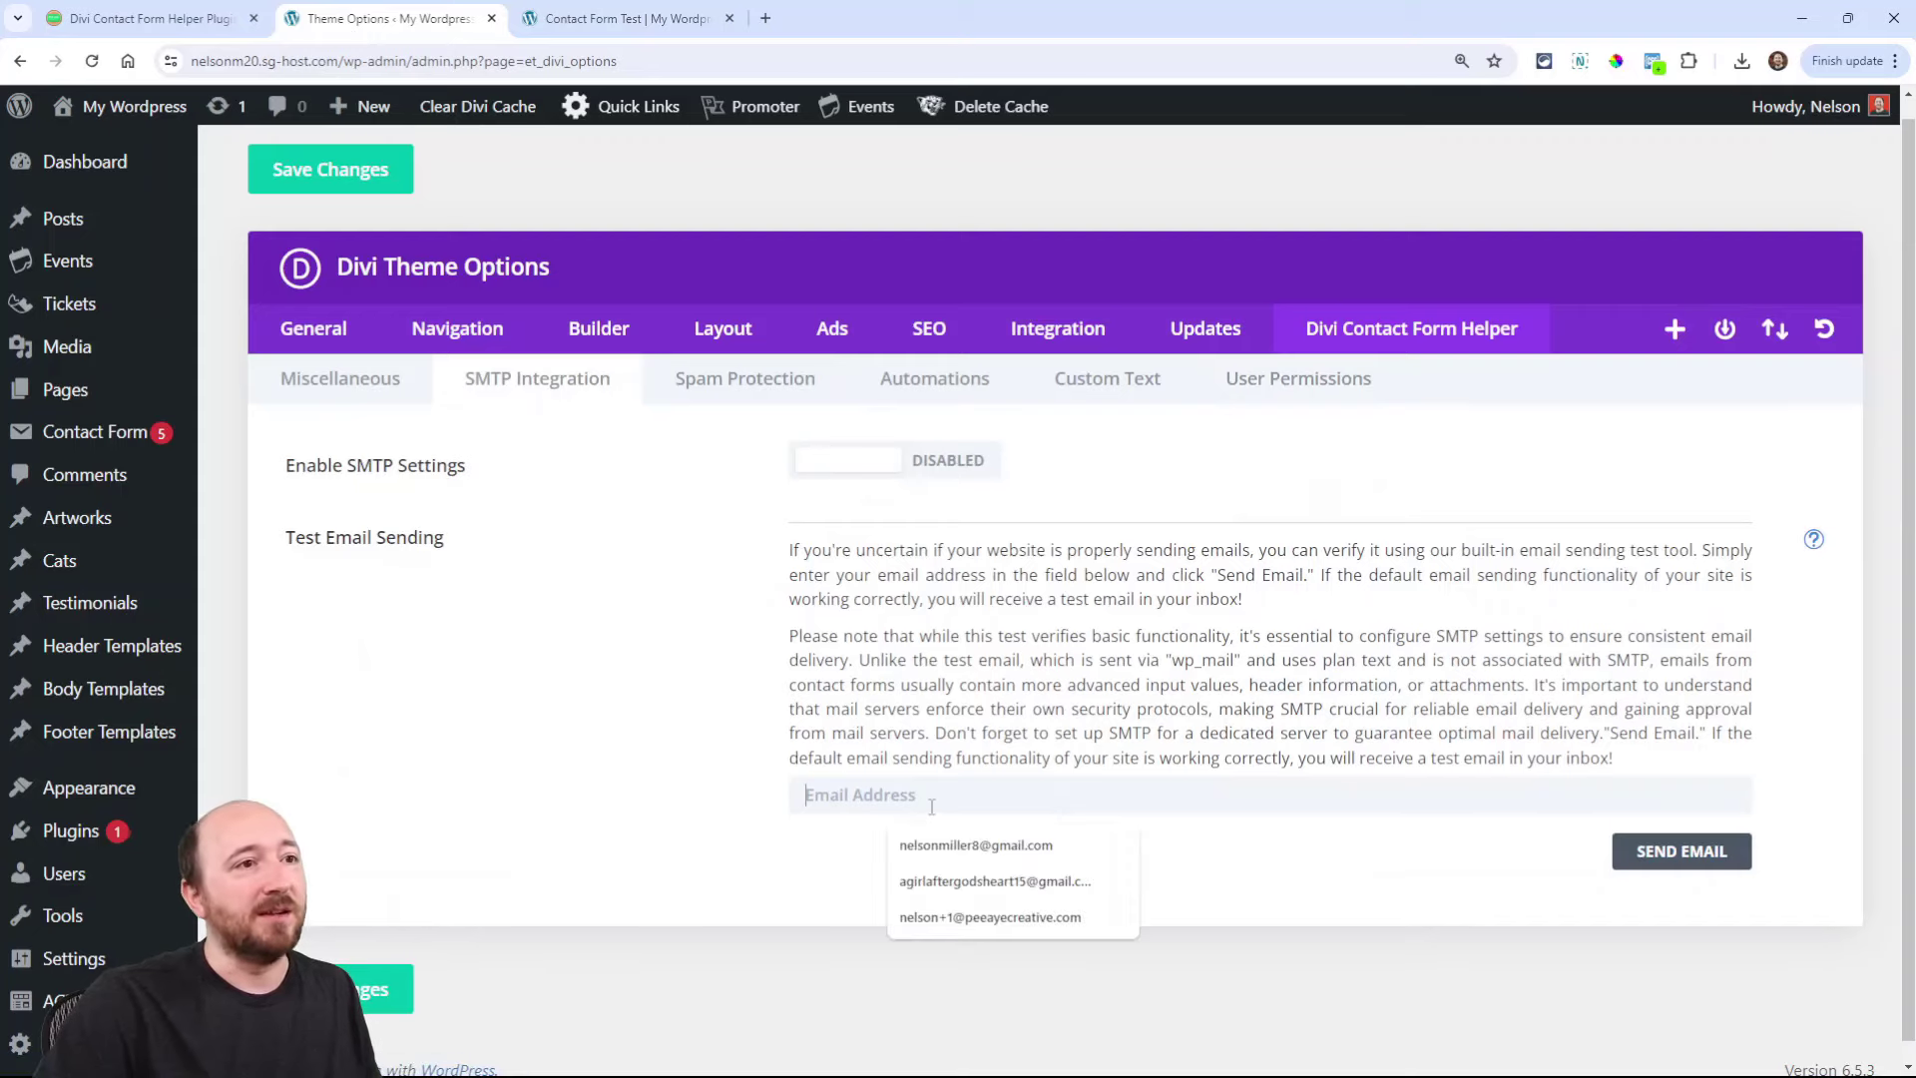
{"action": "left_click_drag", "start_coordinate": [790, 549], "coordinate": [1613, 759]}
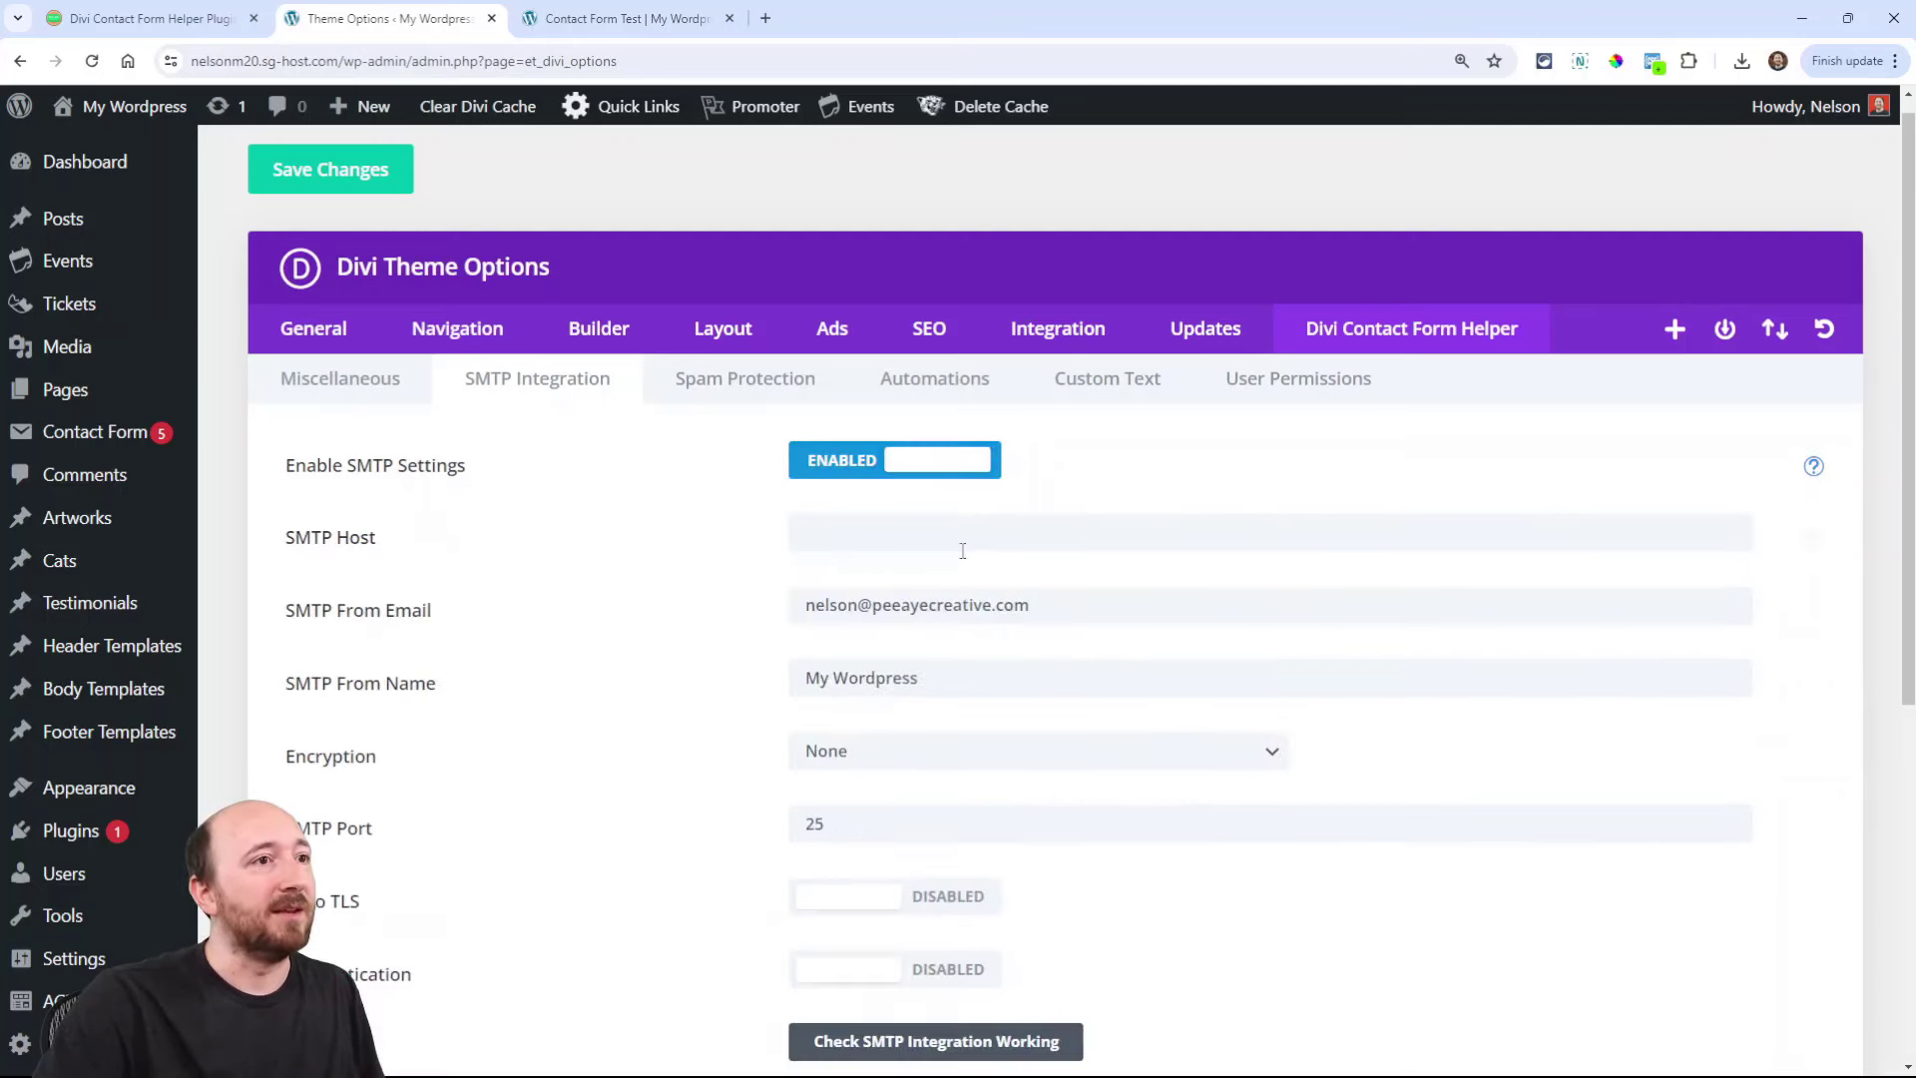
{"action": "left_click", "coordinate": [936, 459]}
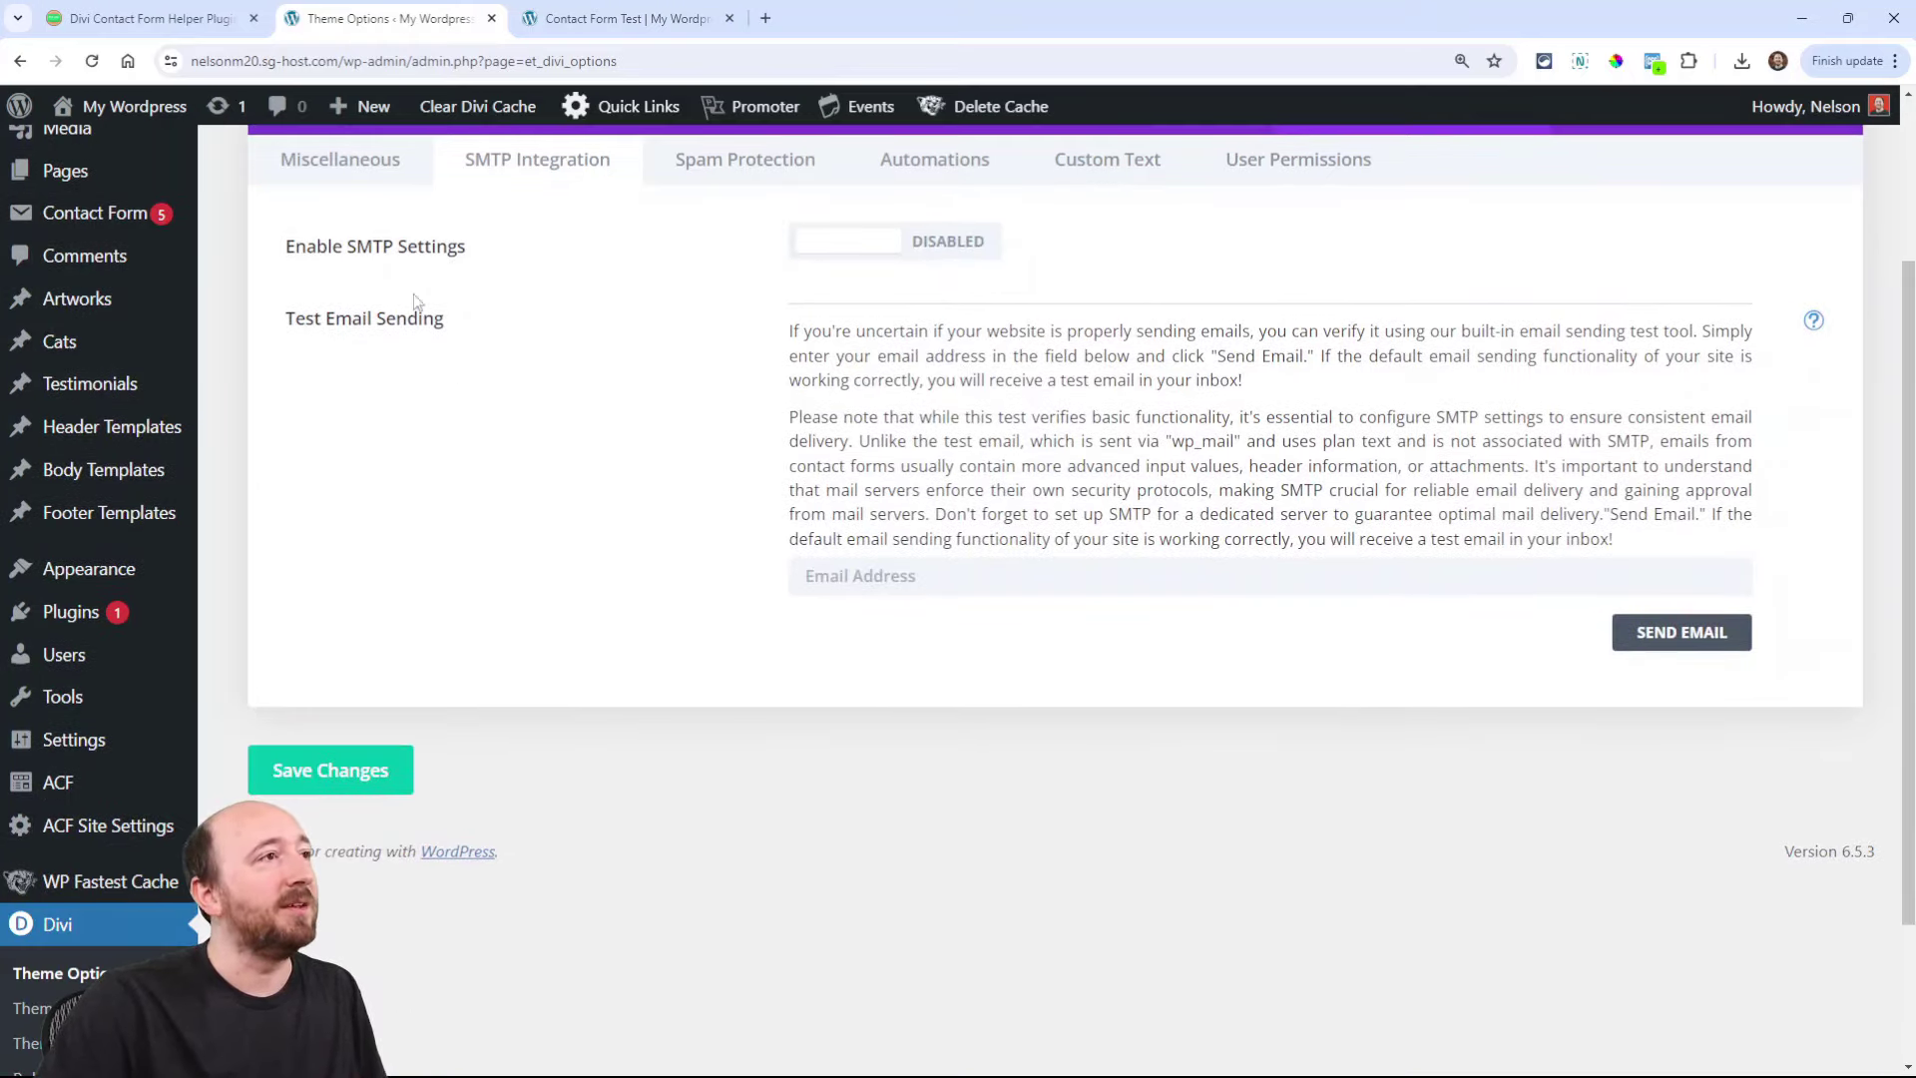
Step: Return to the release article at its Added New Star Rating Field section
{"action": "left_click", "coordinate": [149, 20]}
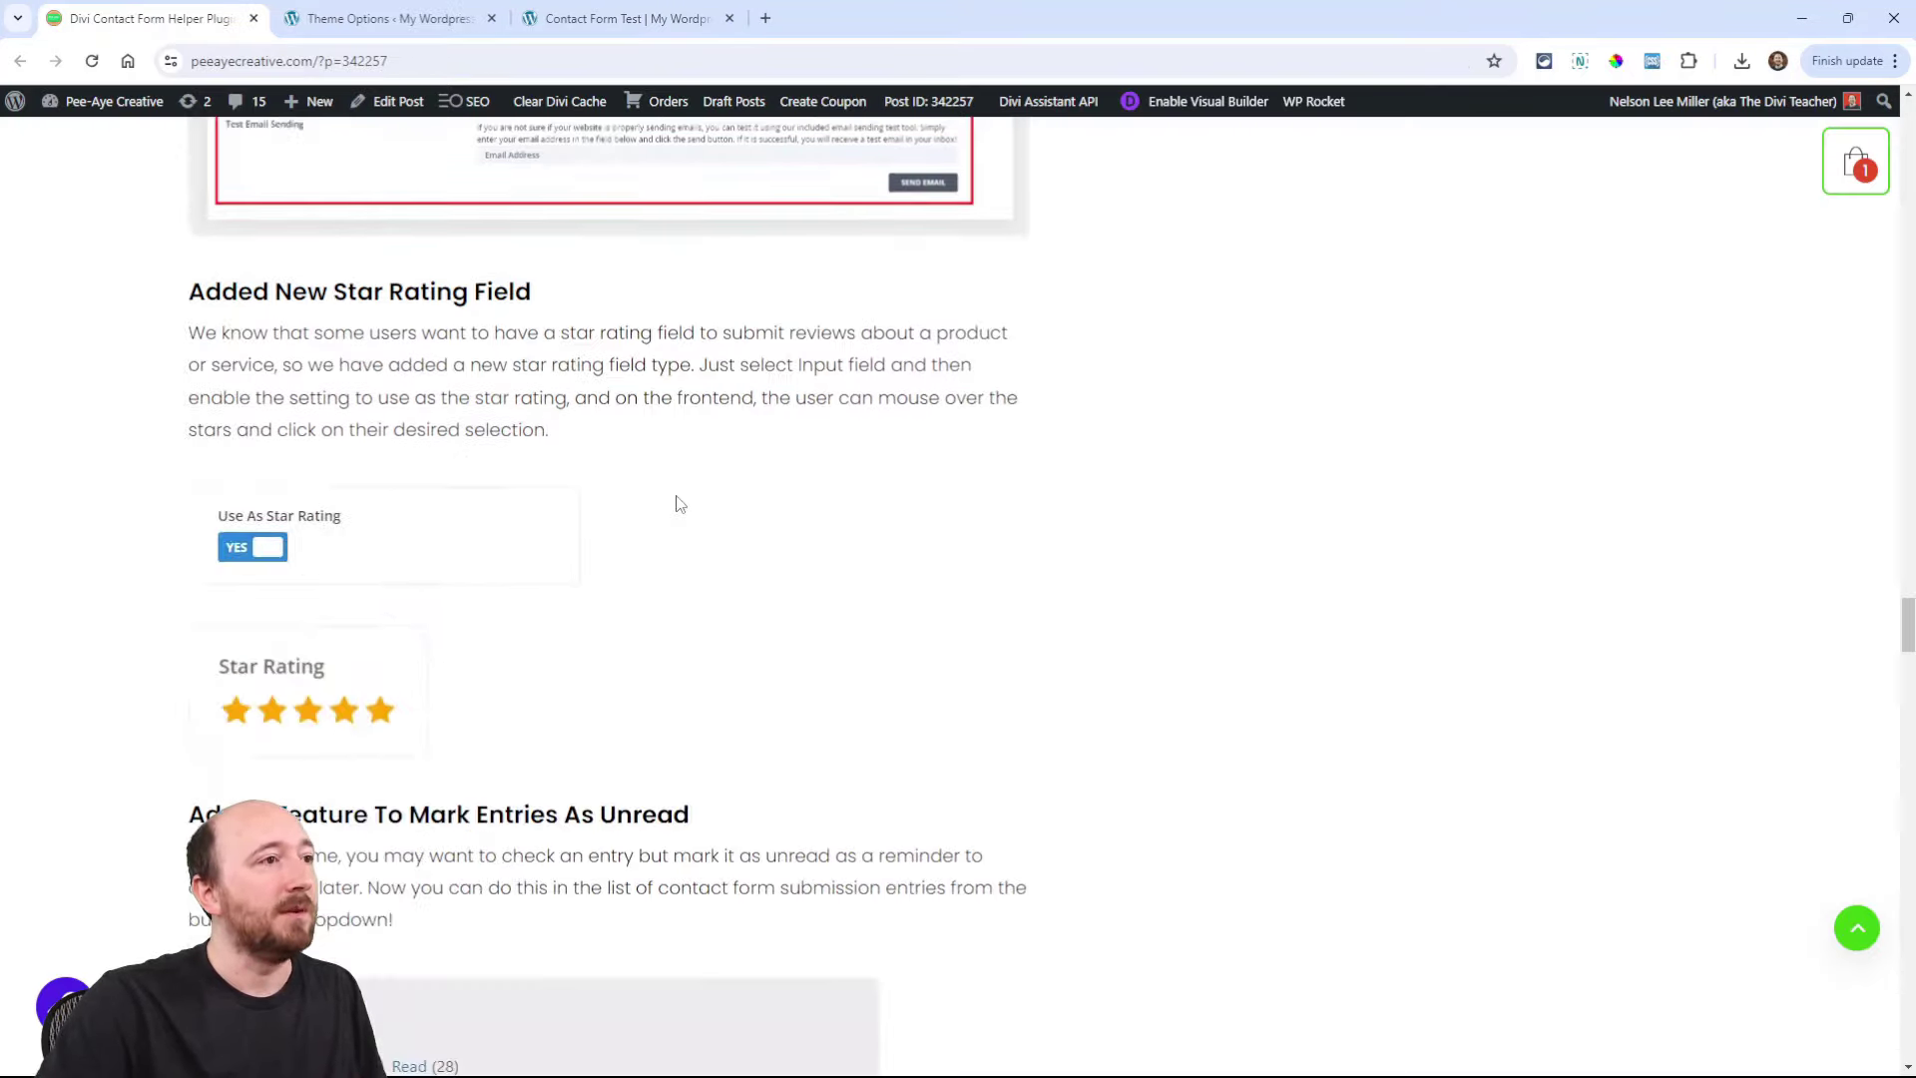
{"action": "scroll", "scroll_direction": "down", "scroll_amount": 3}
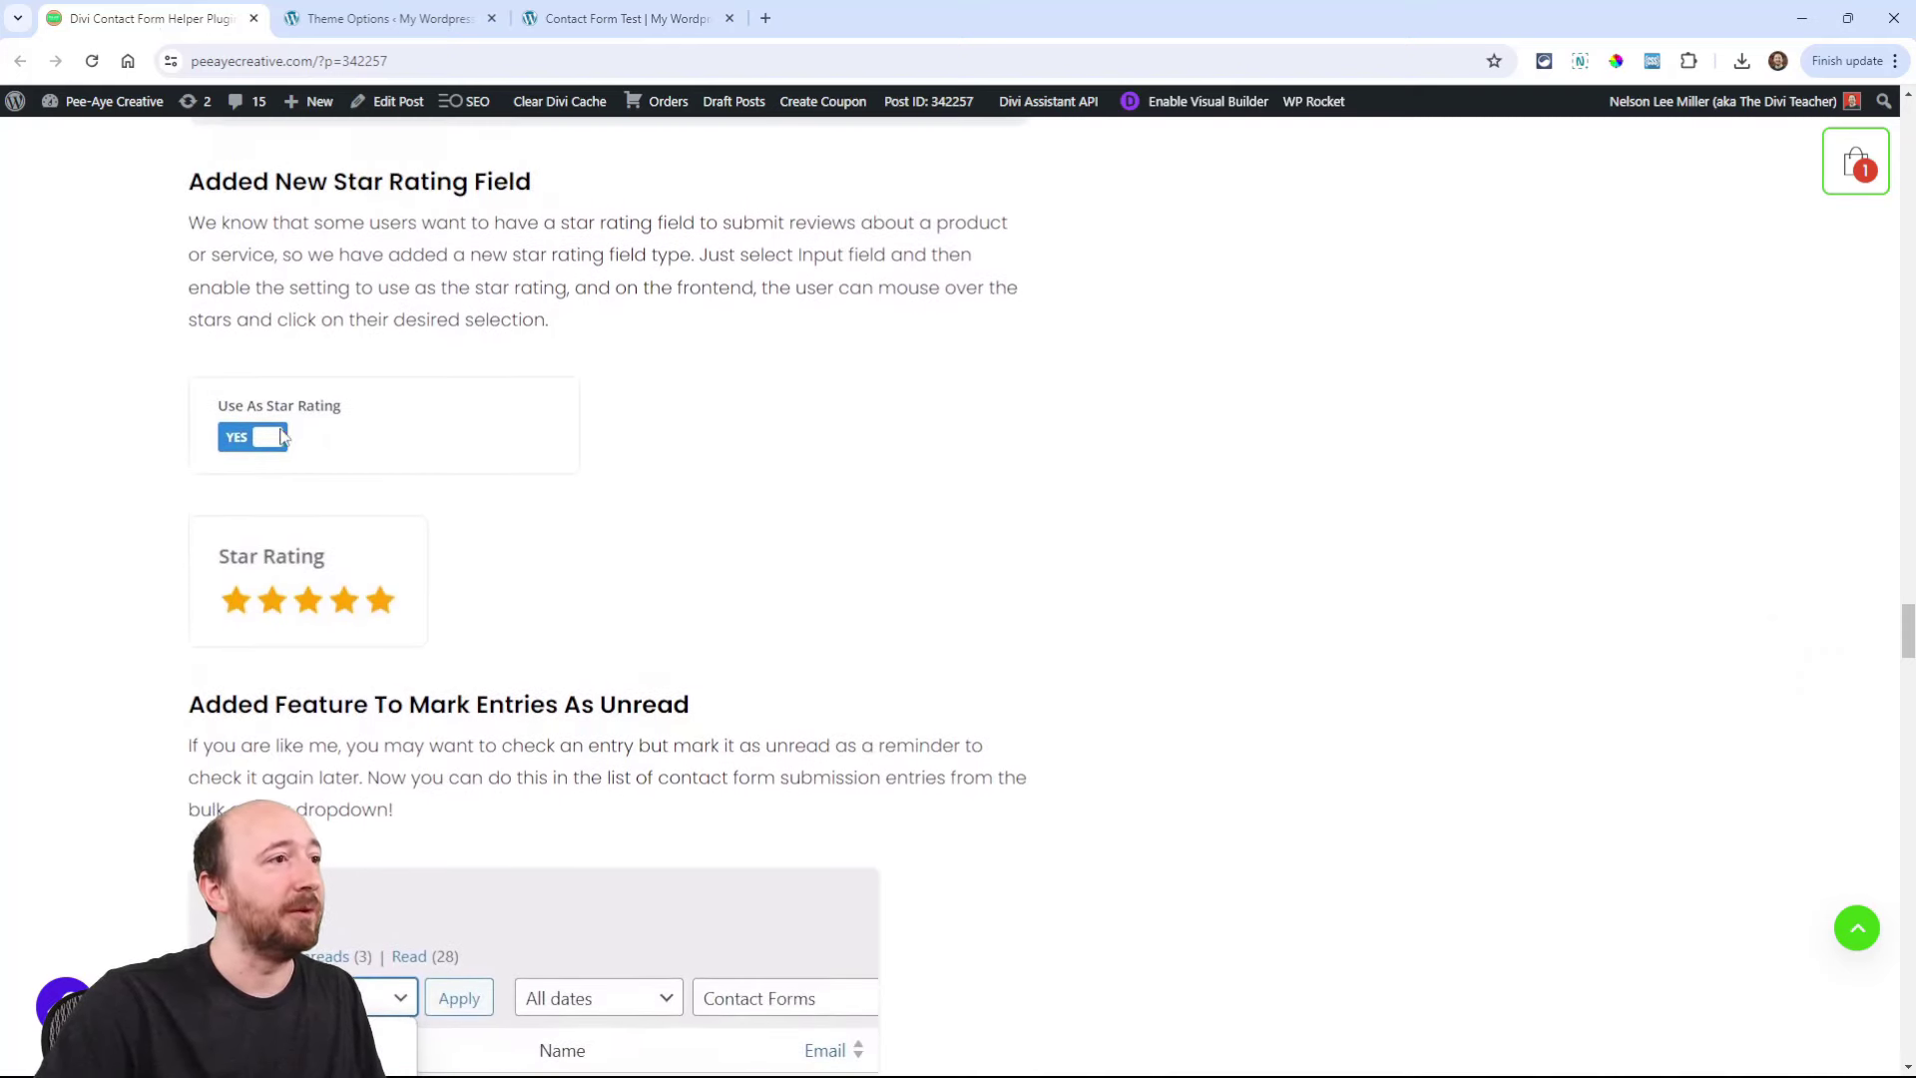
{"action": "mouse_move", "coordinate": [410, 493]}
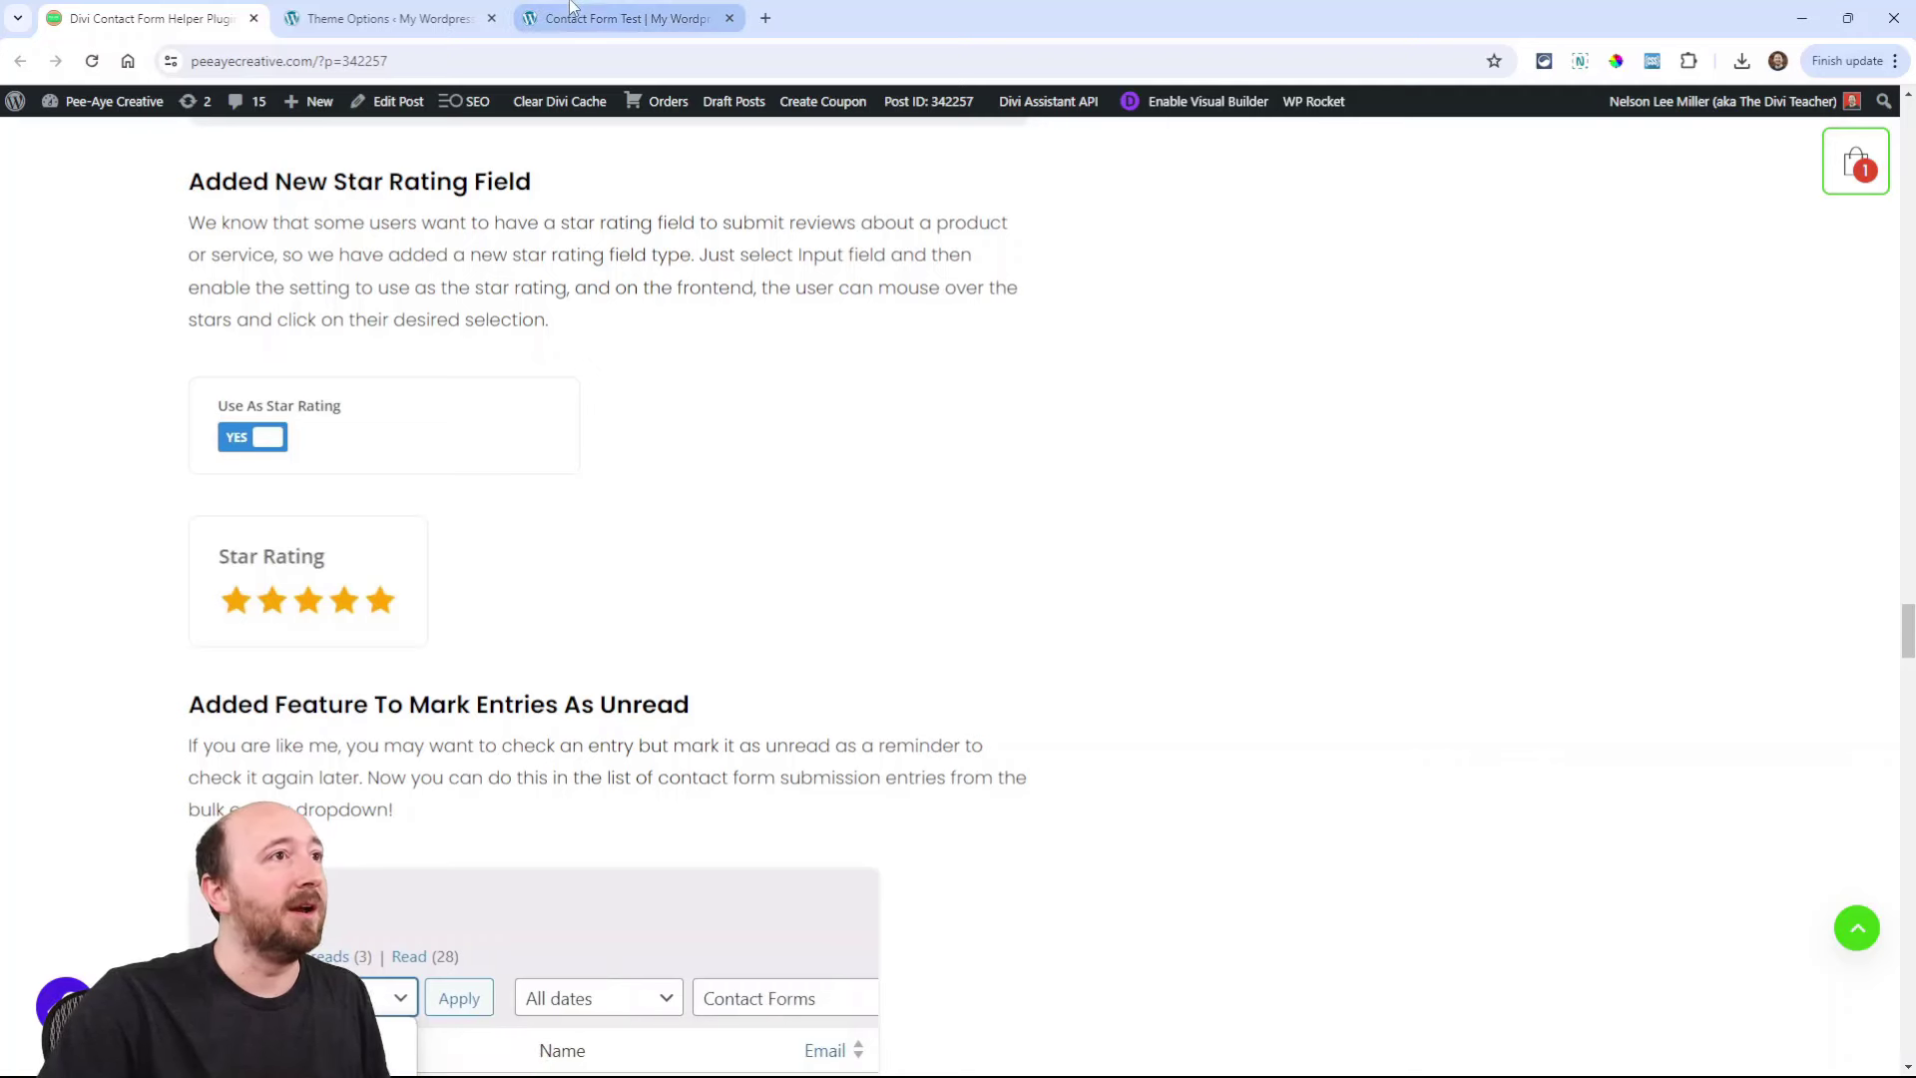
Step: Toggle the field's Use As Star Rating option off and back on in the test form
{"action": "left_click", "coordinate": [625, 18]}
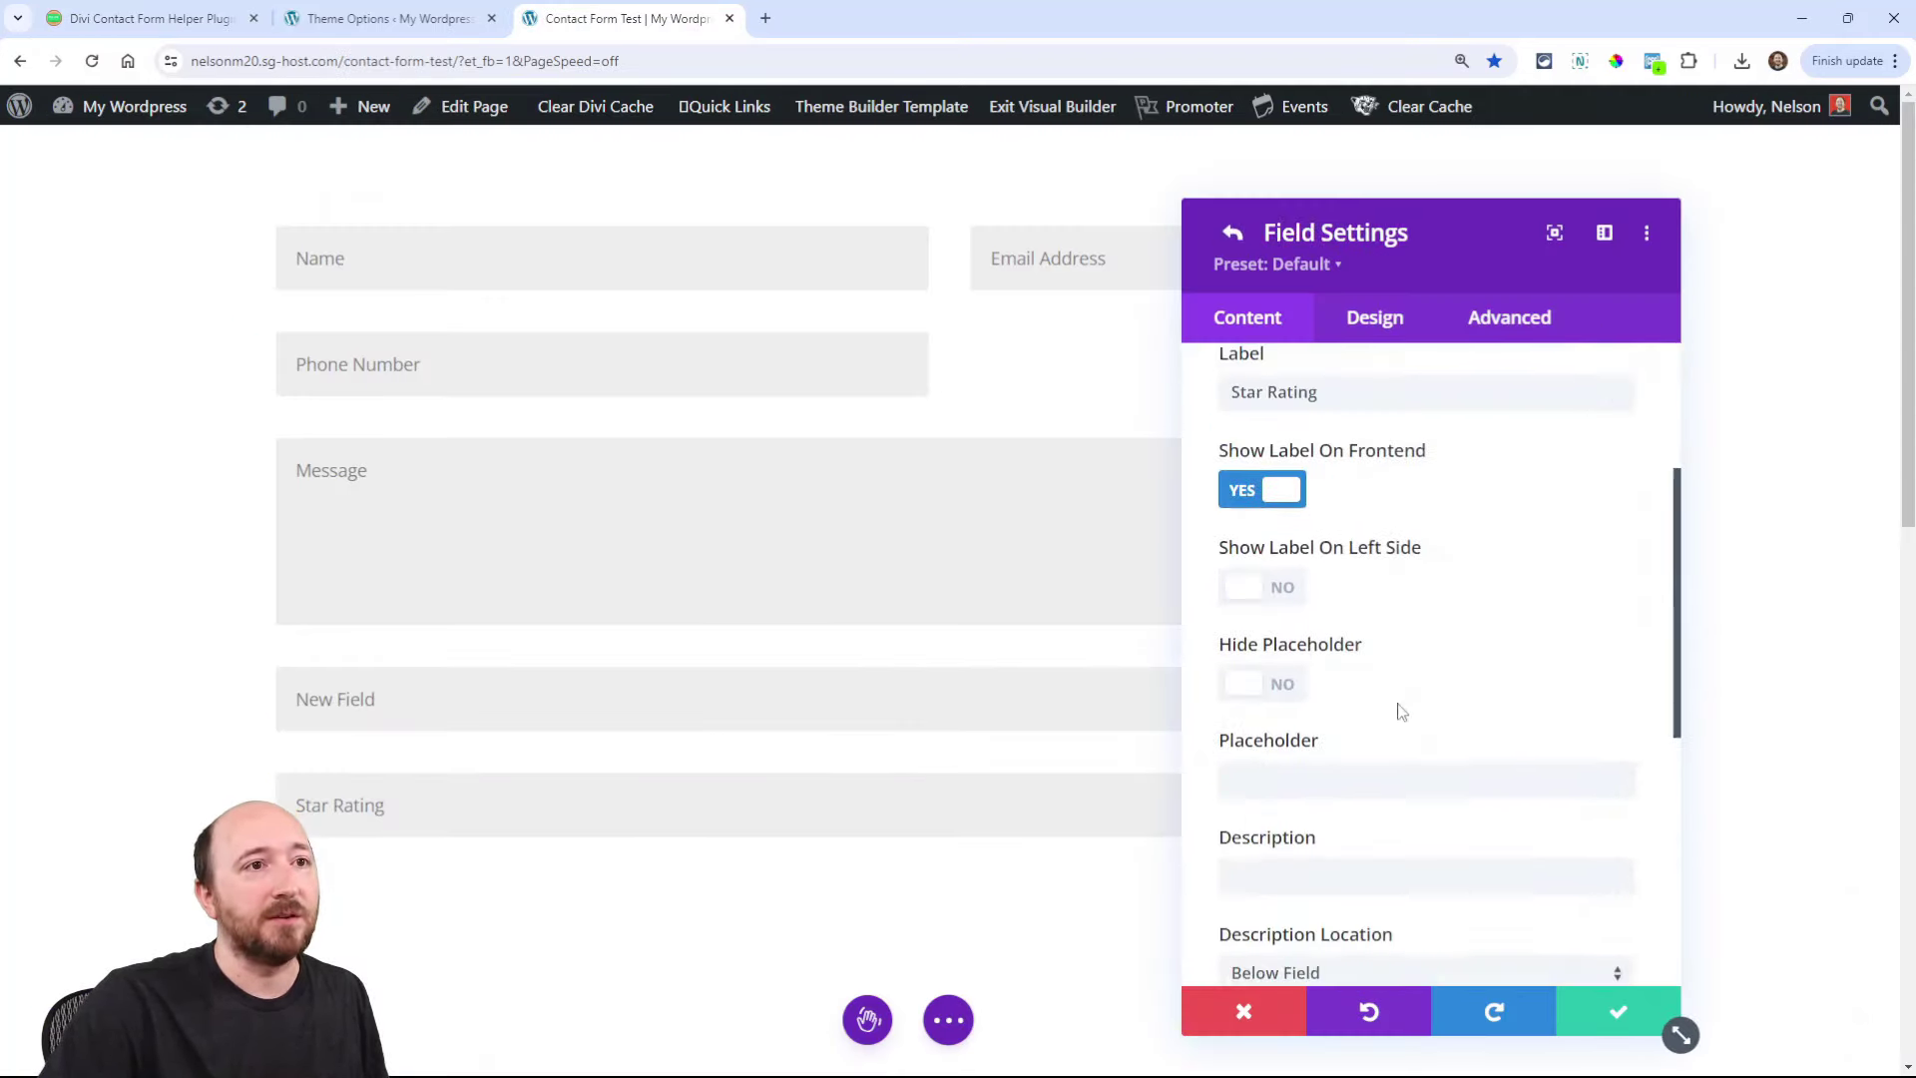
{"action": "triple_click", "coordinate": [1273, 391]}
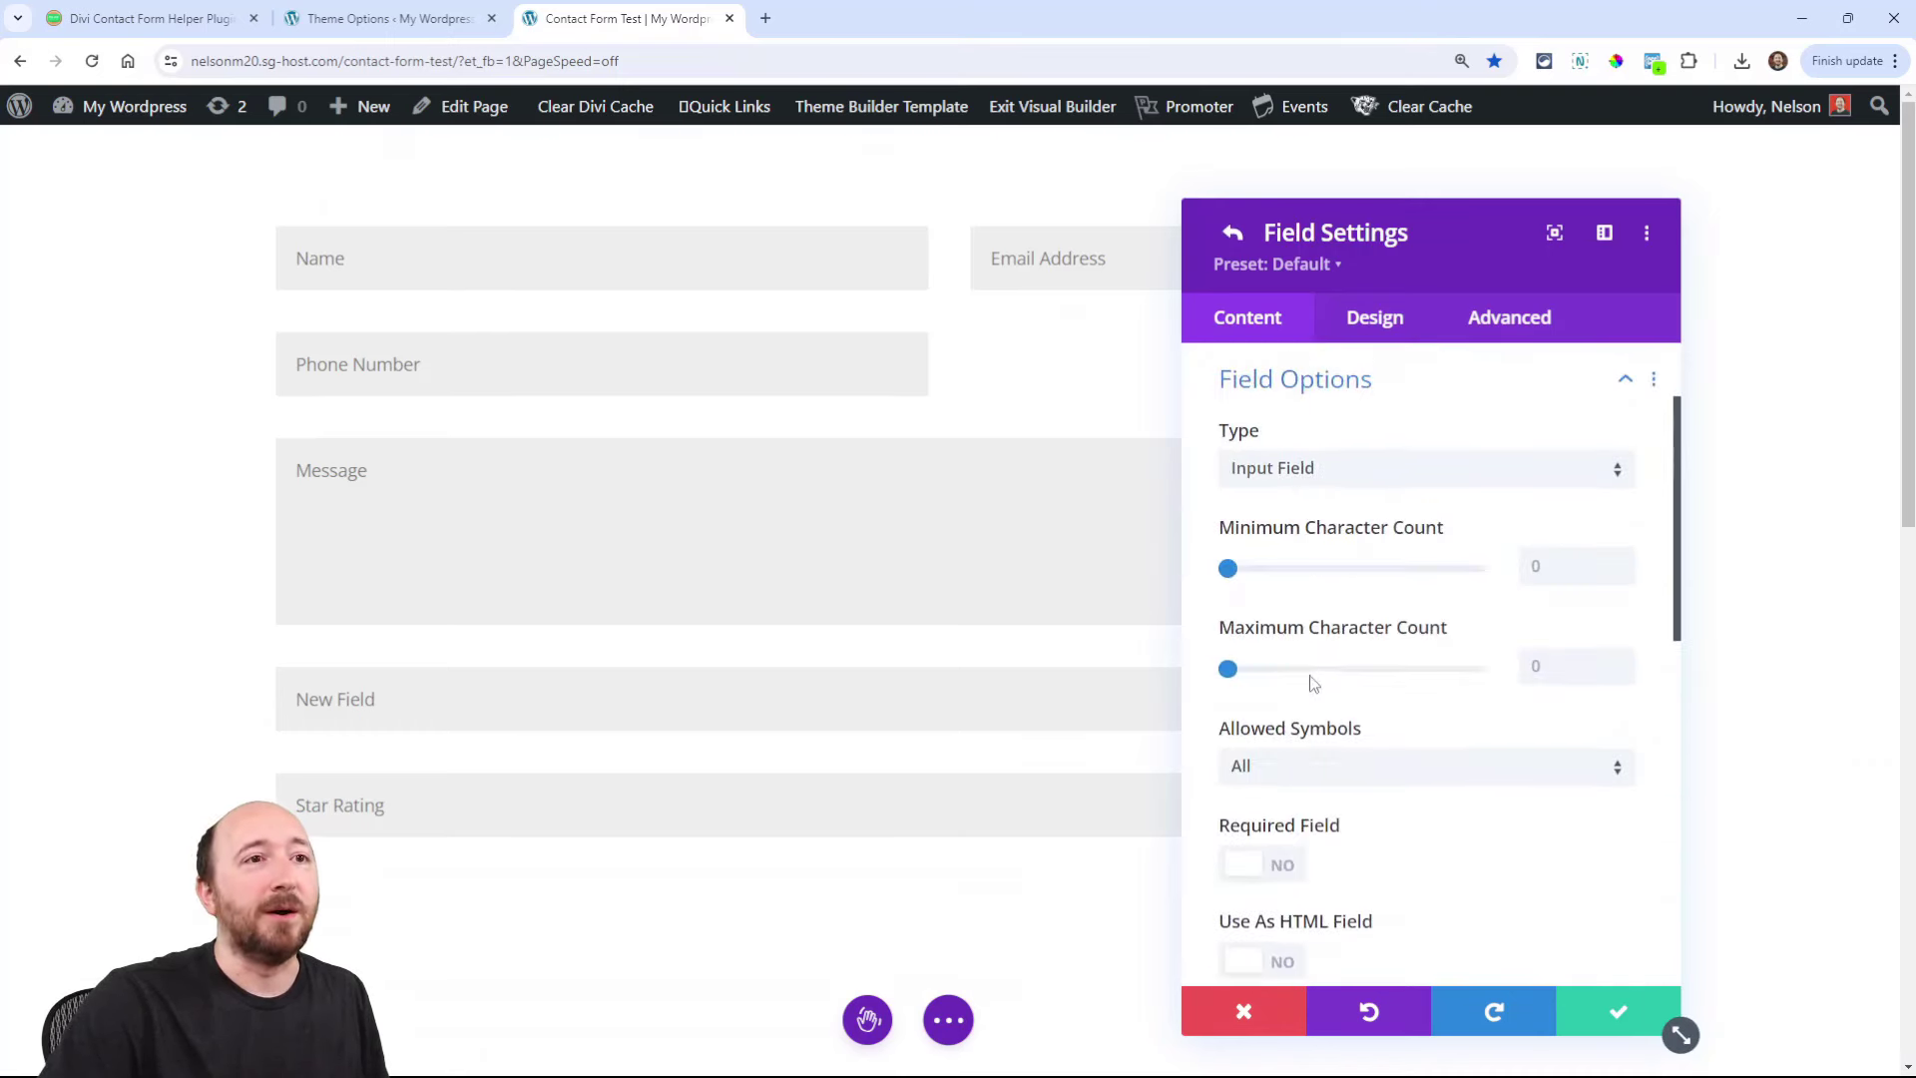
{"action": "left_click", "coordinate": [1424, 467]}
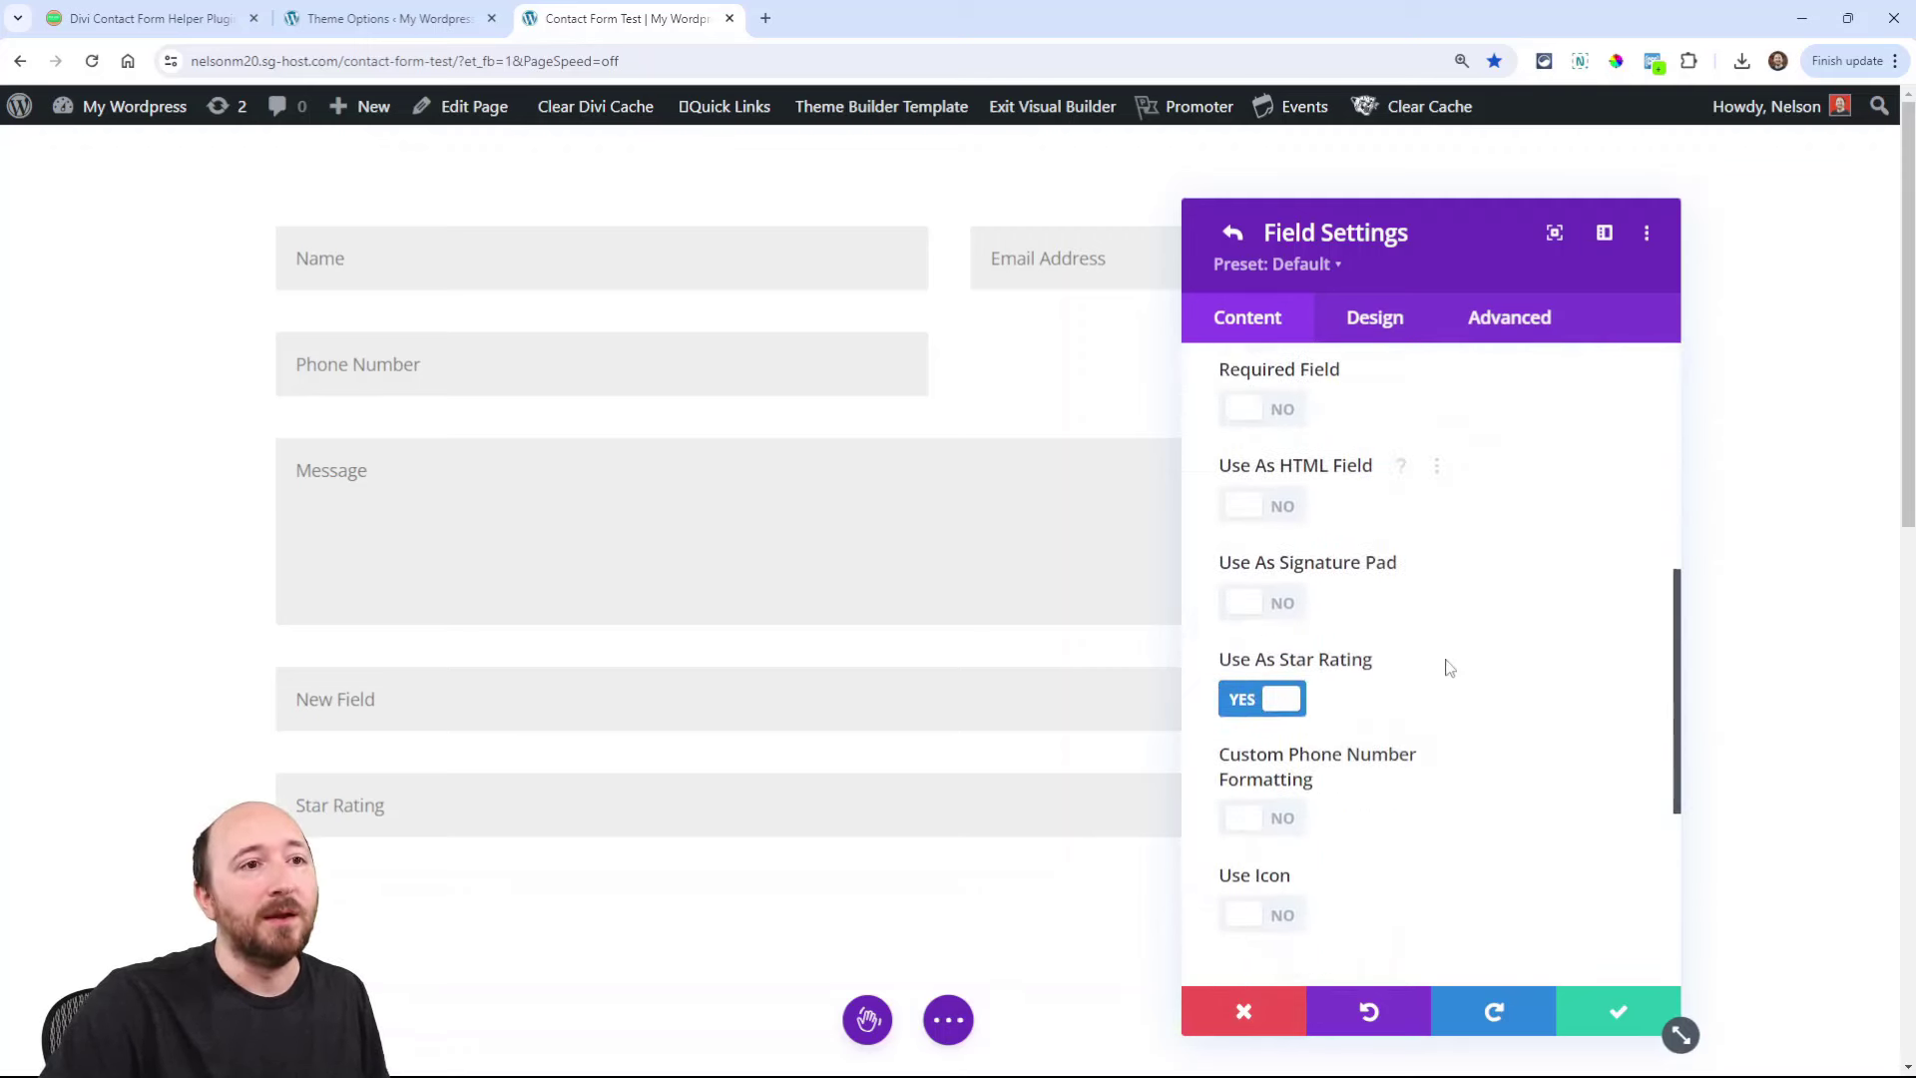
{"action": "left_click", "coordinate": [1246, 698]}
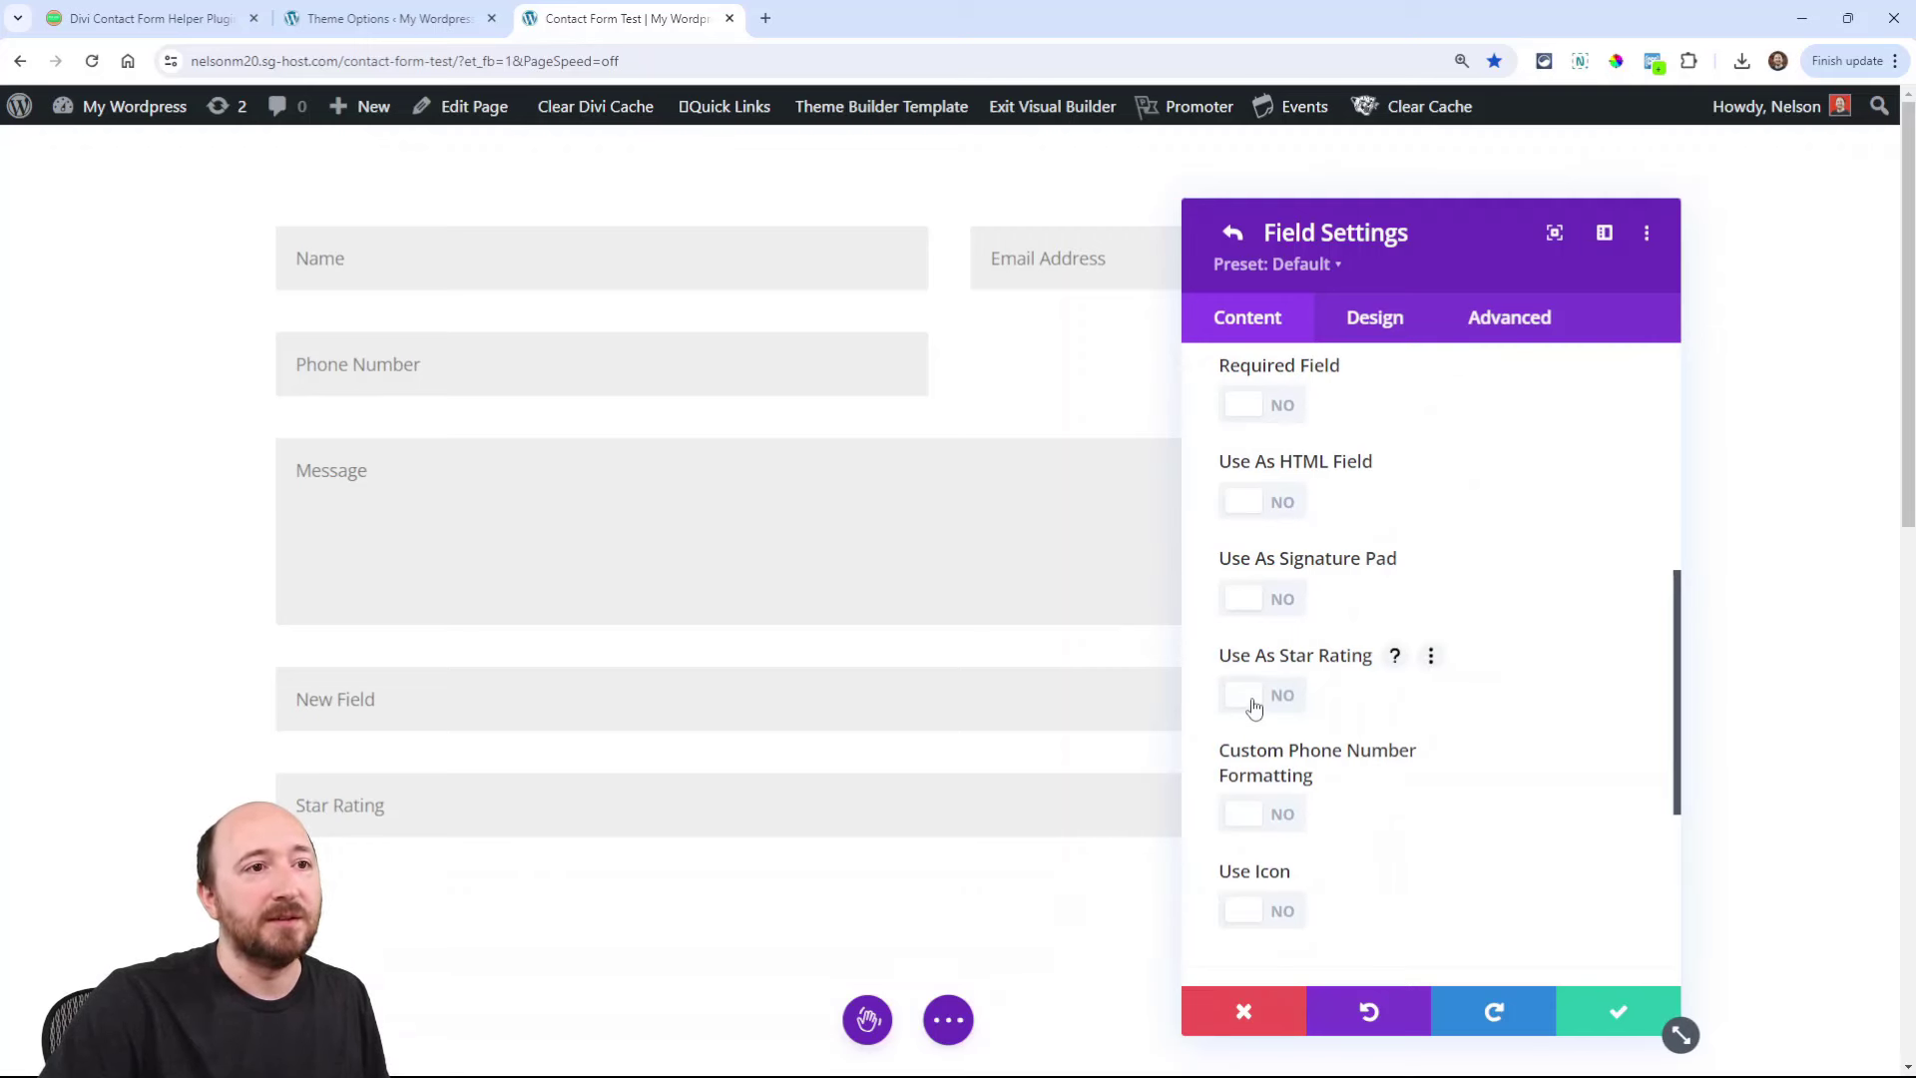
{"action": "left_click", "coordinate": [1232, 231]}
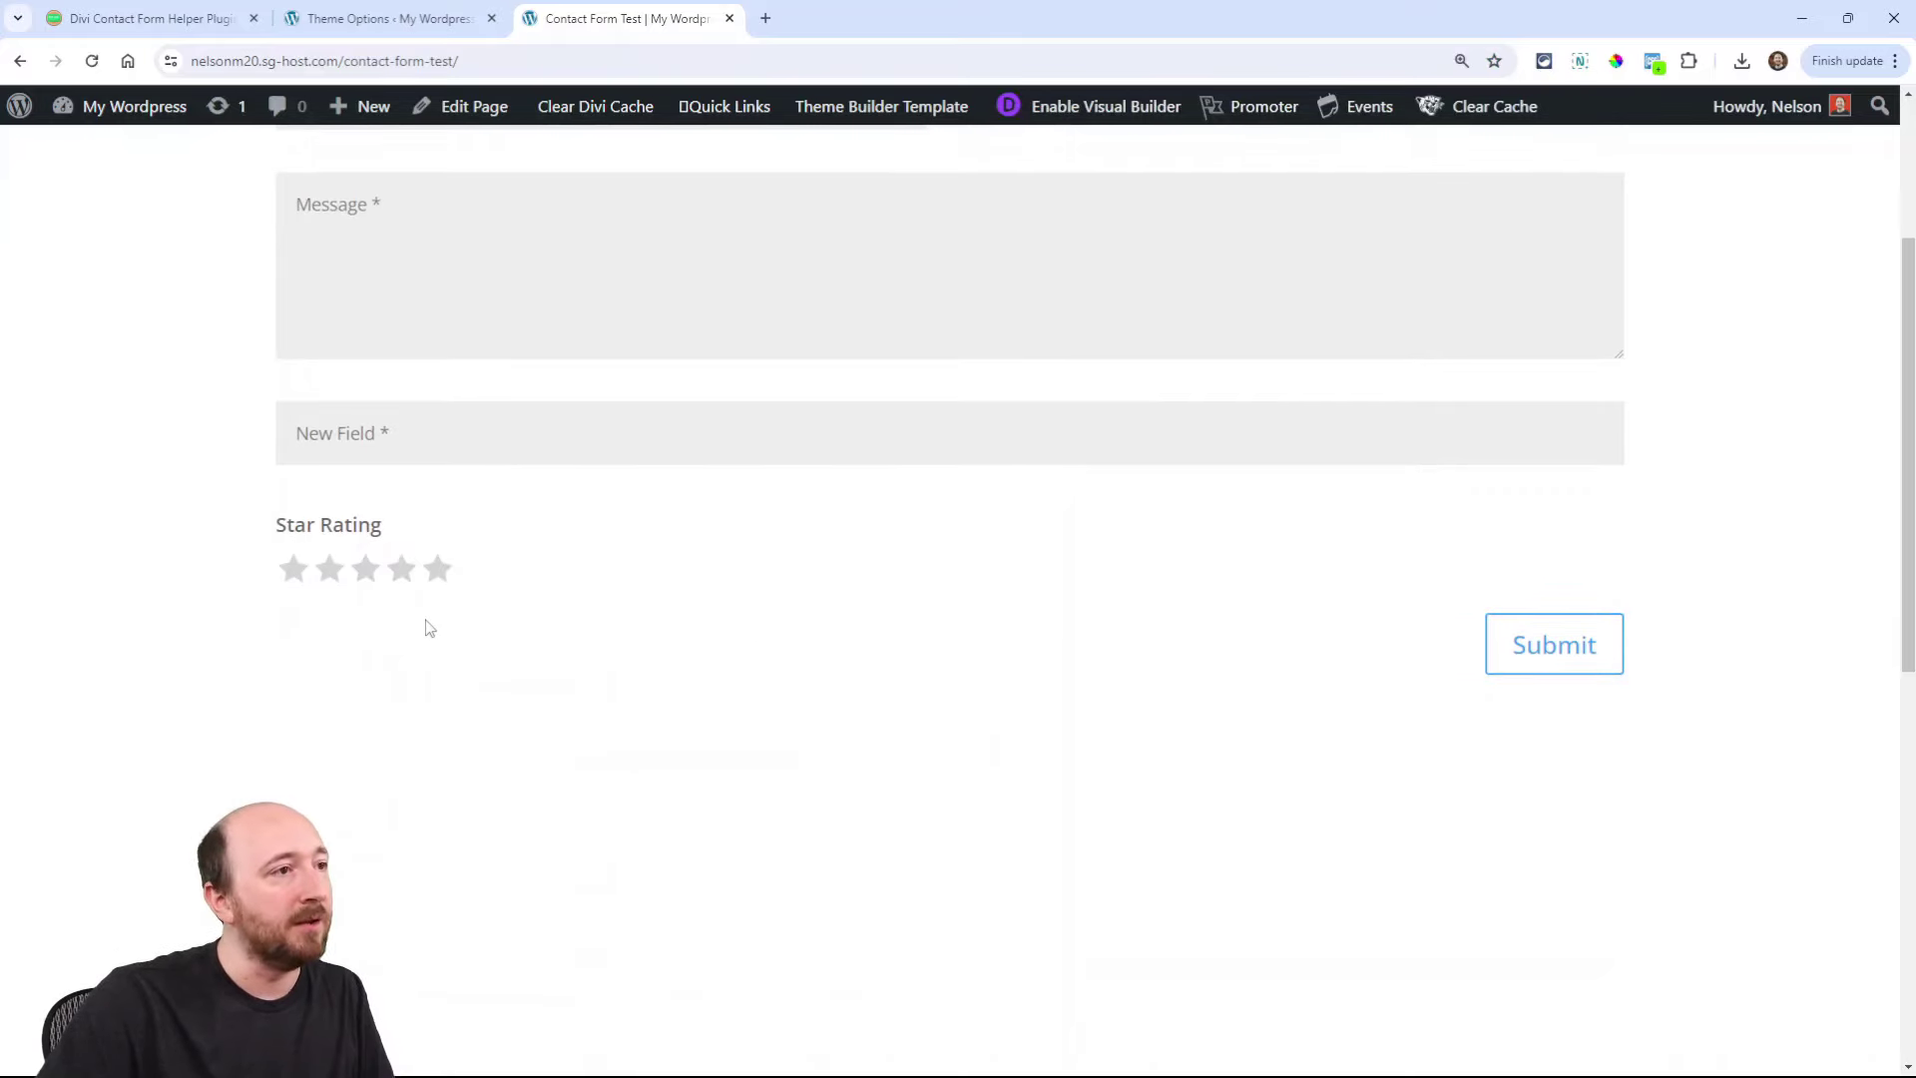
Step: Rate the live form's stars at three, then at two and a half stars
{"action": "left_click", "coordinate": [359, 569]}
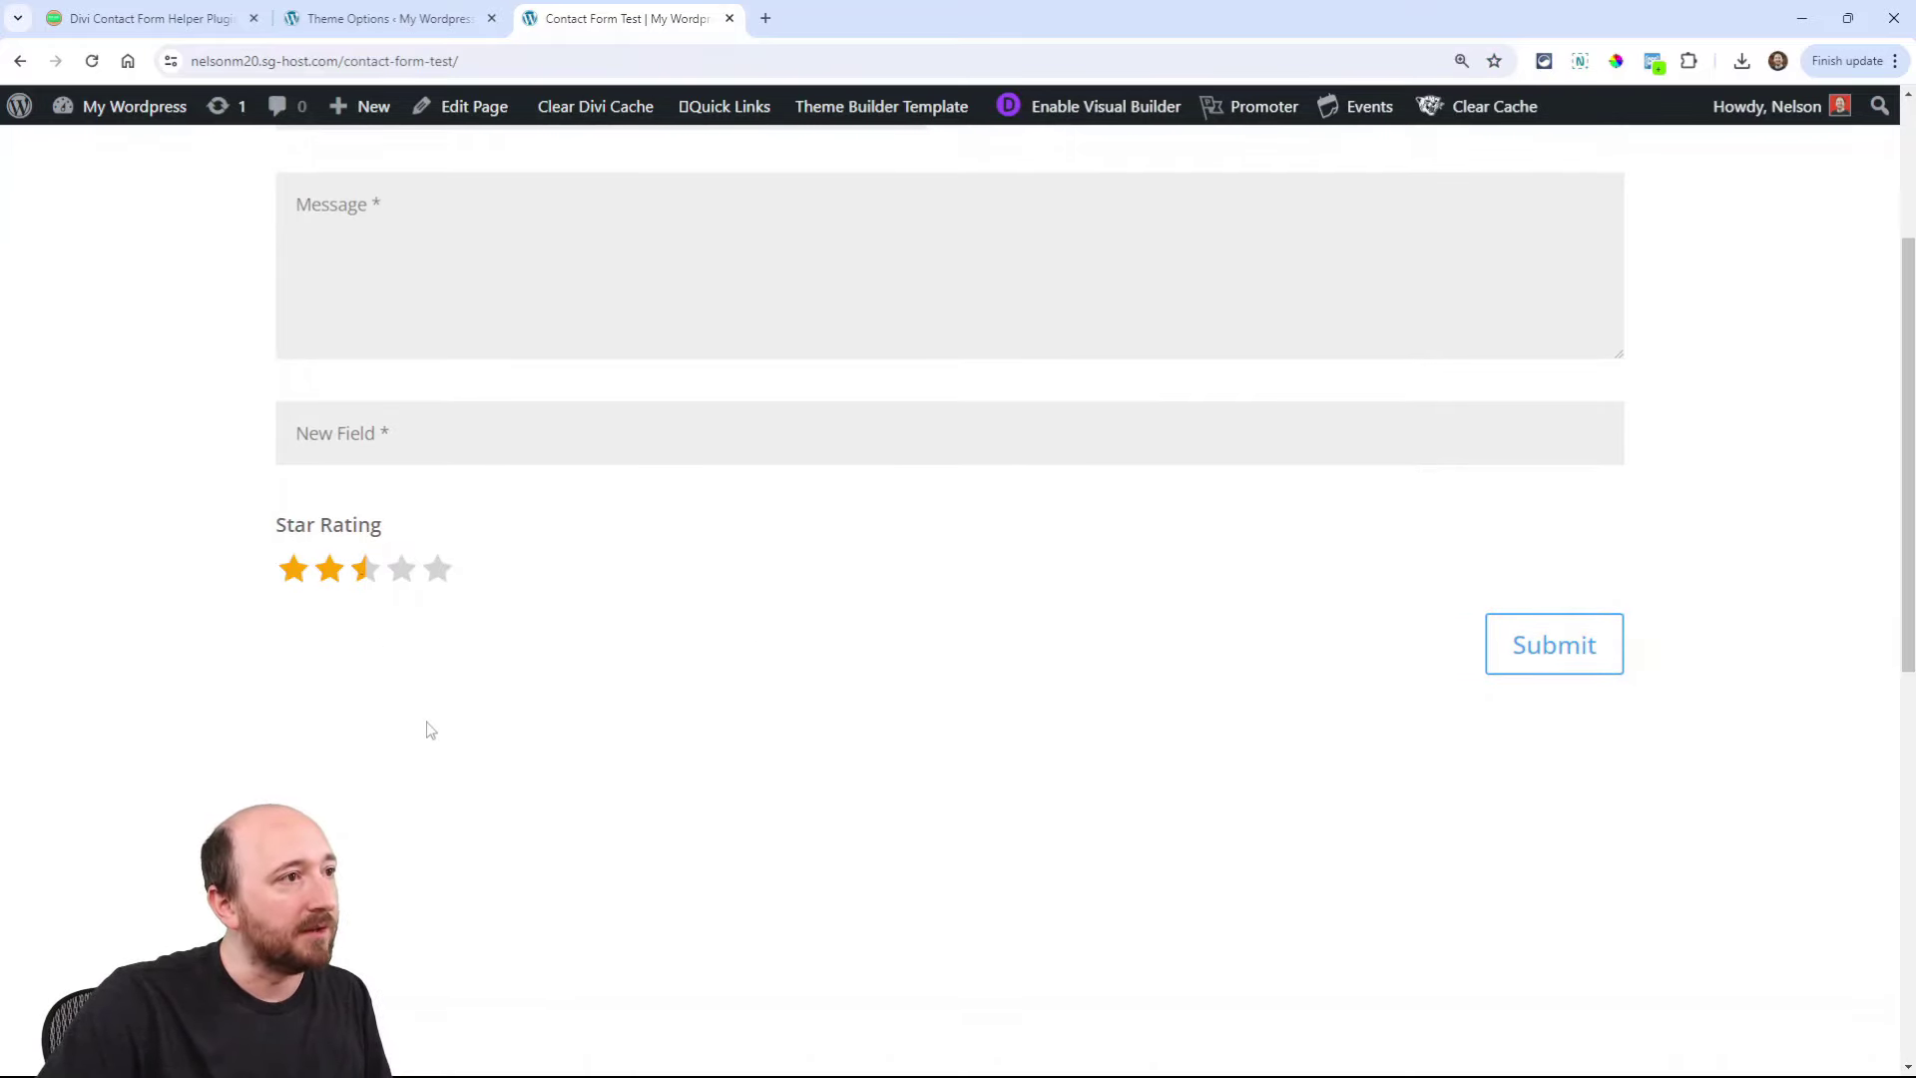
{"action": "left_click", "coordinate": [365, 568]}
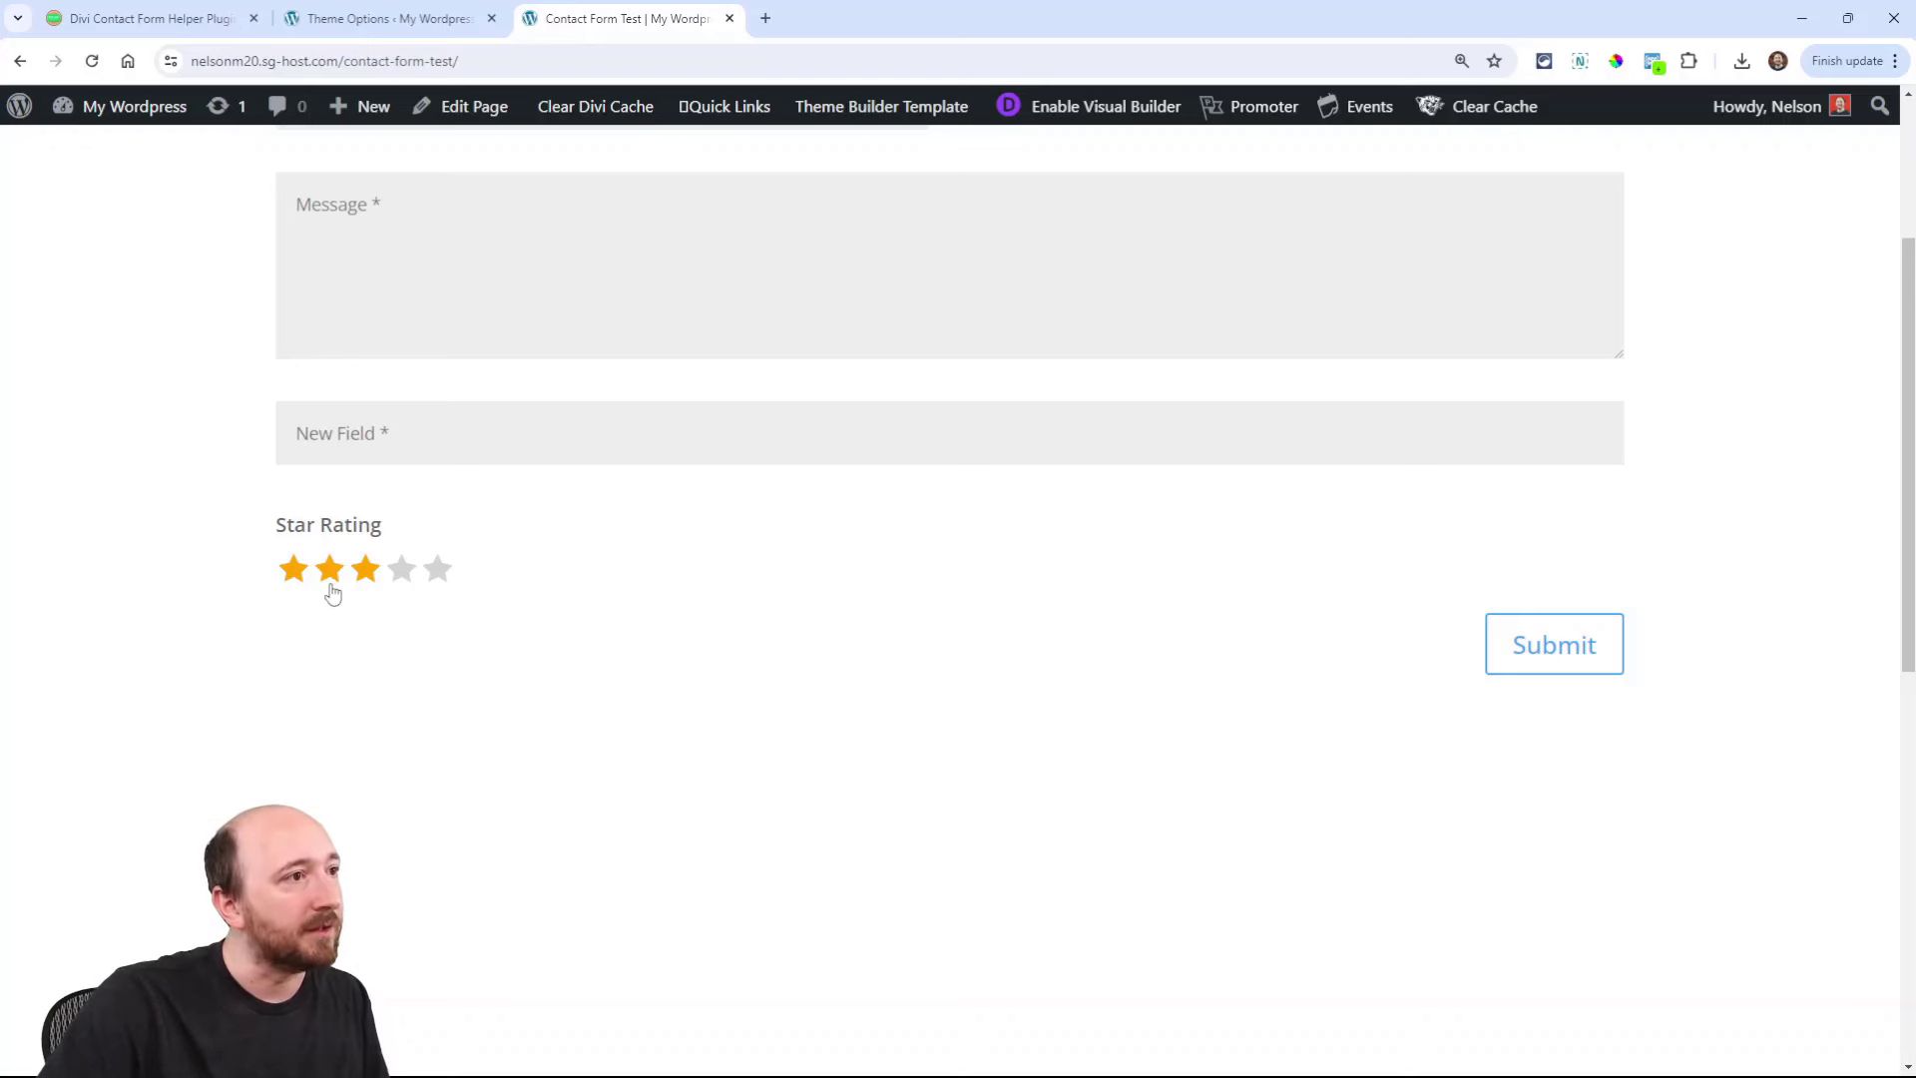
{"action": "left_click", "coordinate": [437, 569]}
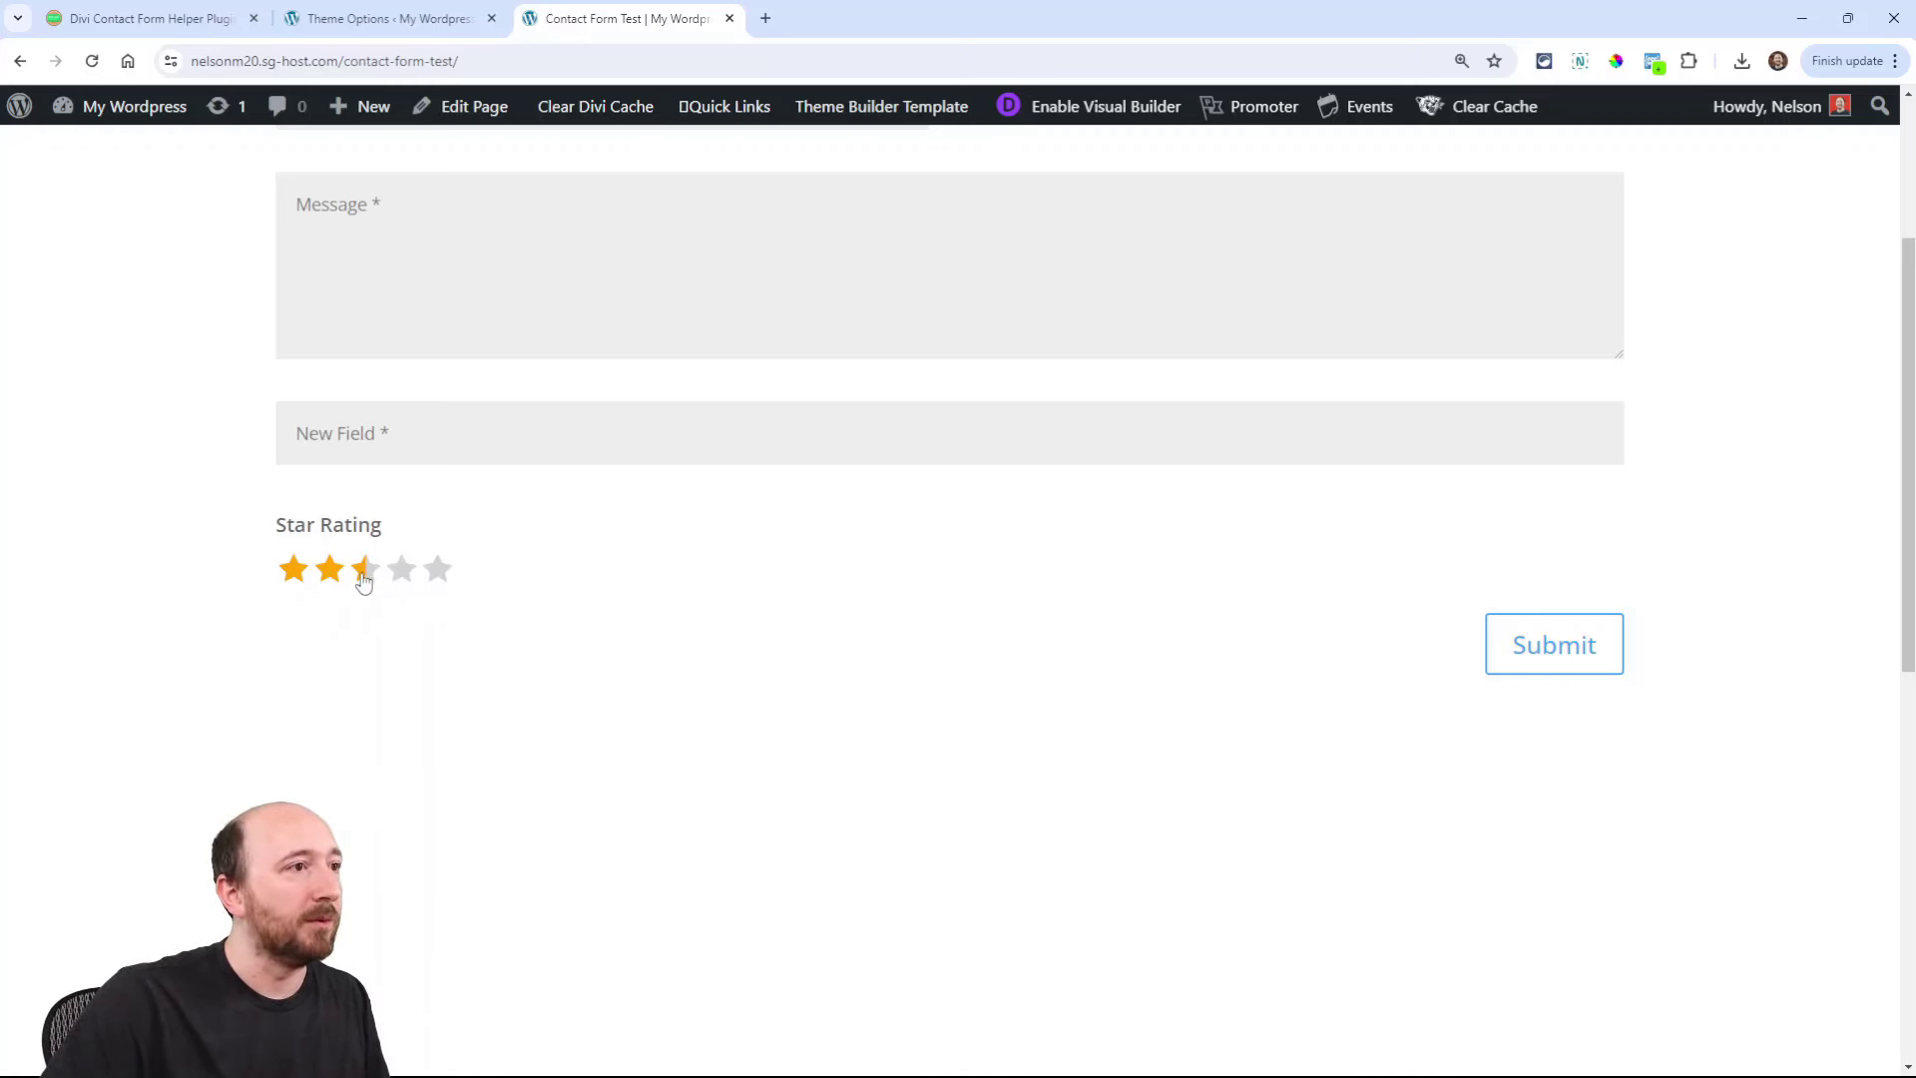
{"action": "left_click", "coordinate": [435, 569]}
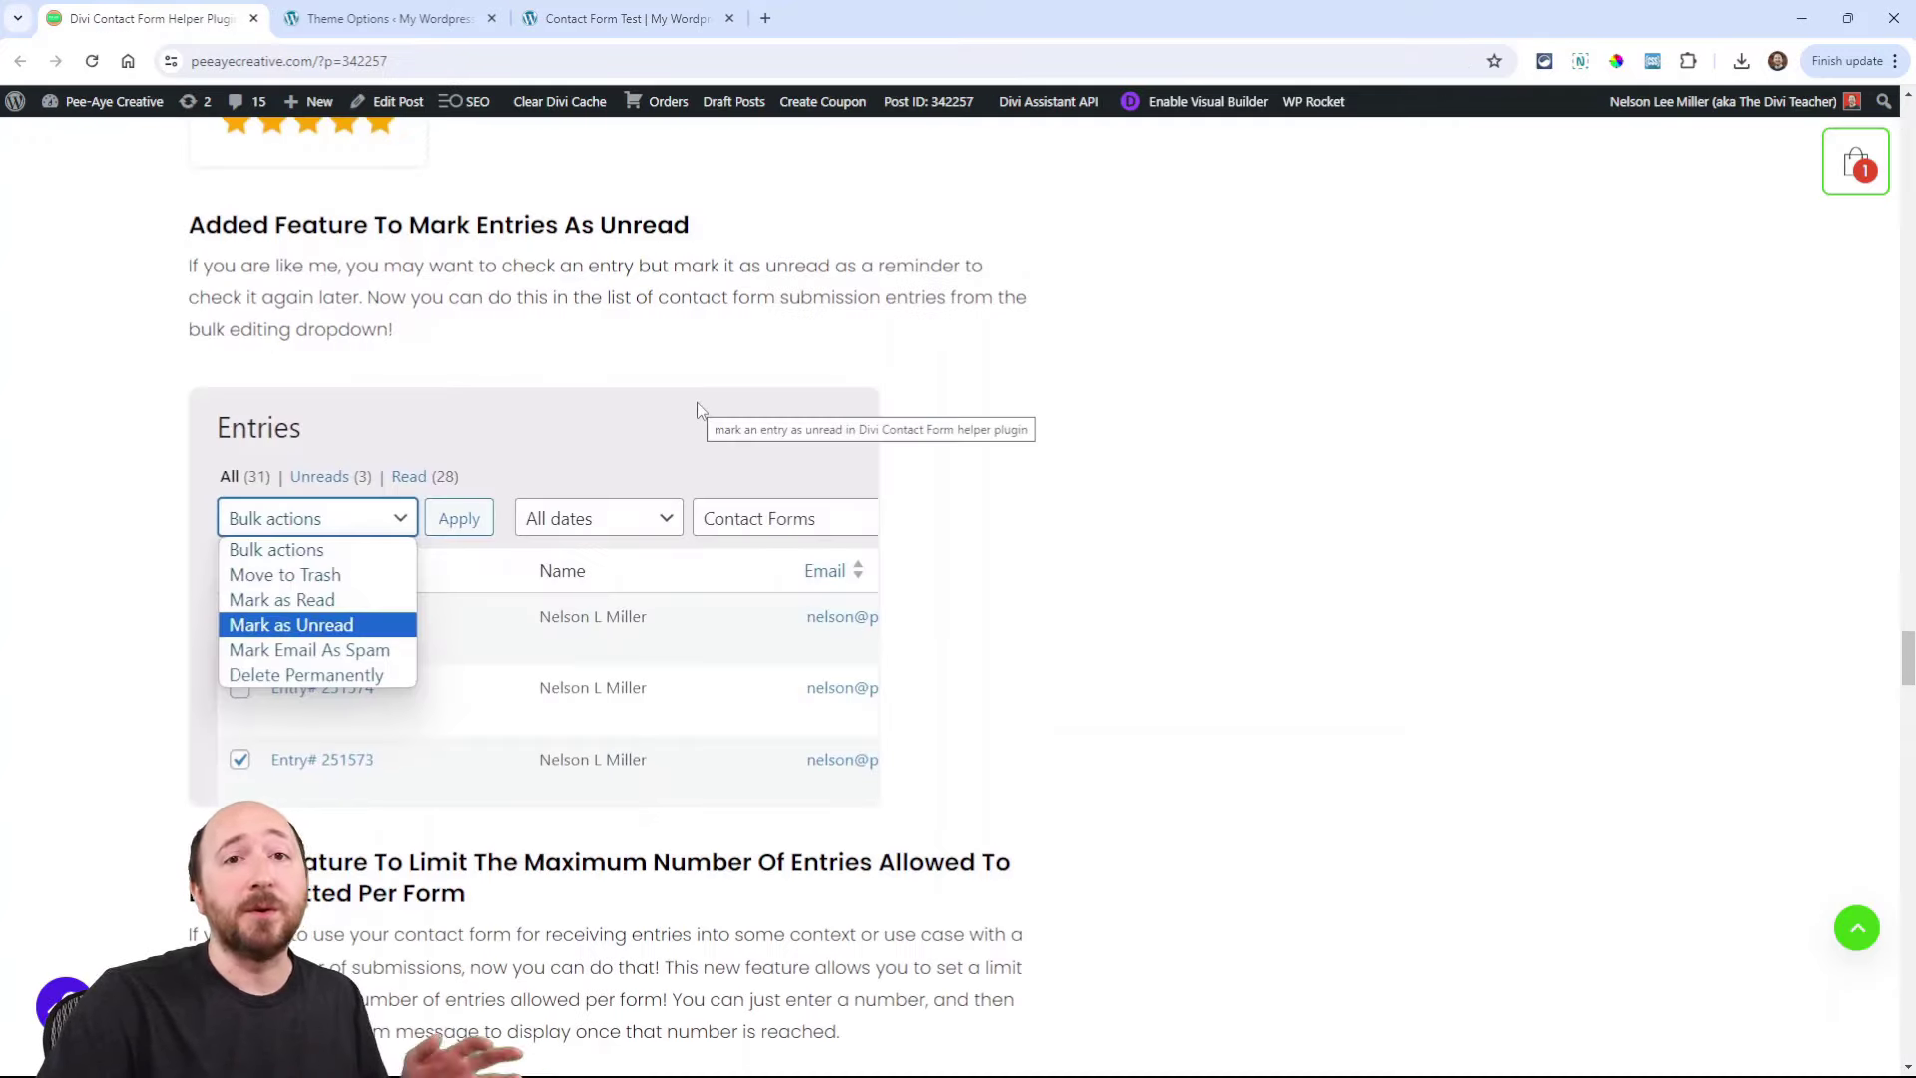
Step: Scroll the post to its Limit Maximum Number Of Entries section
{"action": "scroll", "scroll_direction": "down", "scroll_amount": 3}
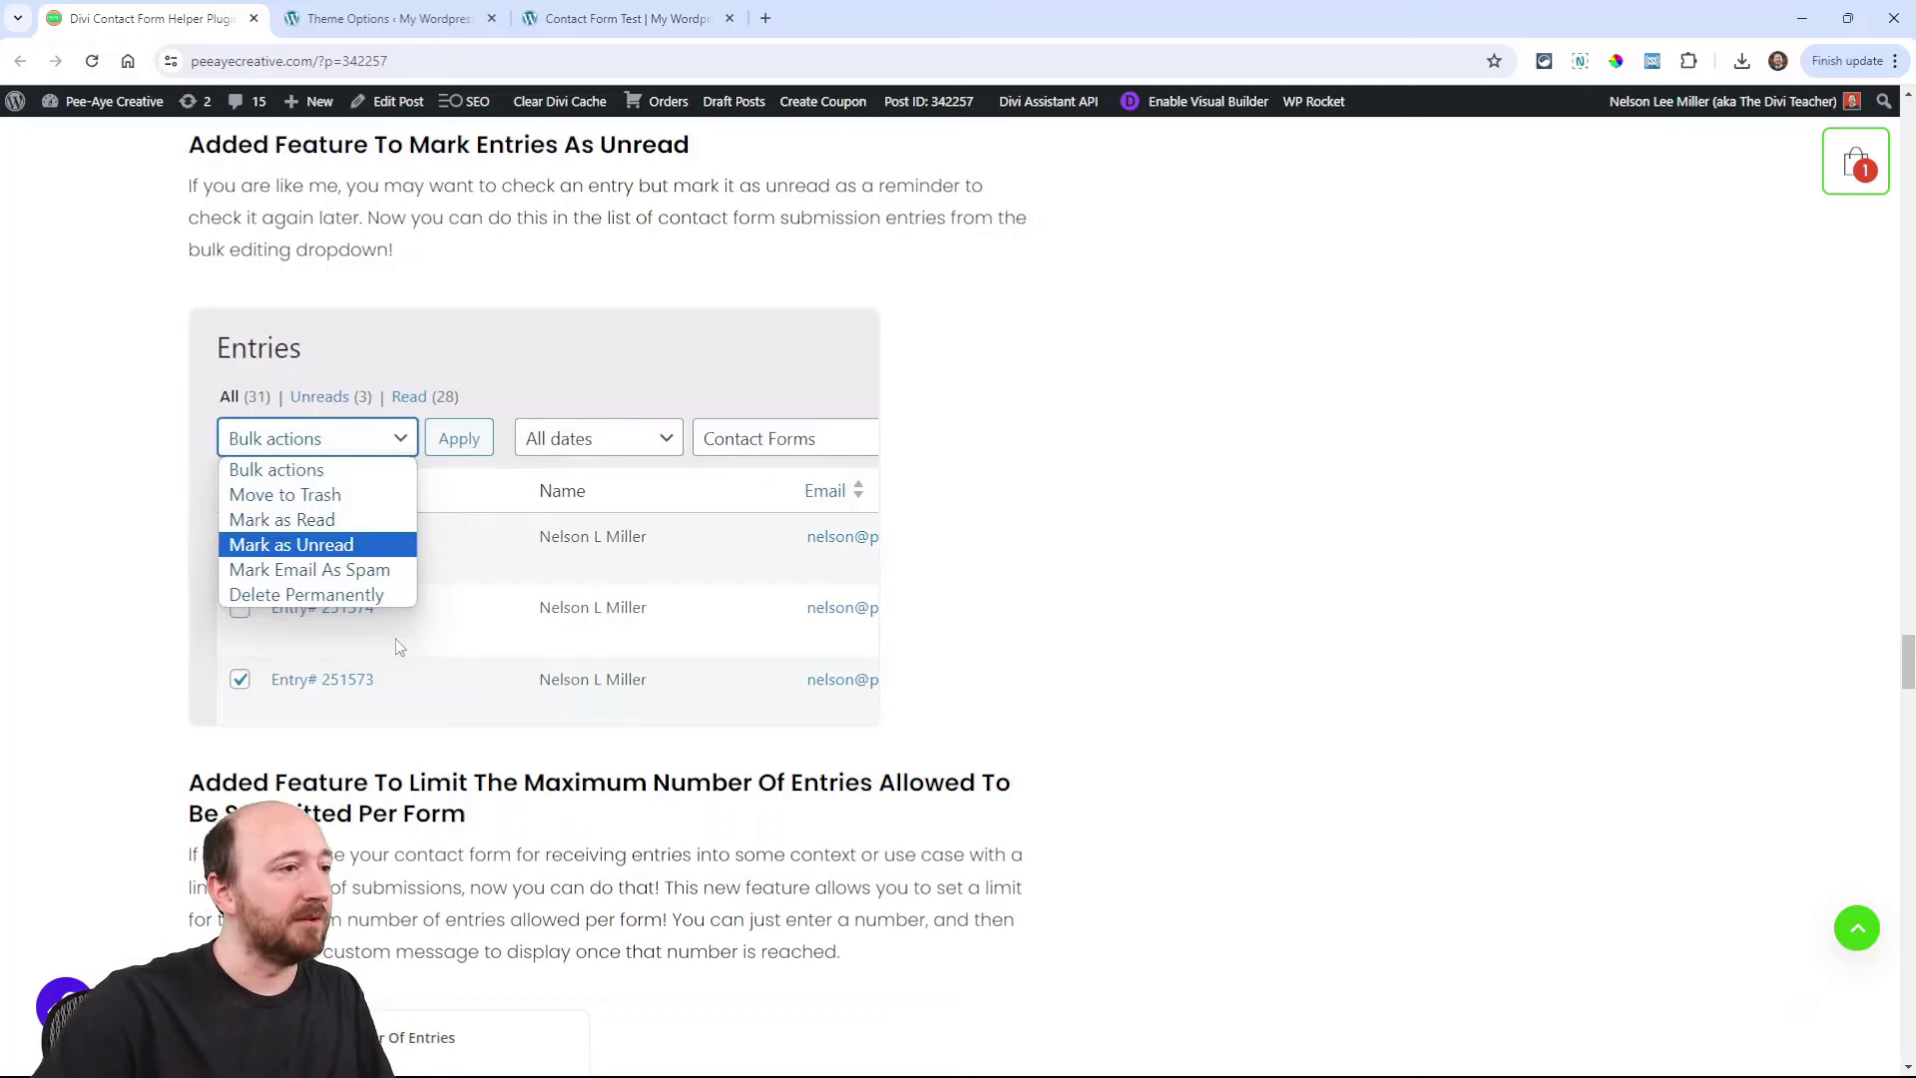
{"action": "scroll", "scroll_direction": "down", "scroll_amount": 3}
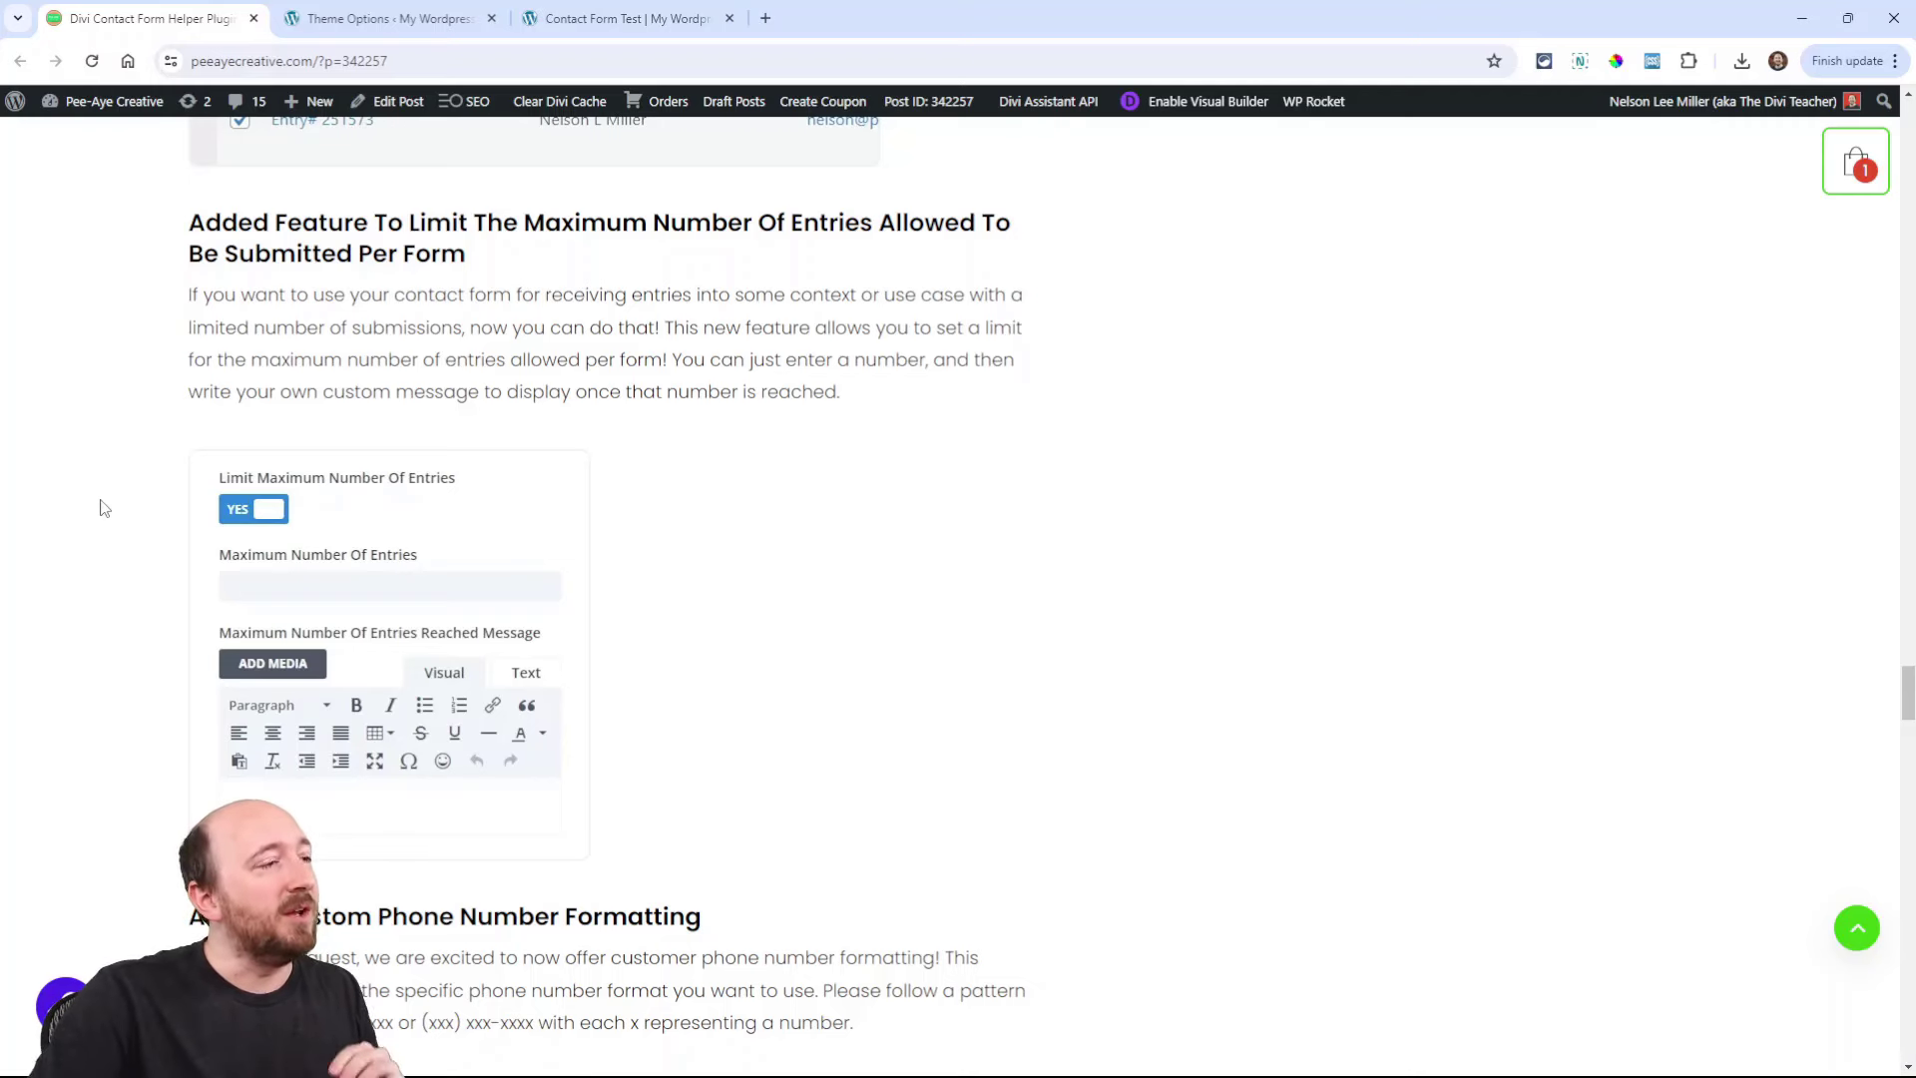
{"action": "mouse_move", "coordinate": [325, 499]}
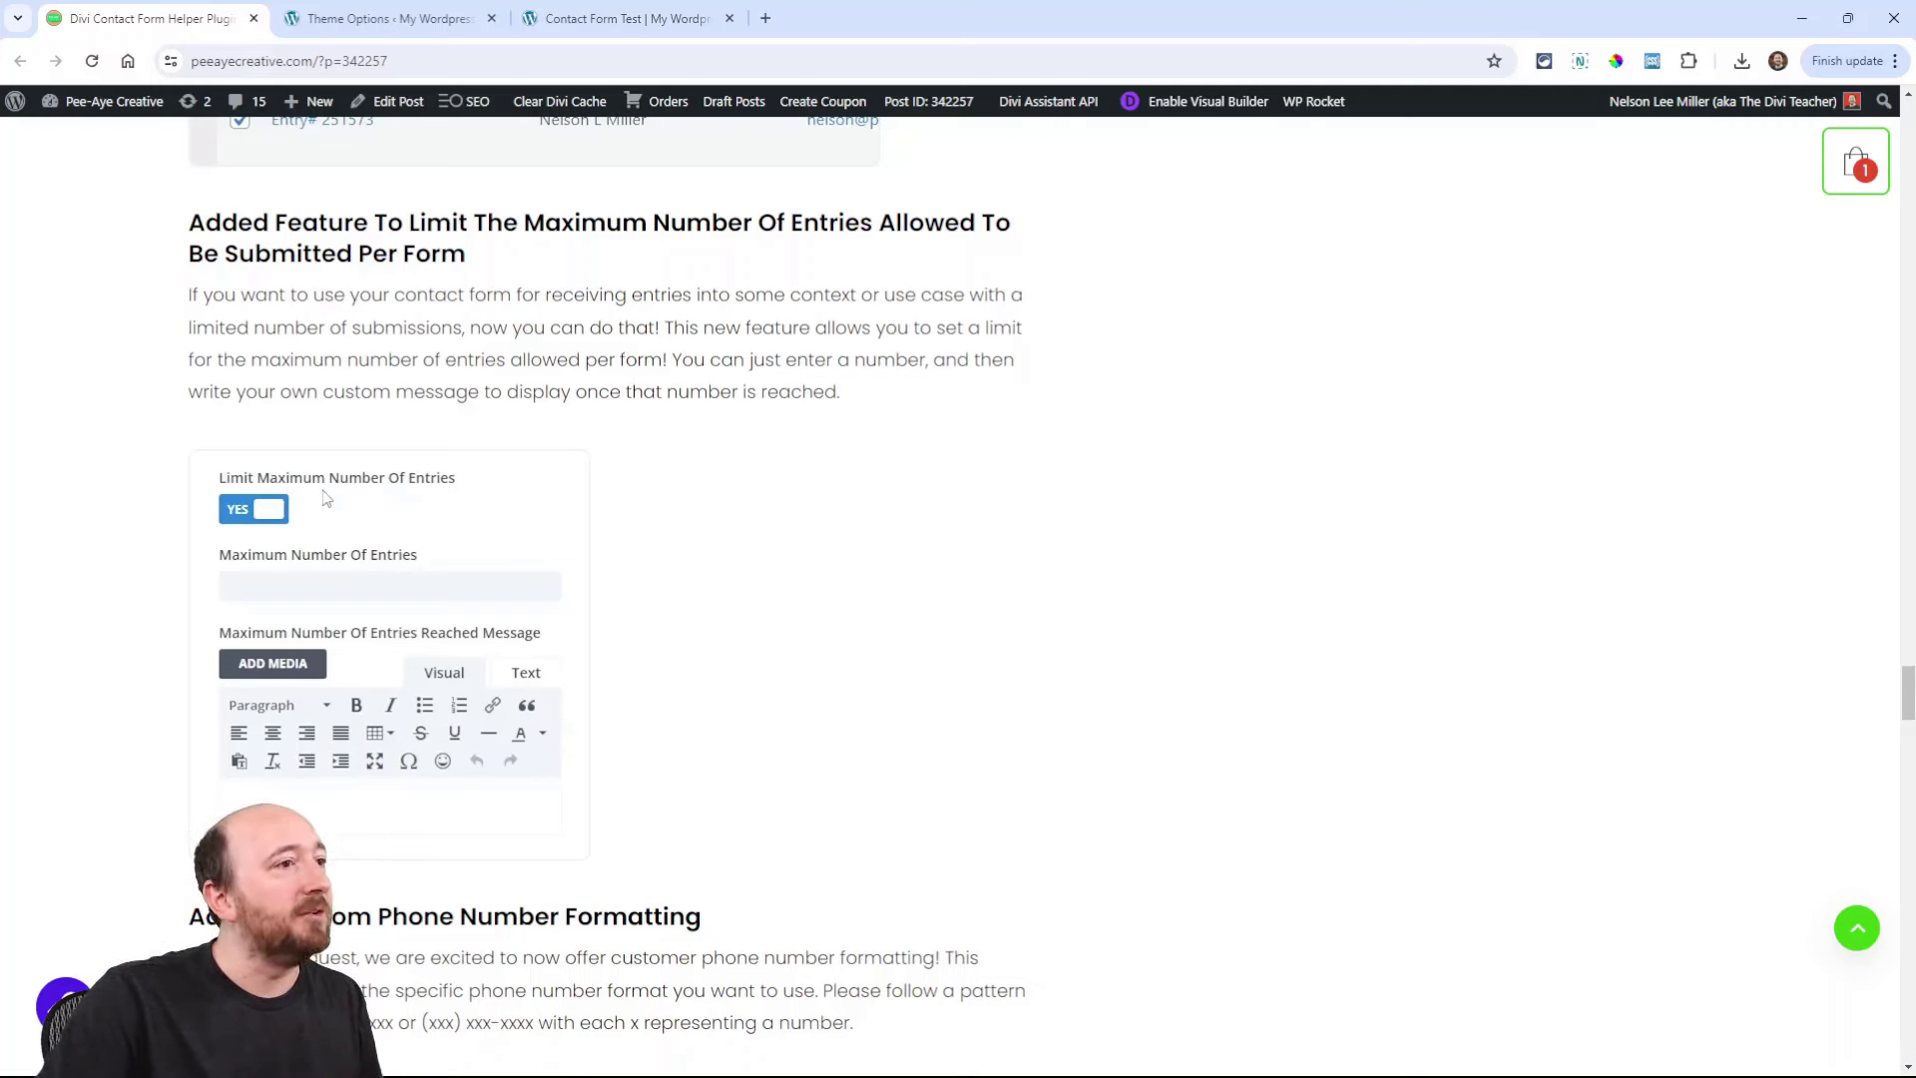
{"action": "mouse_move", "coordinate": [250, 511]}
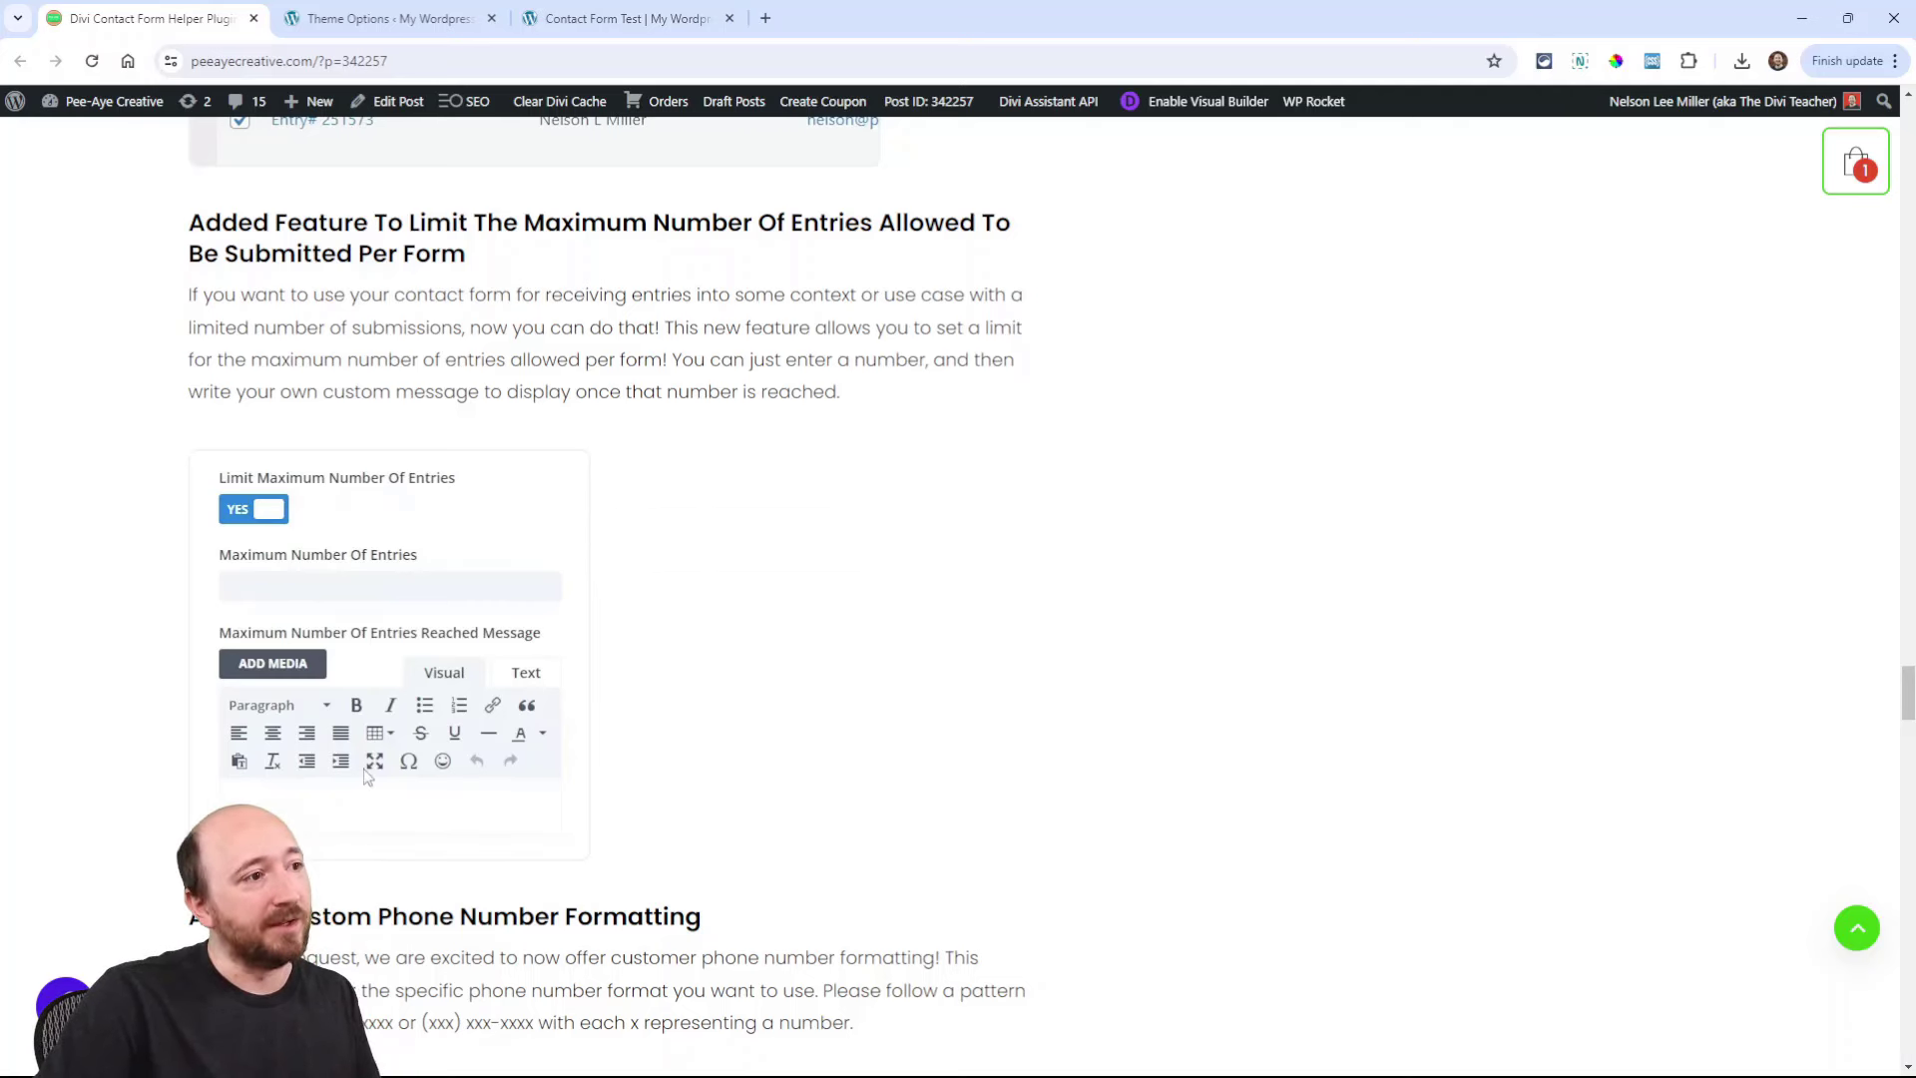
{"action": "mouse_move", "coordinate": [375, 818]}
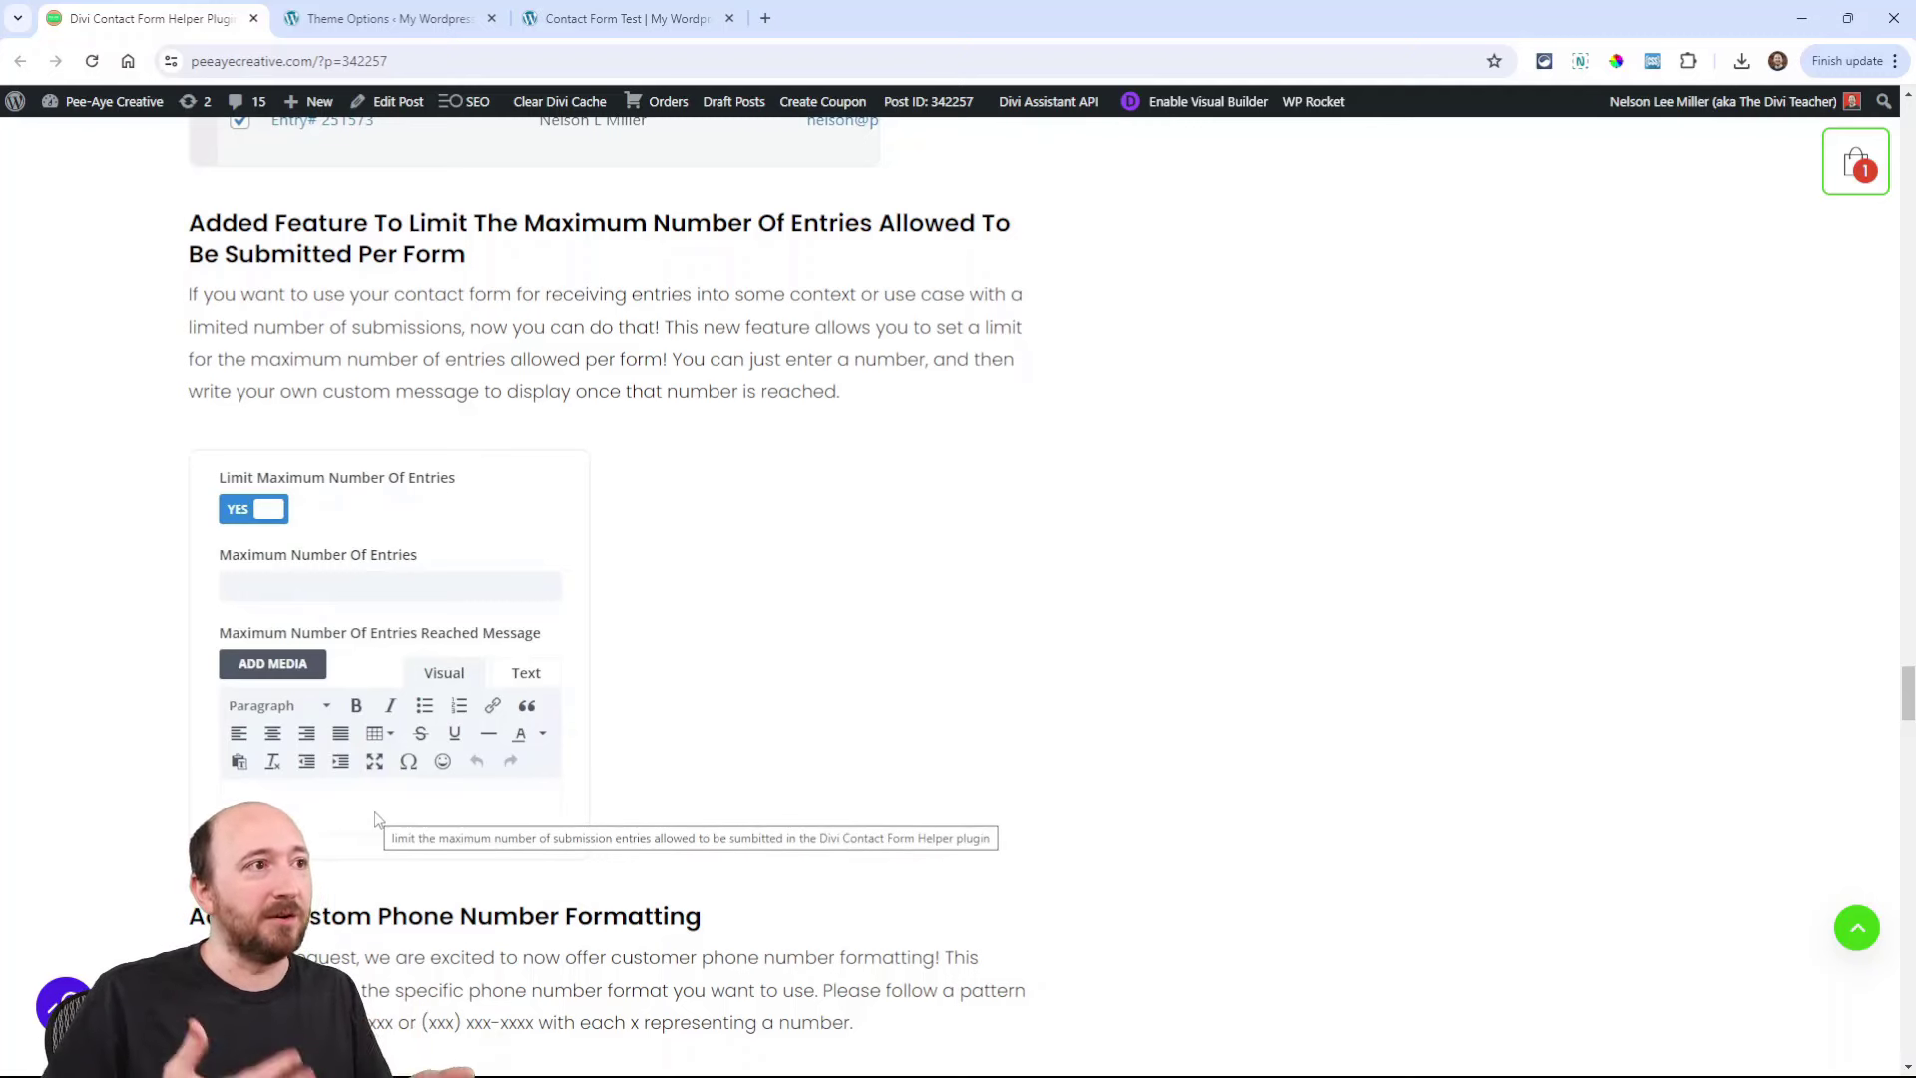
{"action": "mouse_move", "coordinate": [409, 755]}
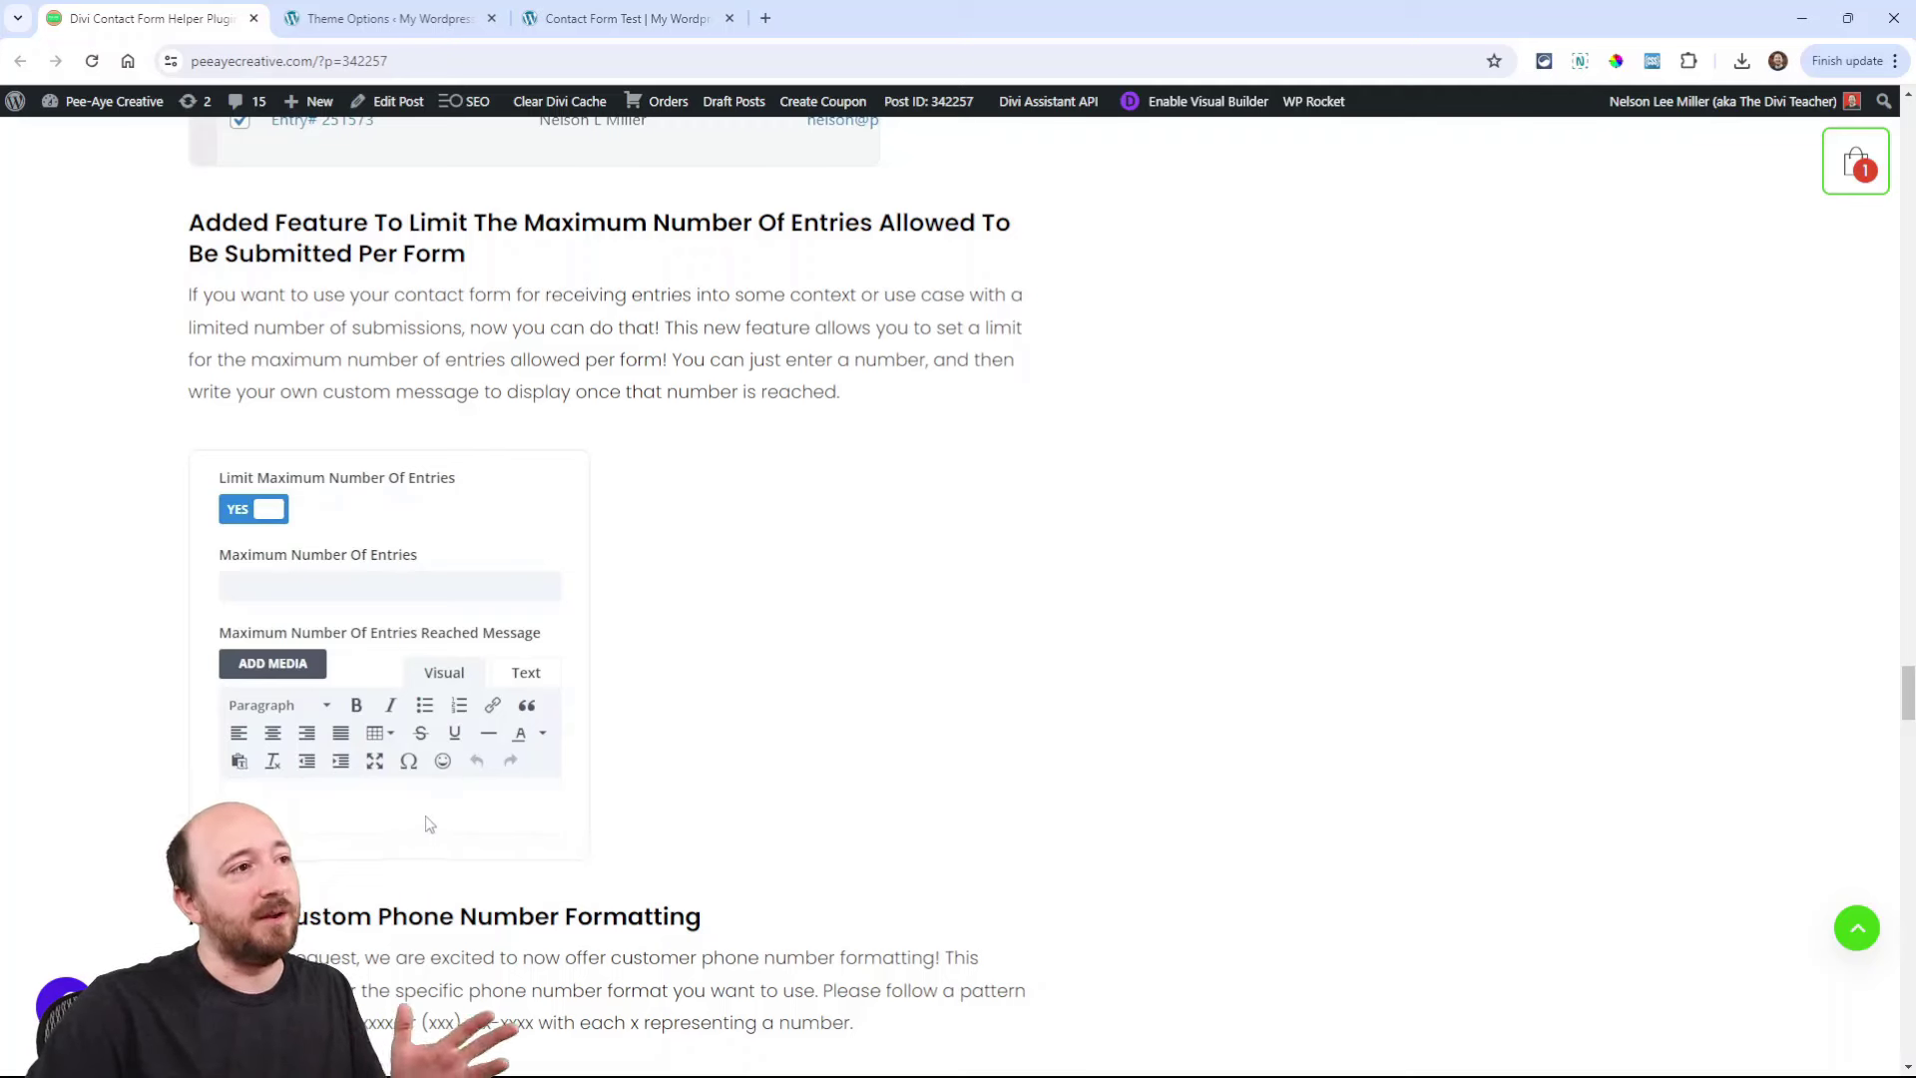
Step: Scroll on to the Custom Phone Number Formatting section with its example field
{"action": "scroll", "scroll_direction": "down", "scroll_amount": 3}
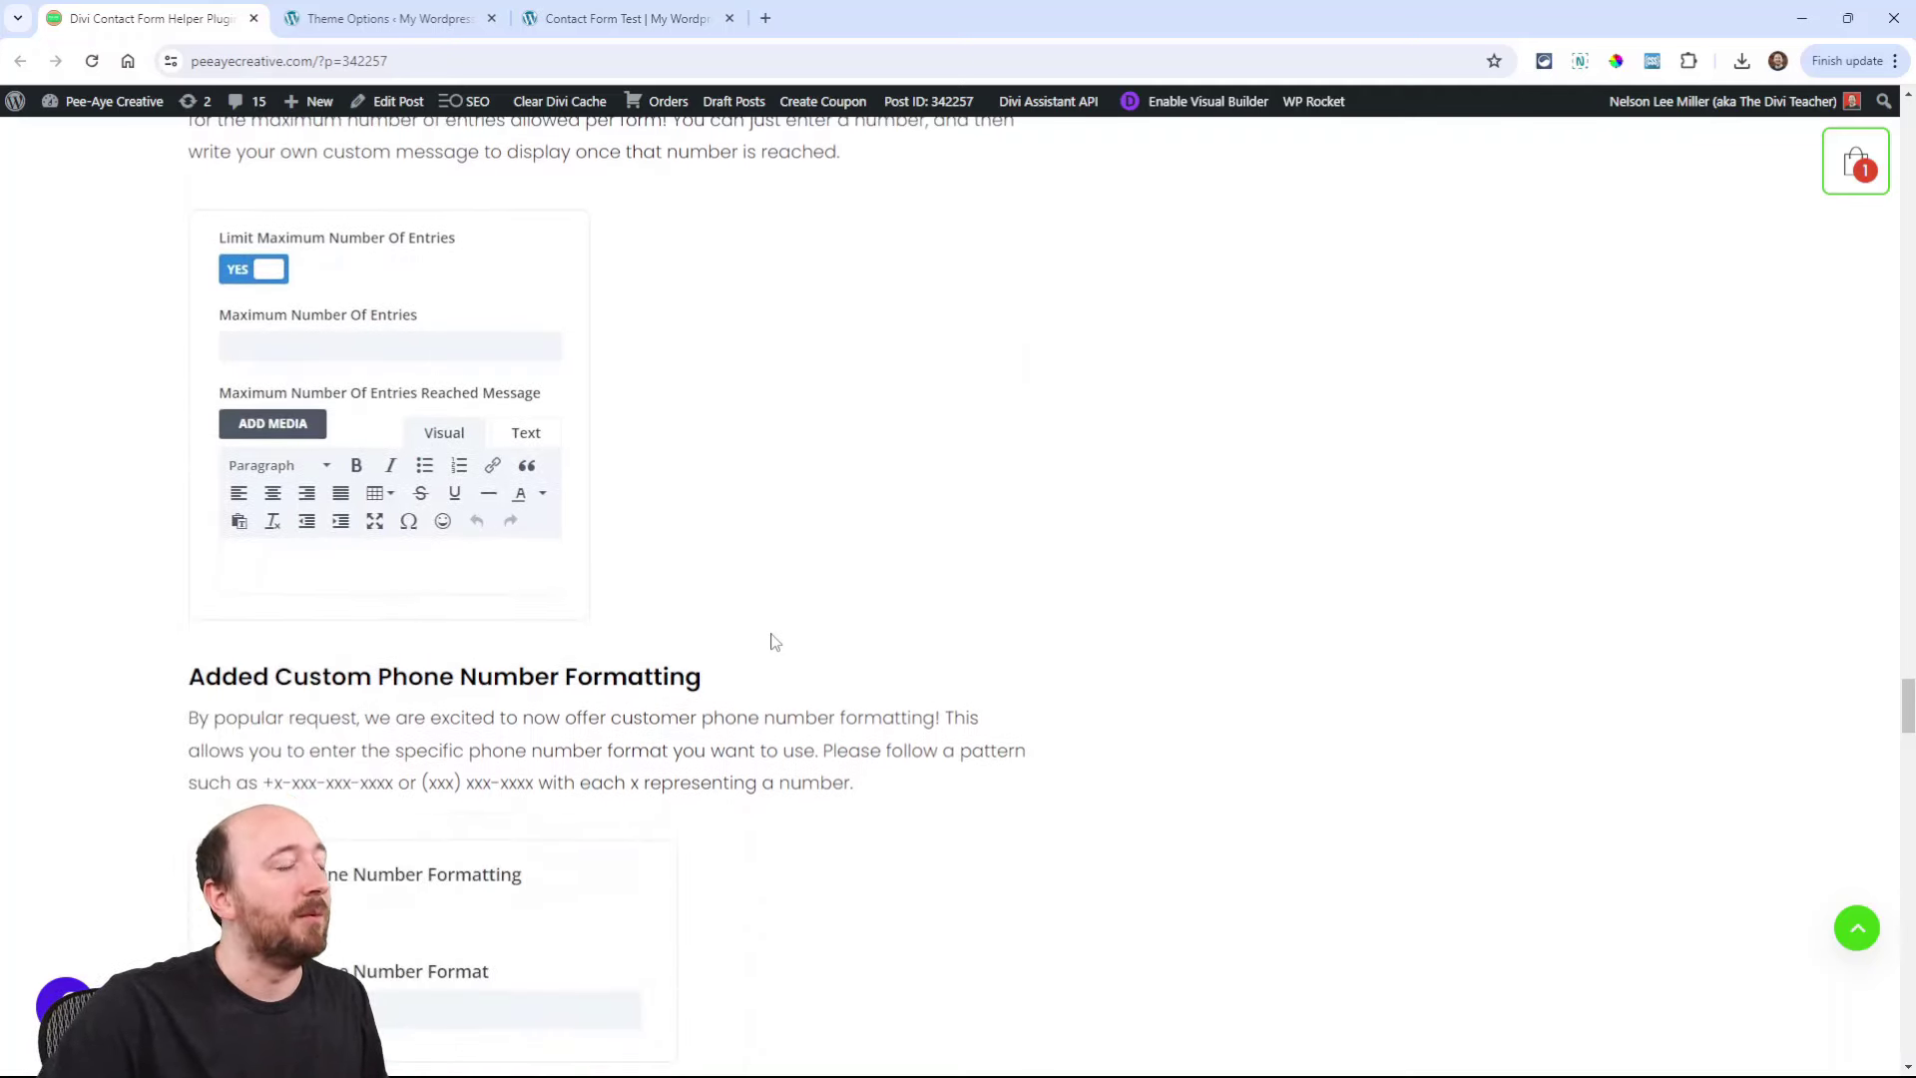
{"action": "scroll", "scroll_direction": "down", "scroll_amount": 3}
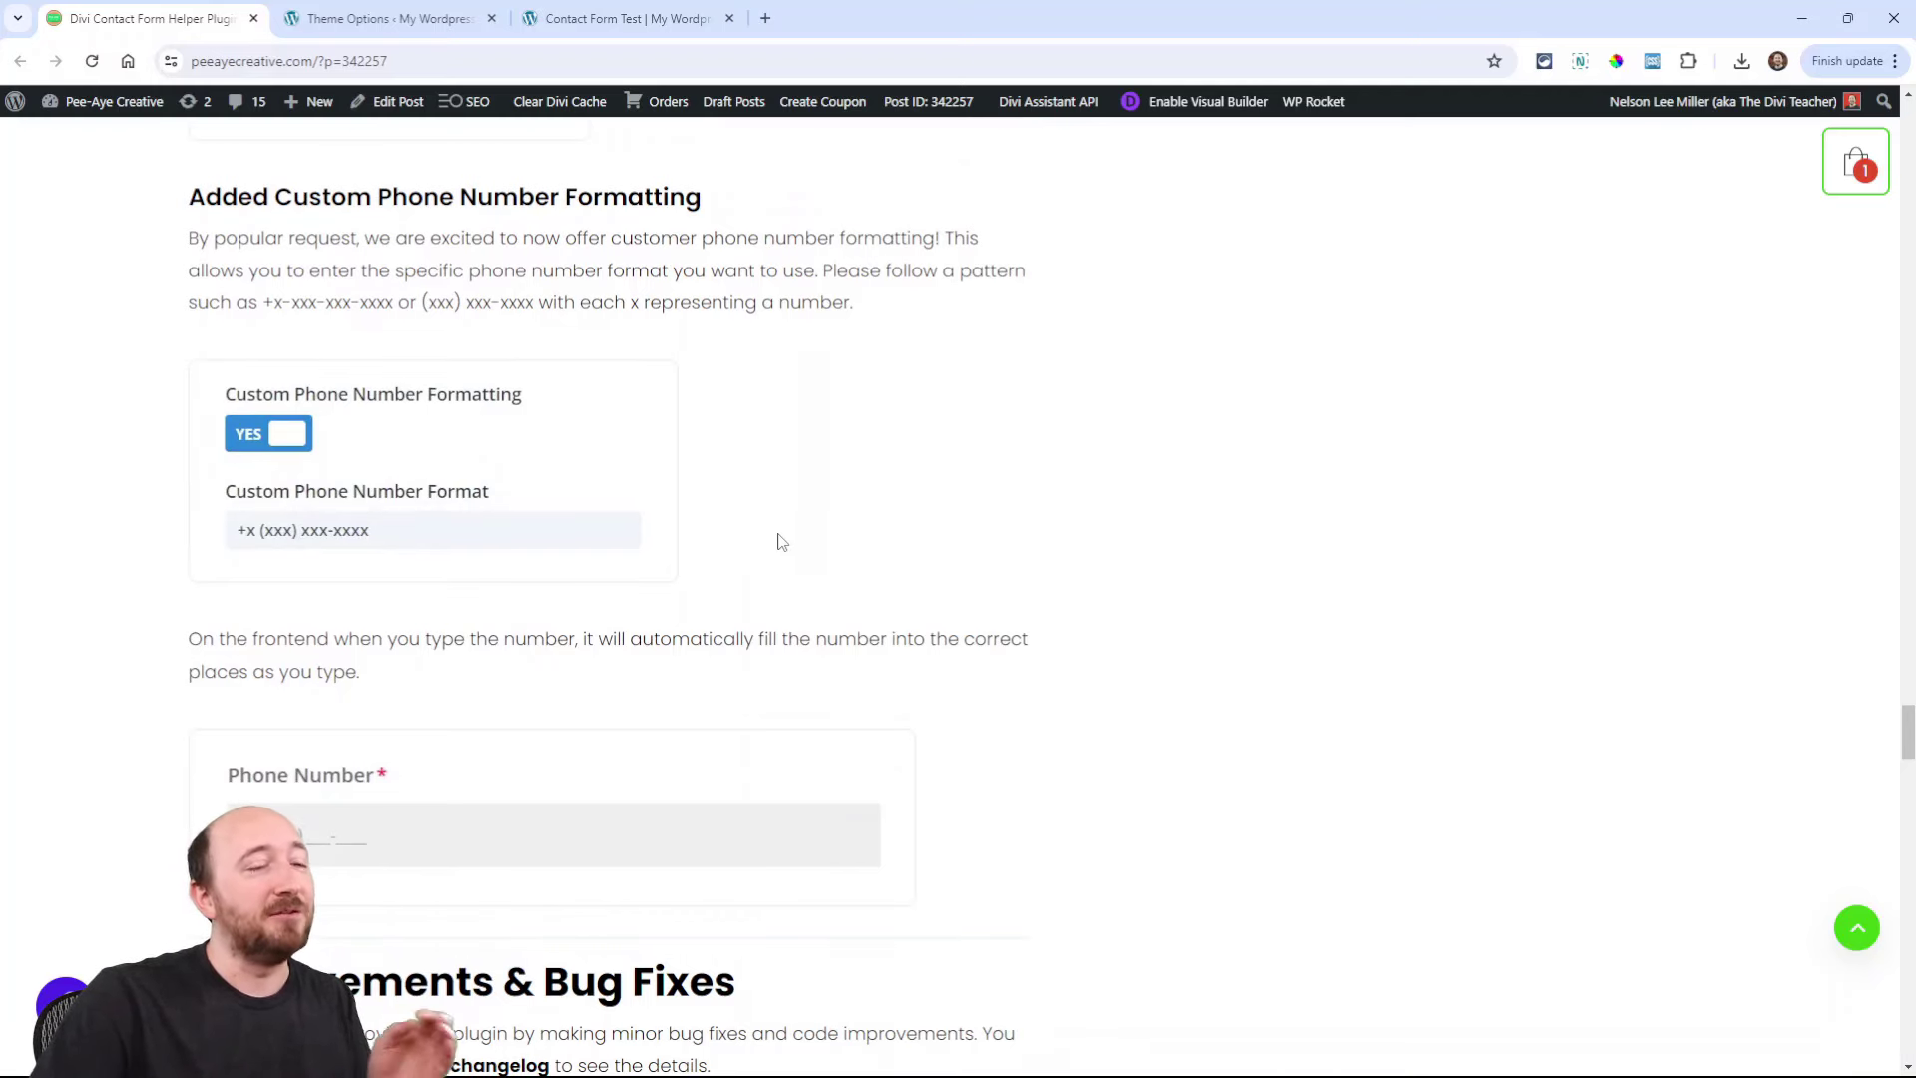
{"action": "mouse_move", "coordinate": [427, 535]}
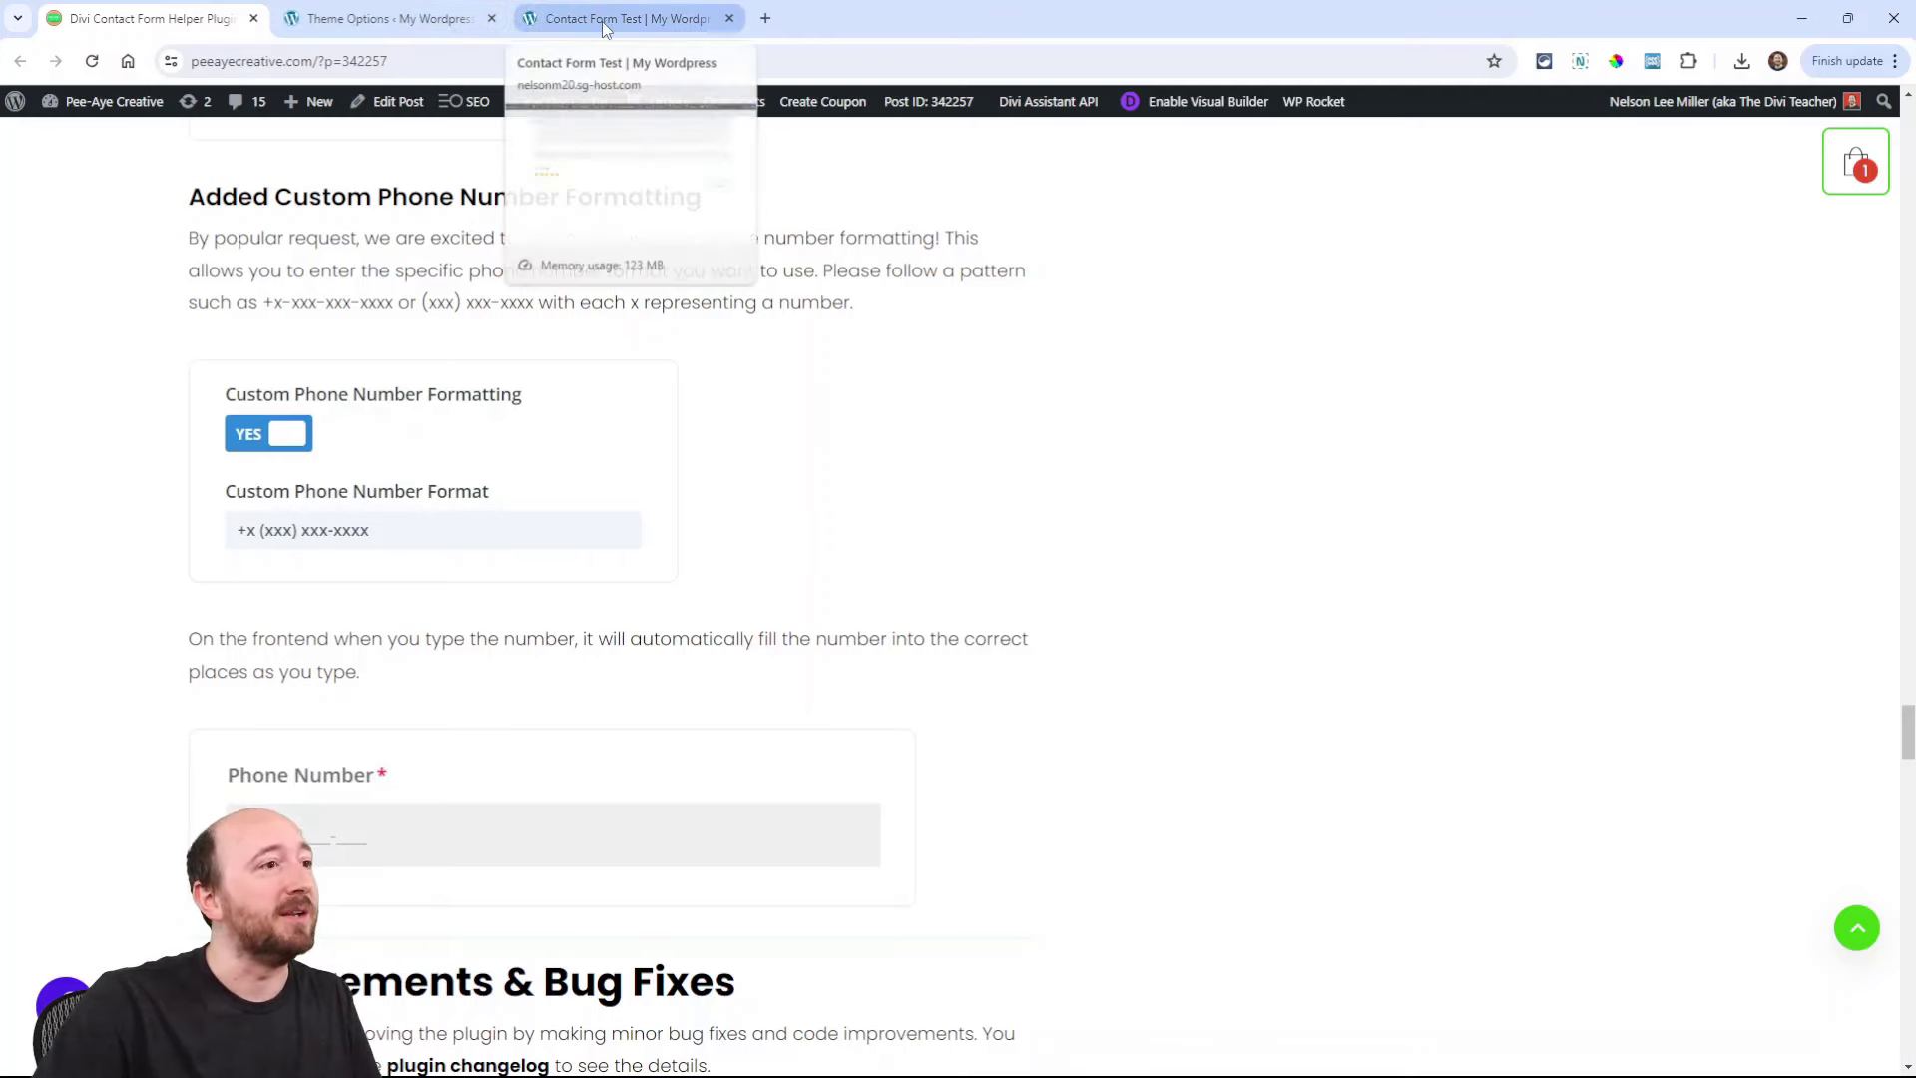
{"action": "left_click", "coordinate": [613, 18]}
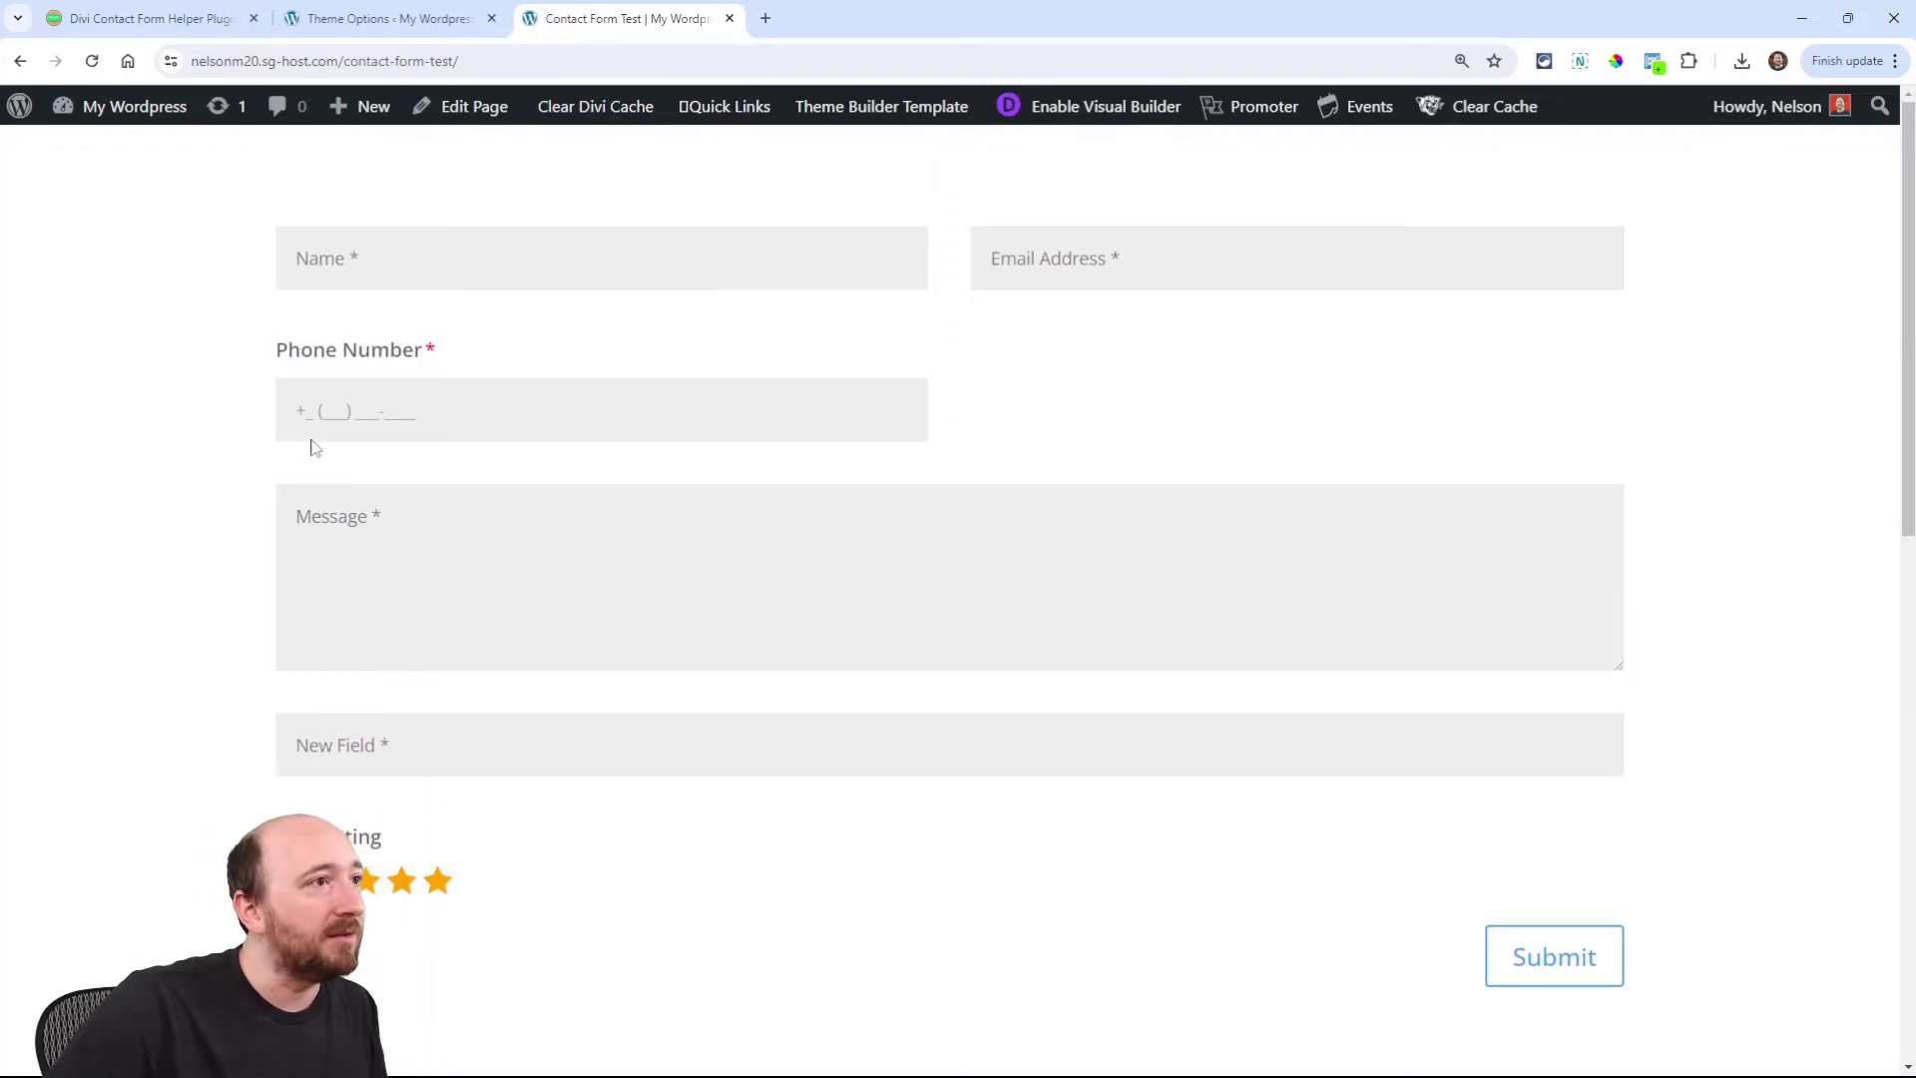
{"action": "left_click", "coordinate": [336, 411]}
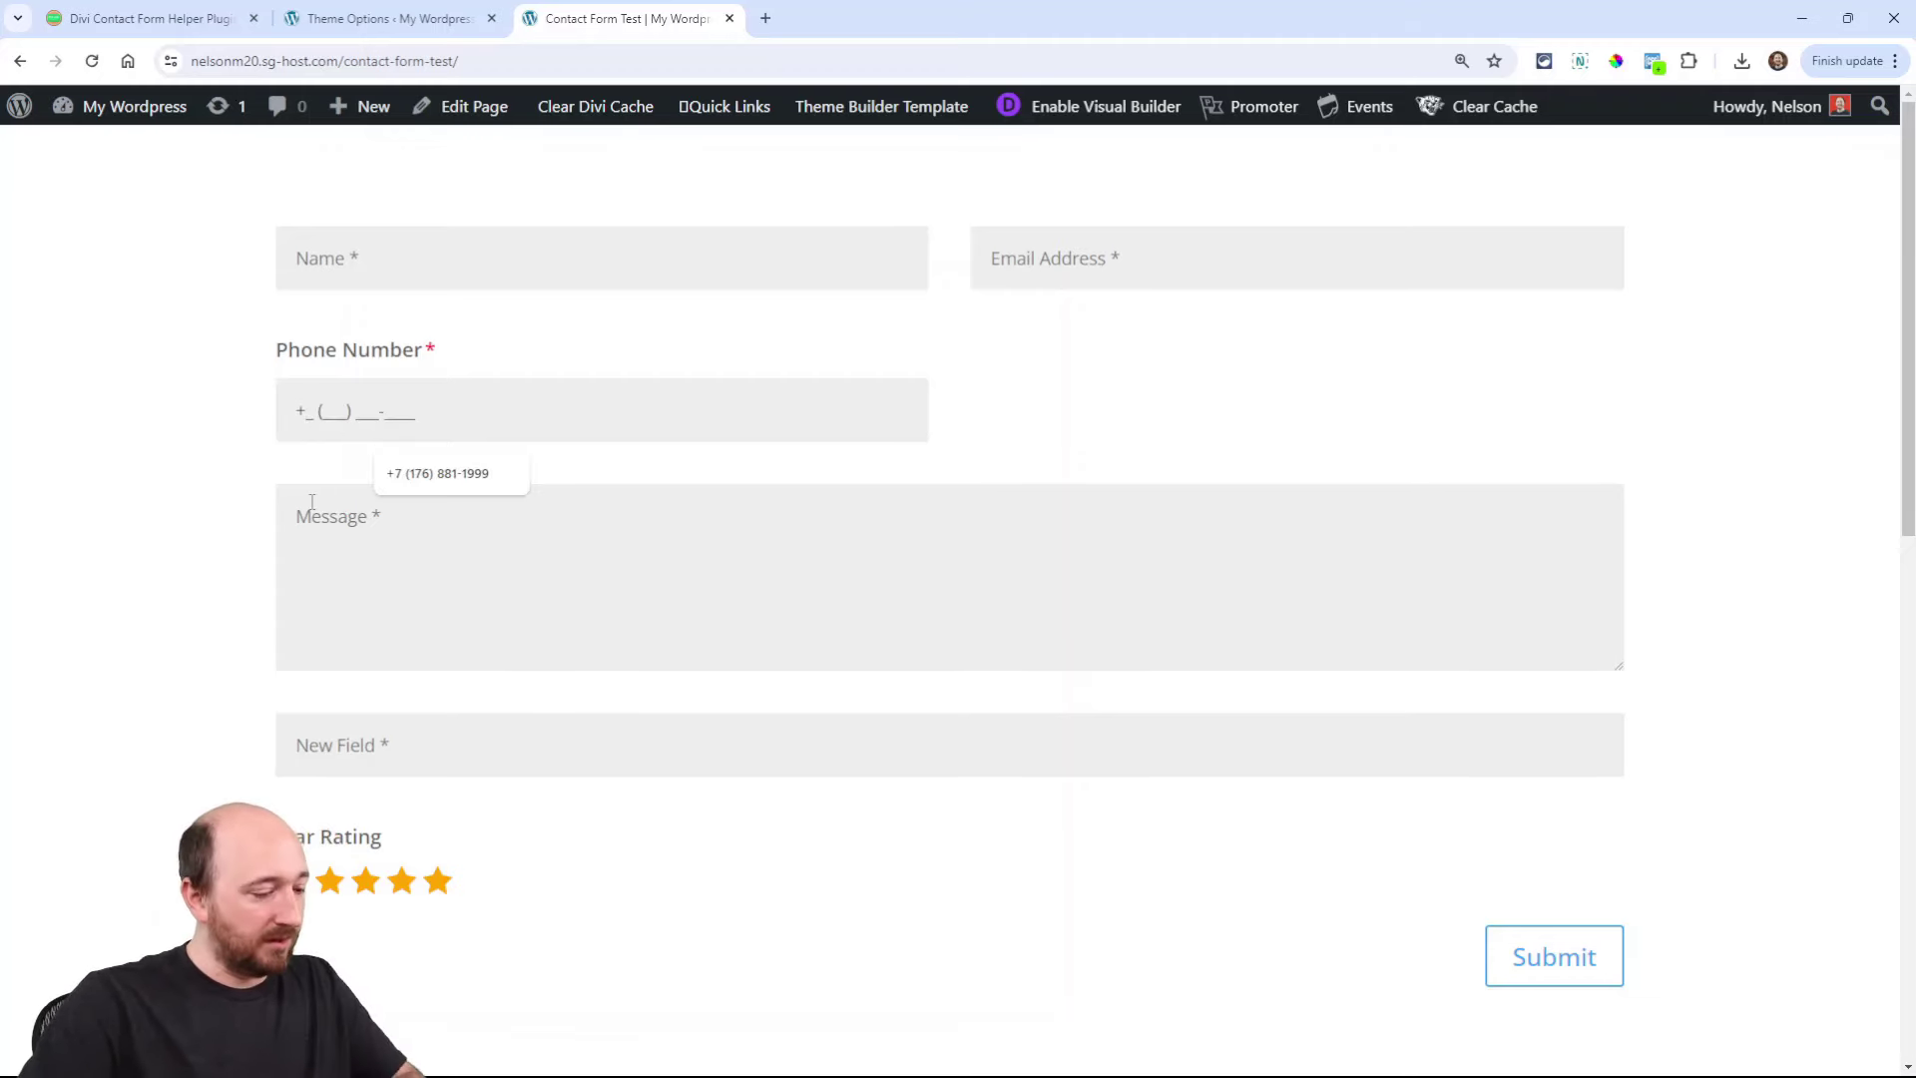
{"action": "type", "text": "1"}
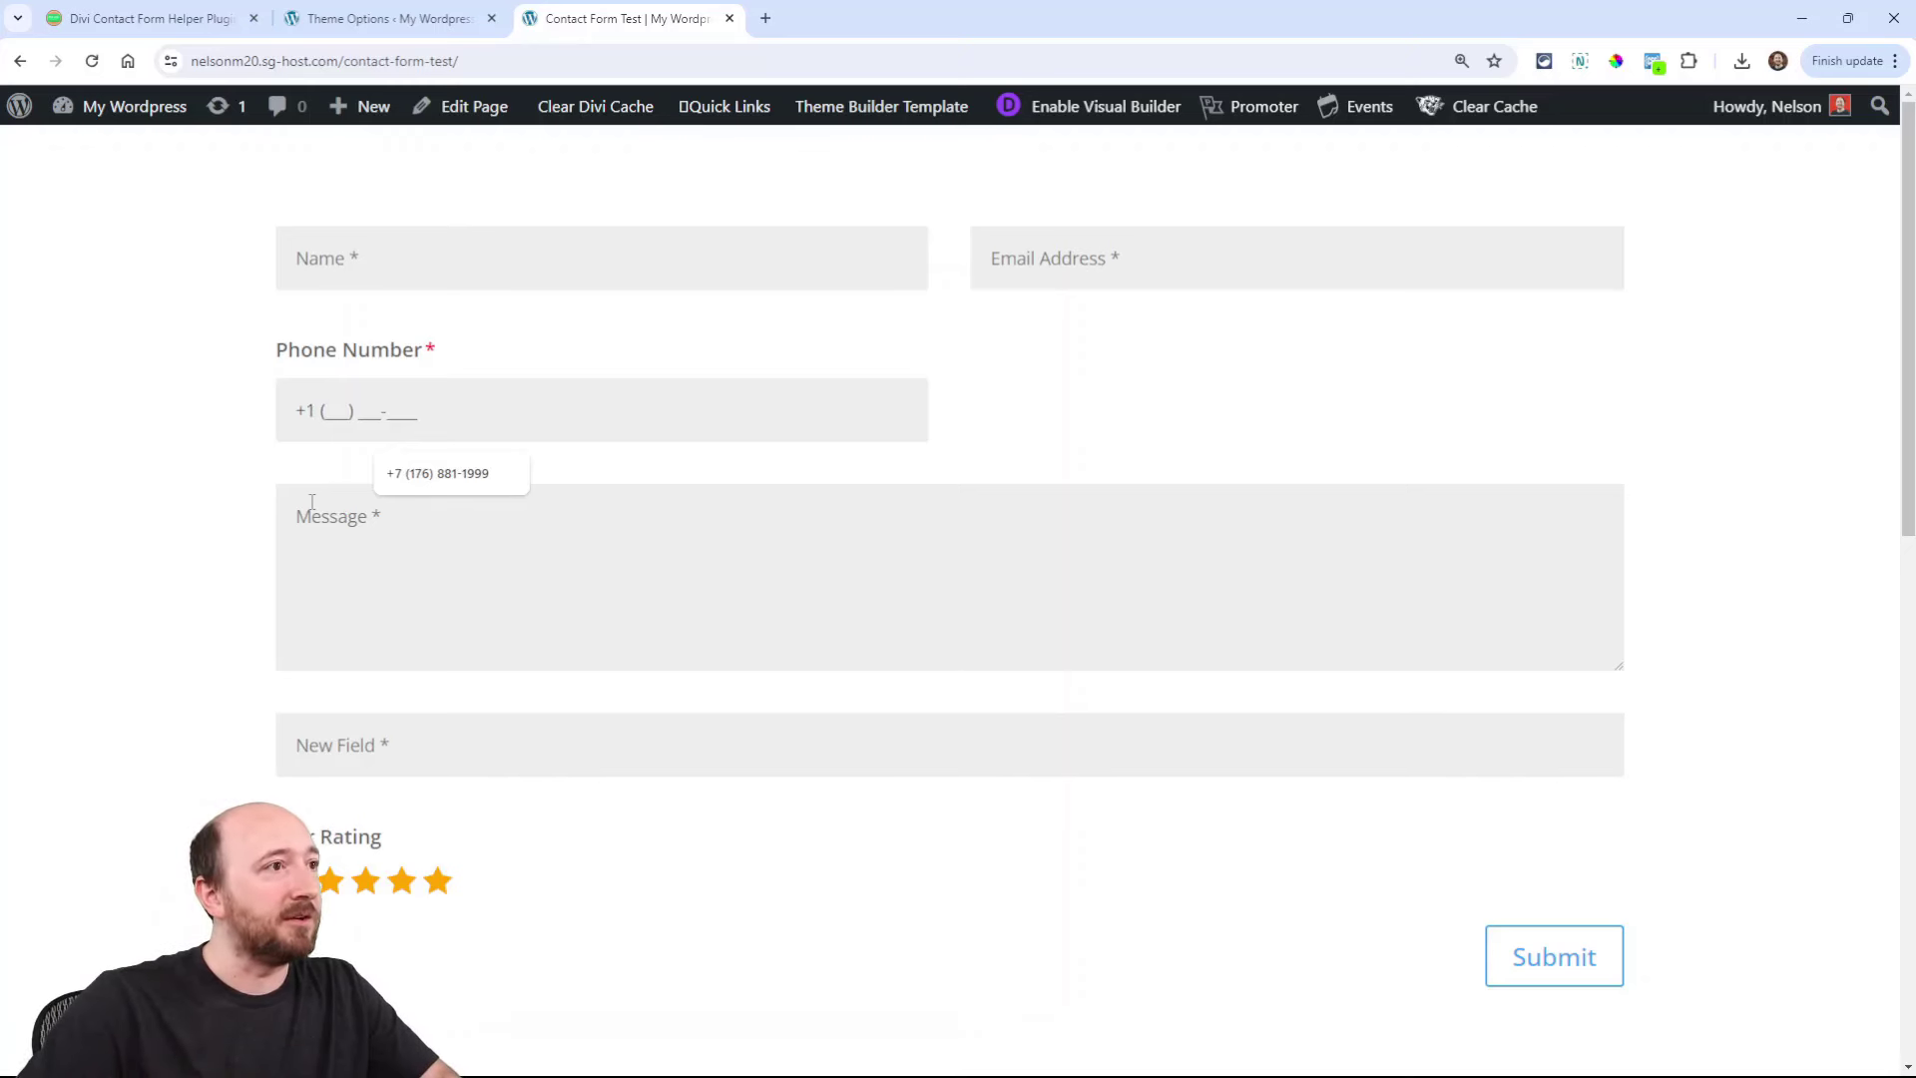
{"action": "type", "text": "123"}
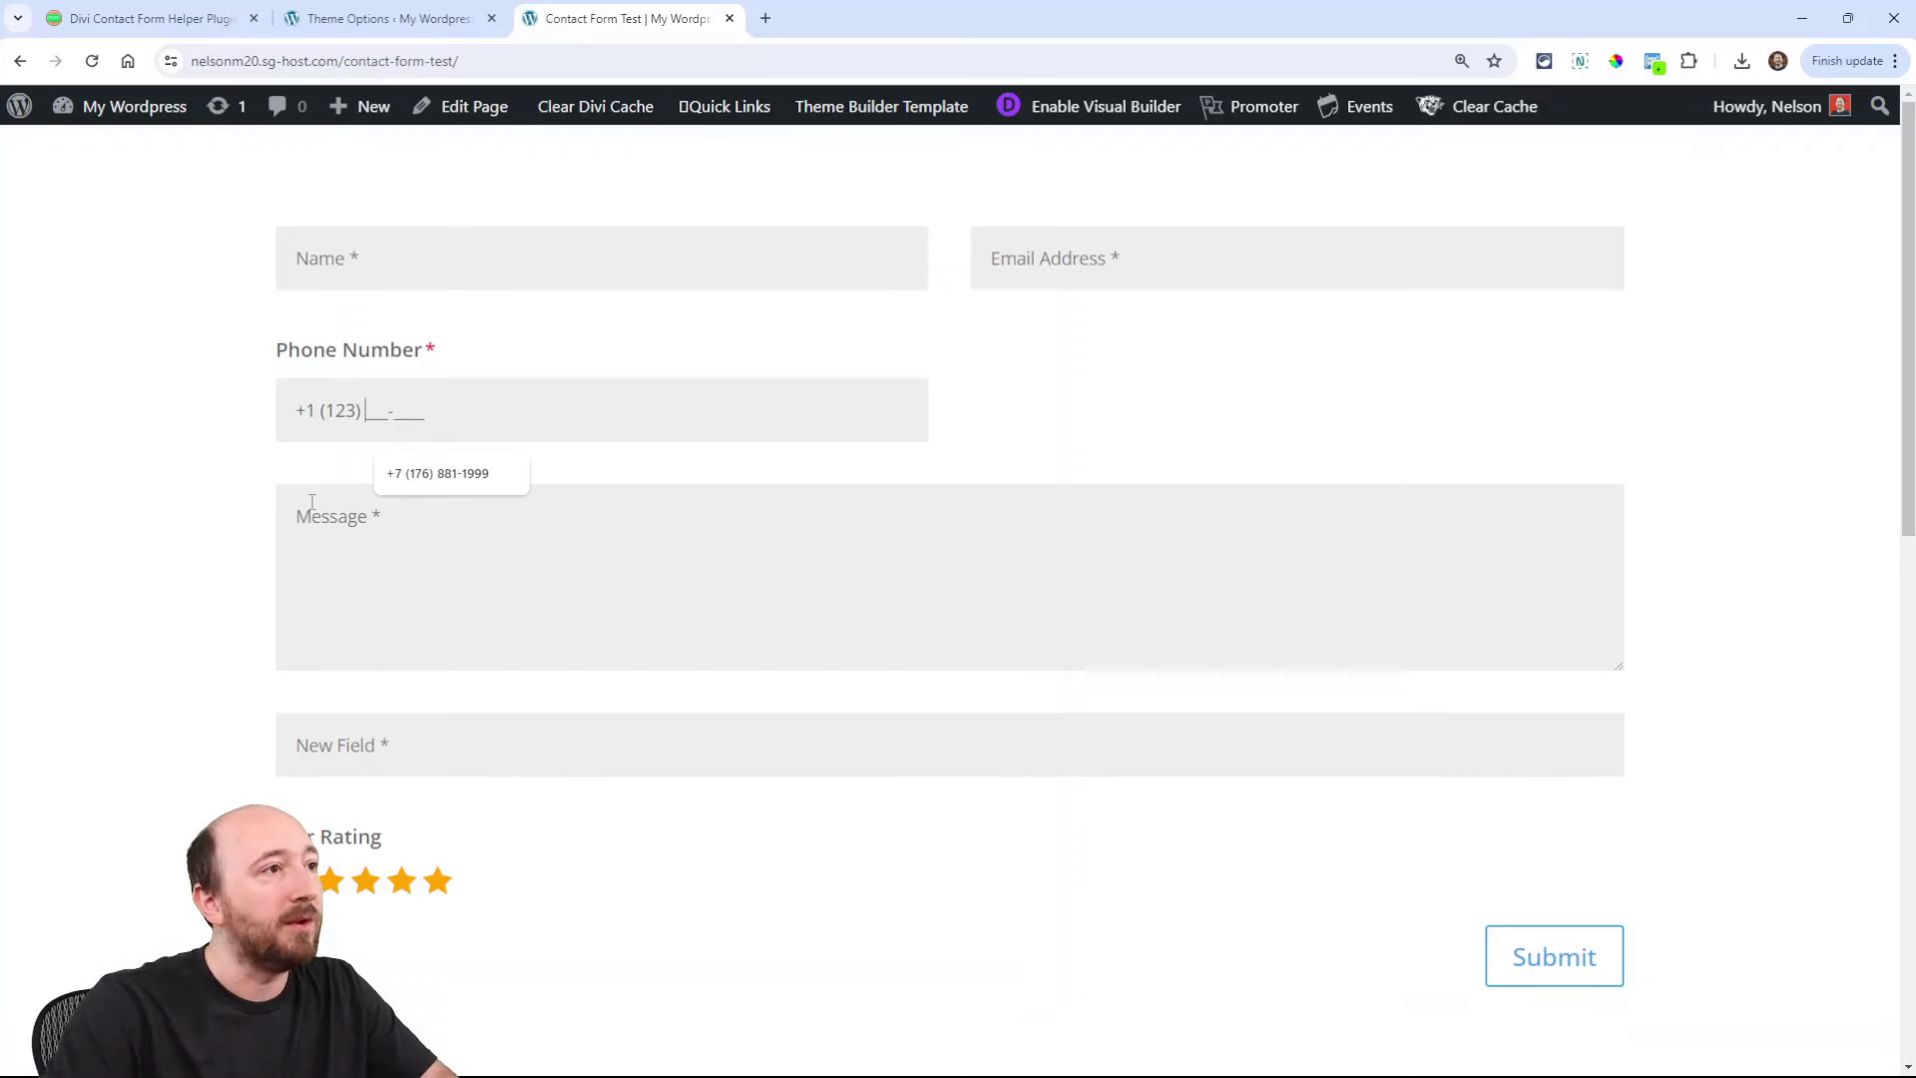
{"action": "type", "text": "4567"}
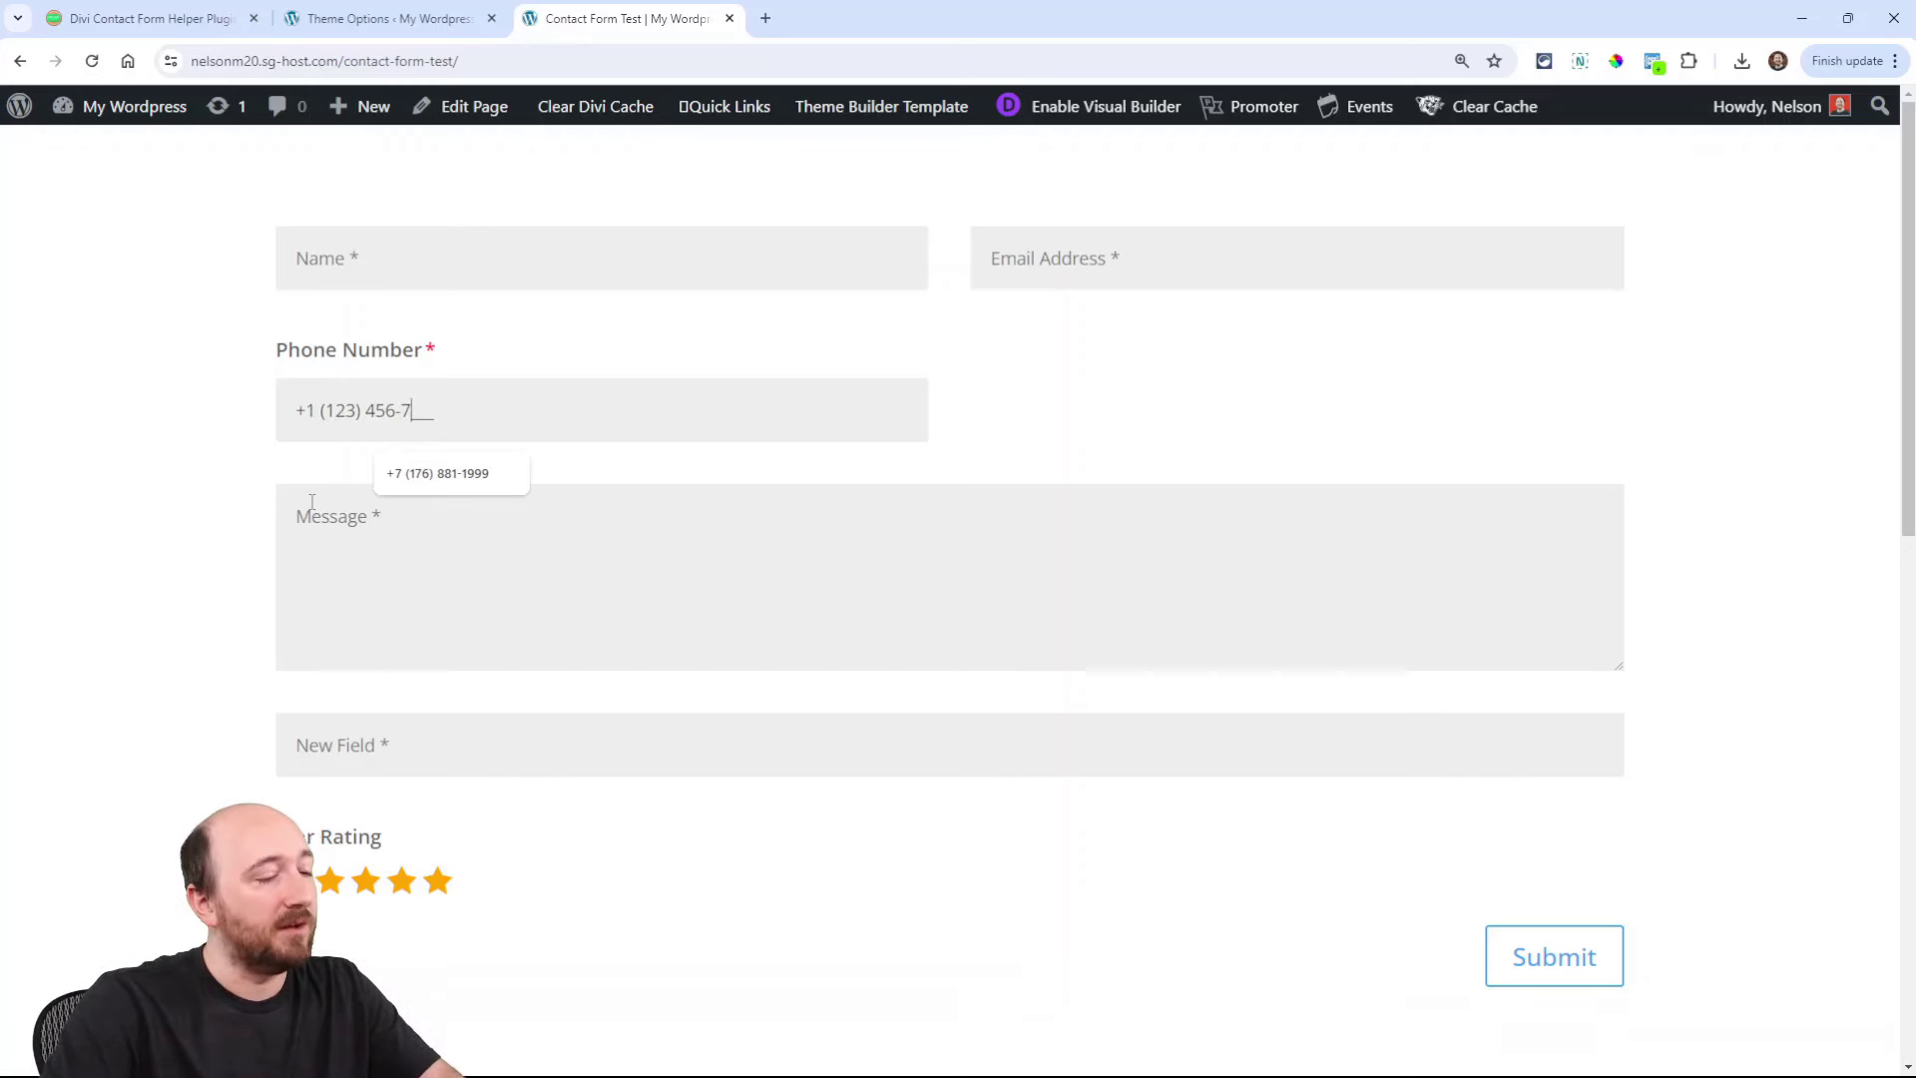
{"action": "type", "text": "890"}
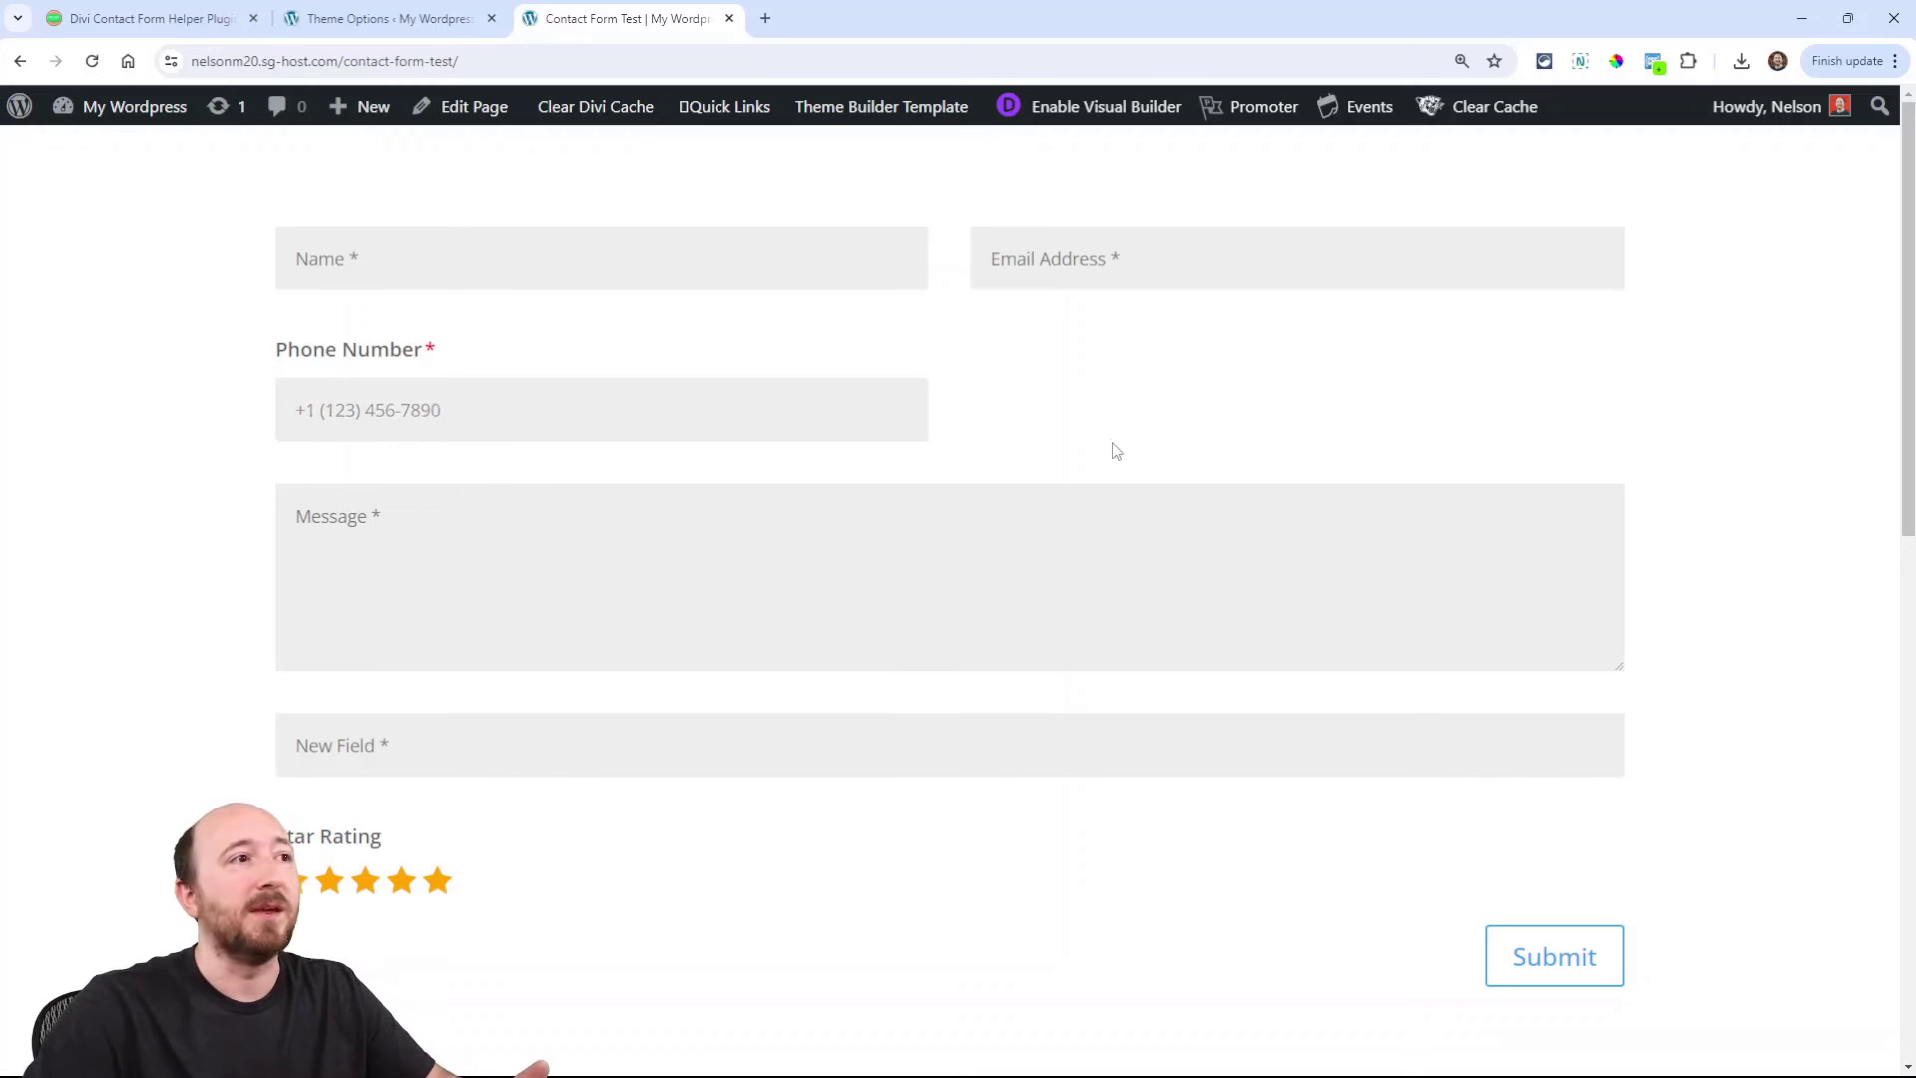
{"action": "left_click", "coordinate": [455, 411]}
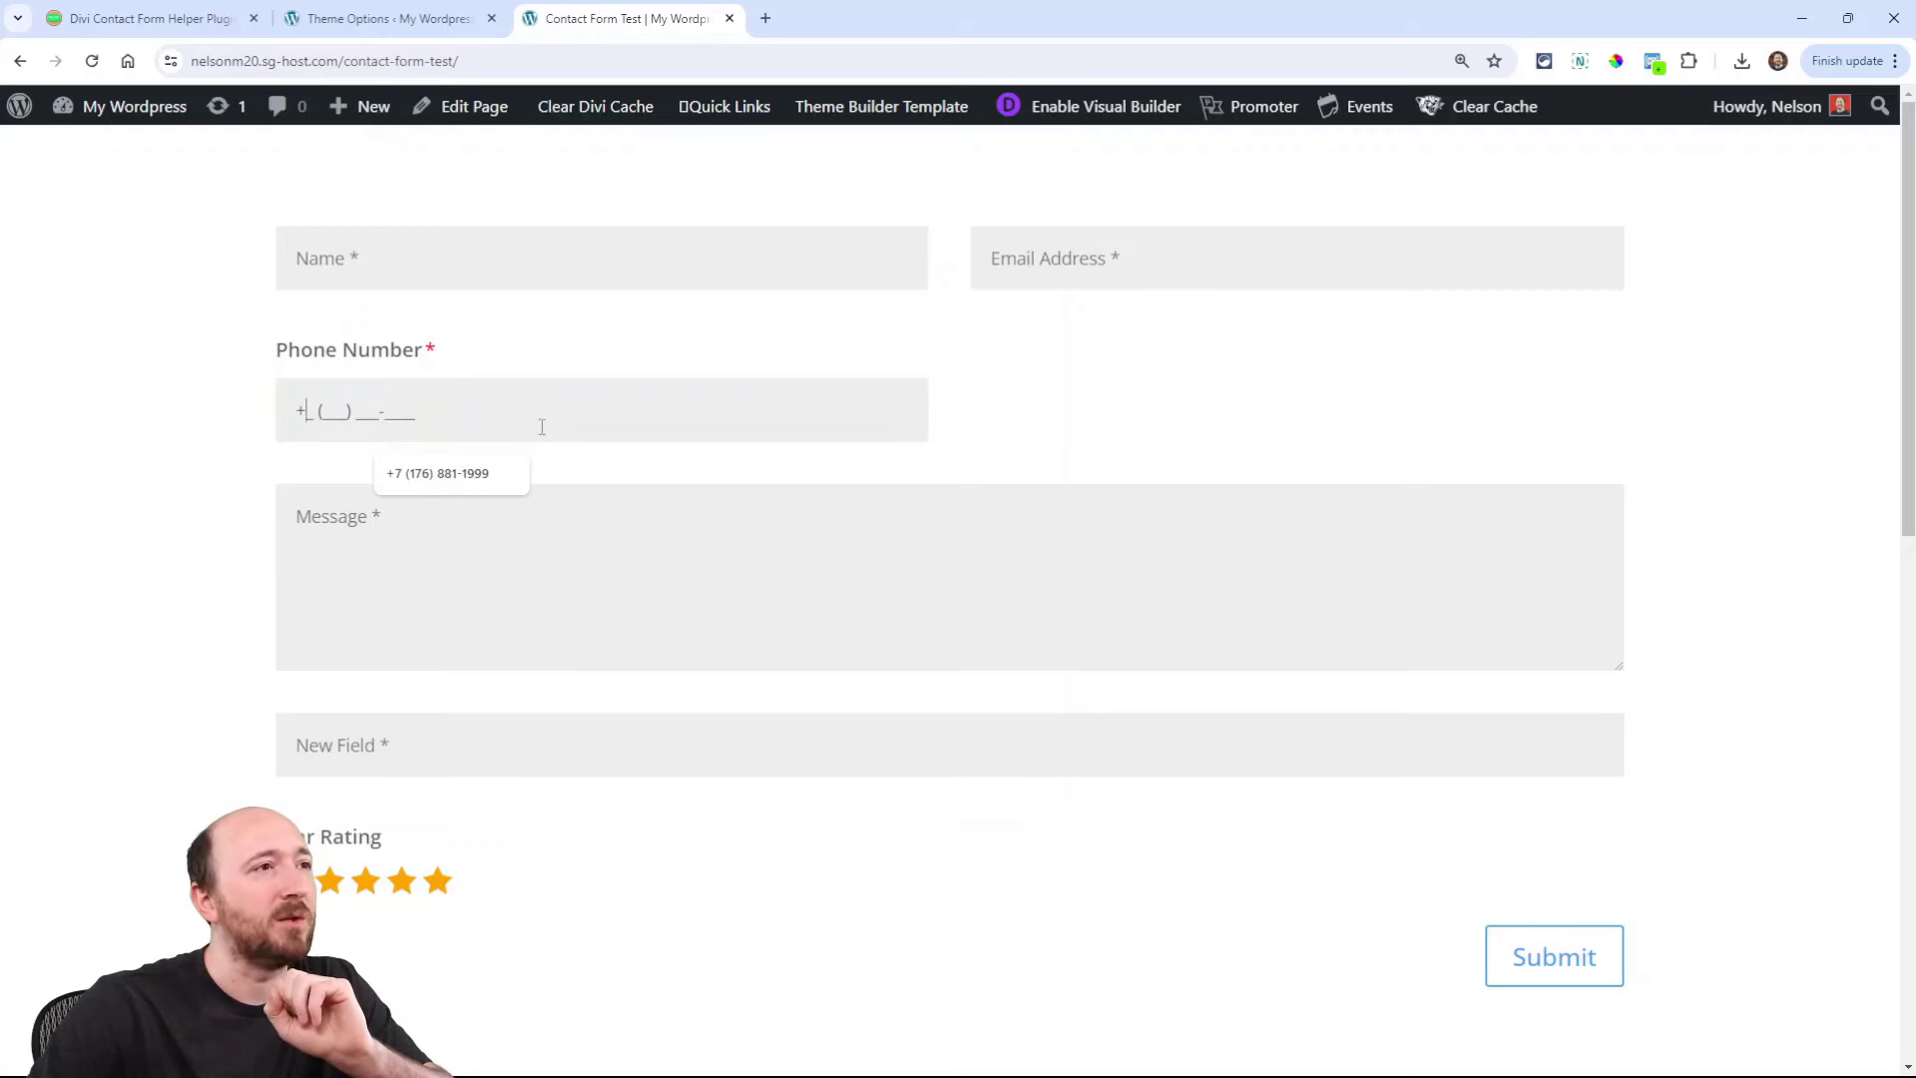
Step: Set the Phone field's custom phone number format to xxx-xxx-xxxx in the builder
{"action": "left_click", "coordinate": [1105, 105]}
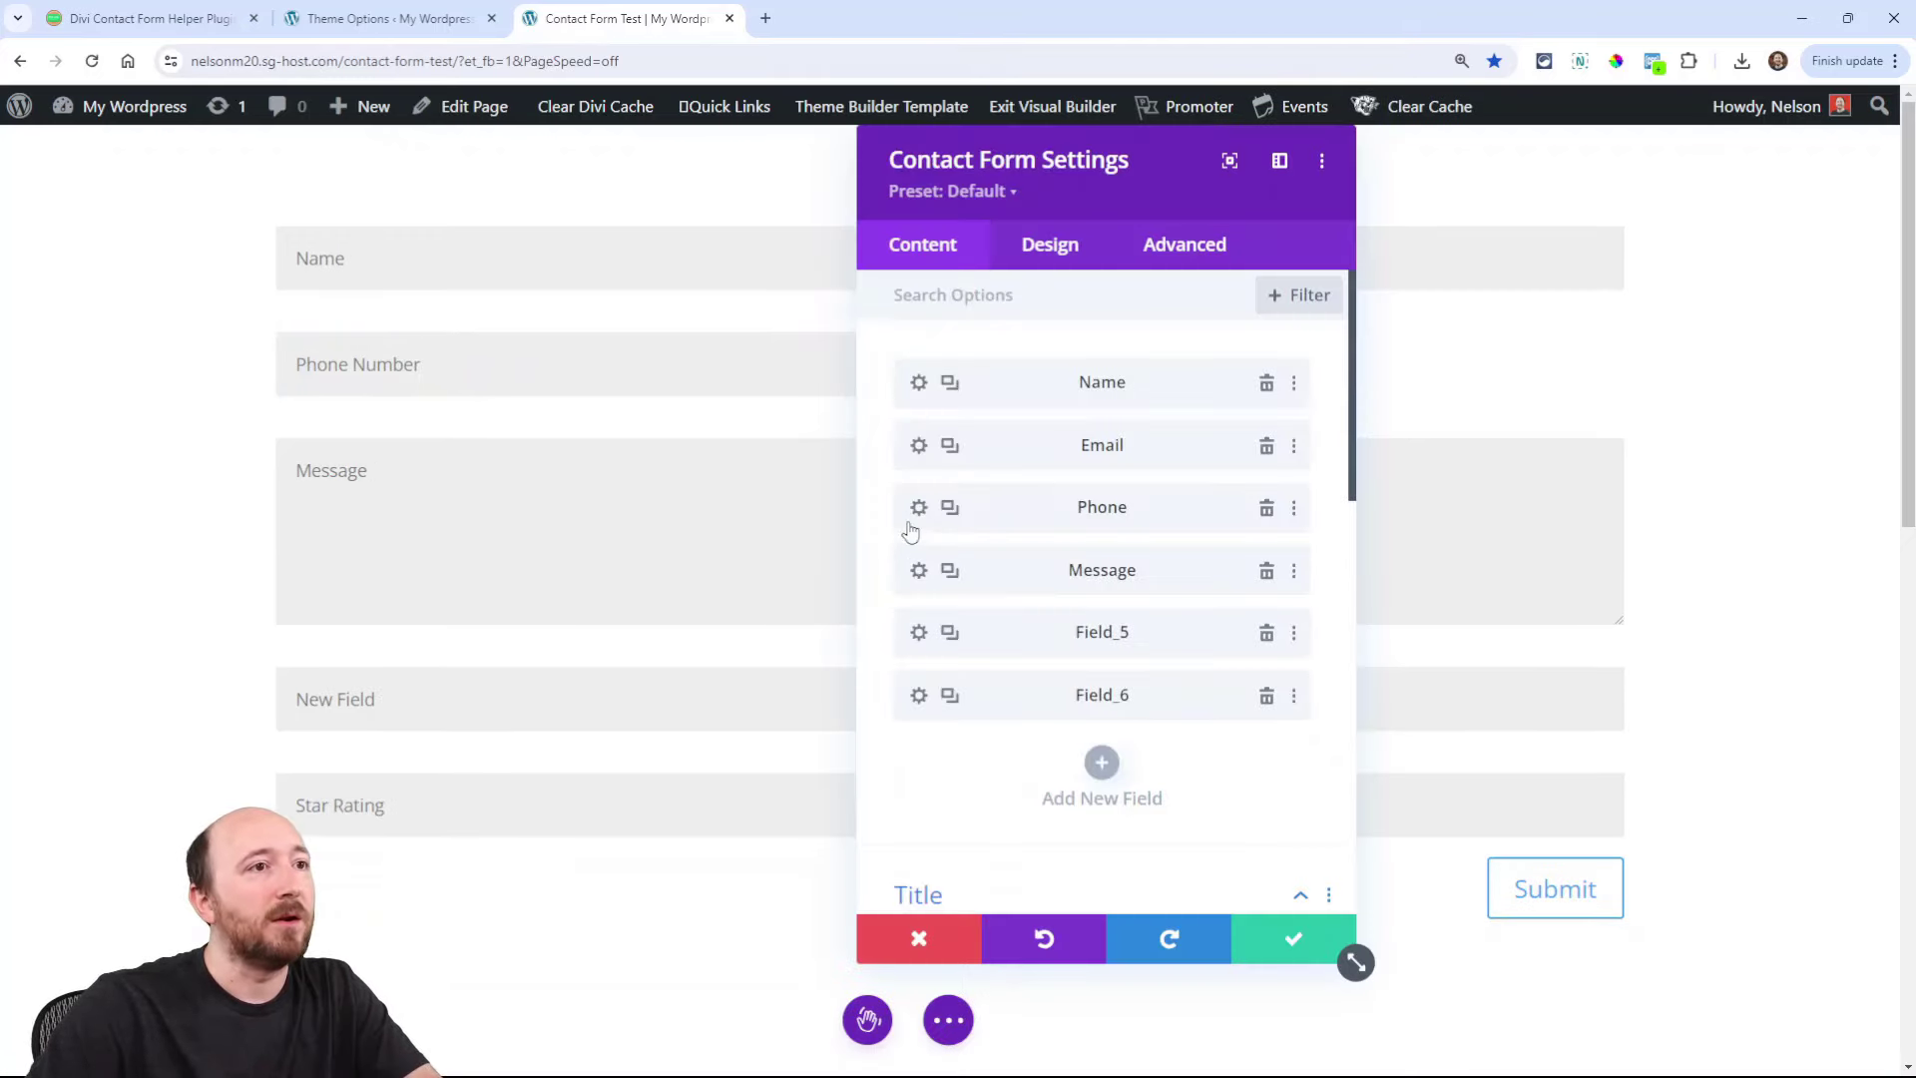
{"action": "left_click", "coordinate": [918, 507]}
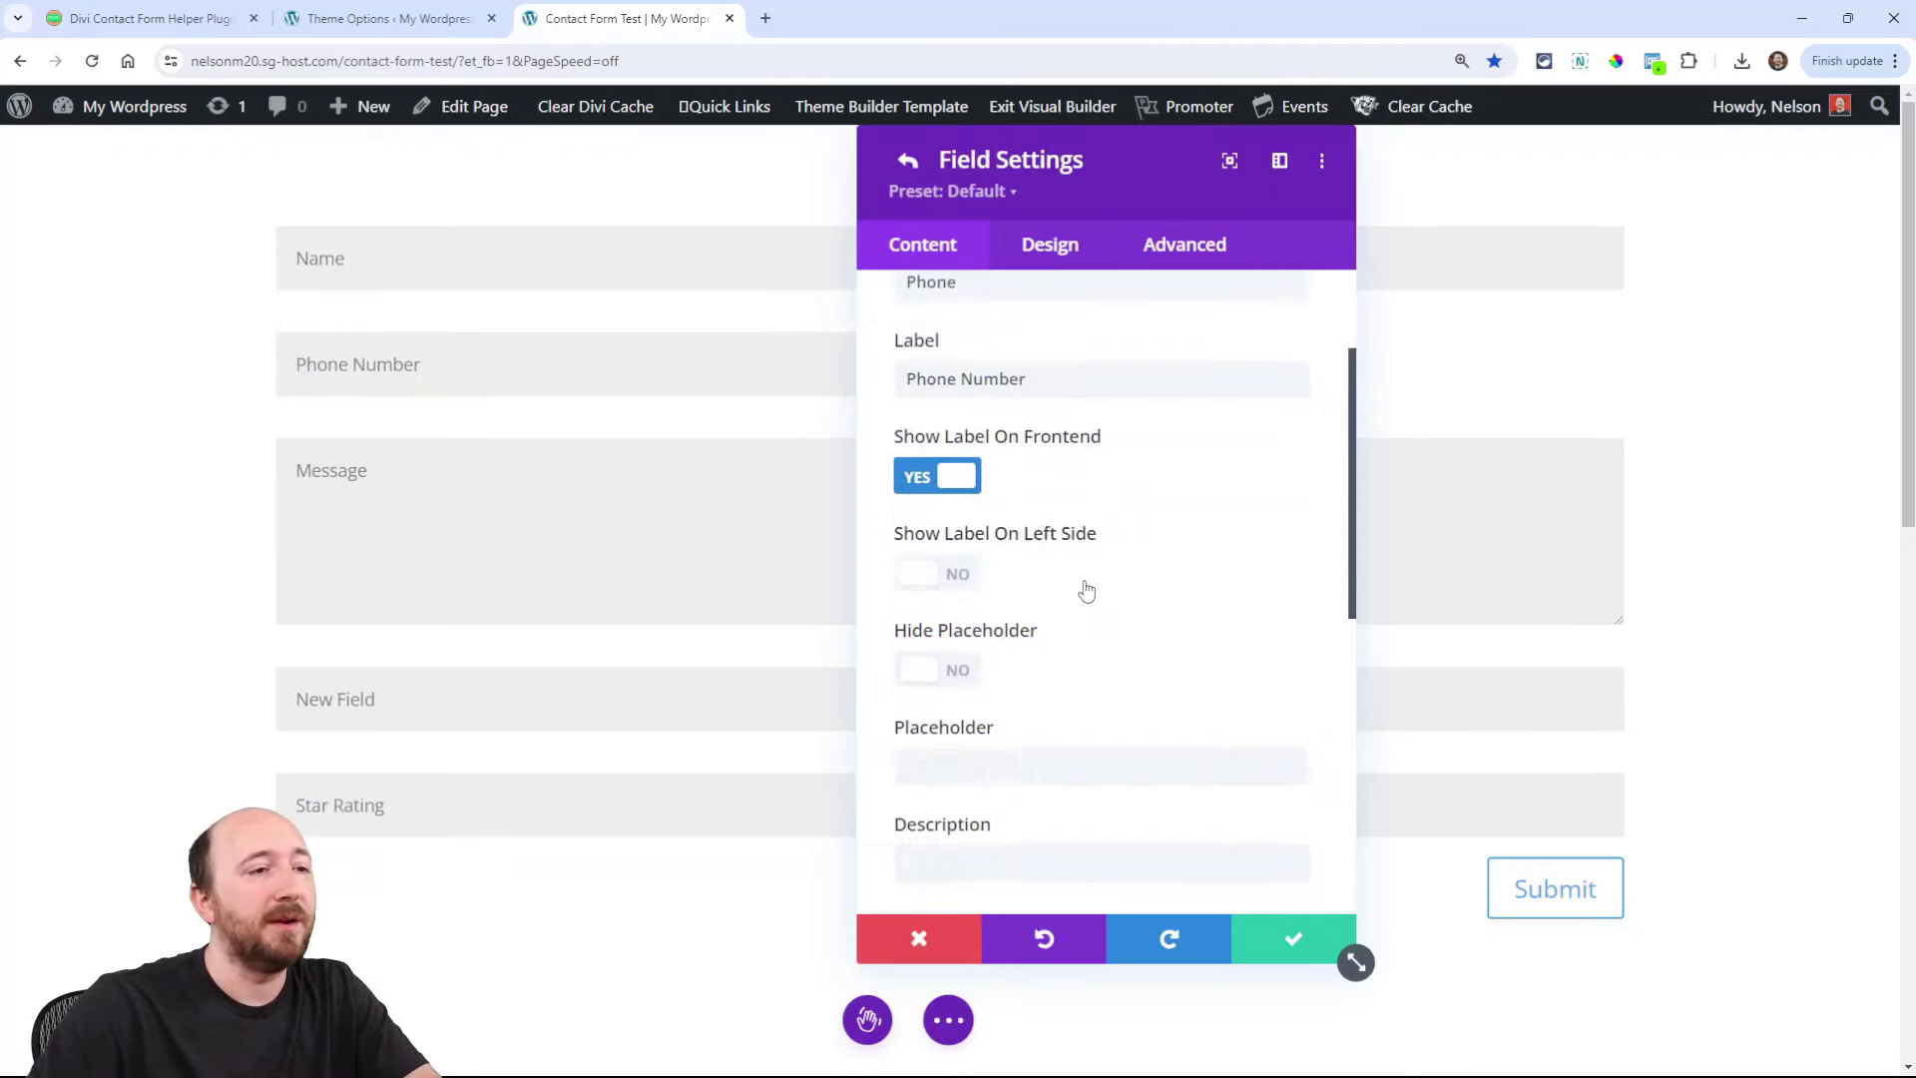
{"action": "scroll", "scroll_direction": "down", "scroll_amount": 3}
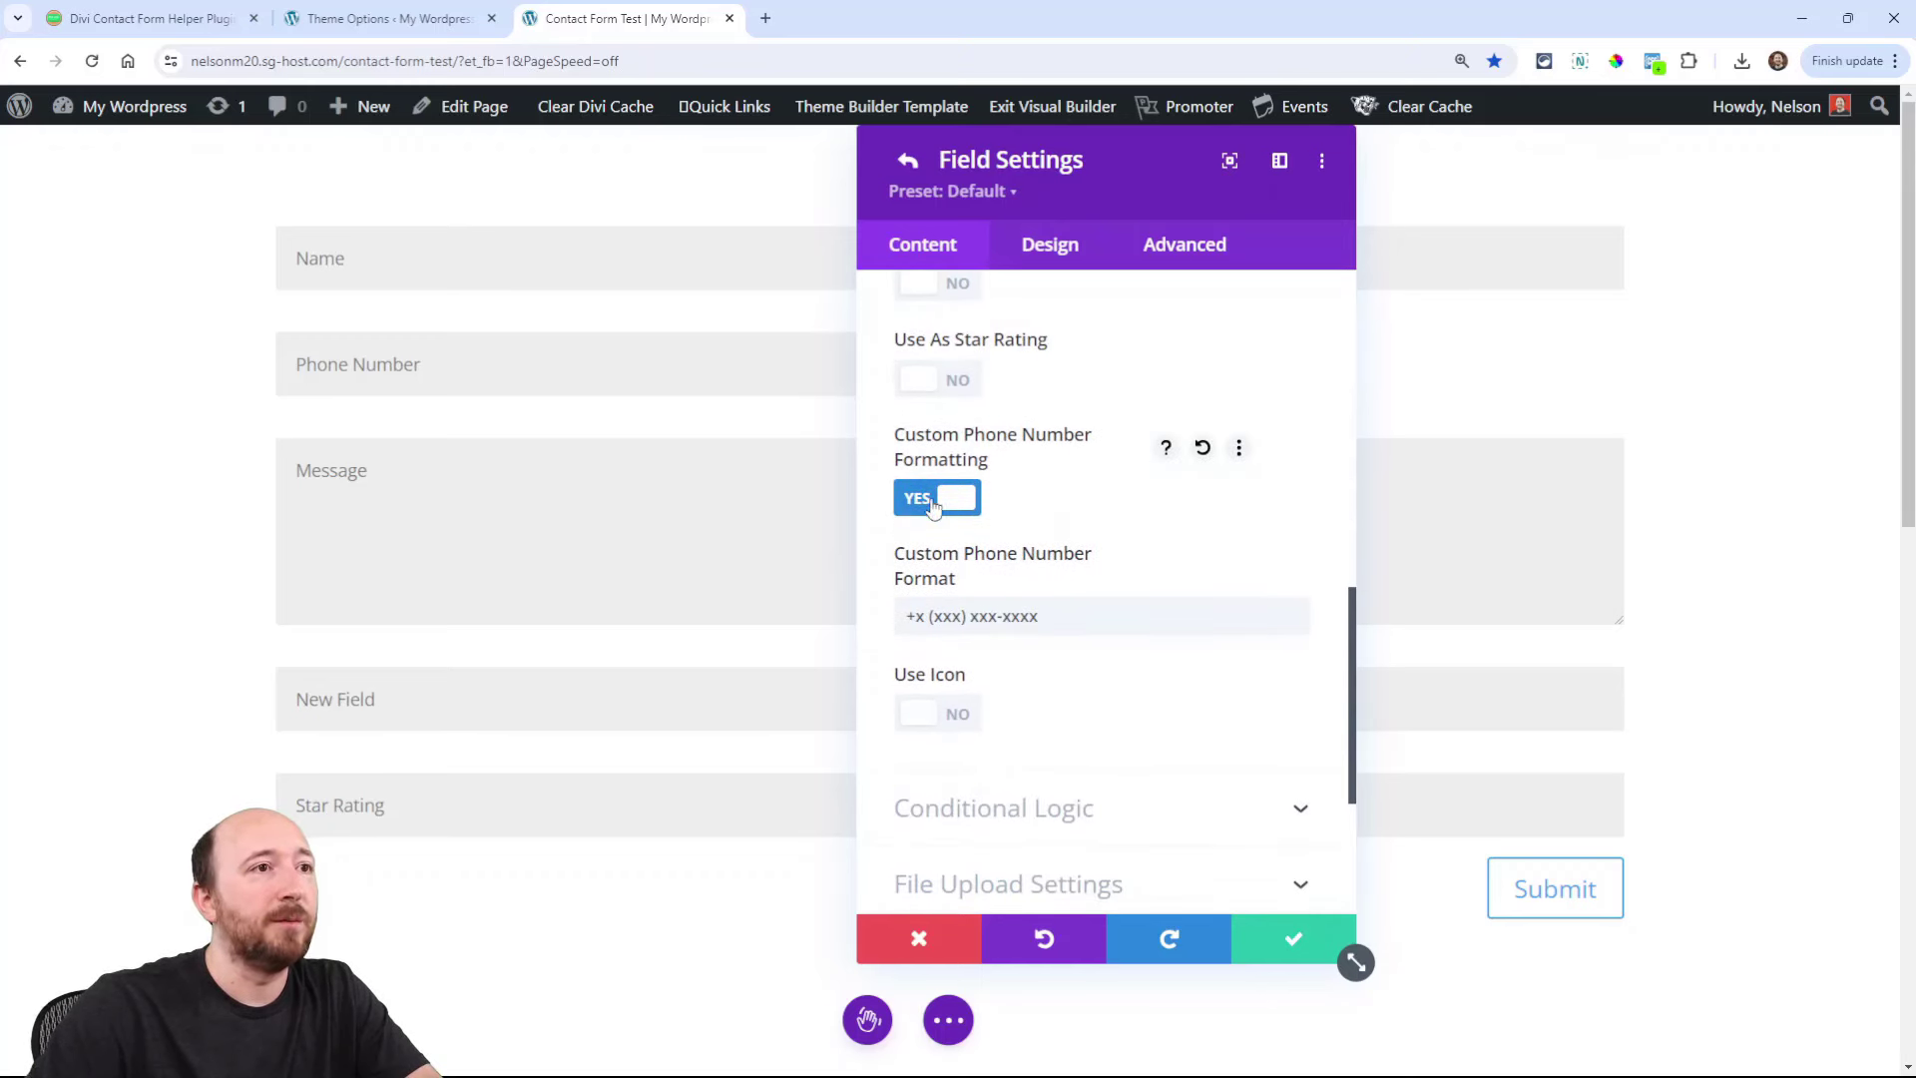
{"action": "left_click", "coordinate": [936, 499]}
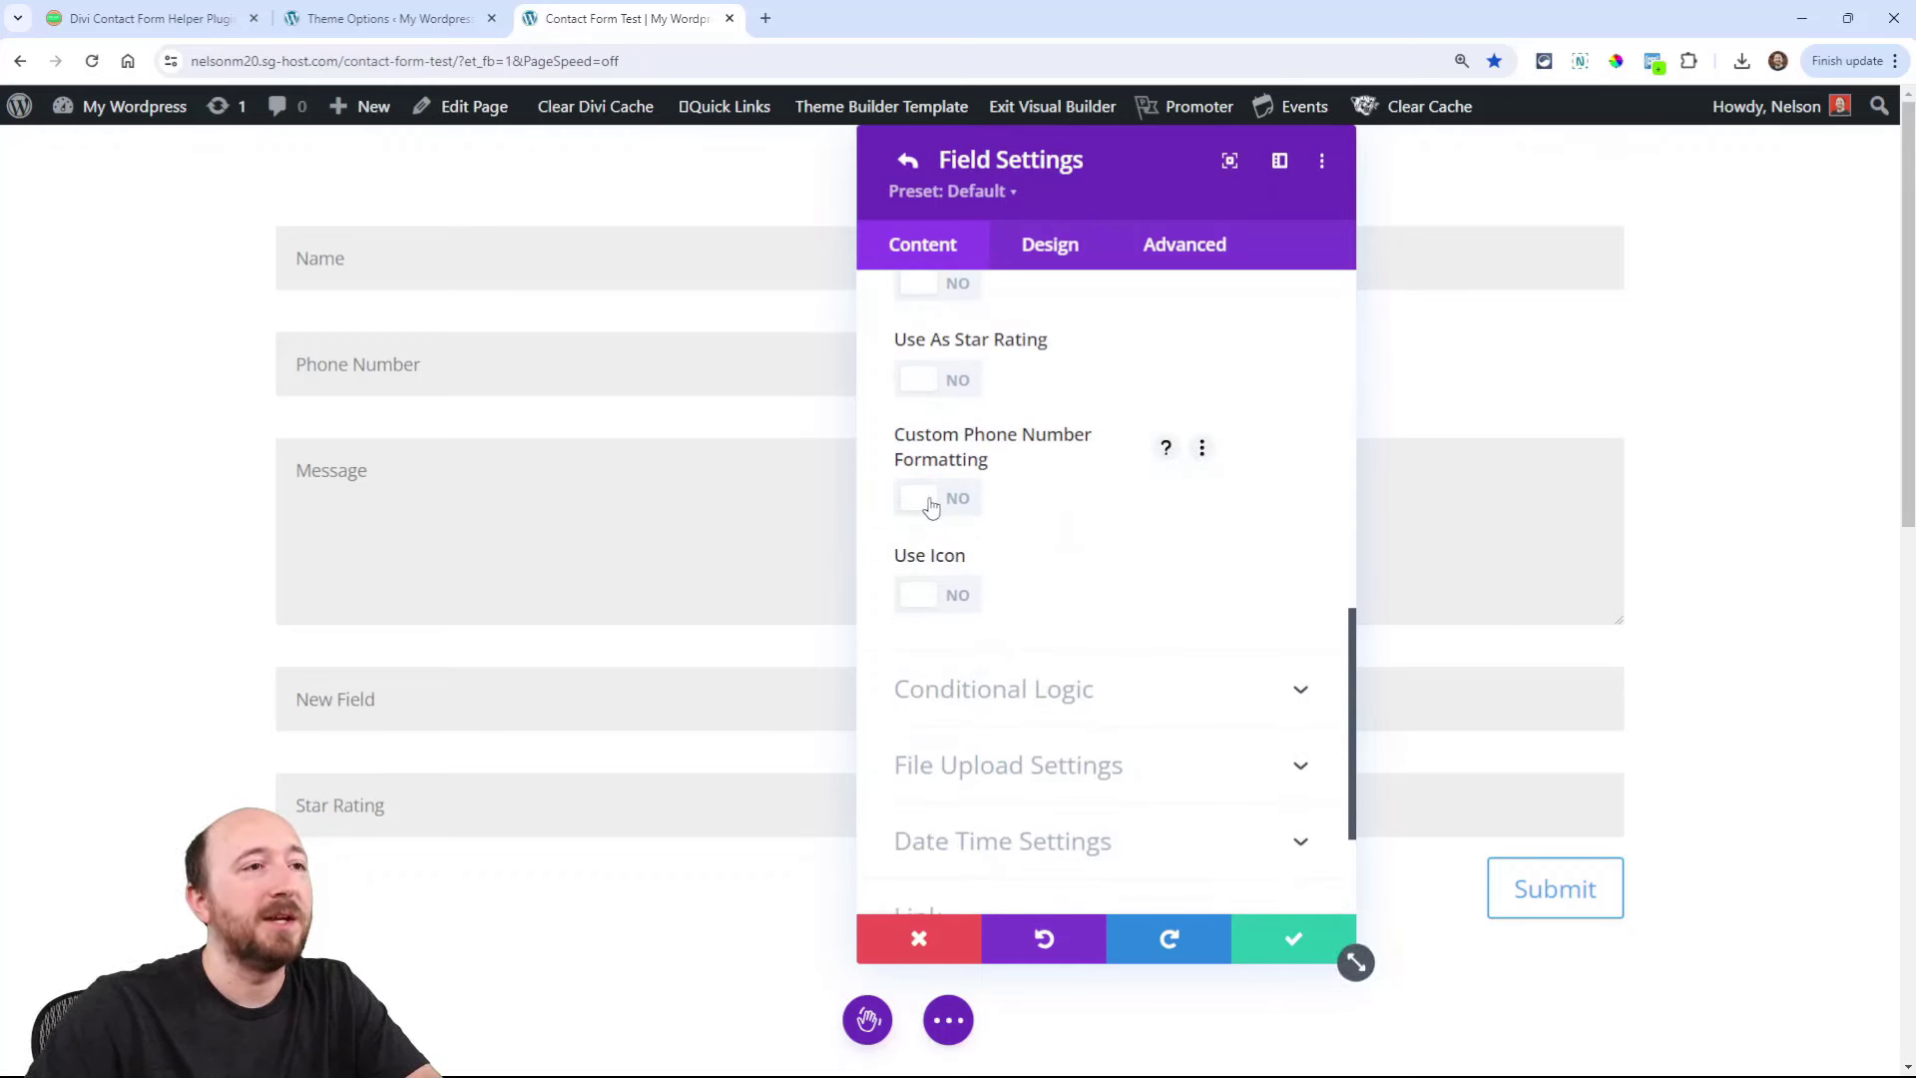
{"action": "left_click", "coordinate": [924, 499]}
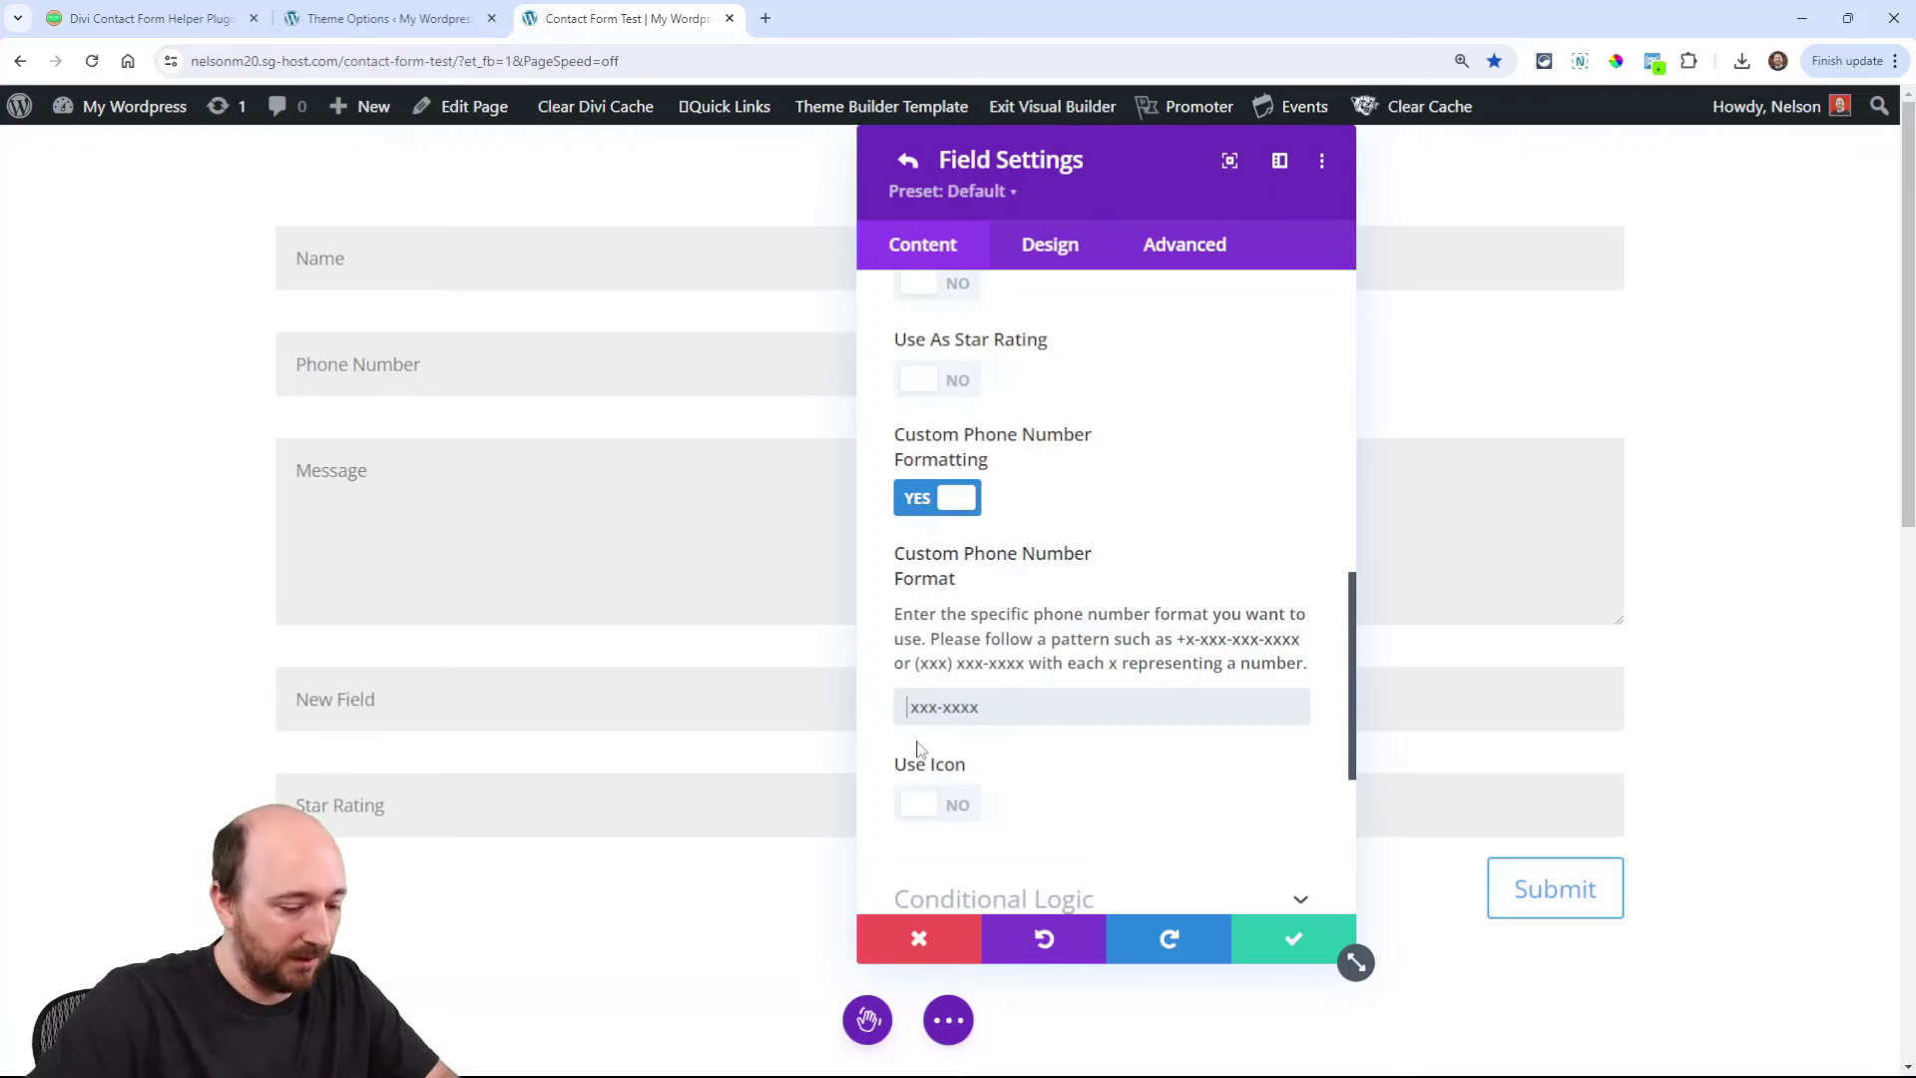
{"action": "type", "text": "xxx-xxx-xxxx"}
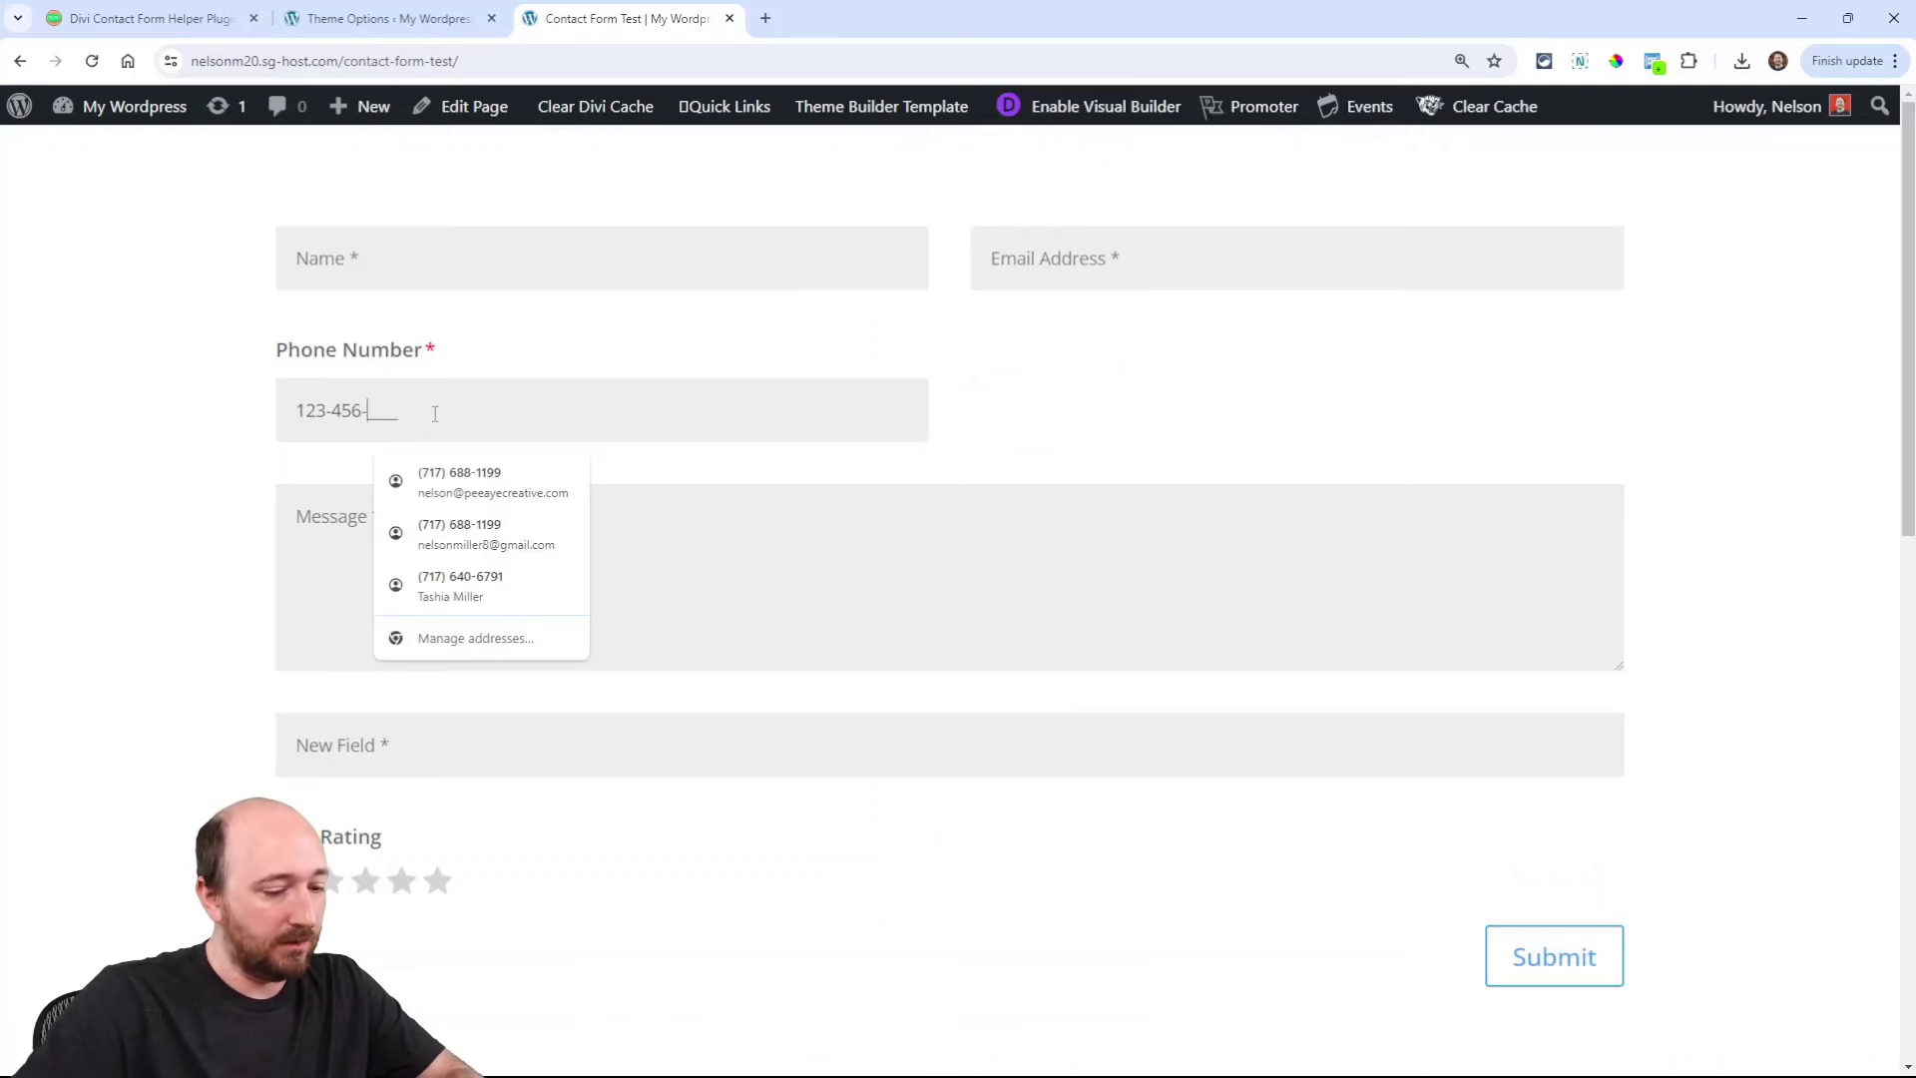
{"action": "left_click", "coordinate": [479, 481]}
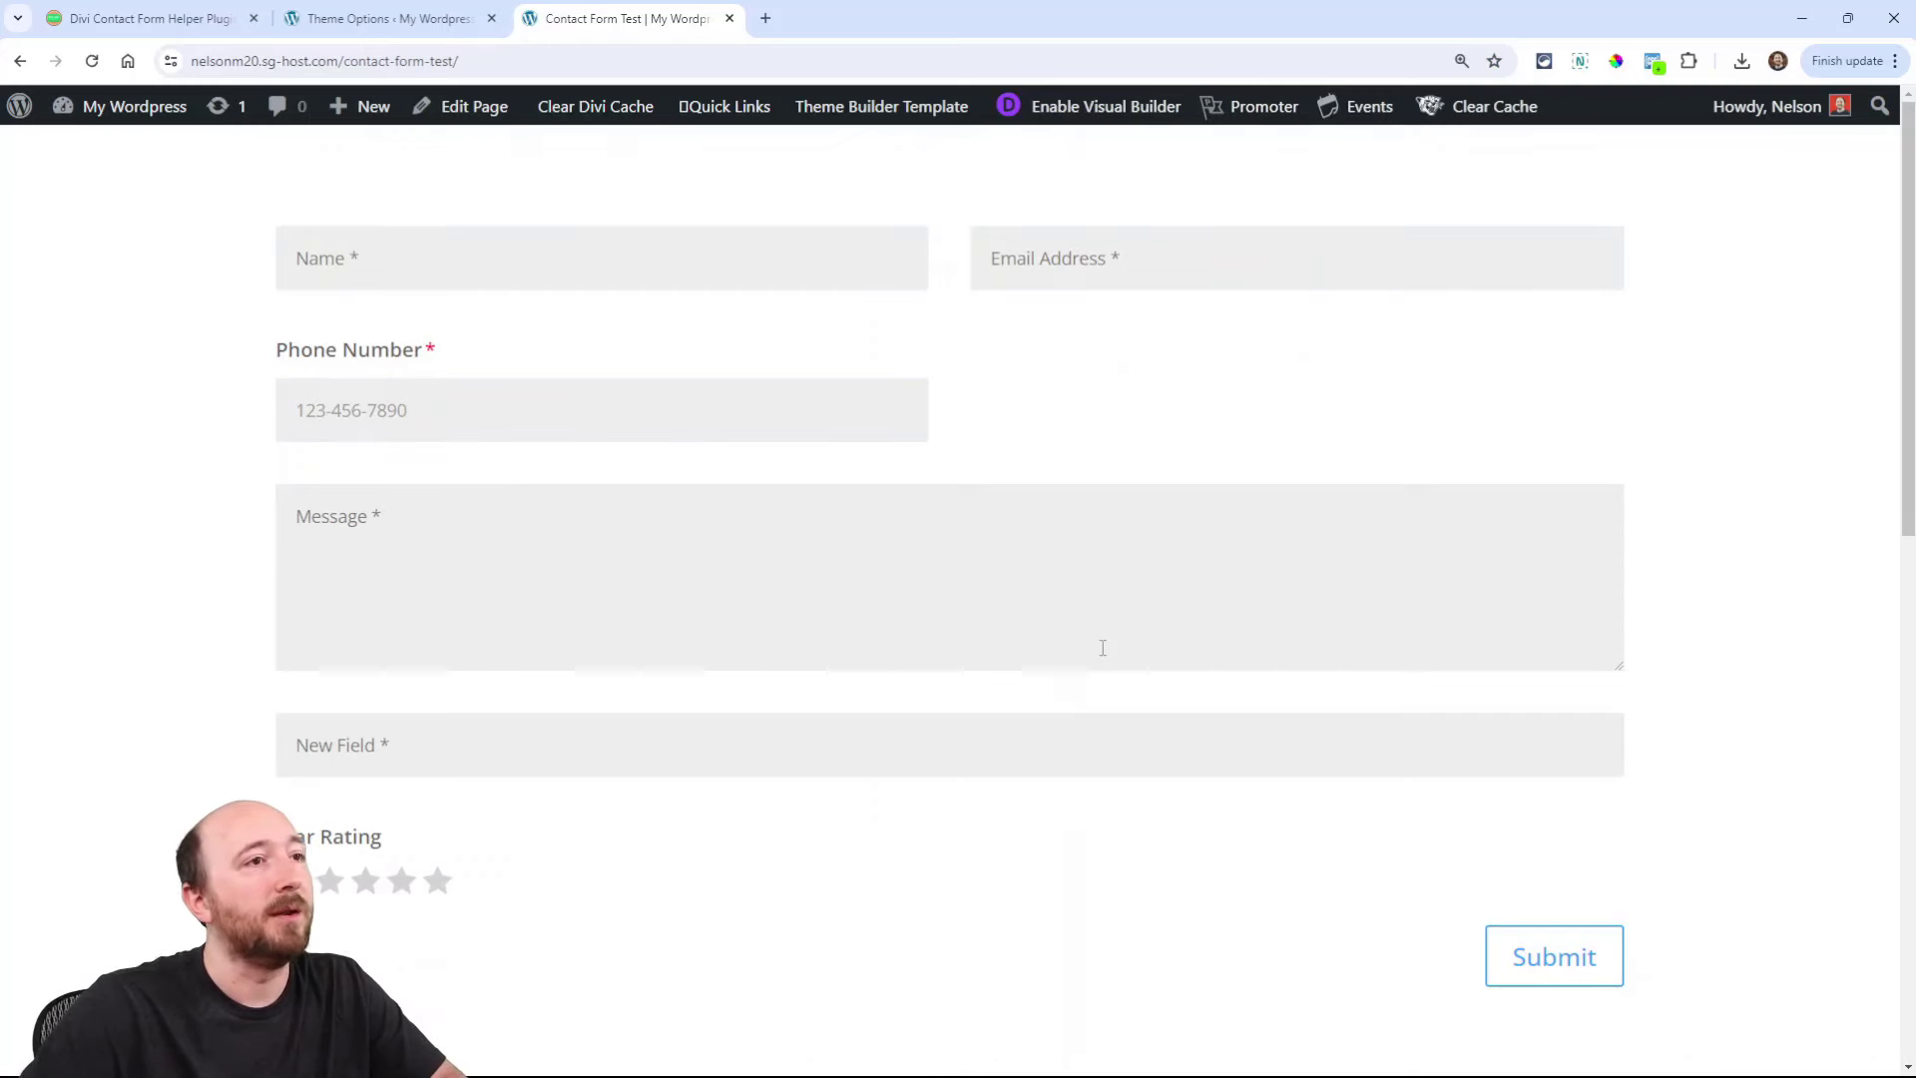
{"action": "left_click", "coordinate": [154, 18]}
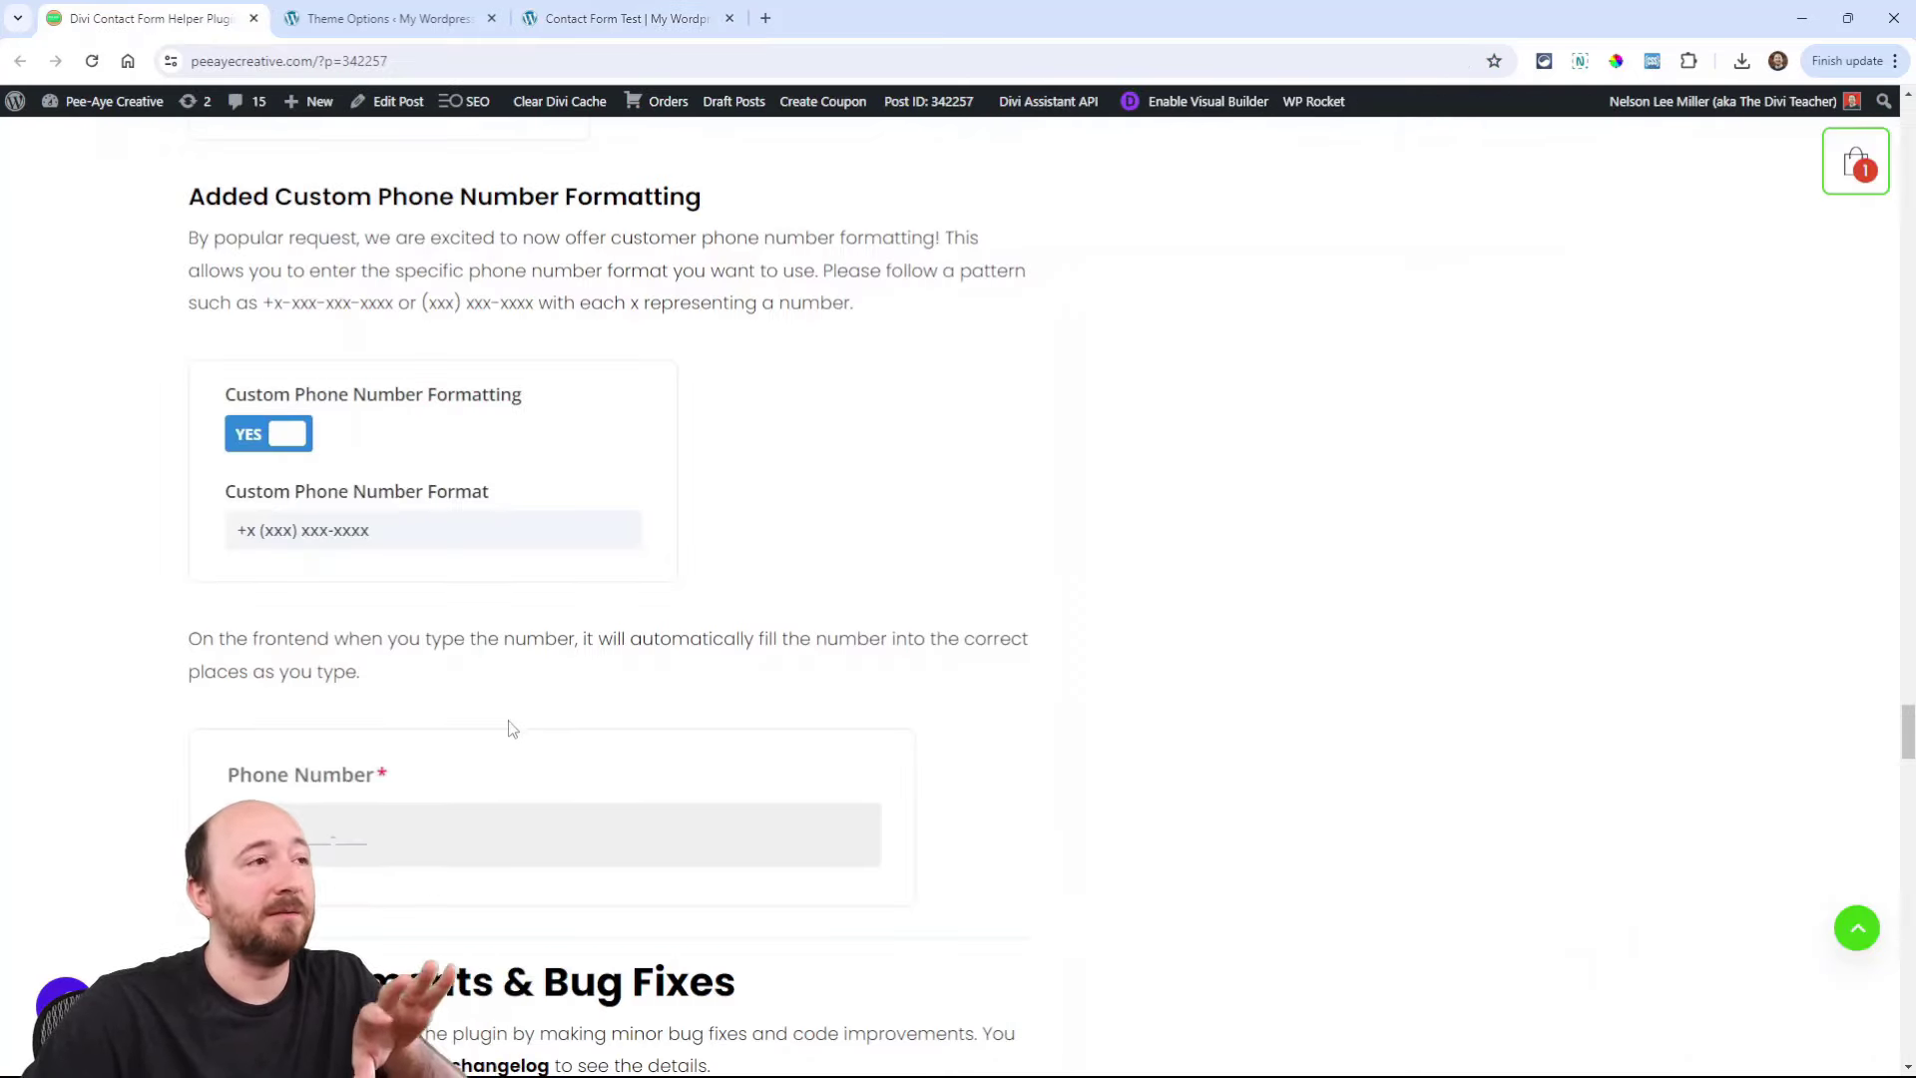
{"action": "mouse_move", "coordinate": [1333, 629]}
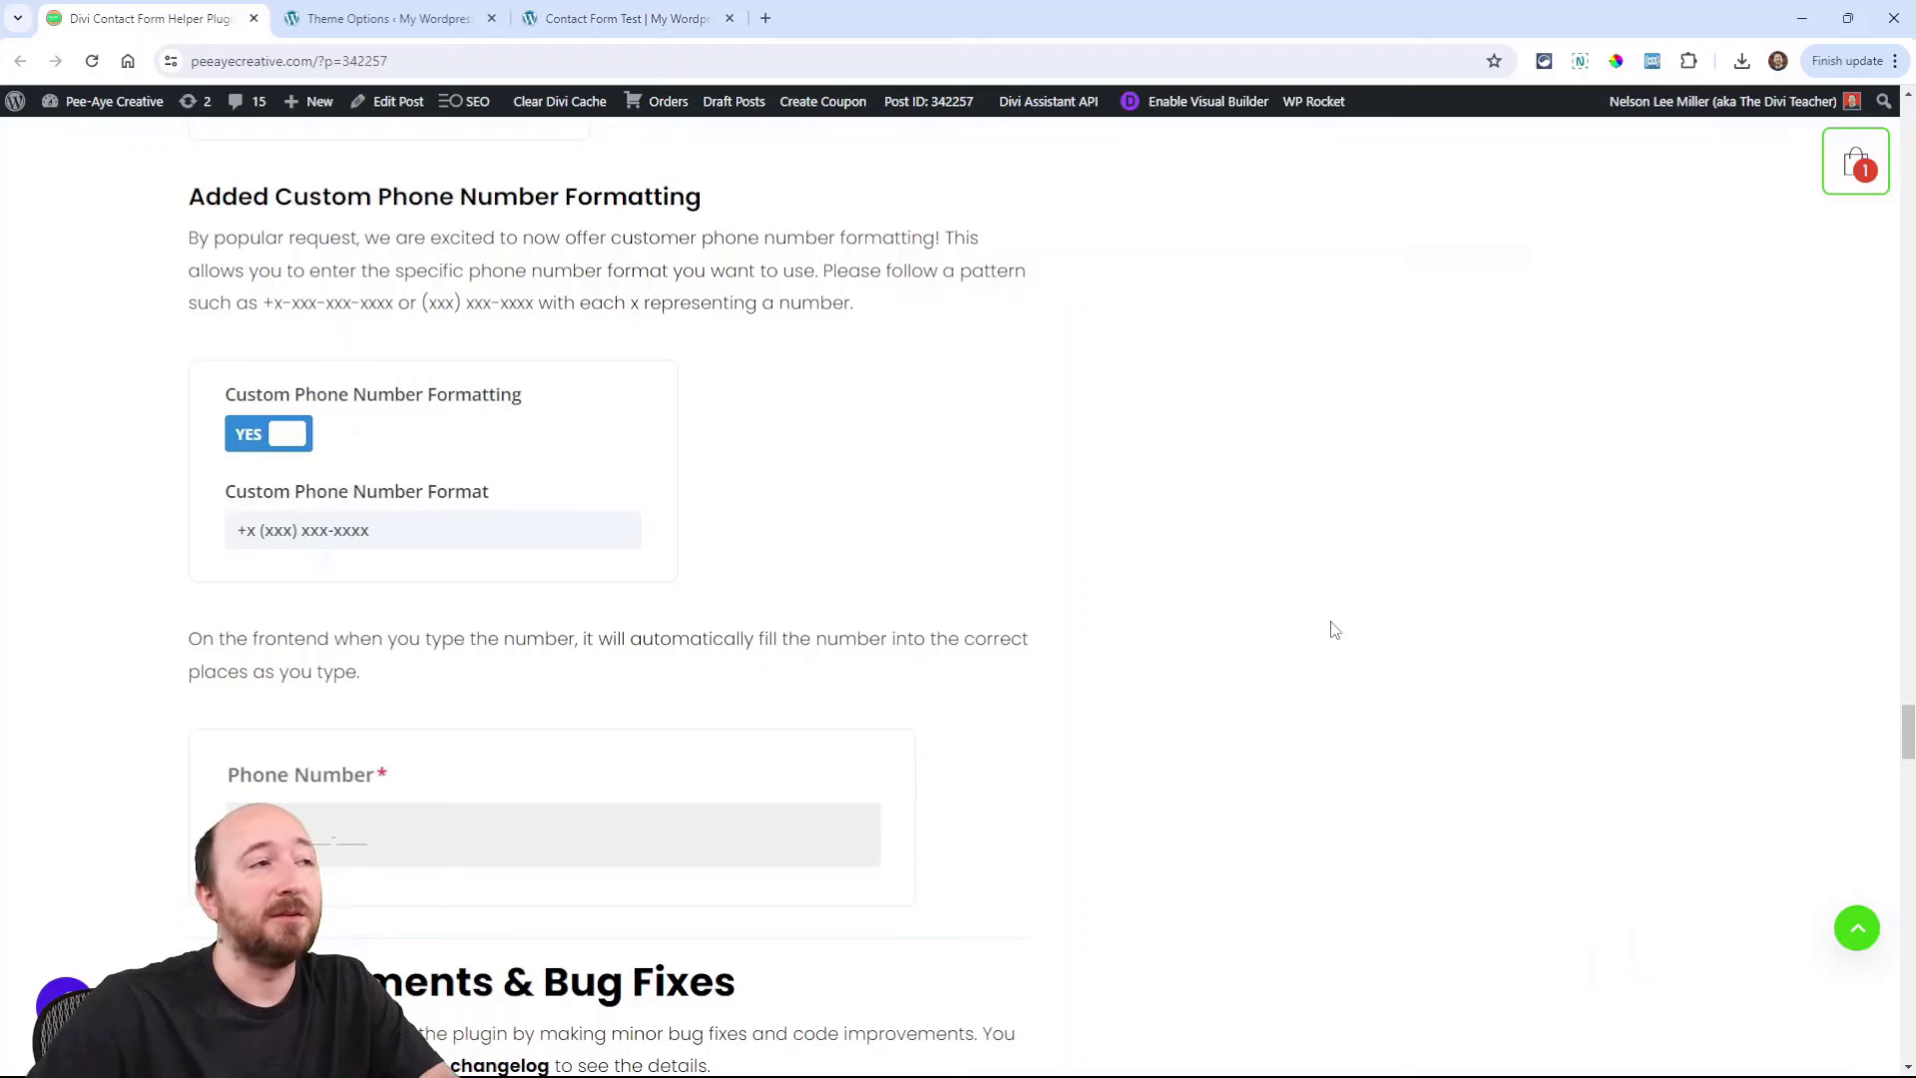
{"action": "mouse_move", "coordinate": [696, 579]}
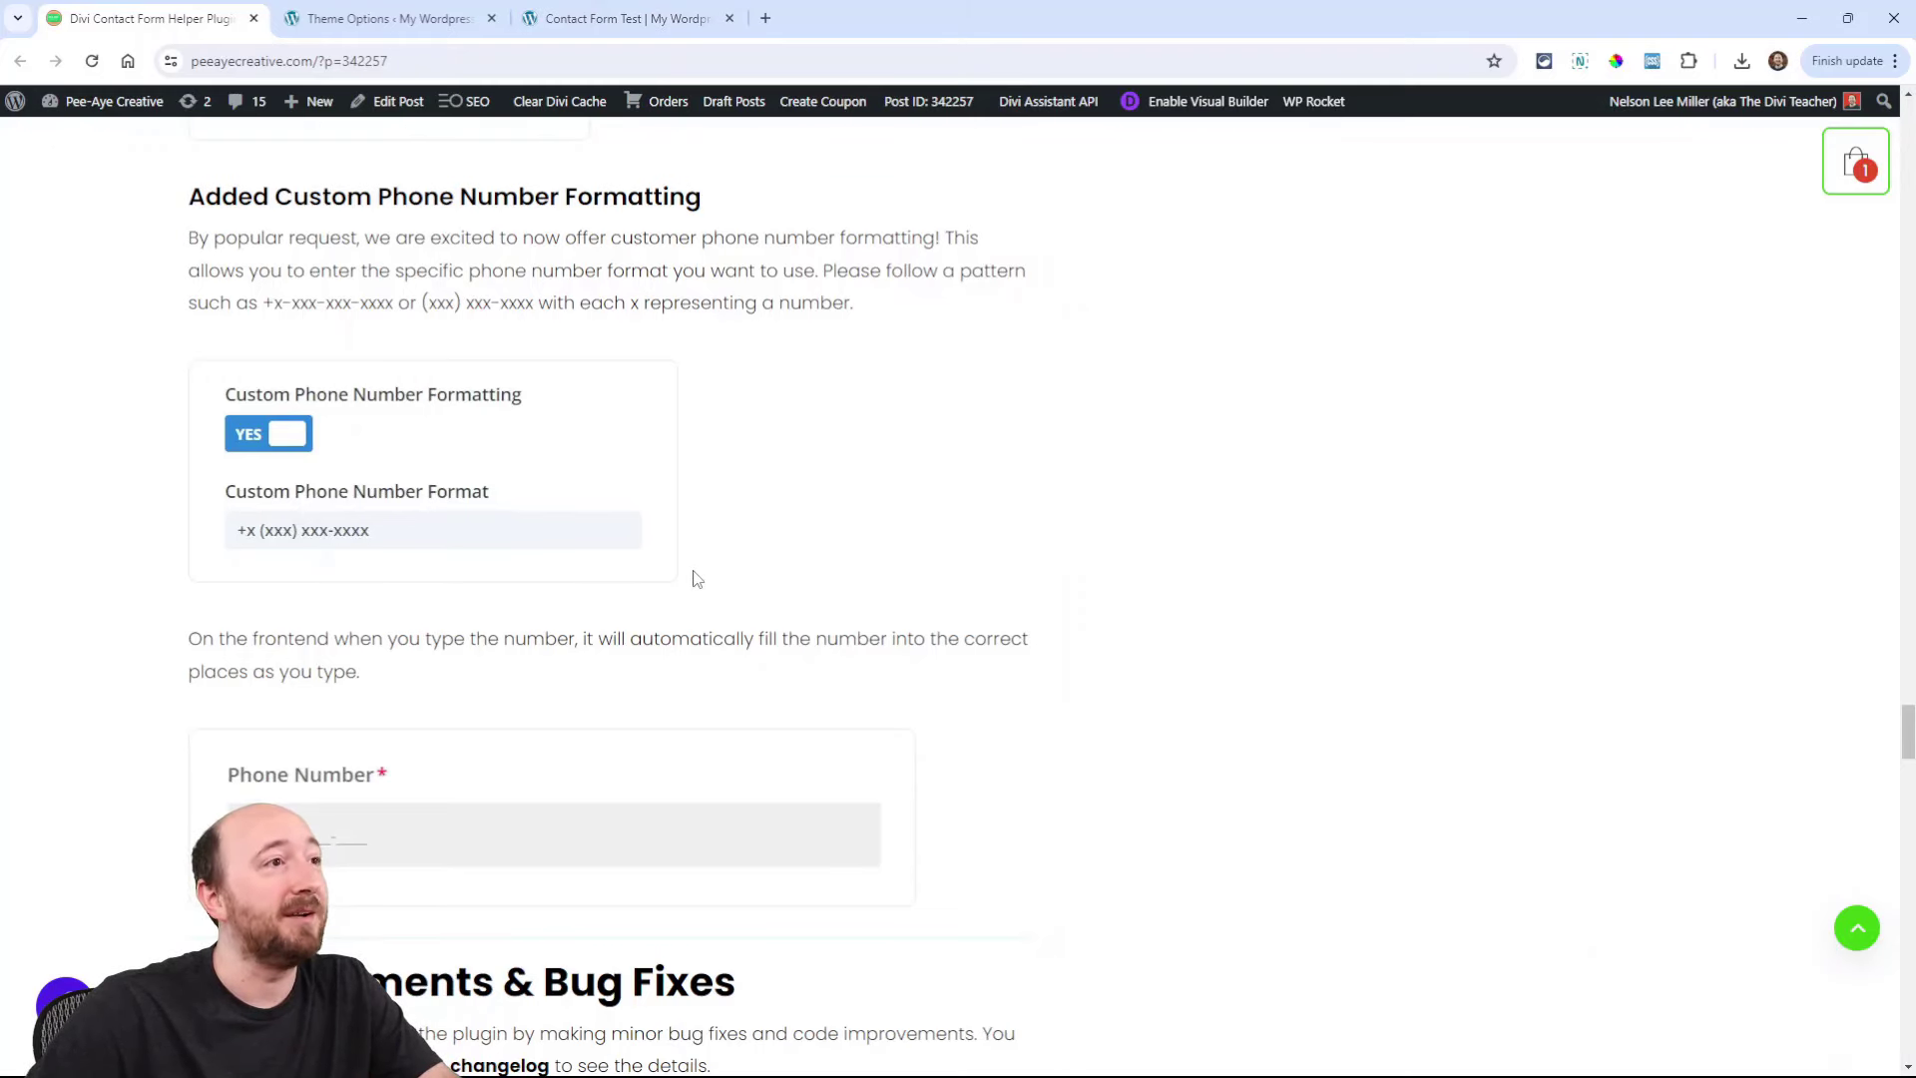